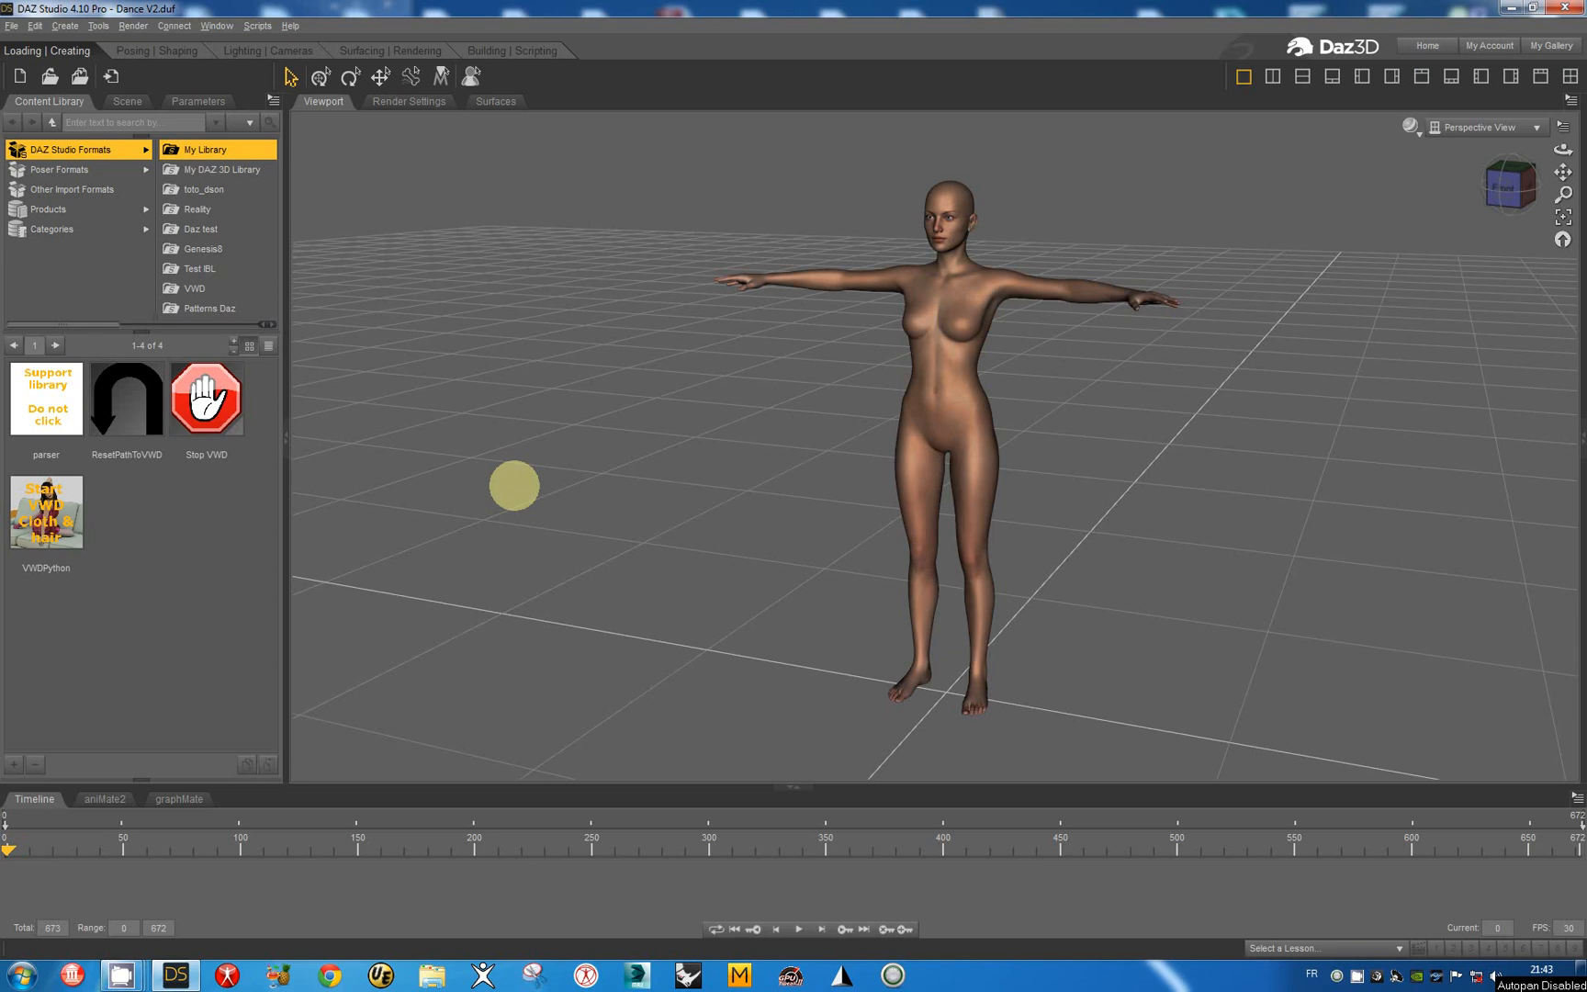
pyautogui.moveTo(516, 491)
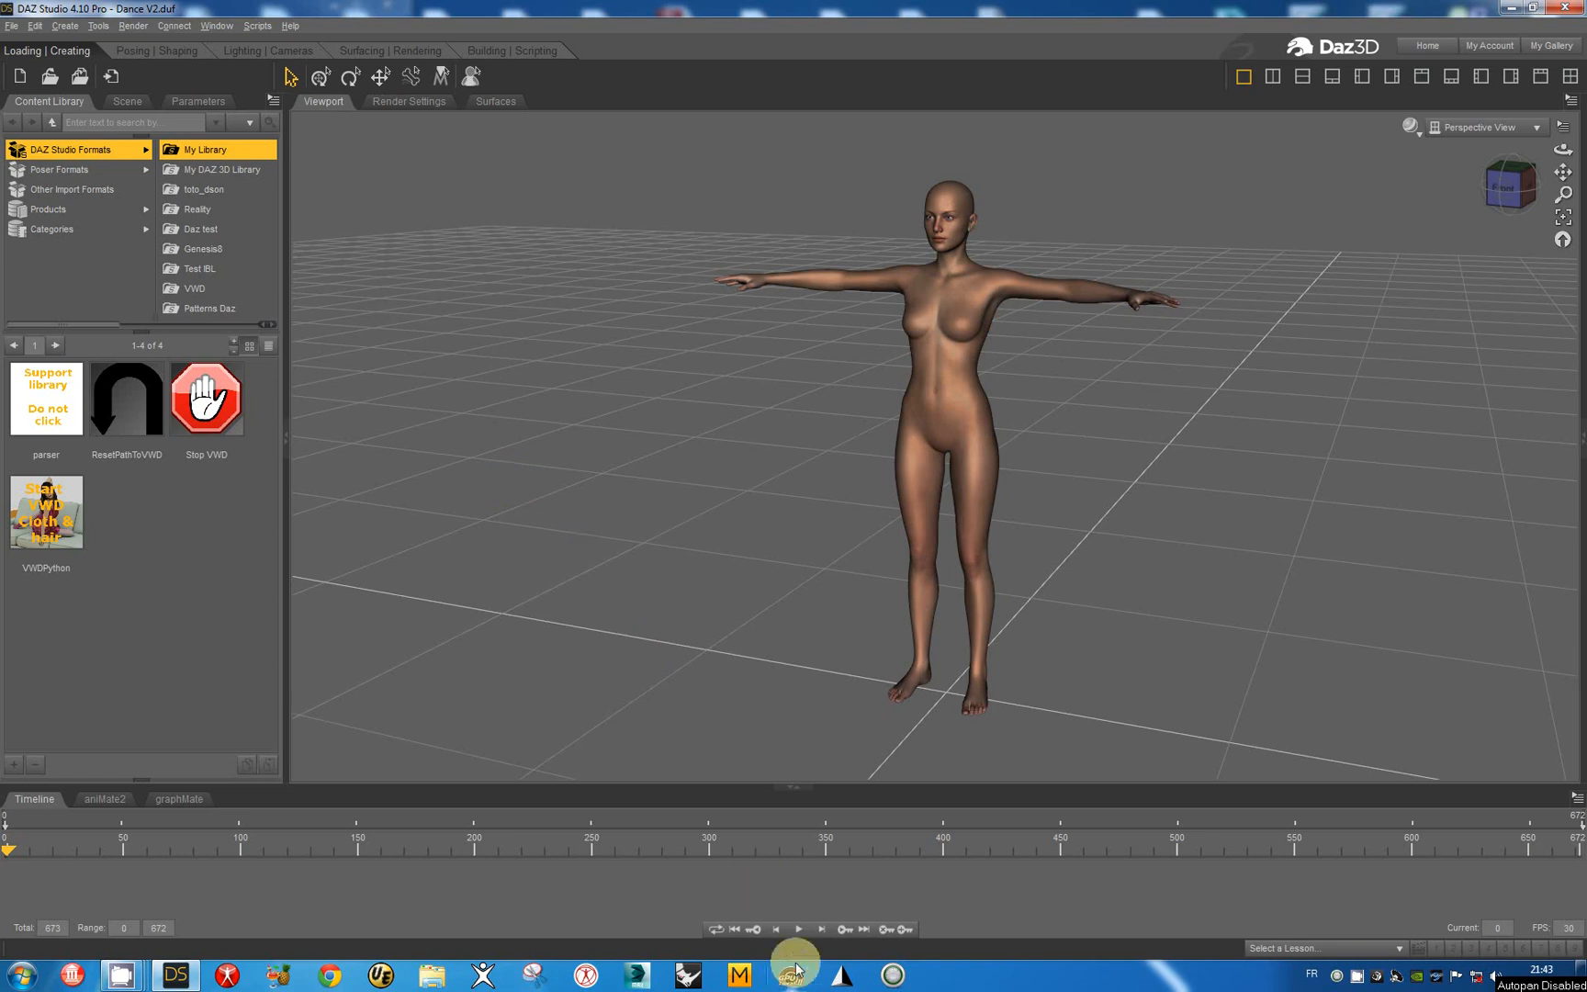
# - Launch VWD from the VWDPython script and import Genesis 2 Female as a collision object
pyautogui.click(797, 929)
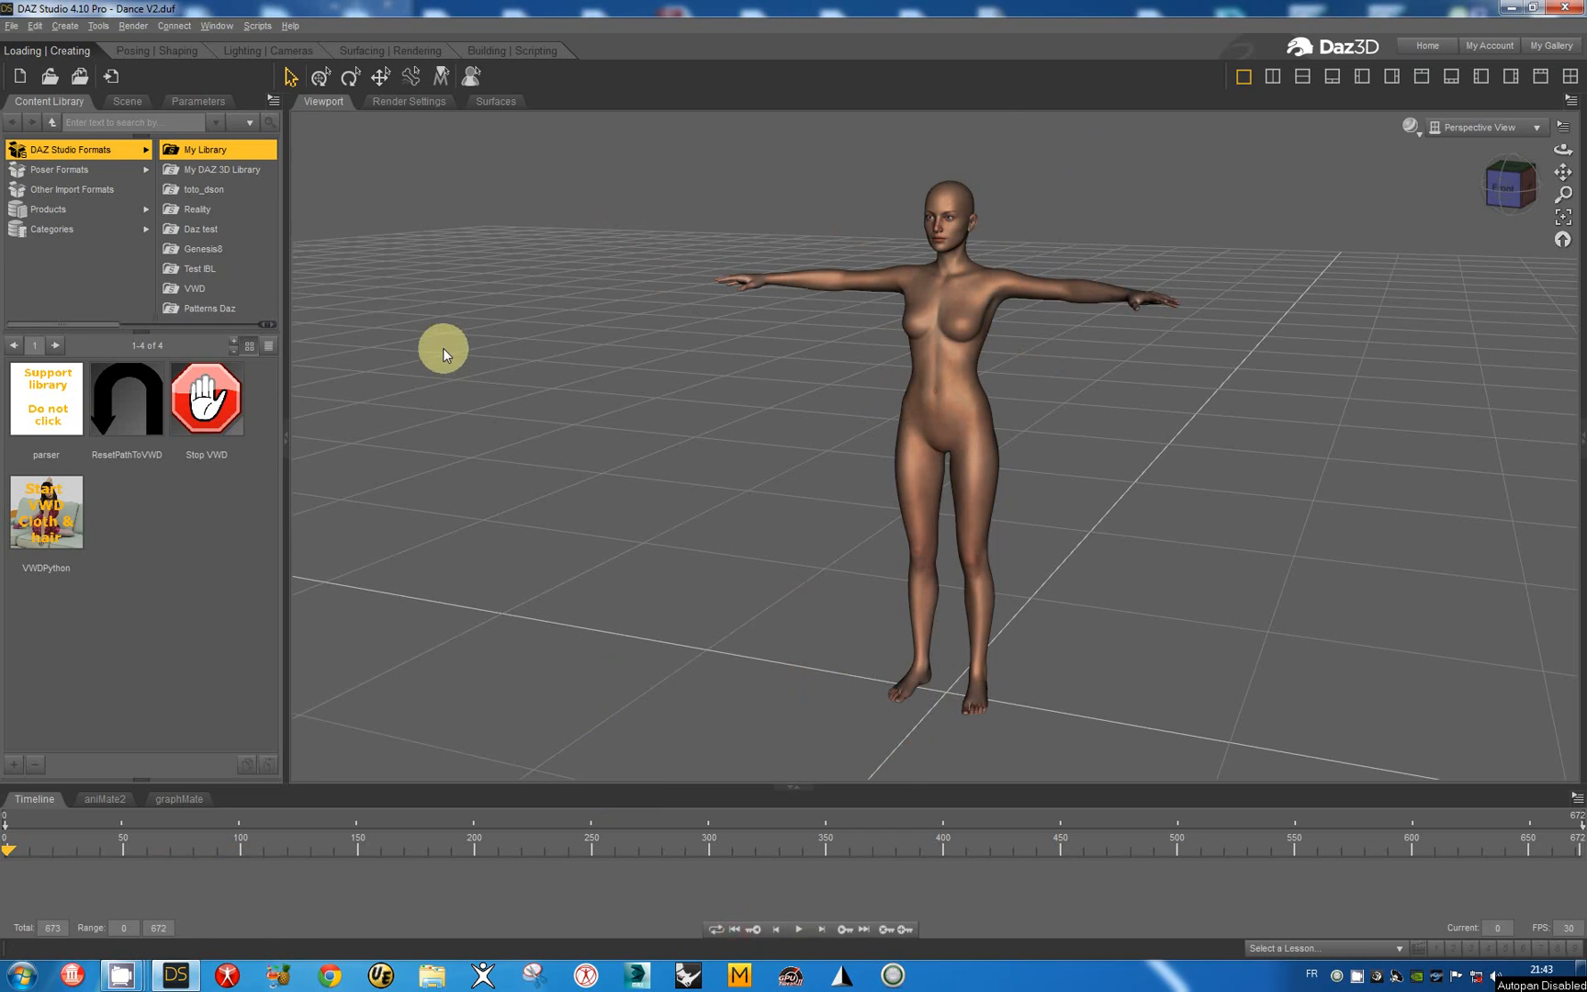
pyautogui.click(1003, 323)
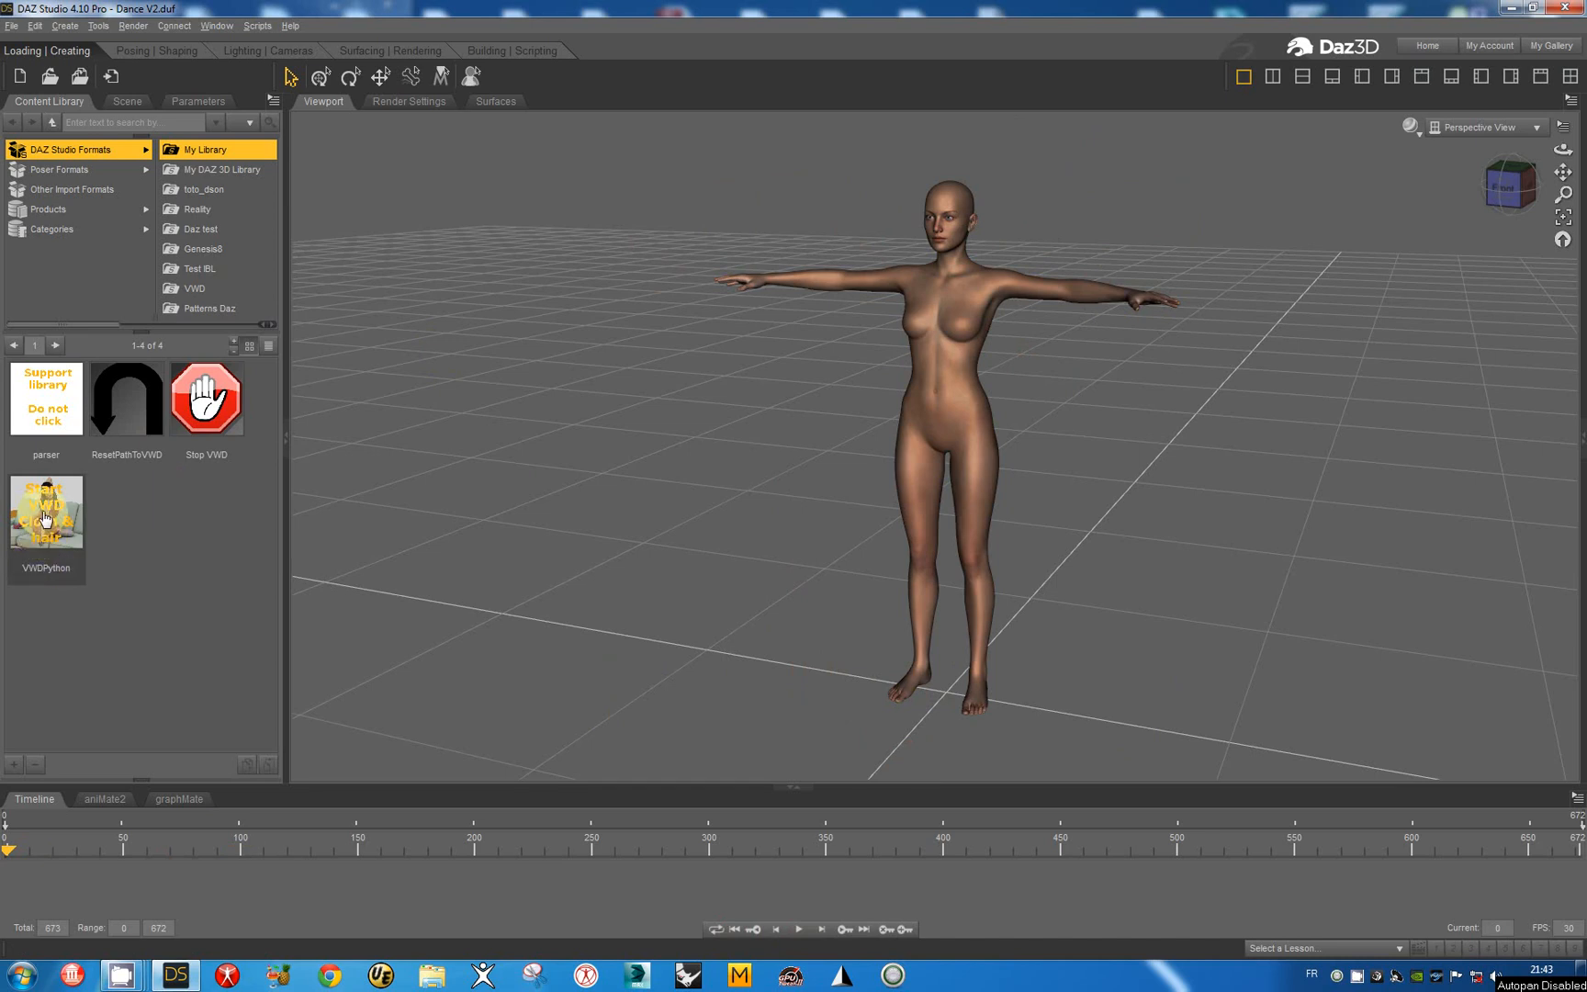
pyautogui.click(46, 511)
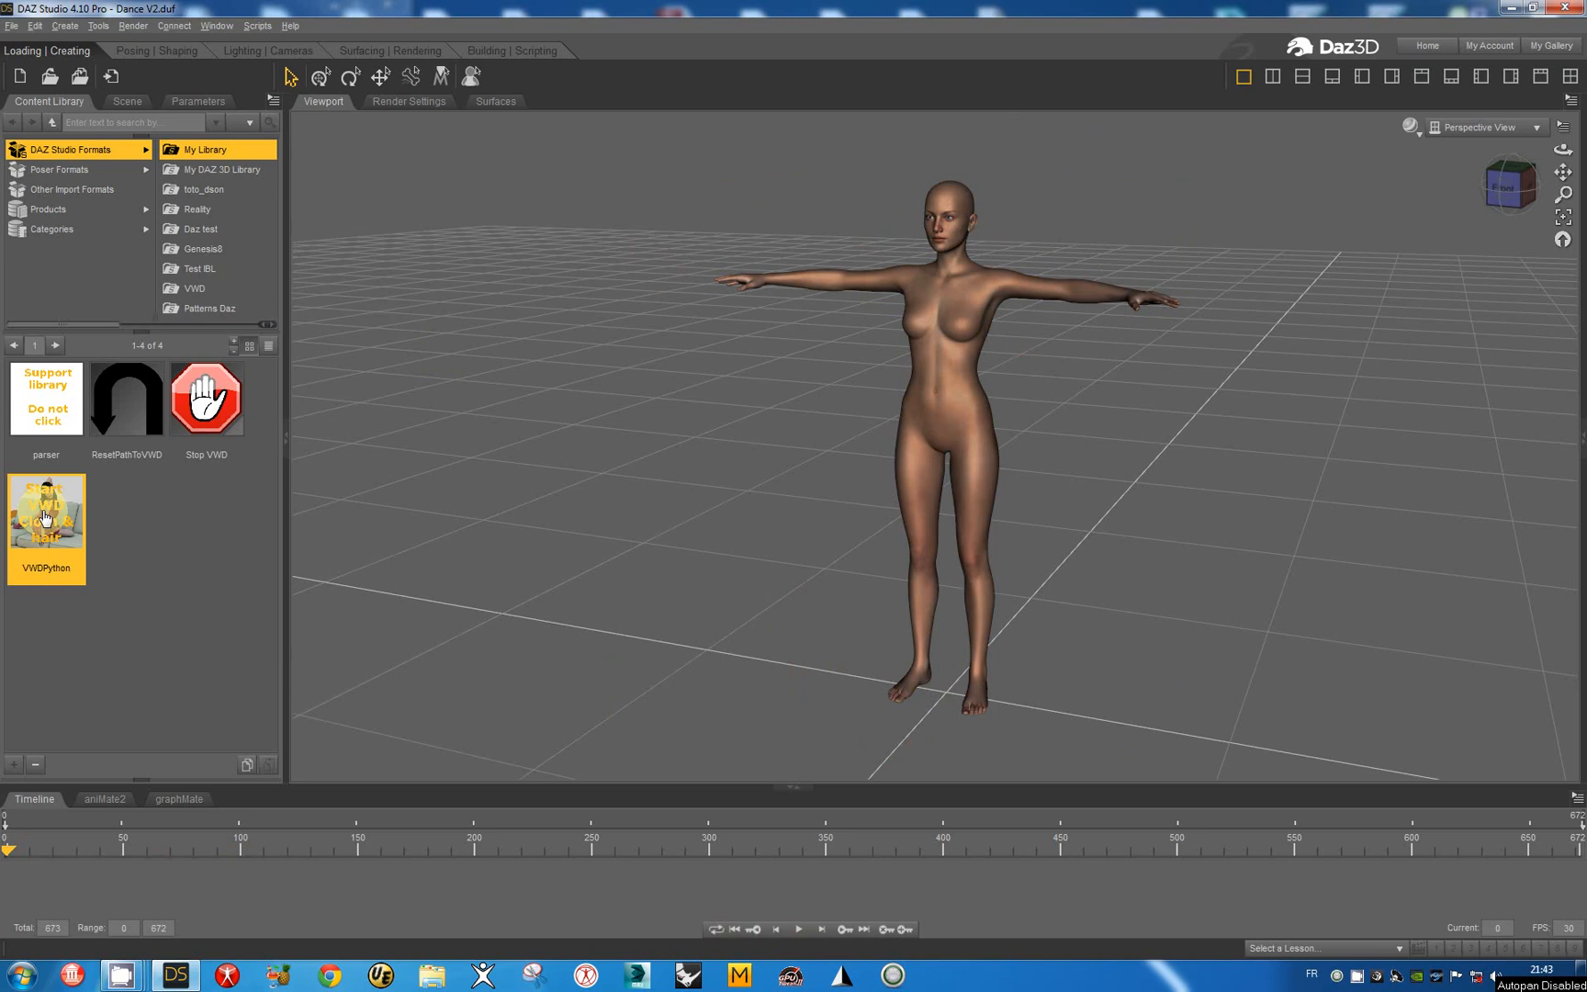
pyautogui.doubleClick(46, 511)
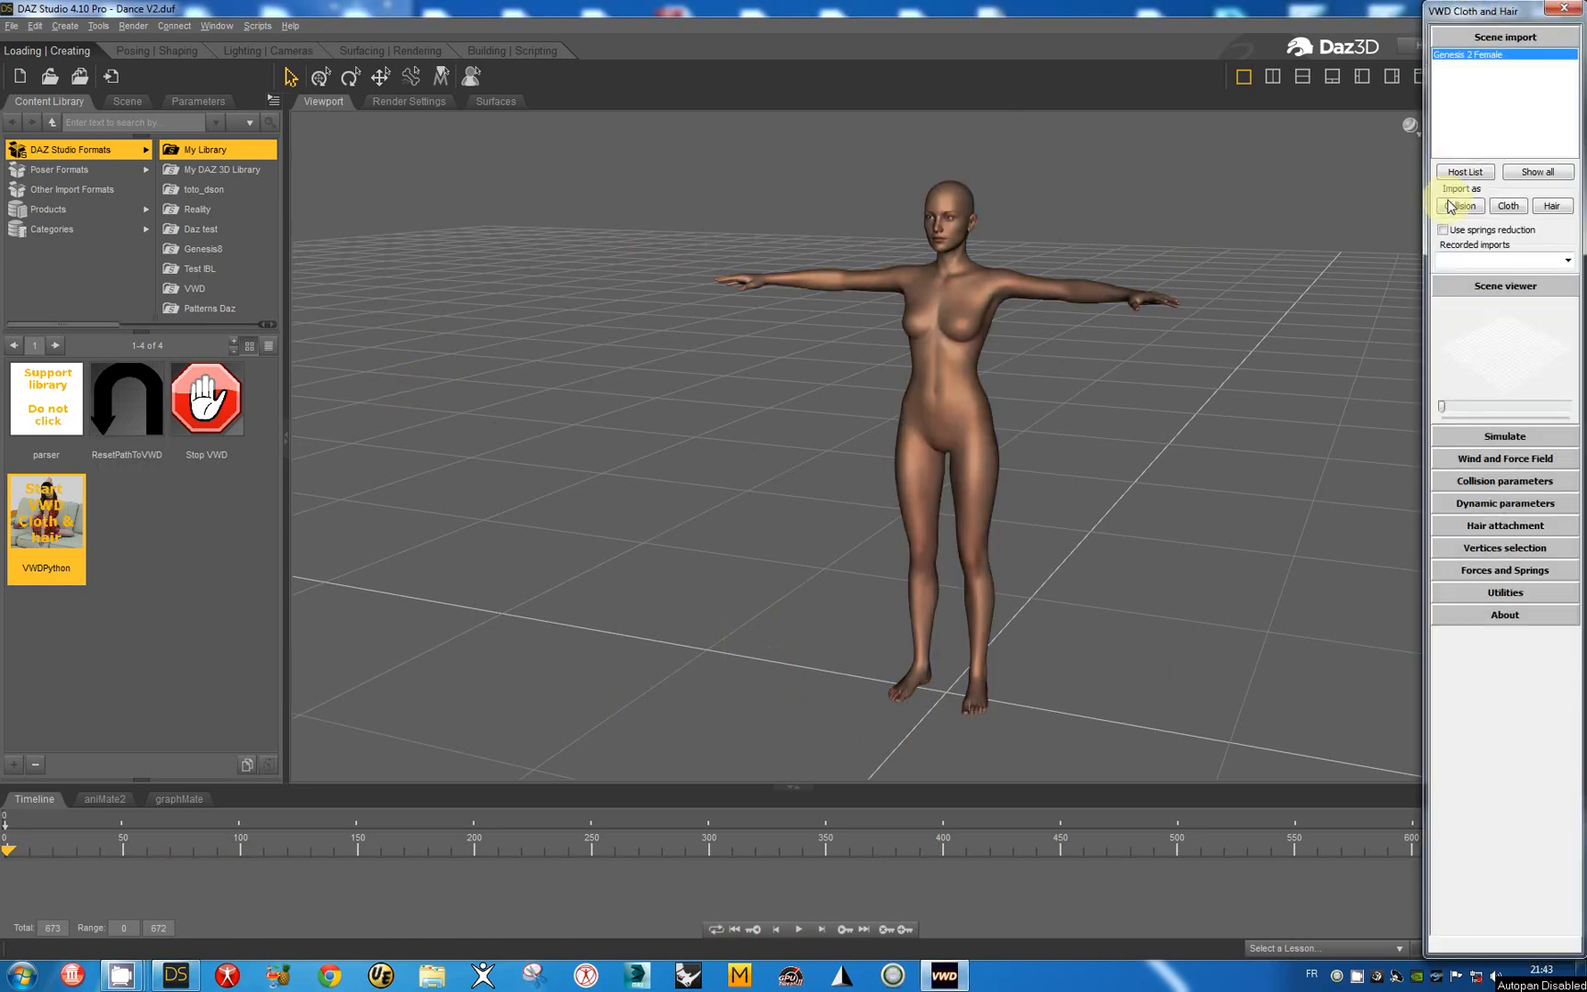
pyautogui.click(1459, 205)
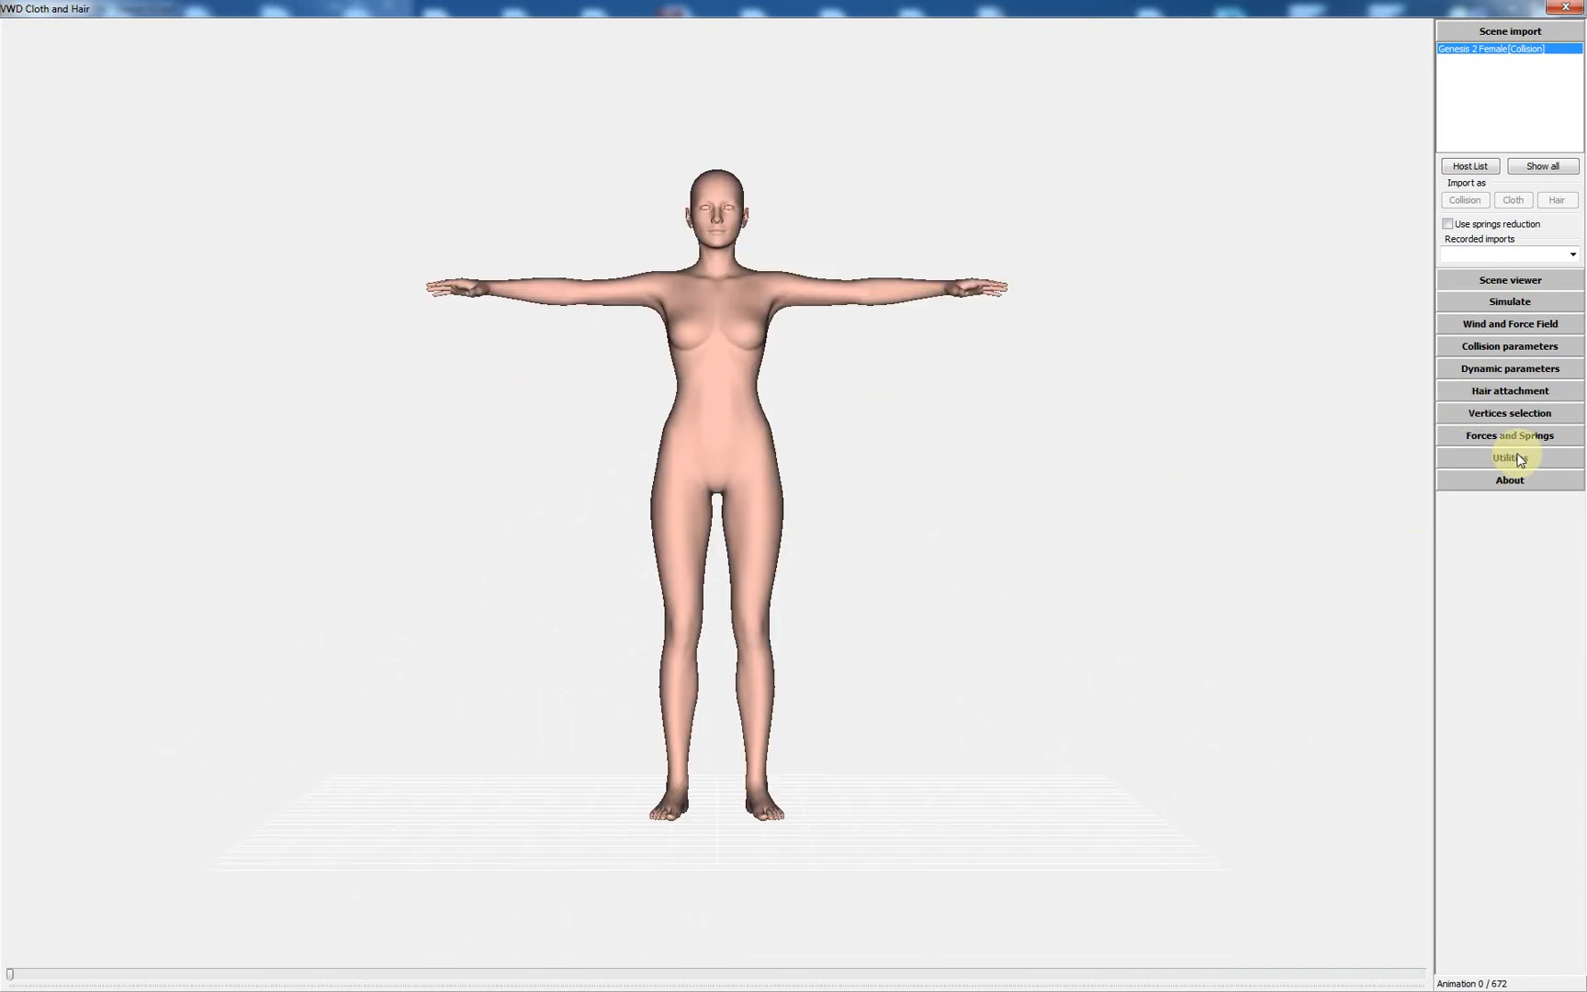
# - Open Utilities > Dynamic Morphs and pick the vertex at the centre of the breast
pyautogui.click(1510, 458)
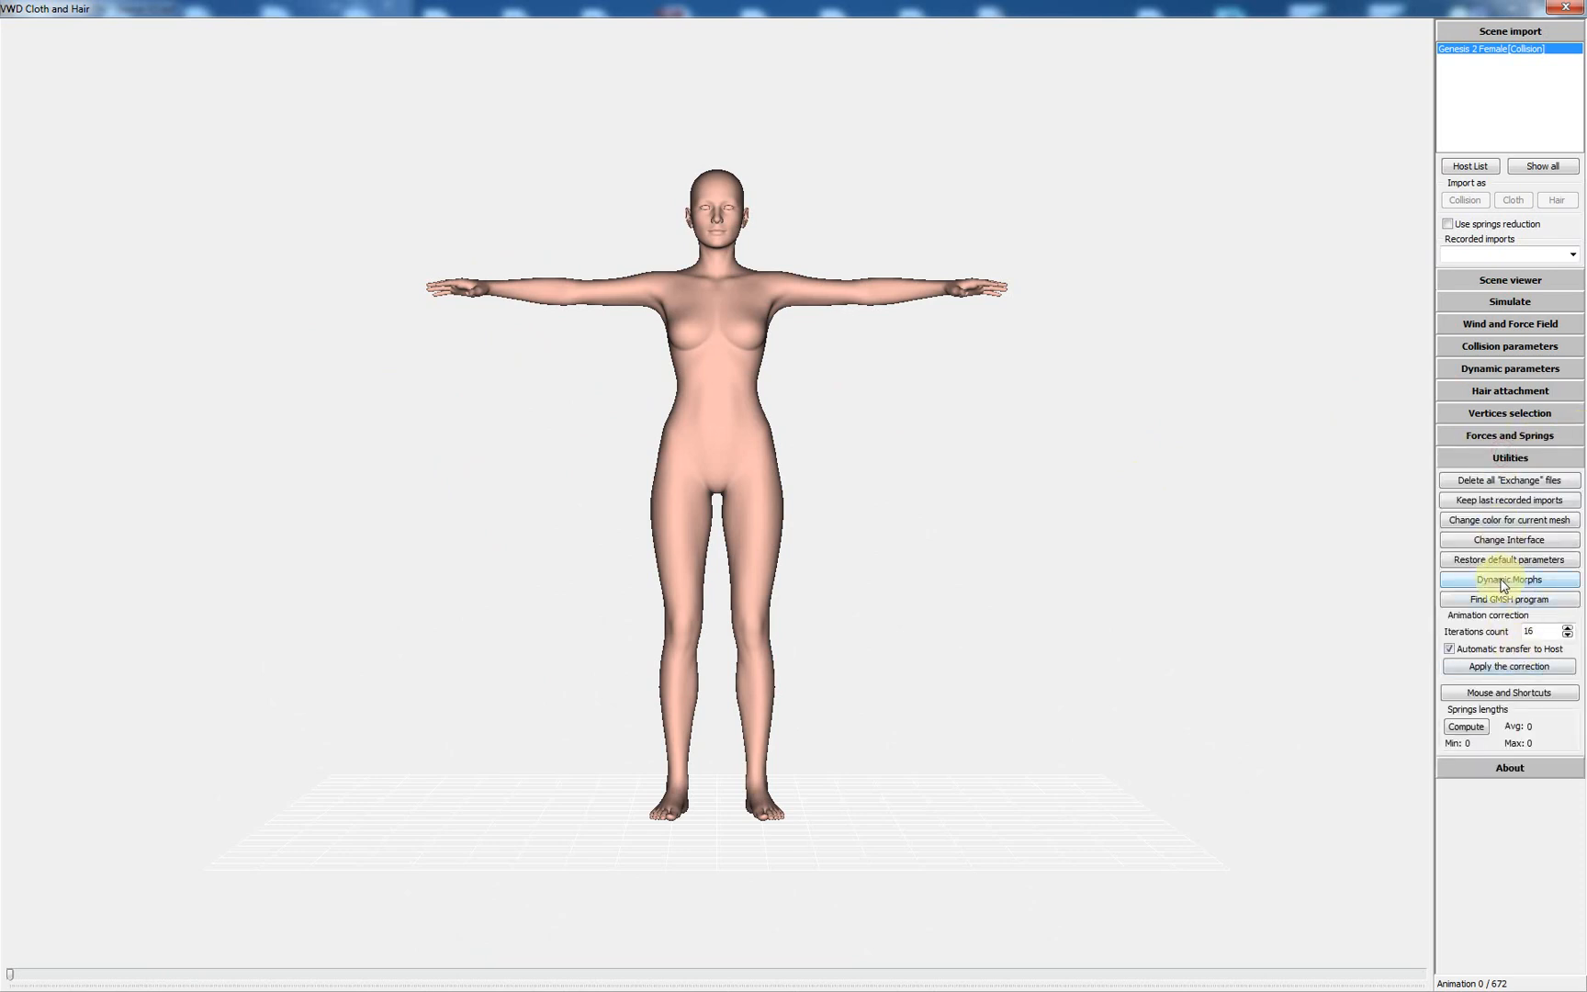
pyautogui.click(1510, 581)
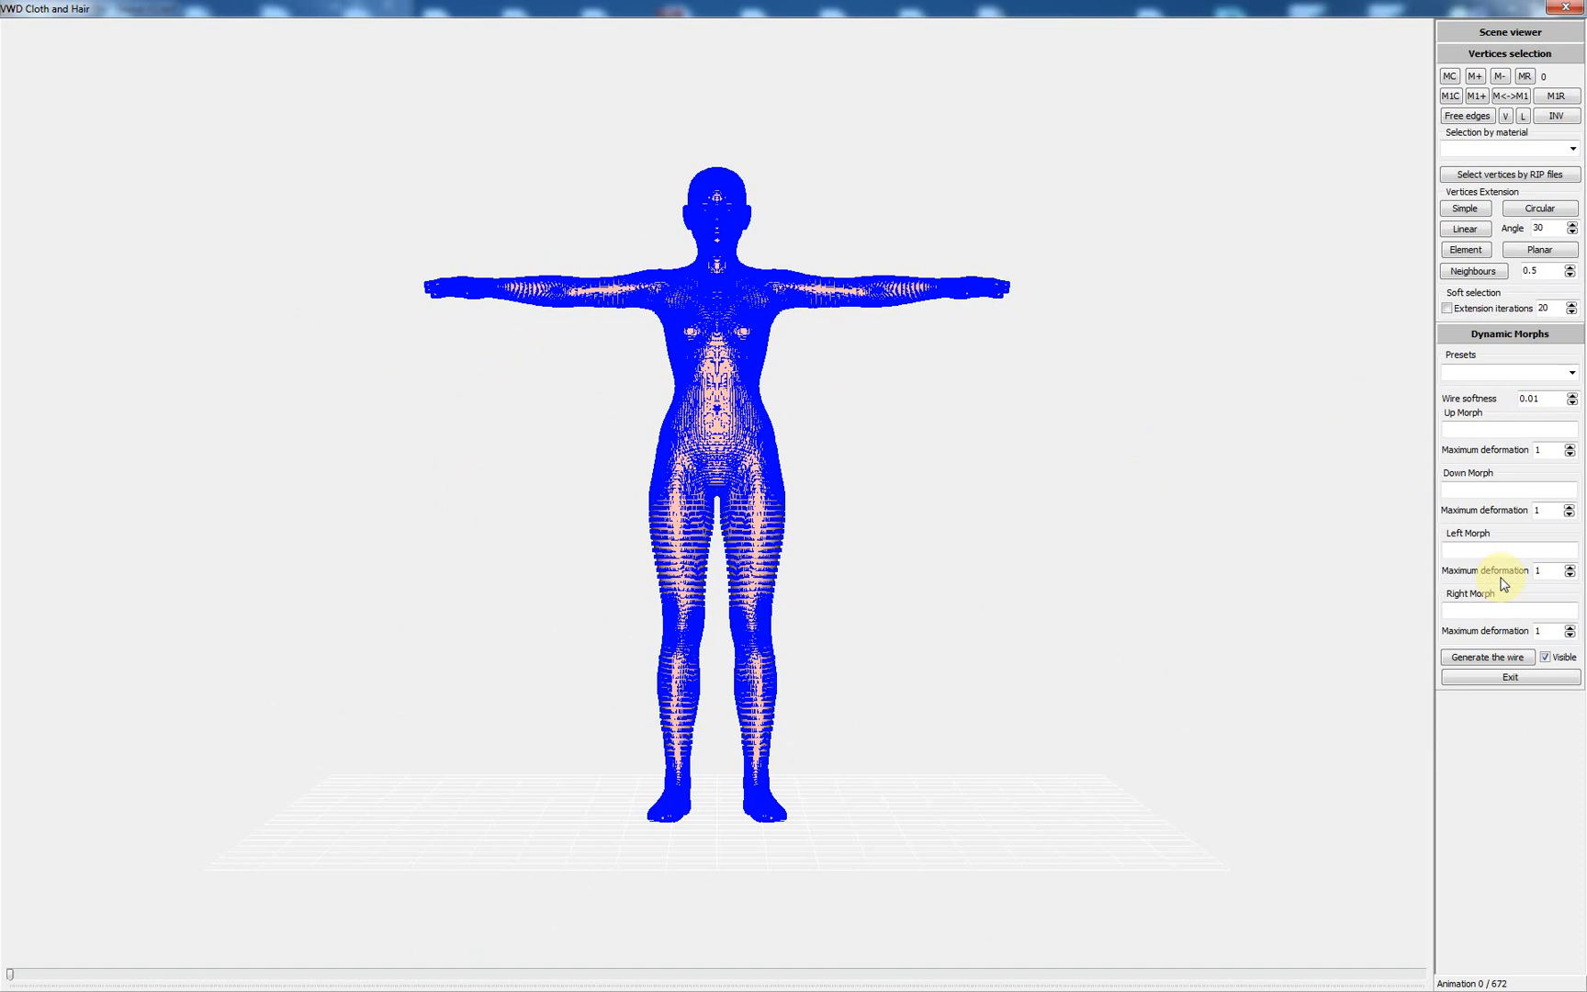
pyautogui.moveTo(895, 373)
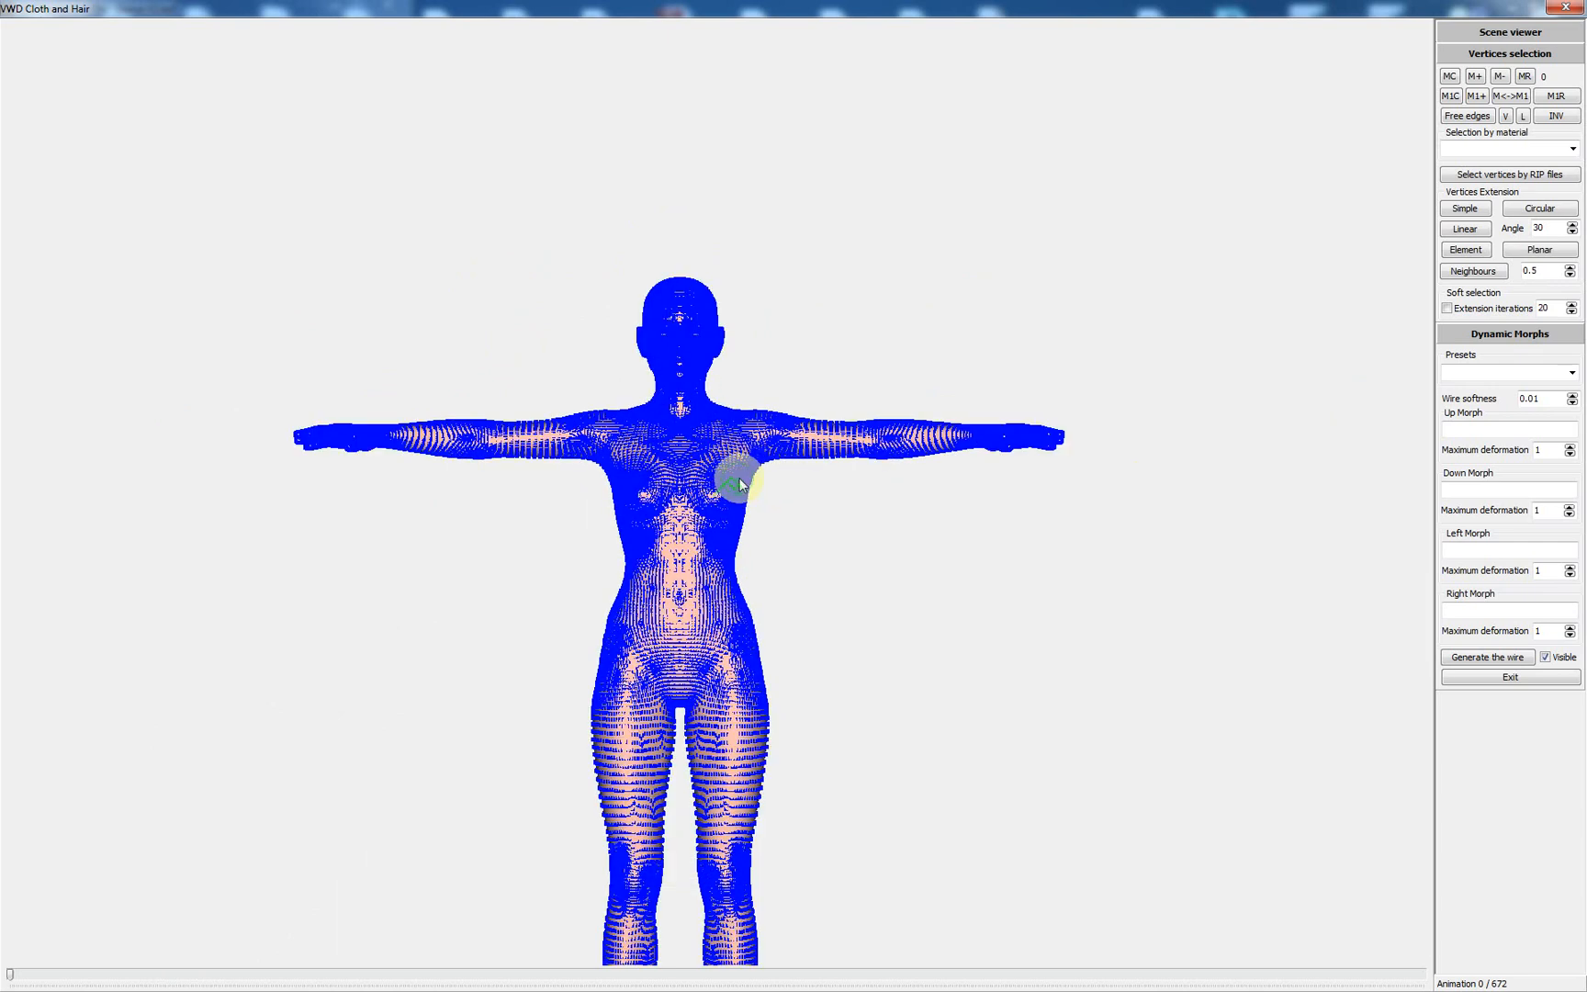
pyautogui.scroll(3)
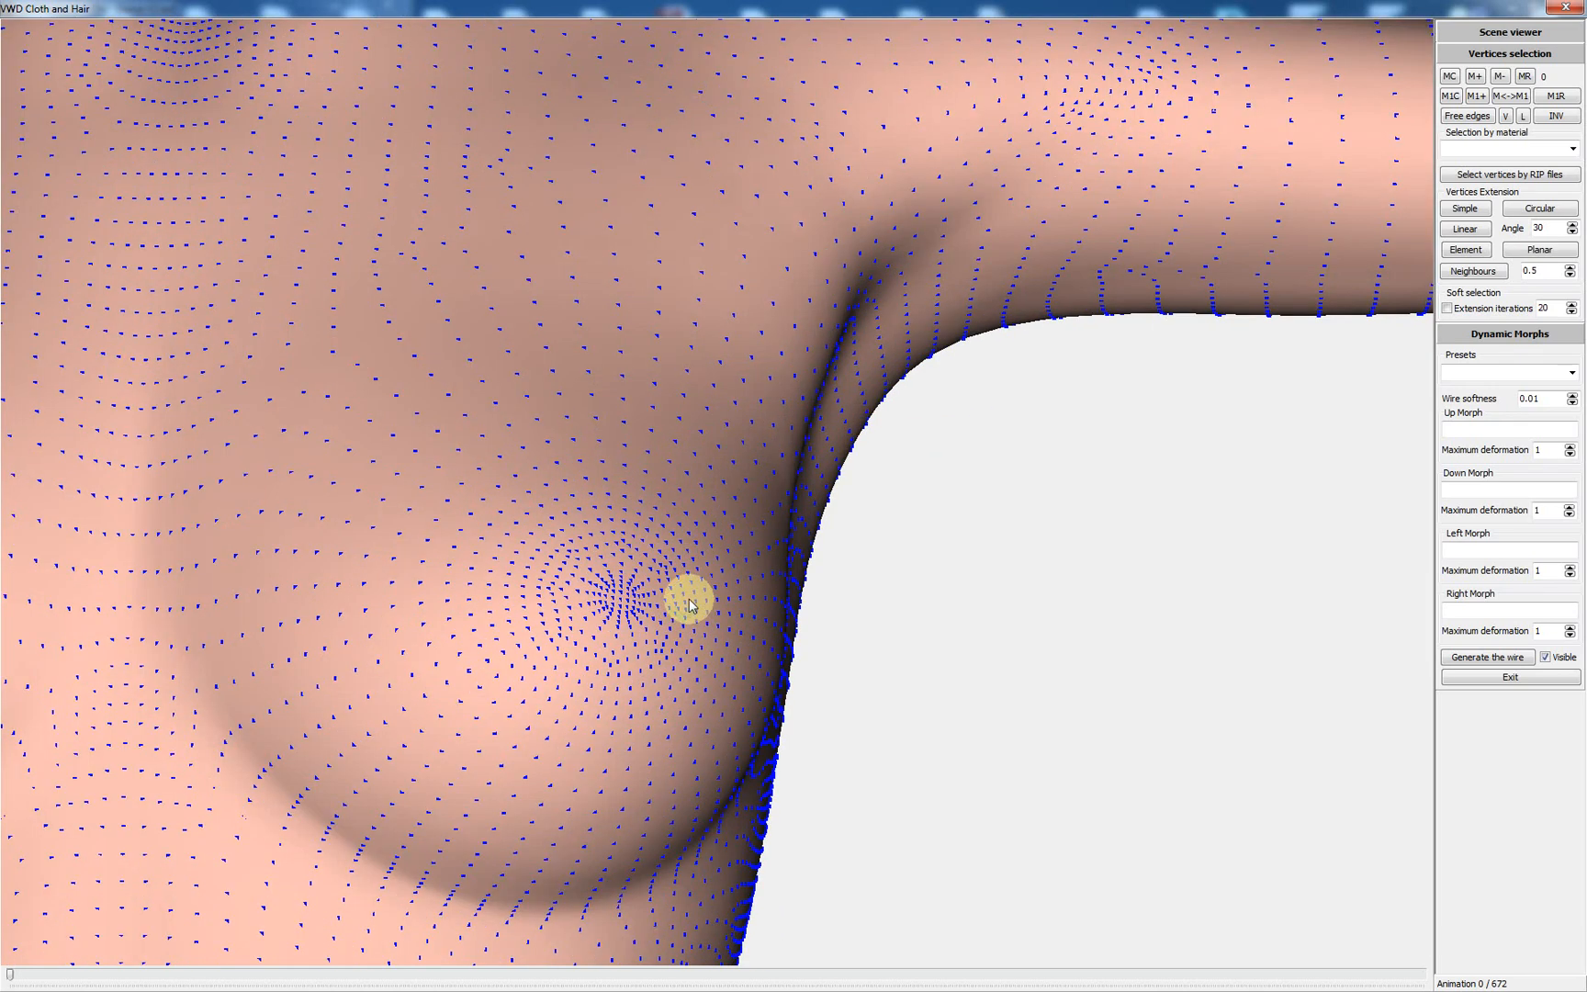
pyautogui.click(1486, 656)
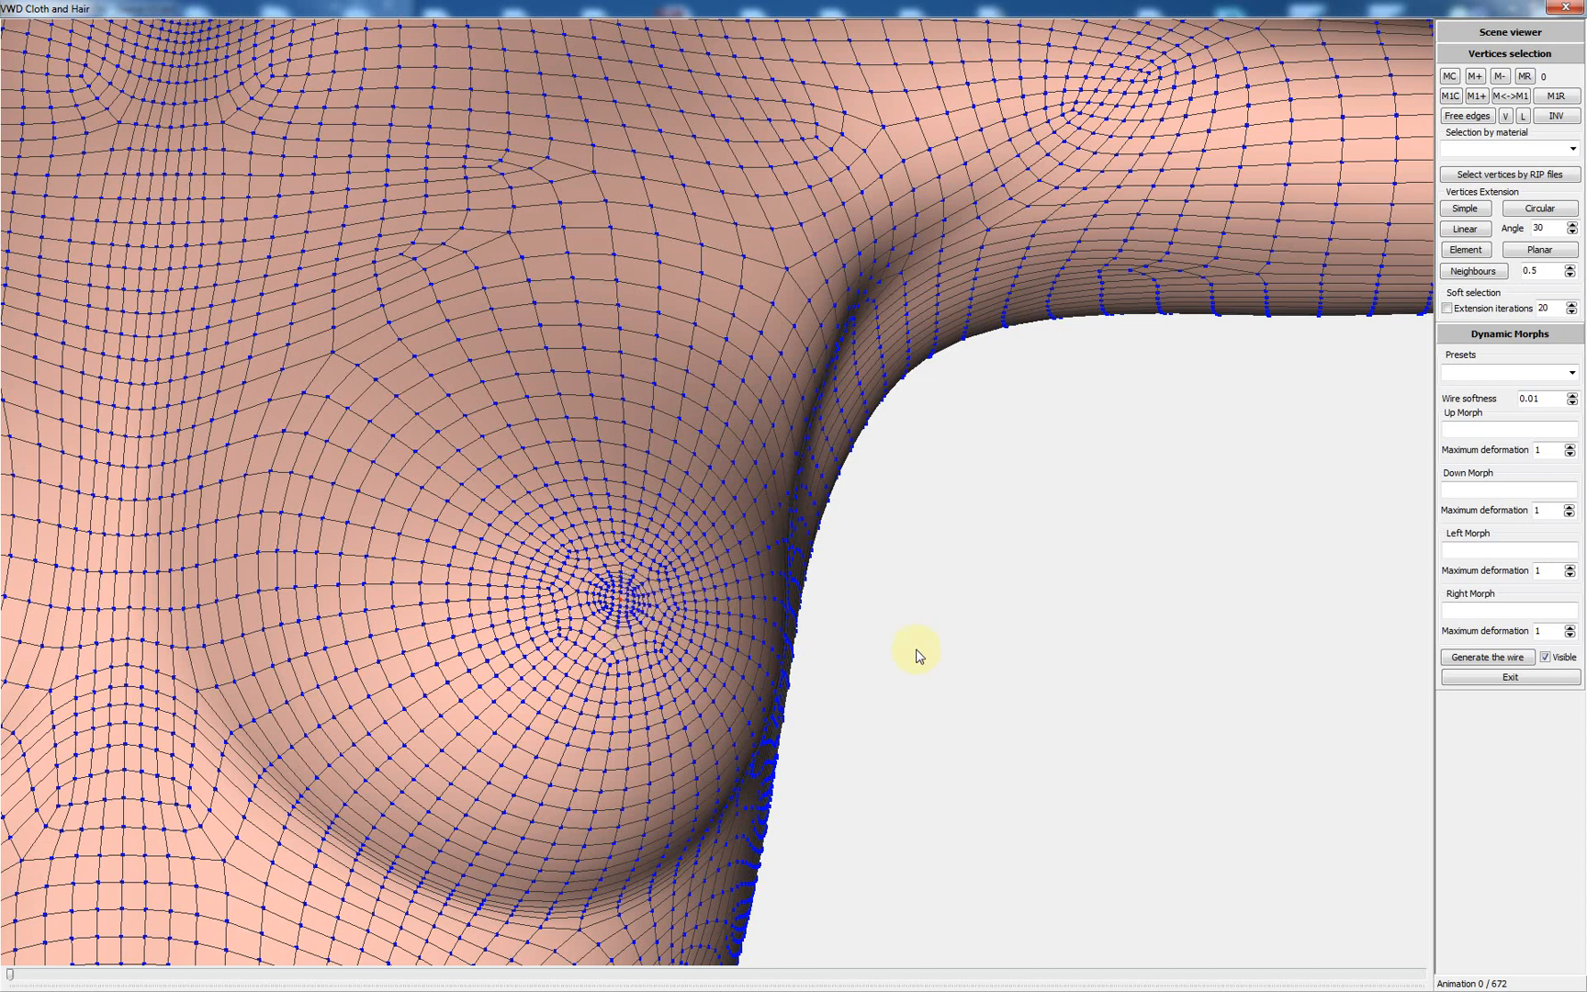
pyautogui.moveTo(1057, 621)
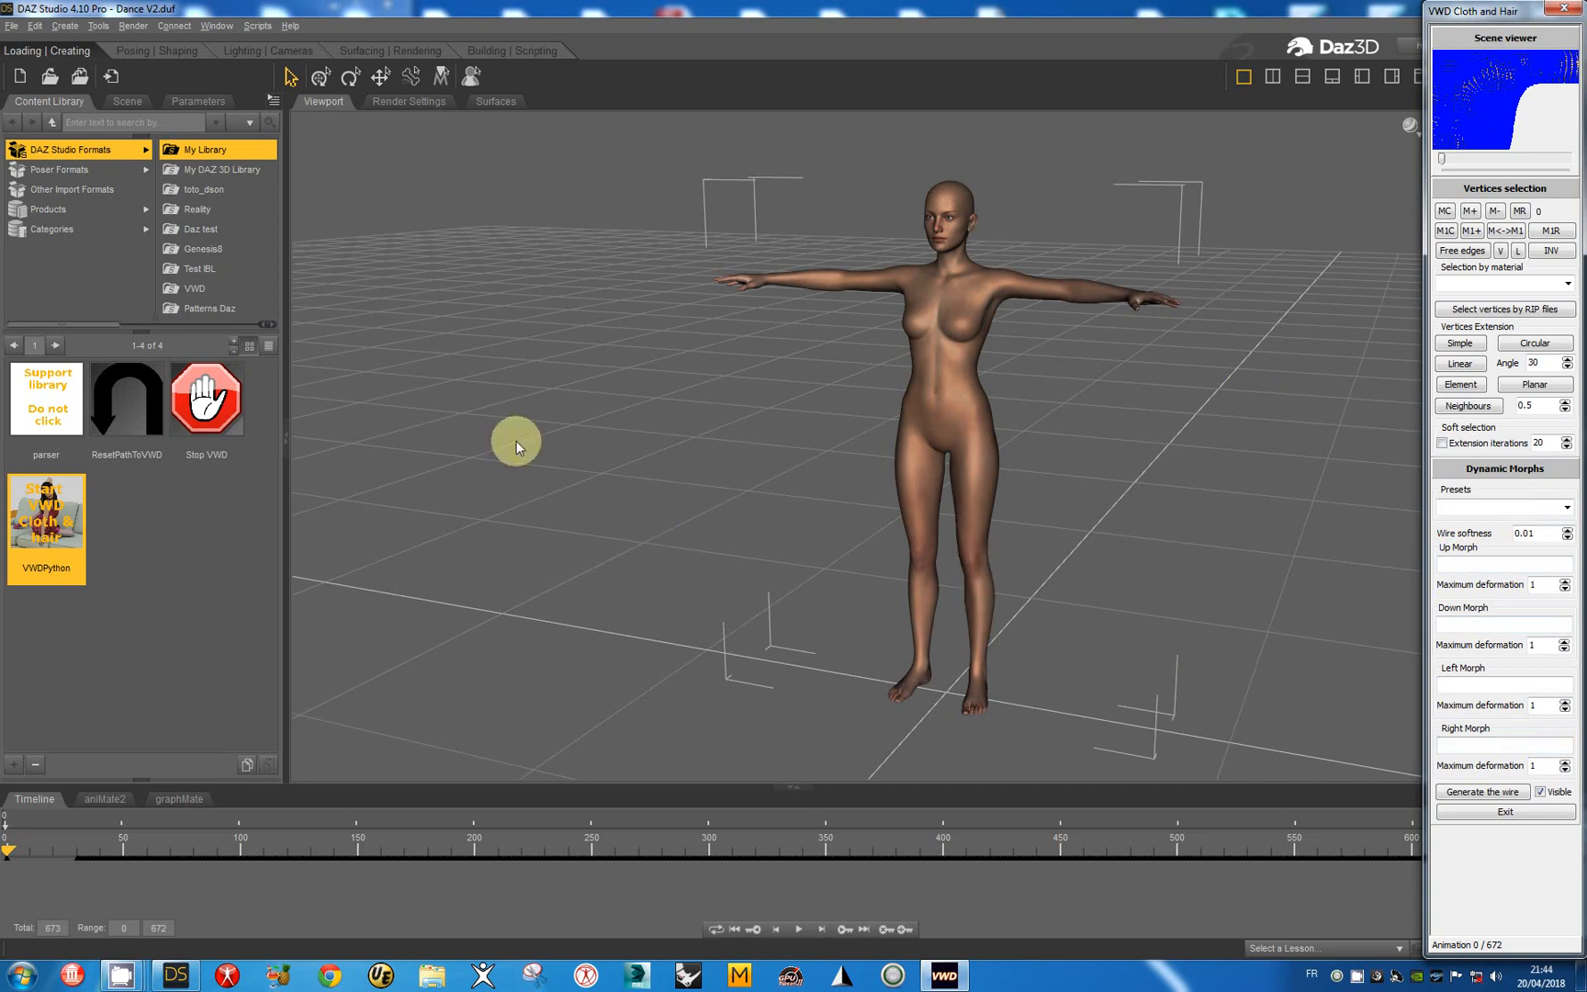
pyautogui.moveTo(165, 113)
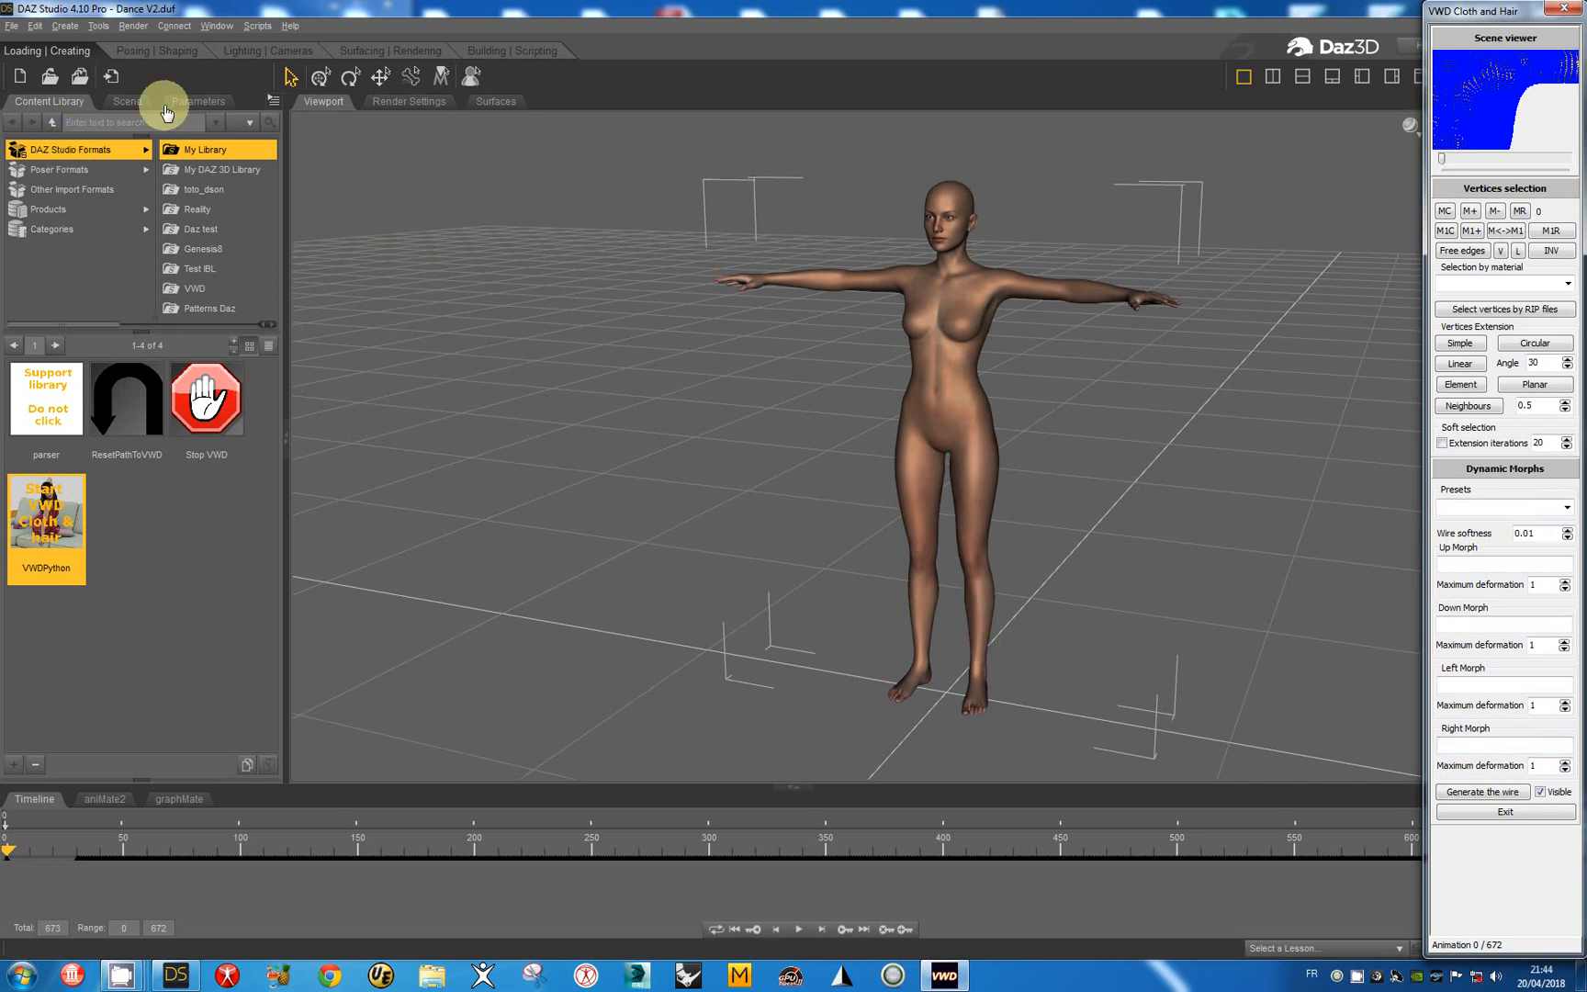
# - Filter the figure's parameters to breast morphs and test the Breasts Up-Down Left slider
pyautogui.click(198, 101)
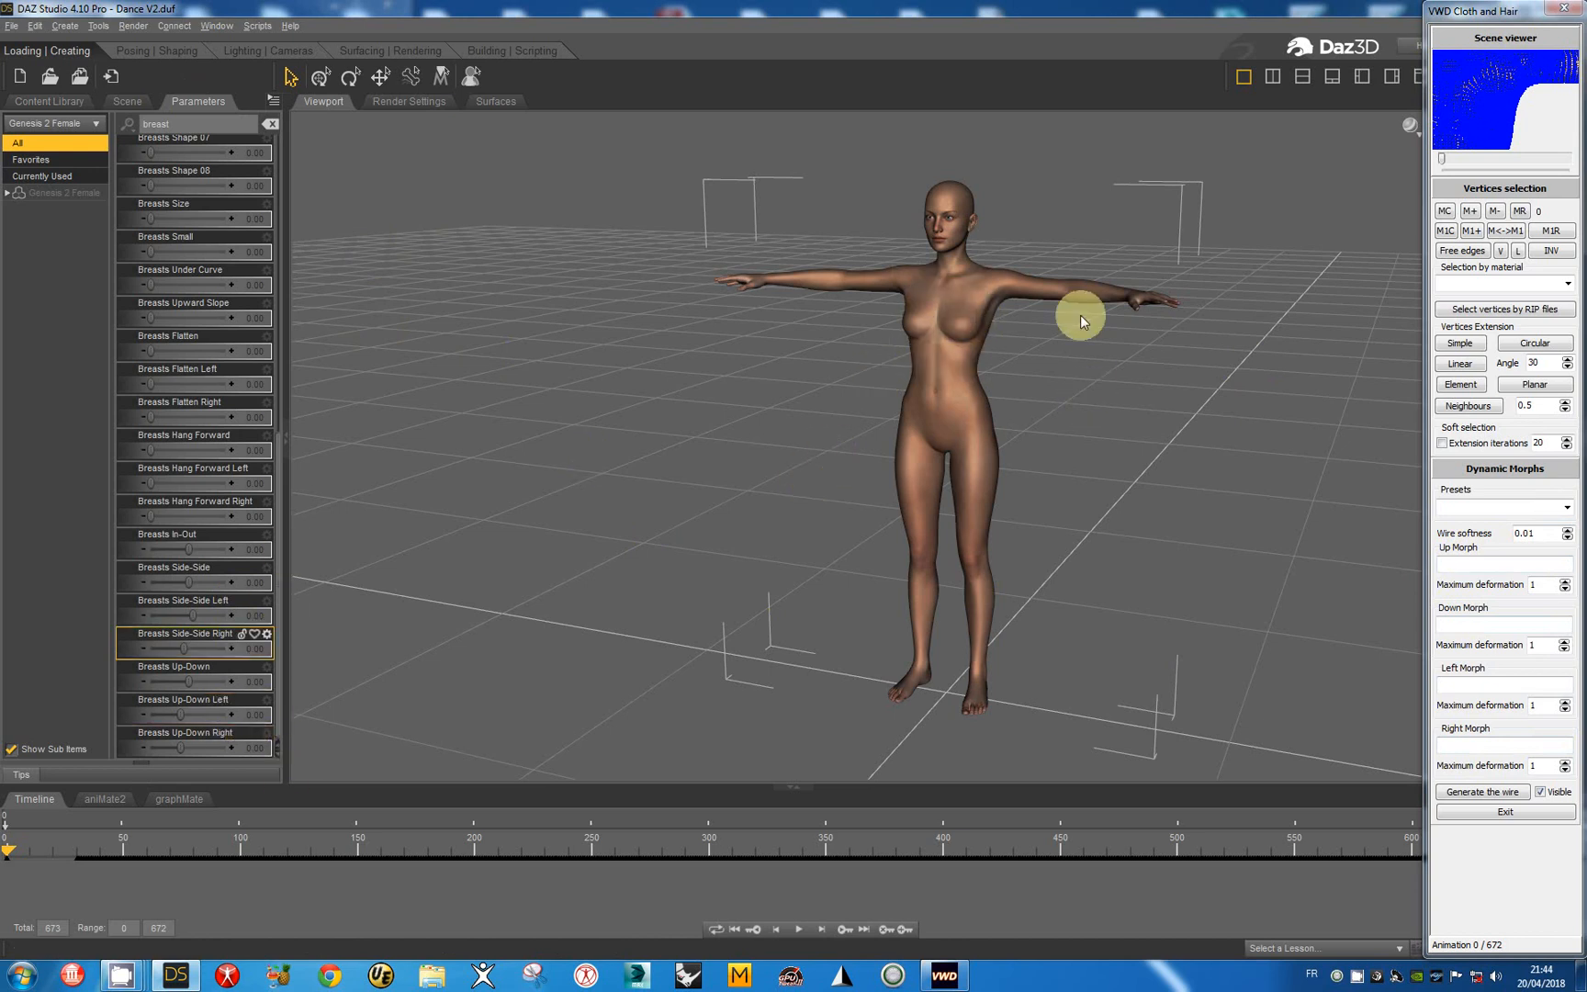
pyautogui.moveTo(1060, 329)
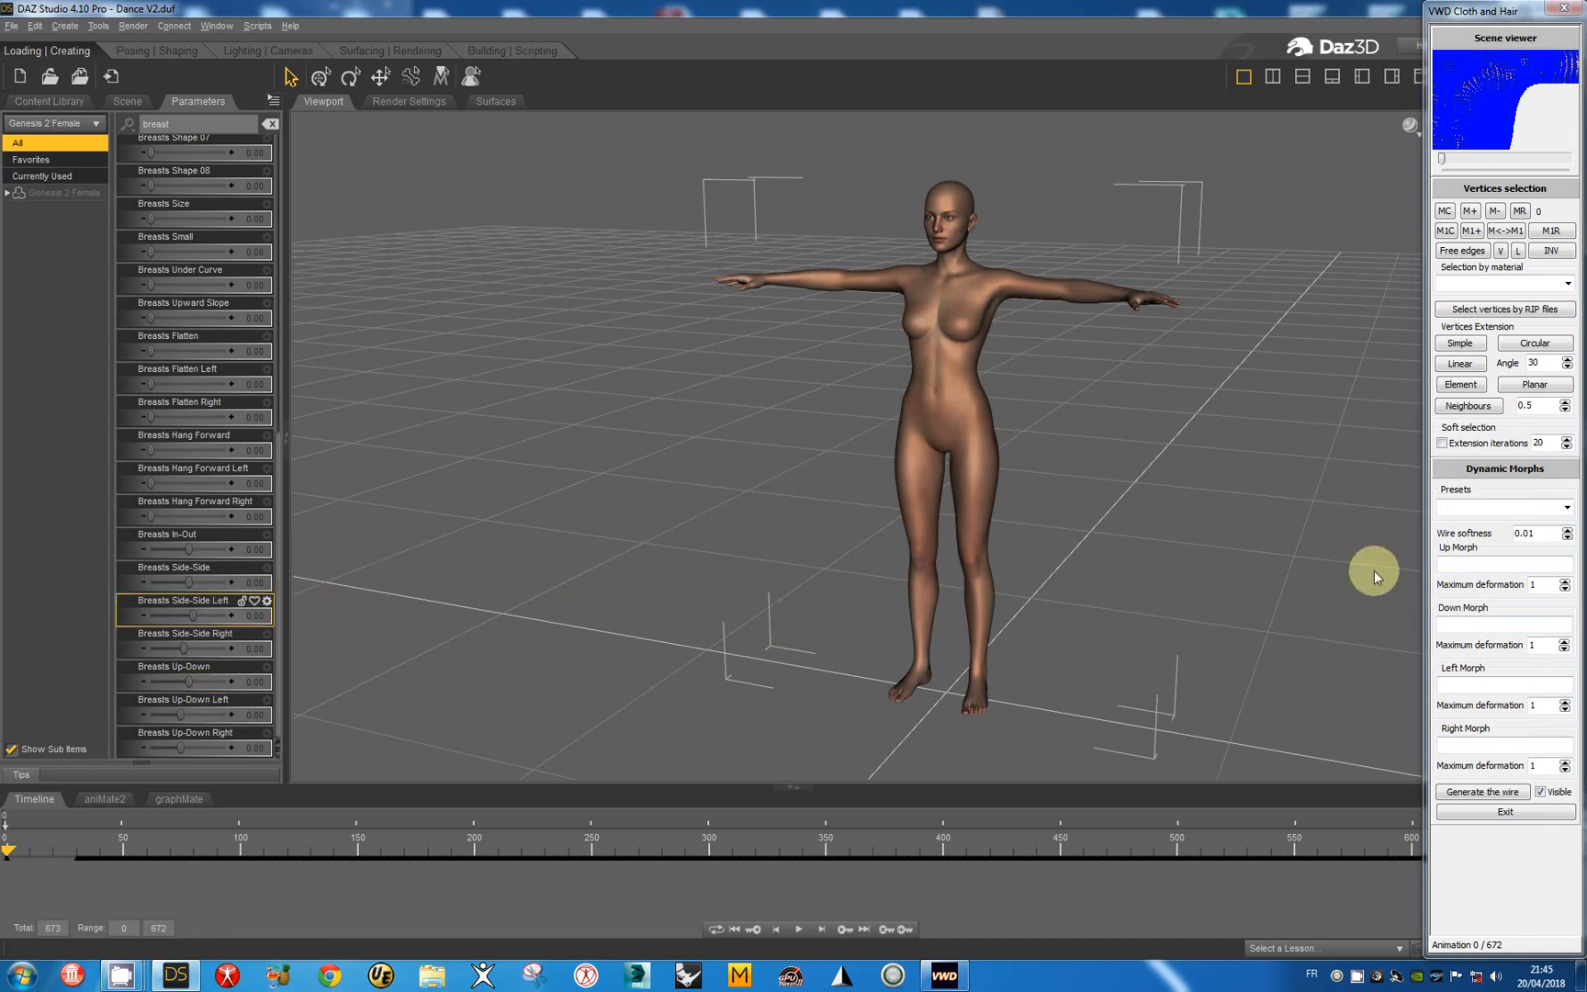
pyautogui.click(193, 532)
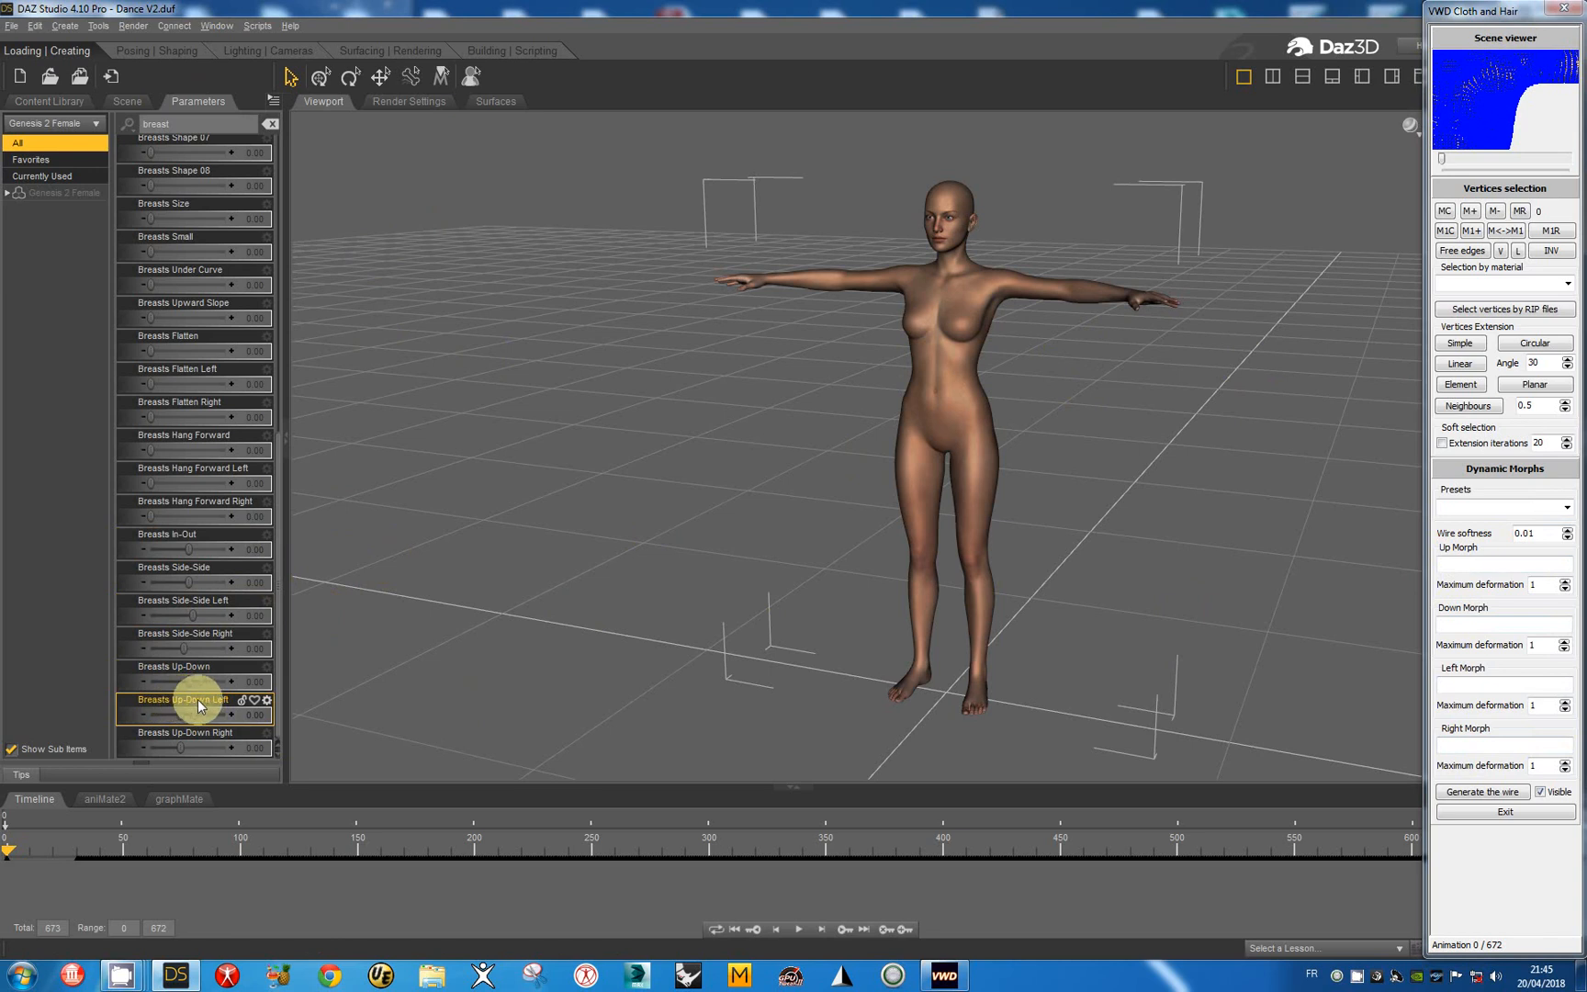
pyautogui.moveTo(180, 713); pyautogui.dragTo(208, 713)
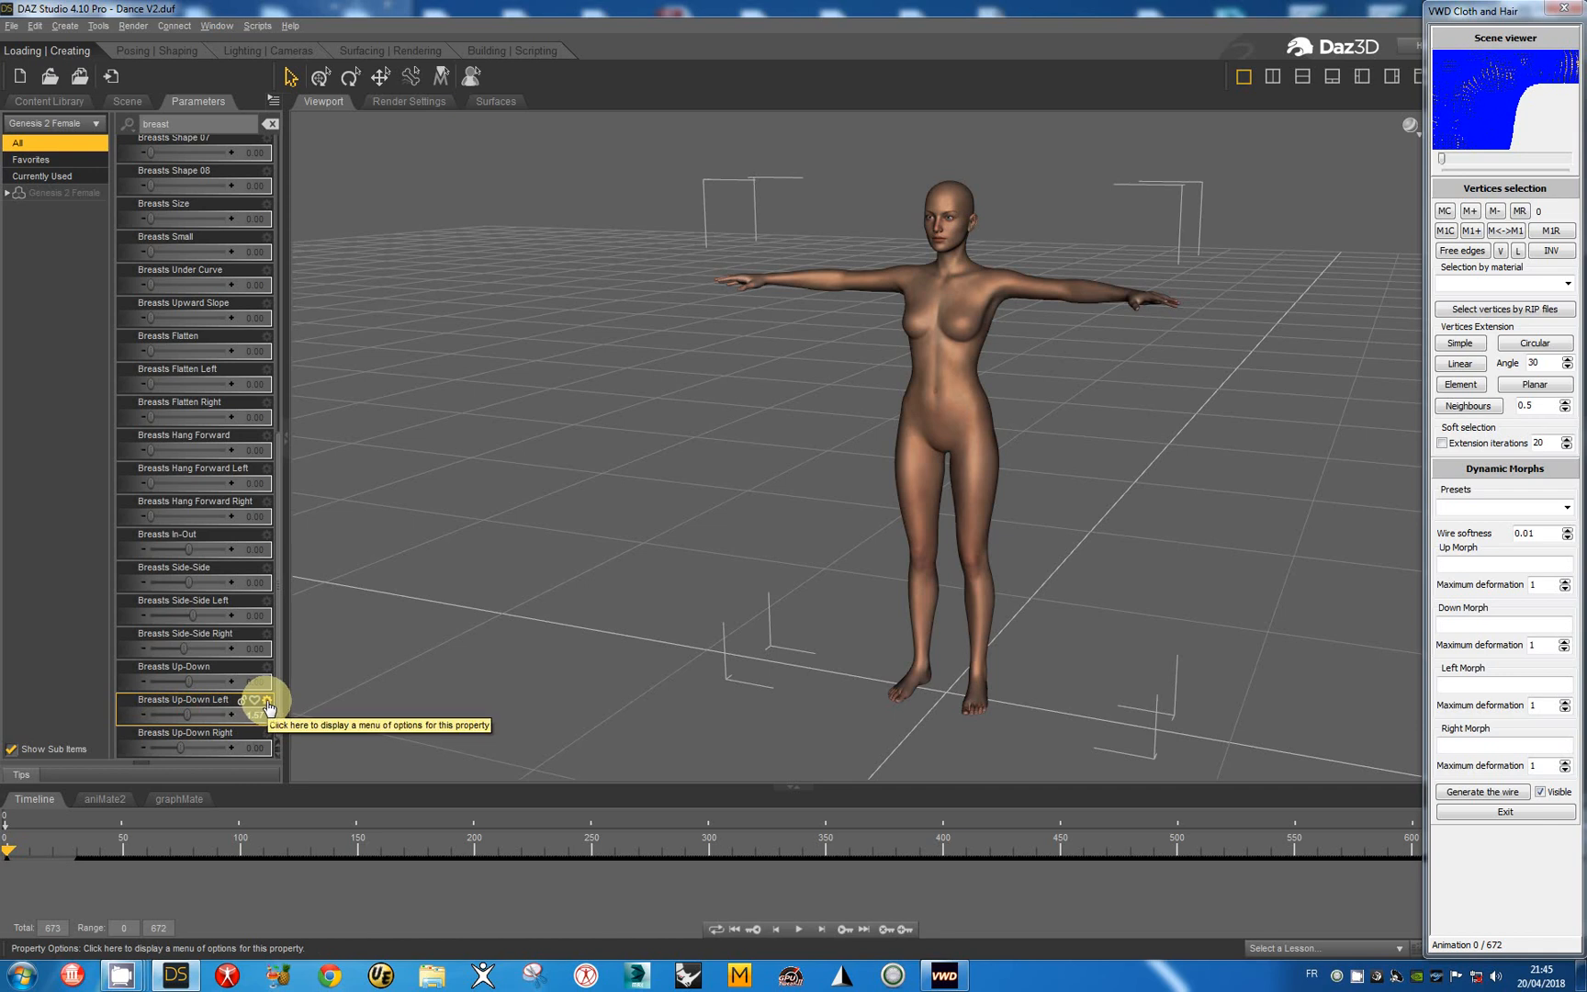
# - Copy CTRLBreastUp-Down from Breasts Up-Down Left's settings into VWD's Up and Down Morph fields
pyautogui.click(266, 706)
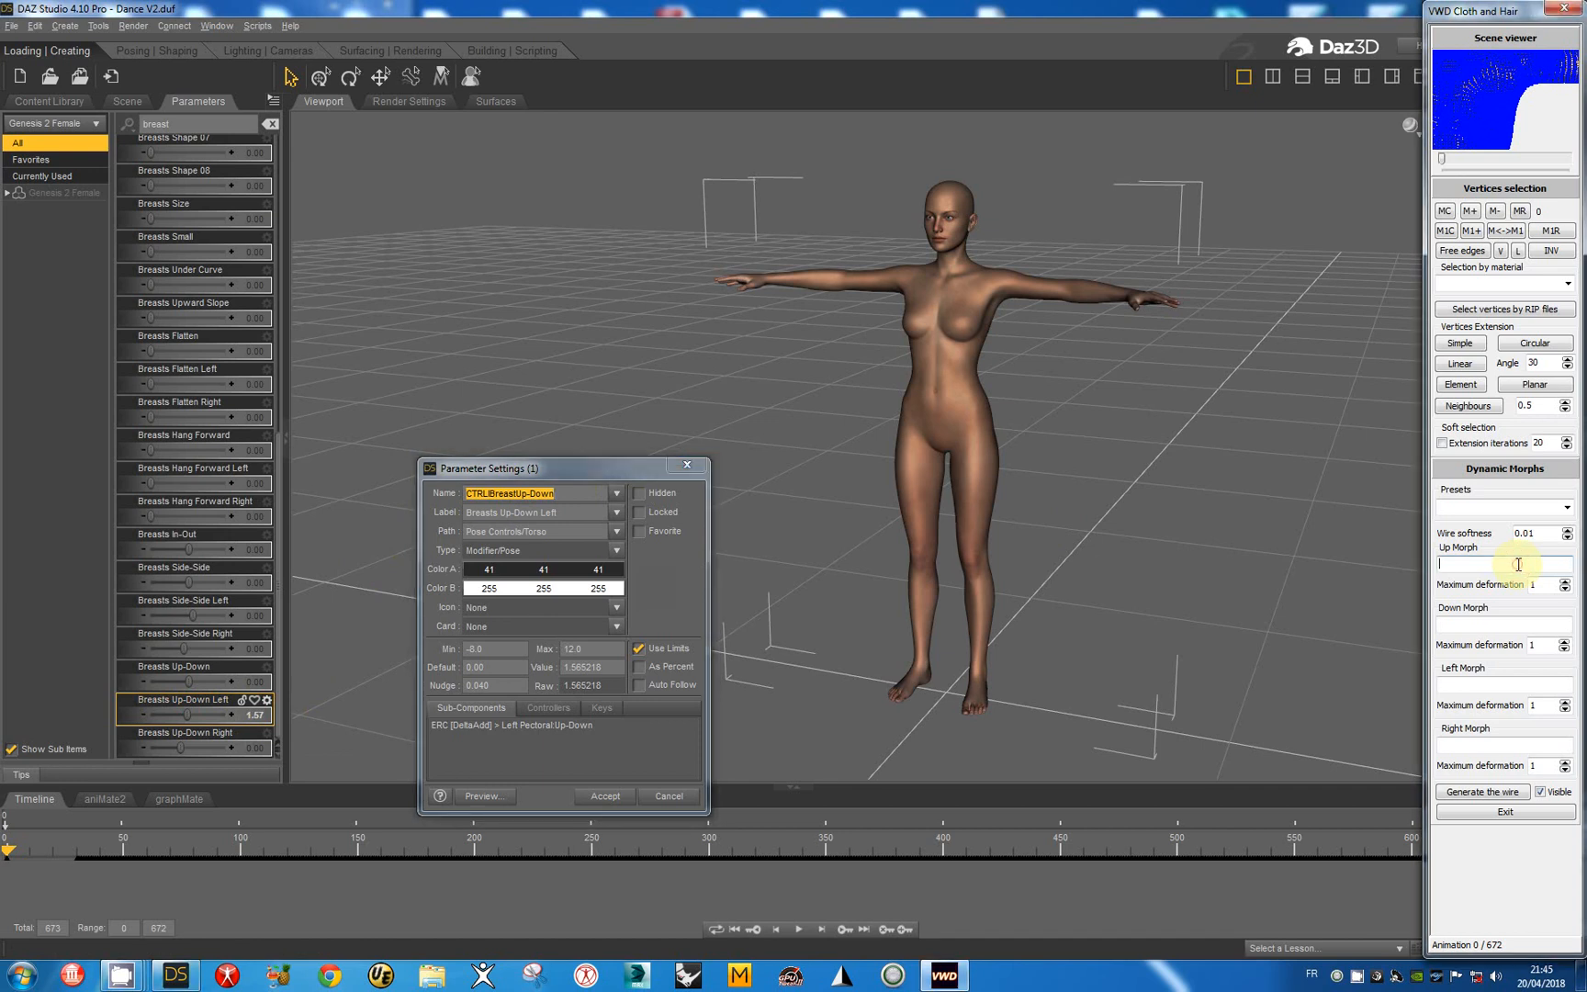
pyautogui.write('CTRLBreastUp-Down')
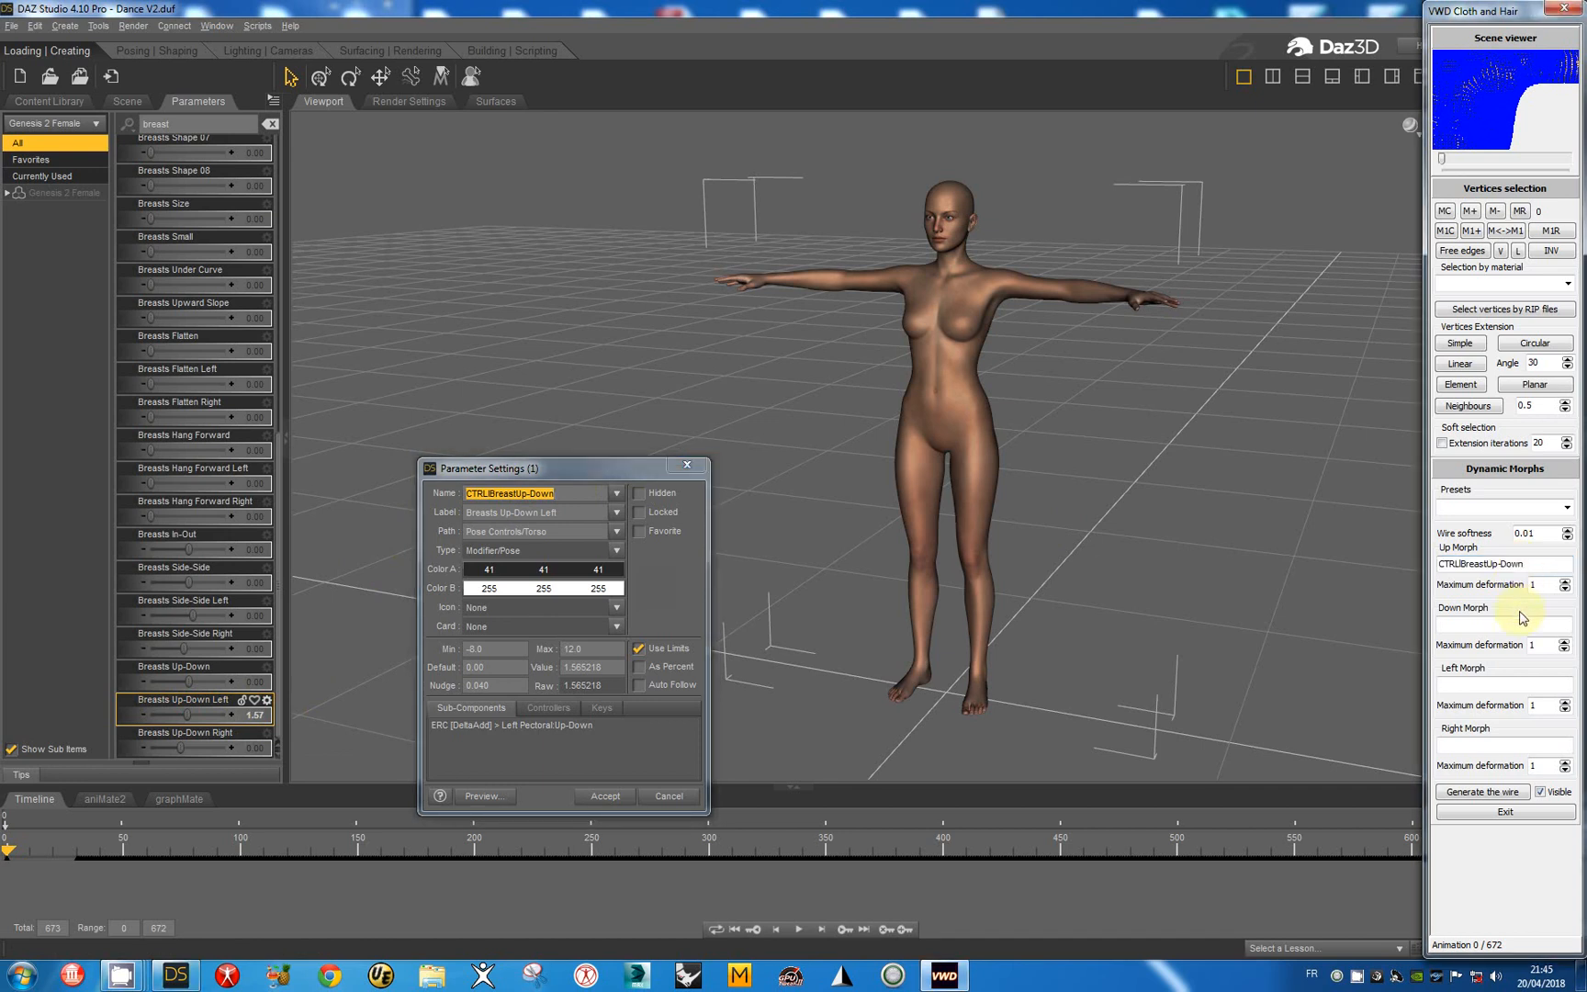
pyautogui.moveTo(1479, 553)
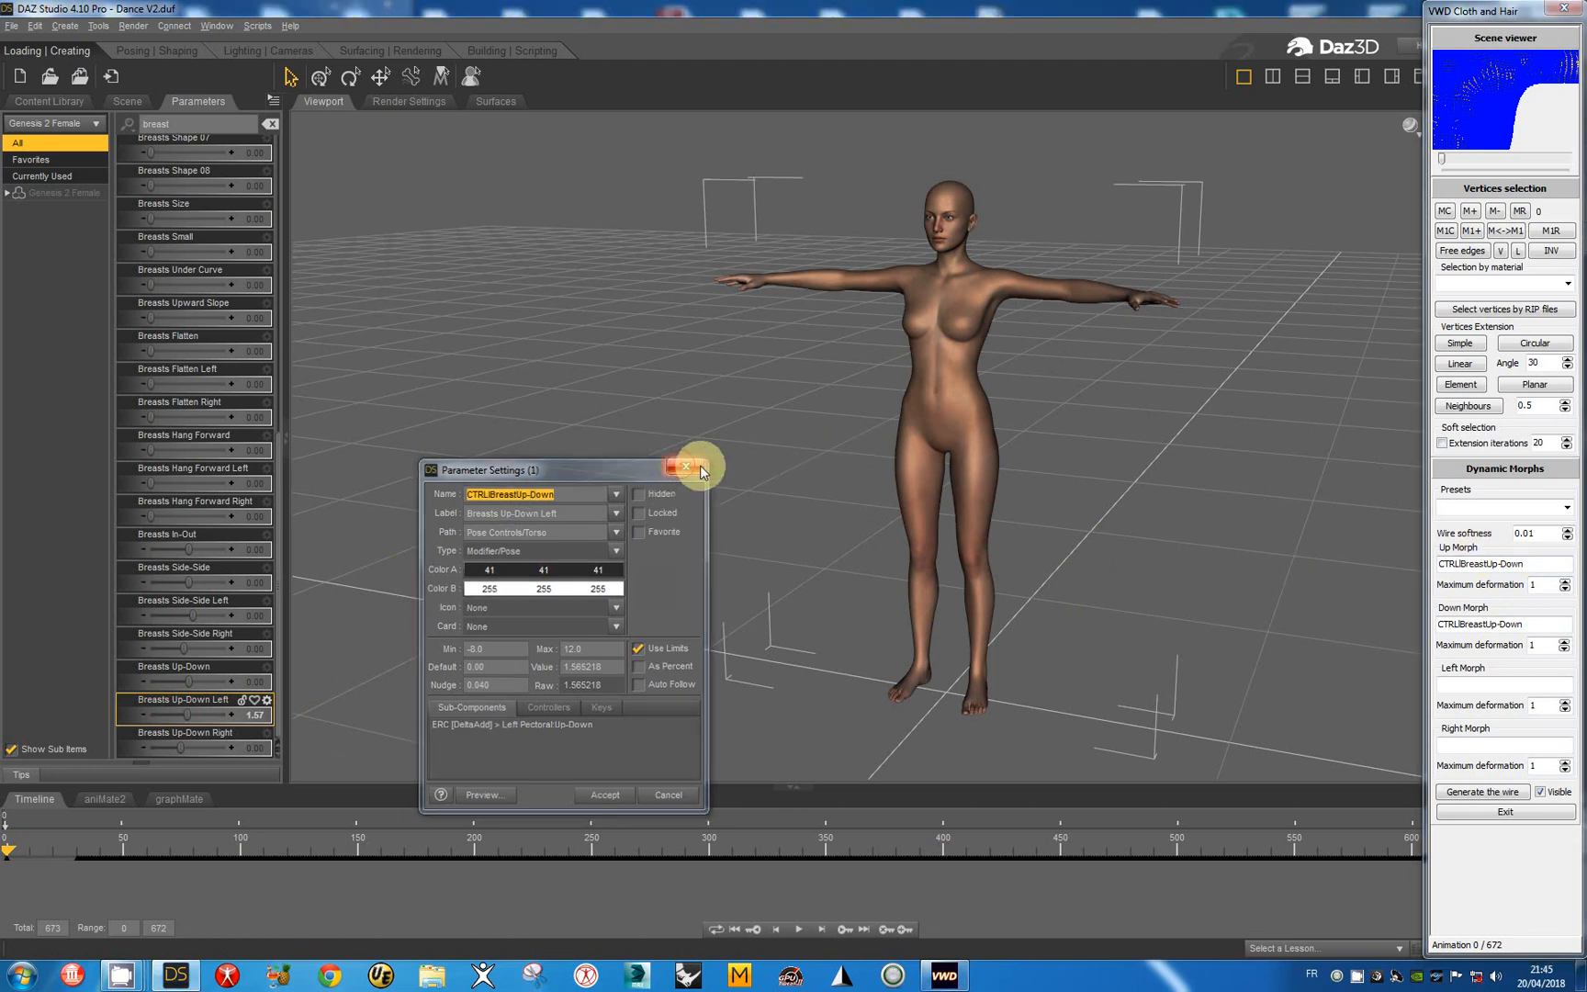
# - Close Parameter Settings and return the Breasts Up-Down Left slider to 0
pyautogui.click(688, 469)
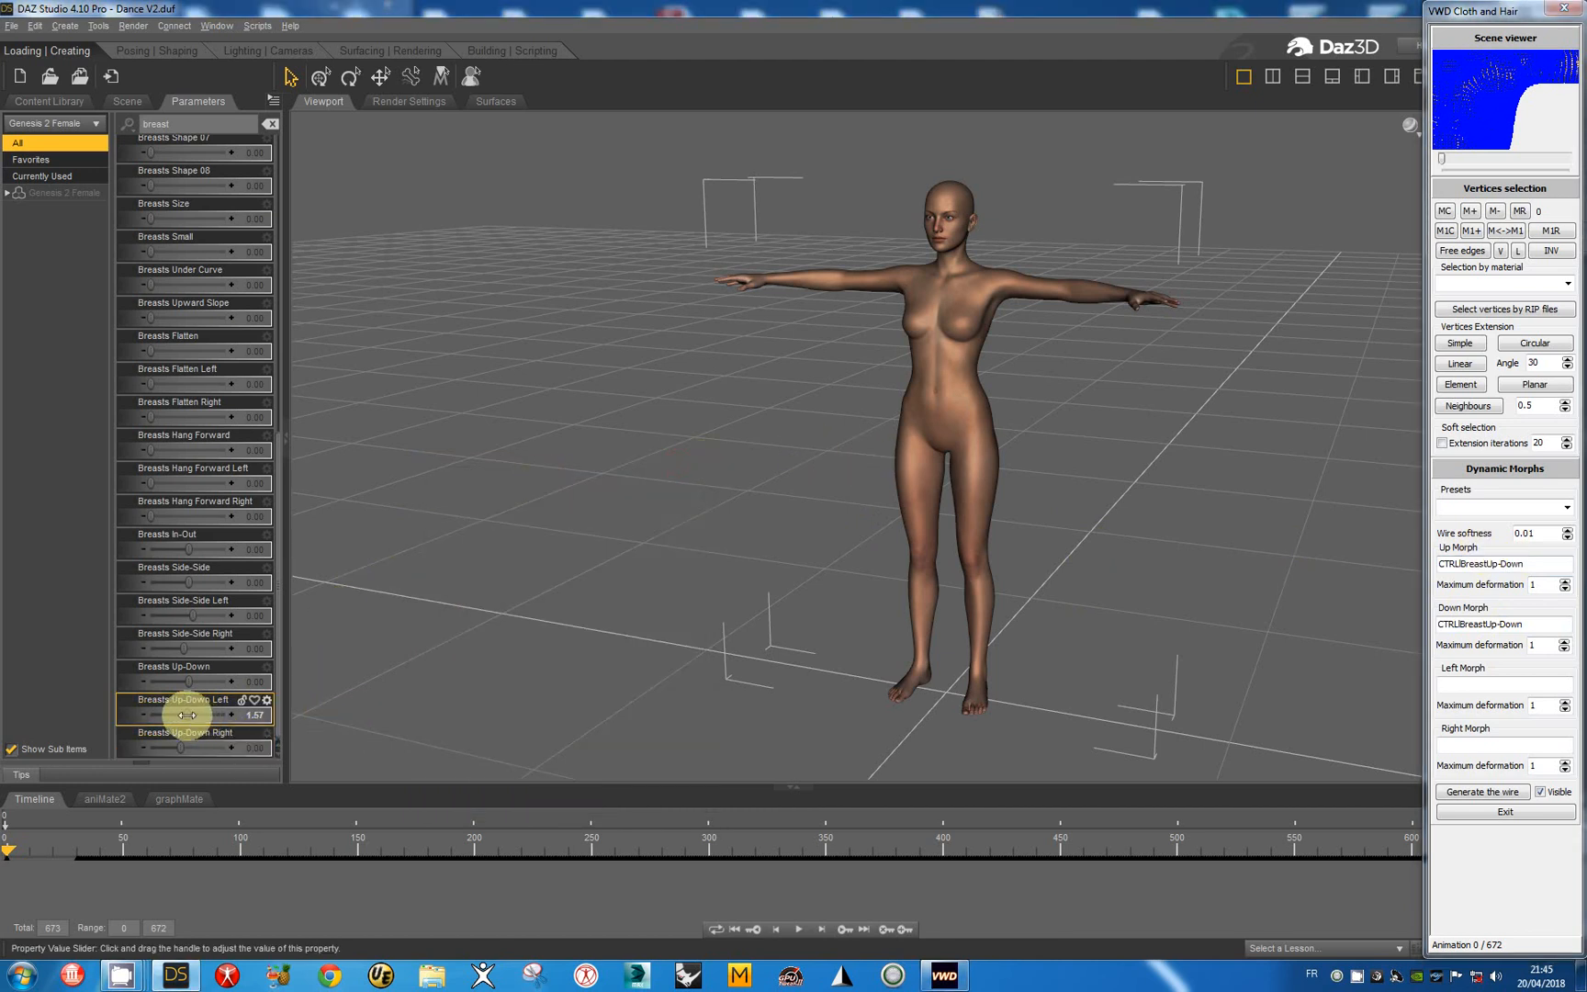
pyautogui.moveTo(187, 716); pyautogui.dragTo(233, 717)
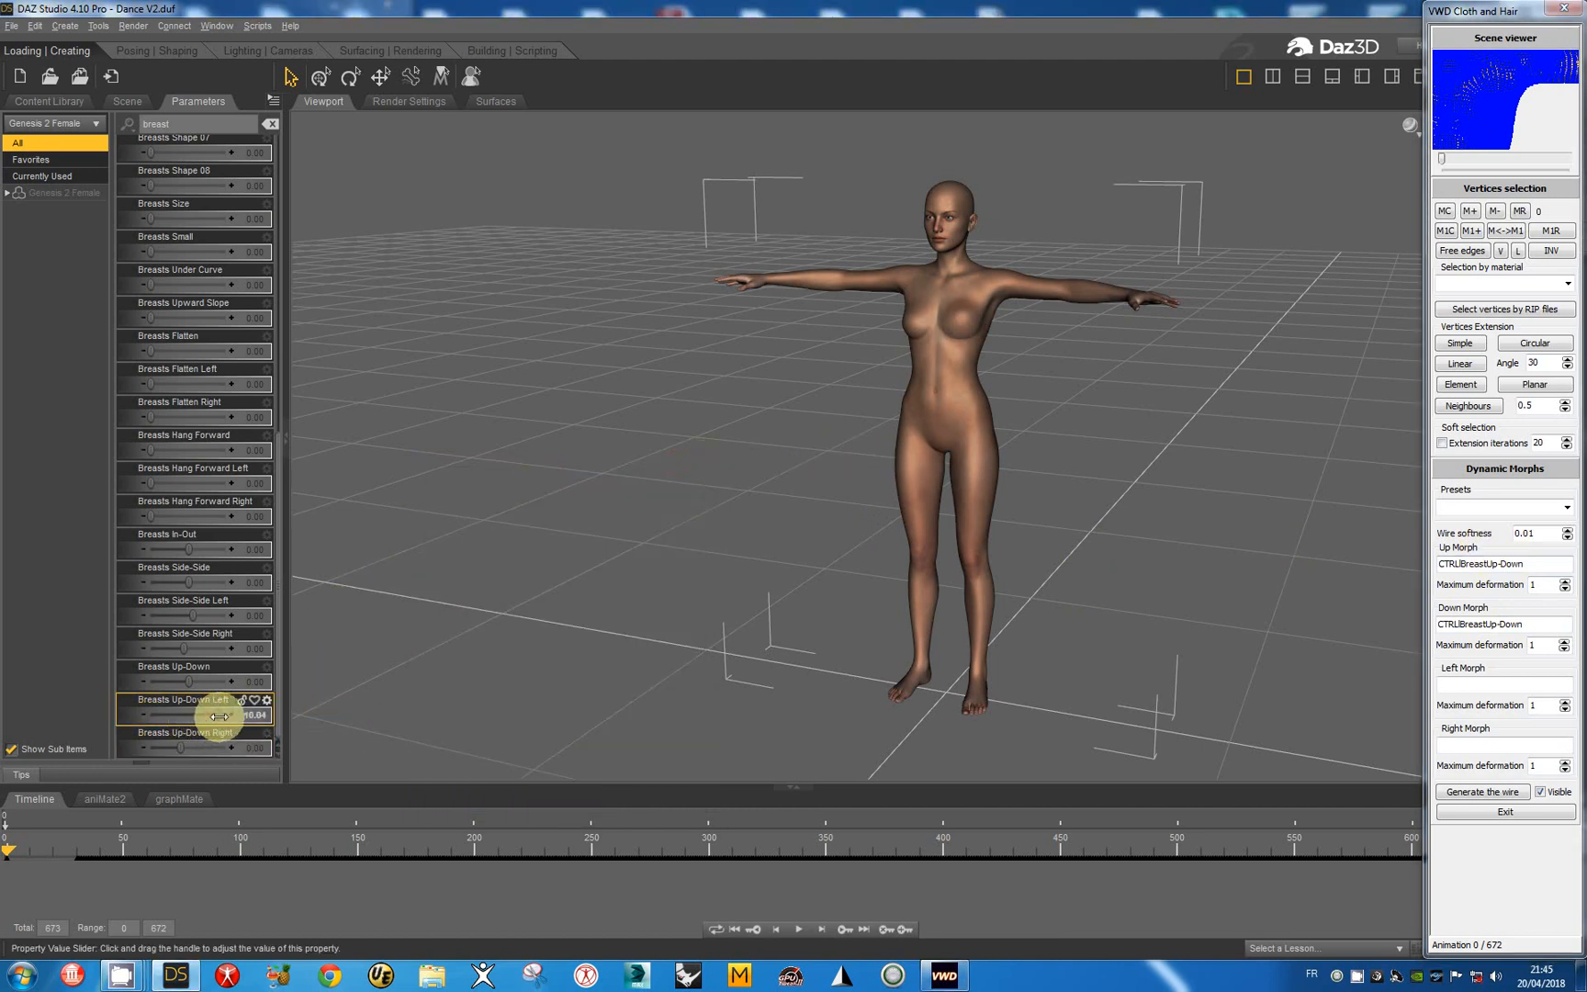
pyautogui.moveTo(217, 717); pyautogui.dragTo(237, 716)
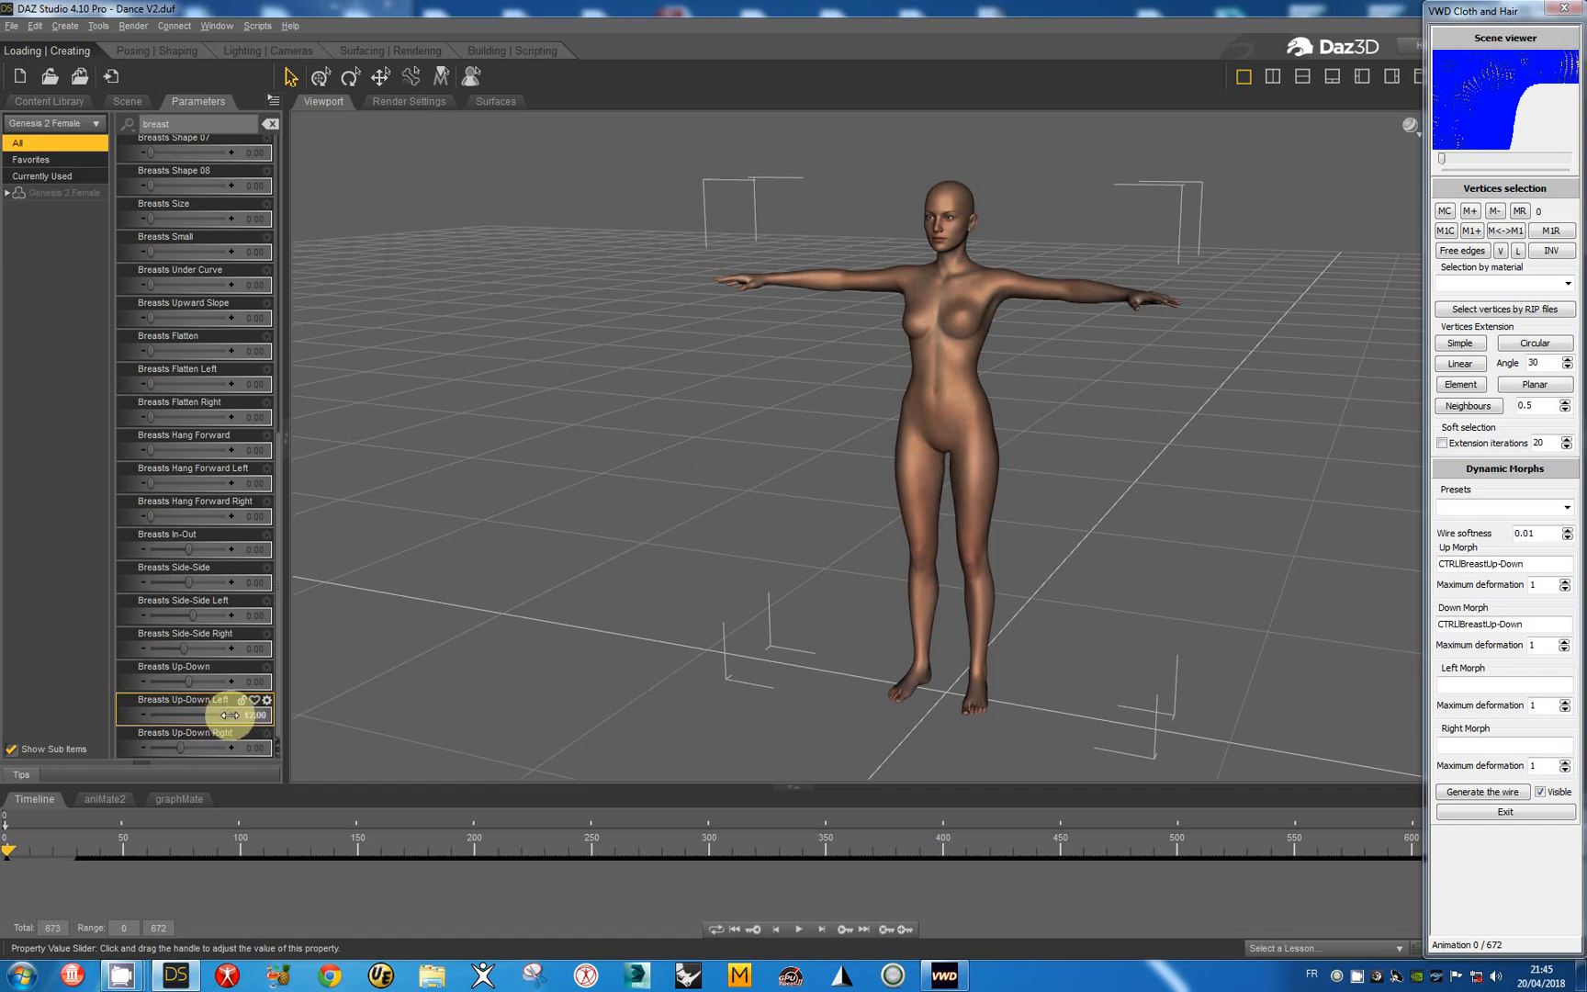
pyautogui.moveTo(233, 716); pyautogui.dragTo(120, 717)
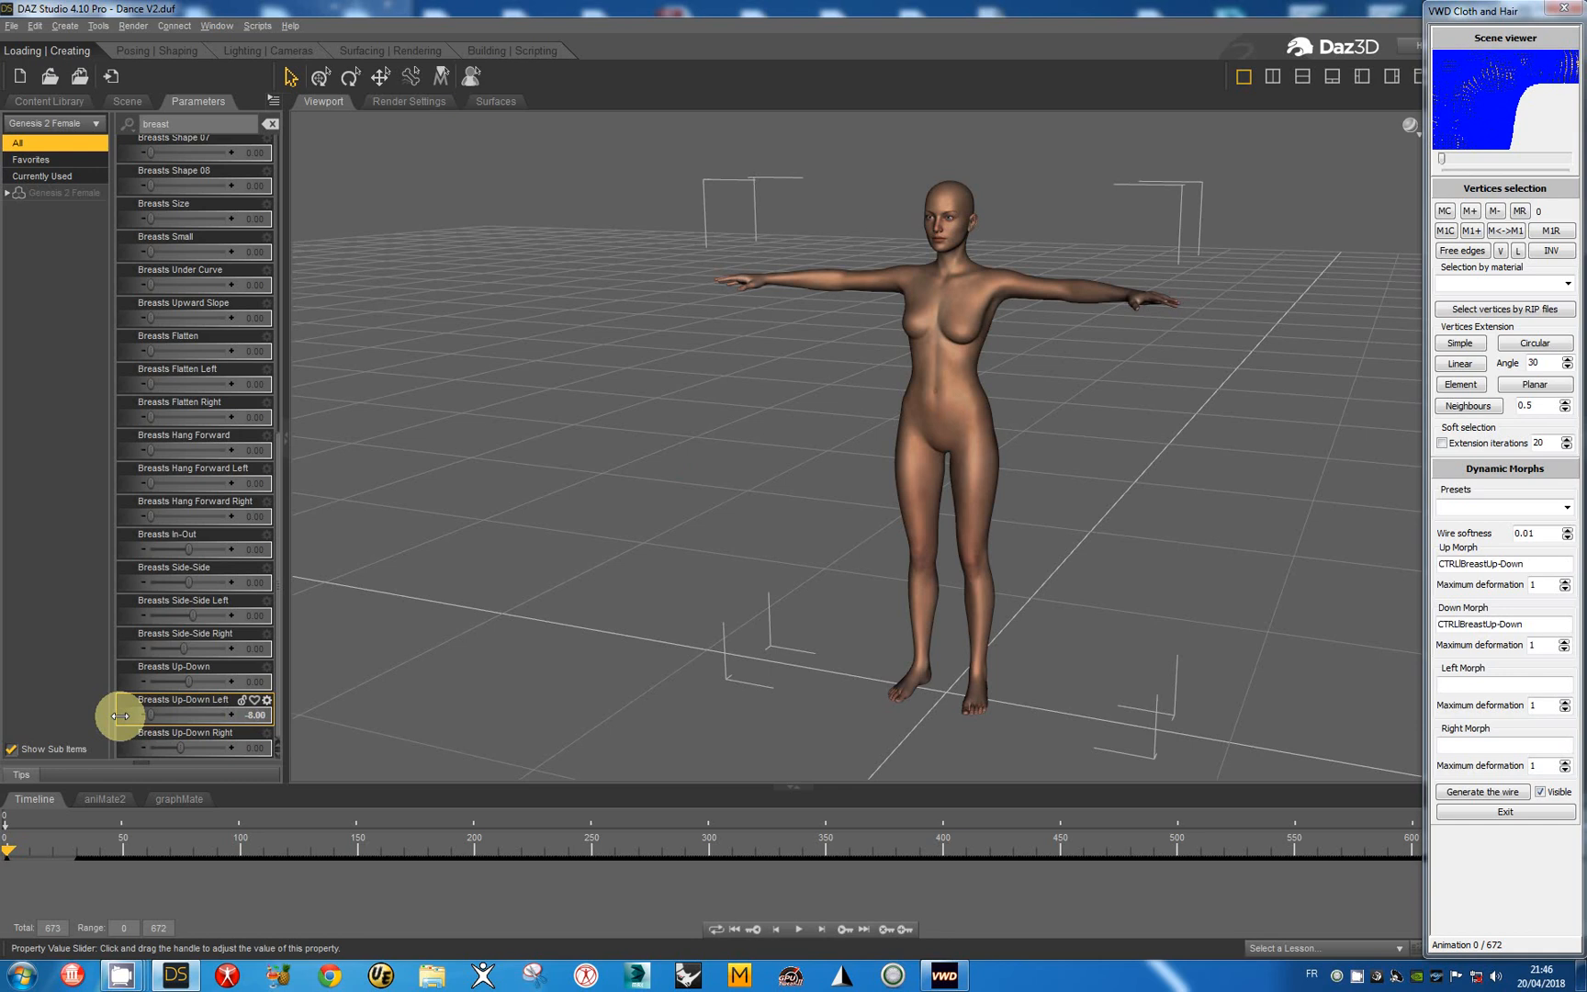
pyautogui.moveTo(121, 716); pyautogui.dragTo(188, 716)
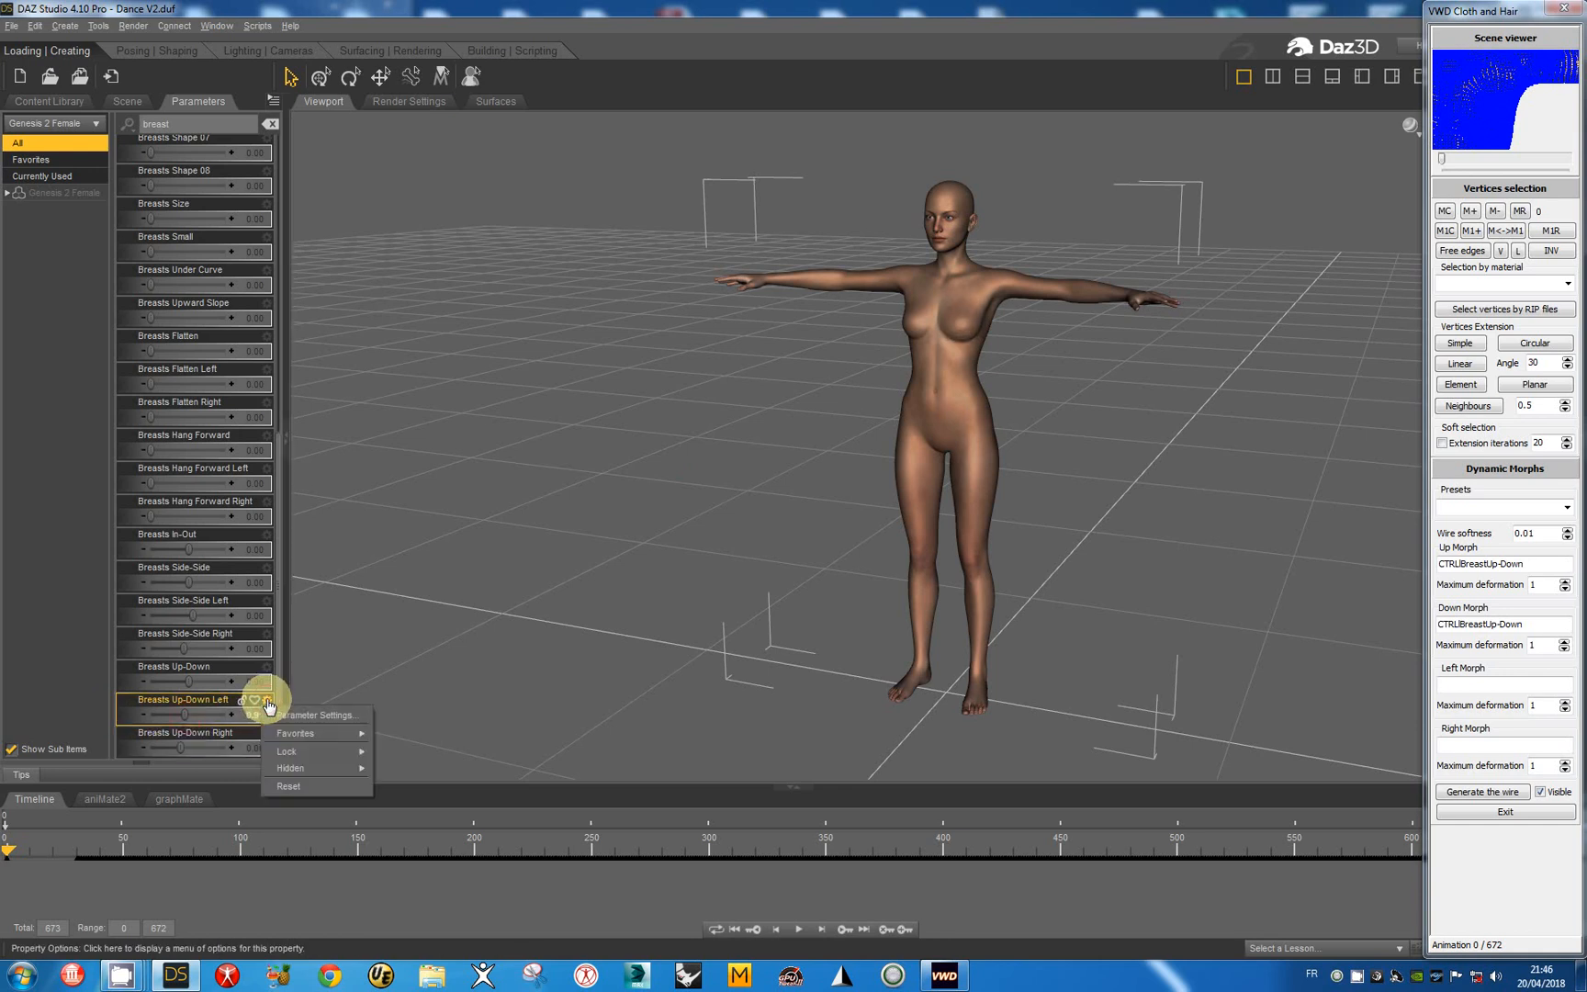
# - Read Breasts Up-Down Left's limits and set VWD maximum deformation to 12.0 up and -8.0 down
pyautogui.click(316, 714)
pyautogui.write('2.0')
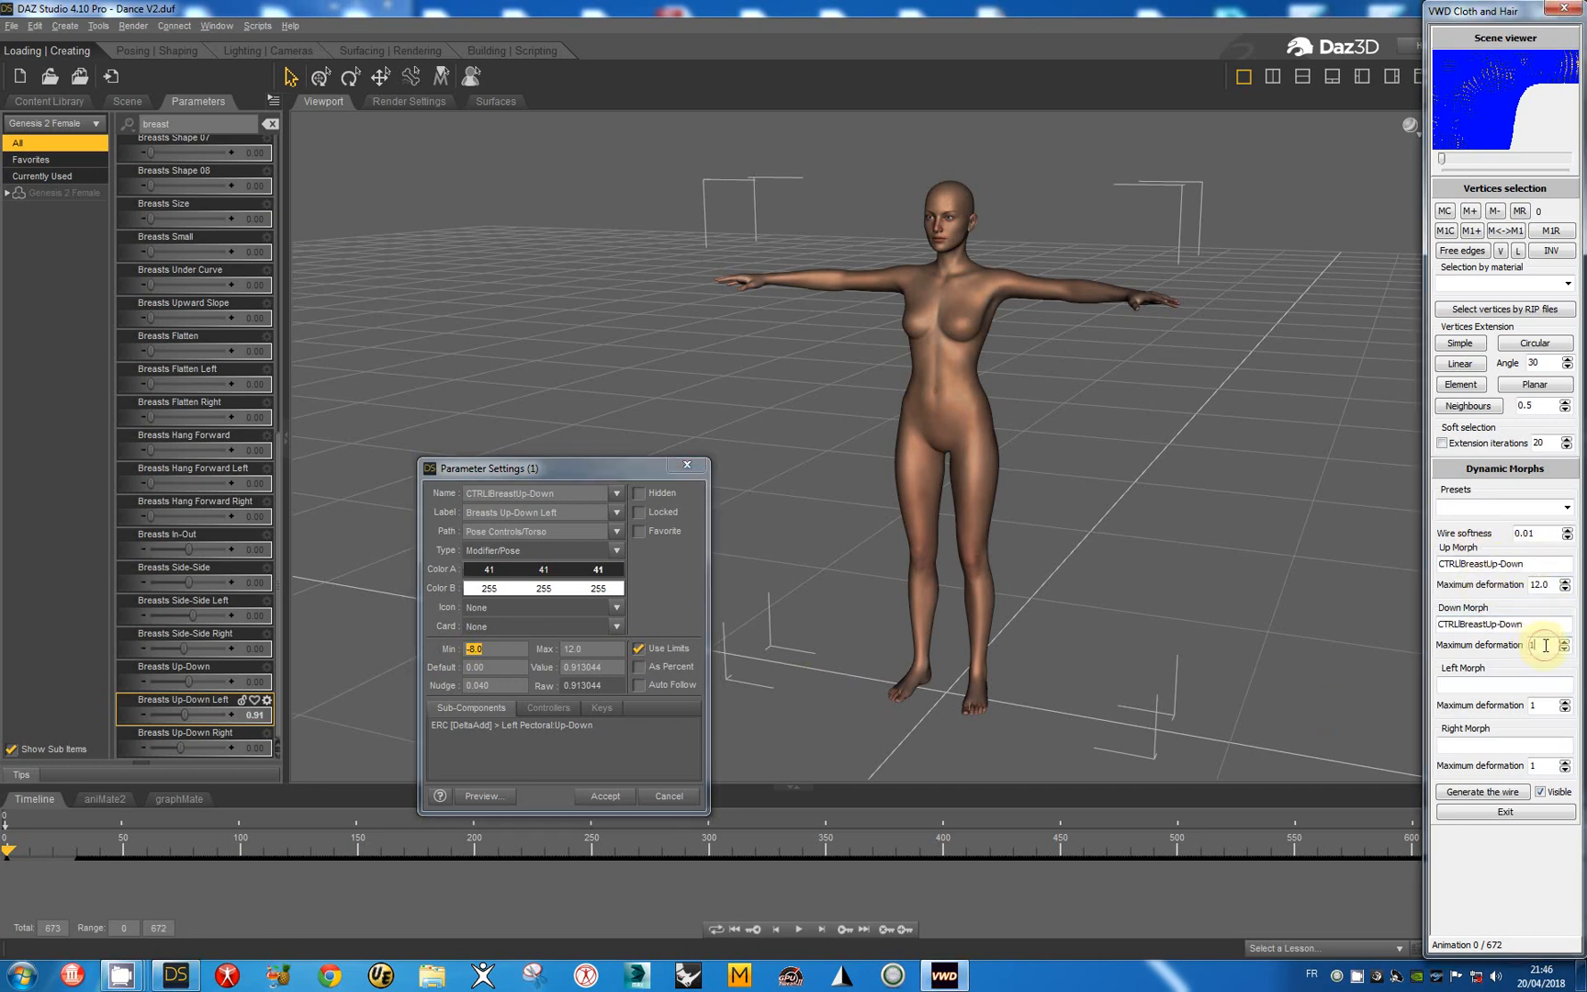
pyautogui.write('-8.0')
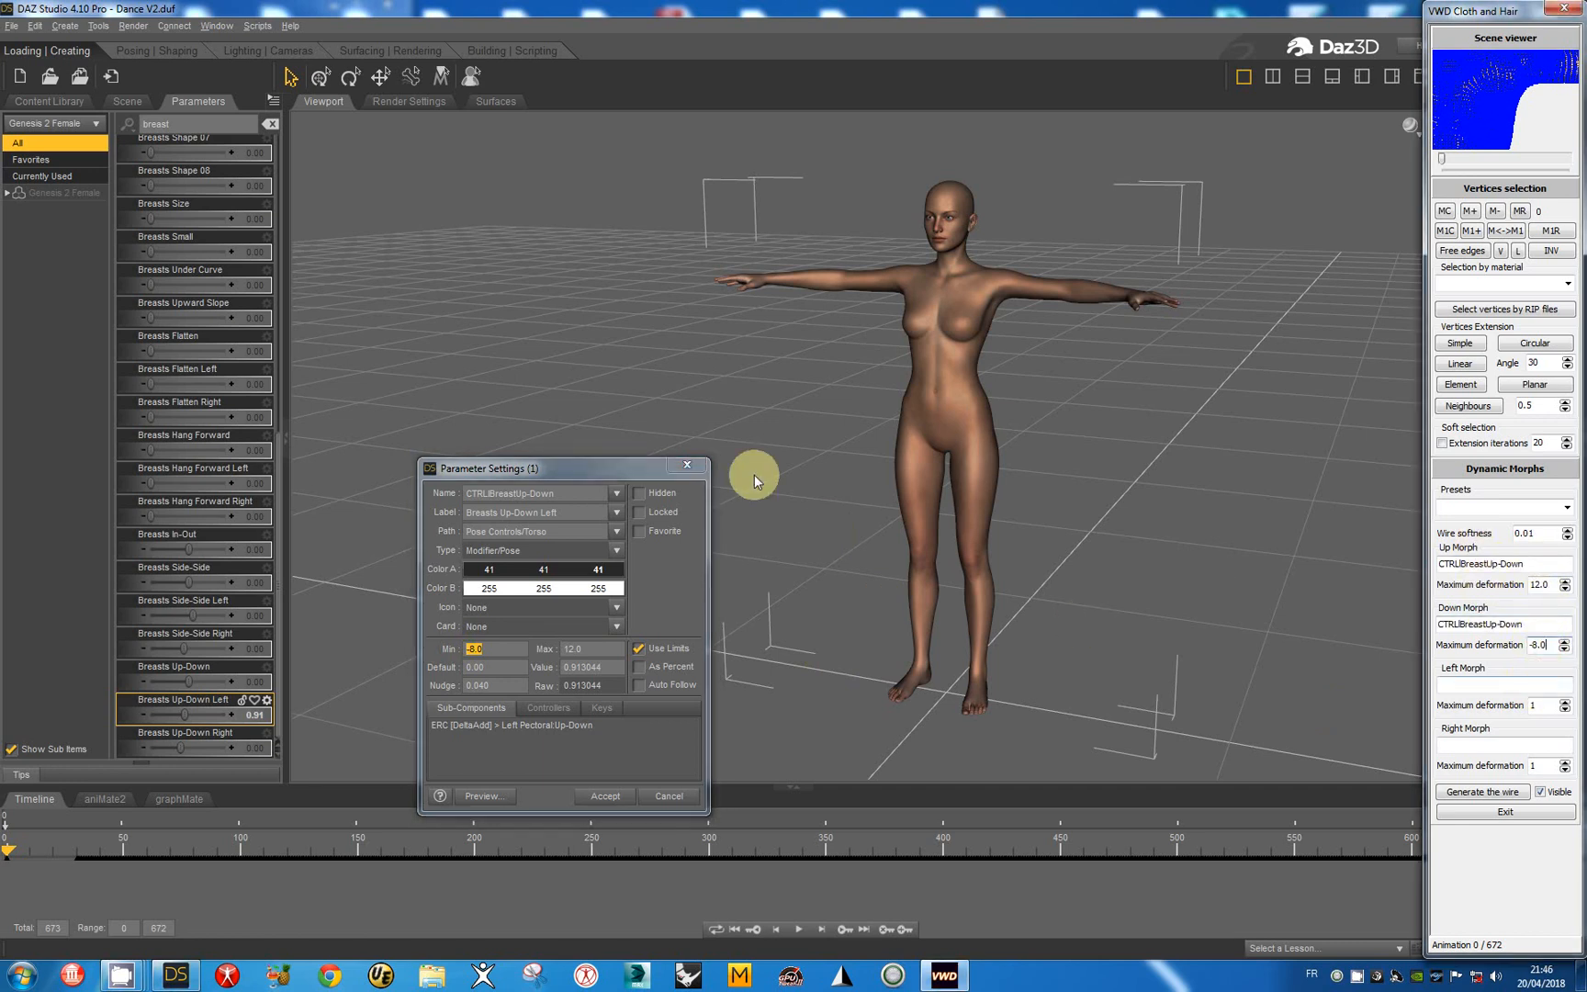
pyautogui.click(604, 796)
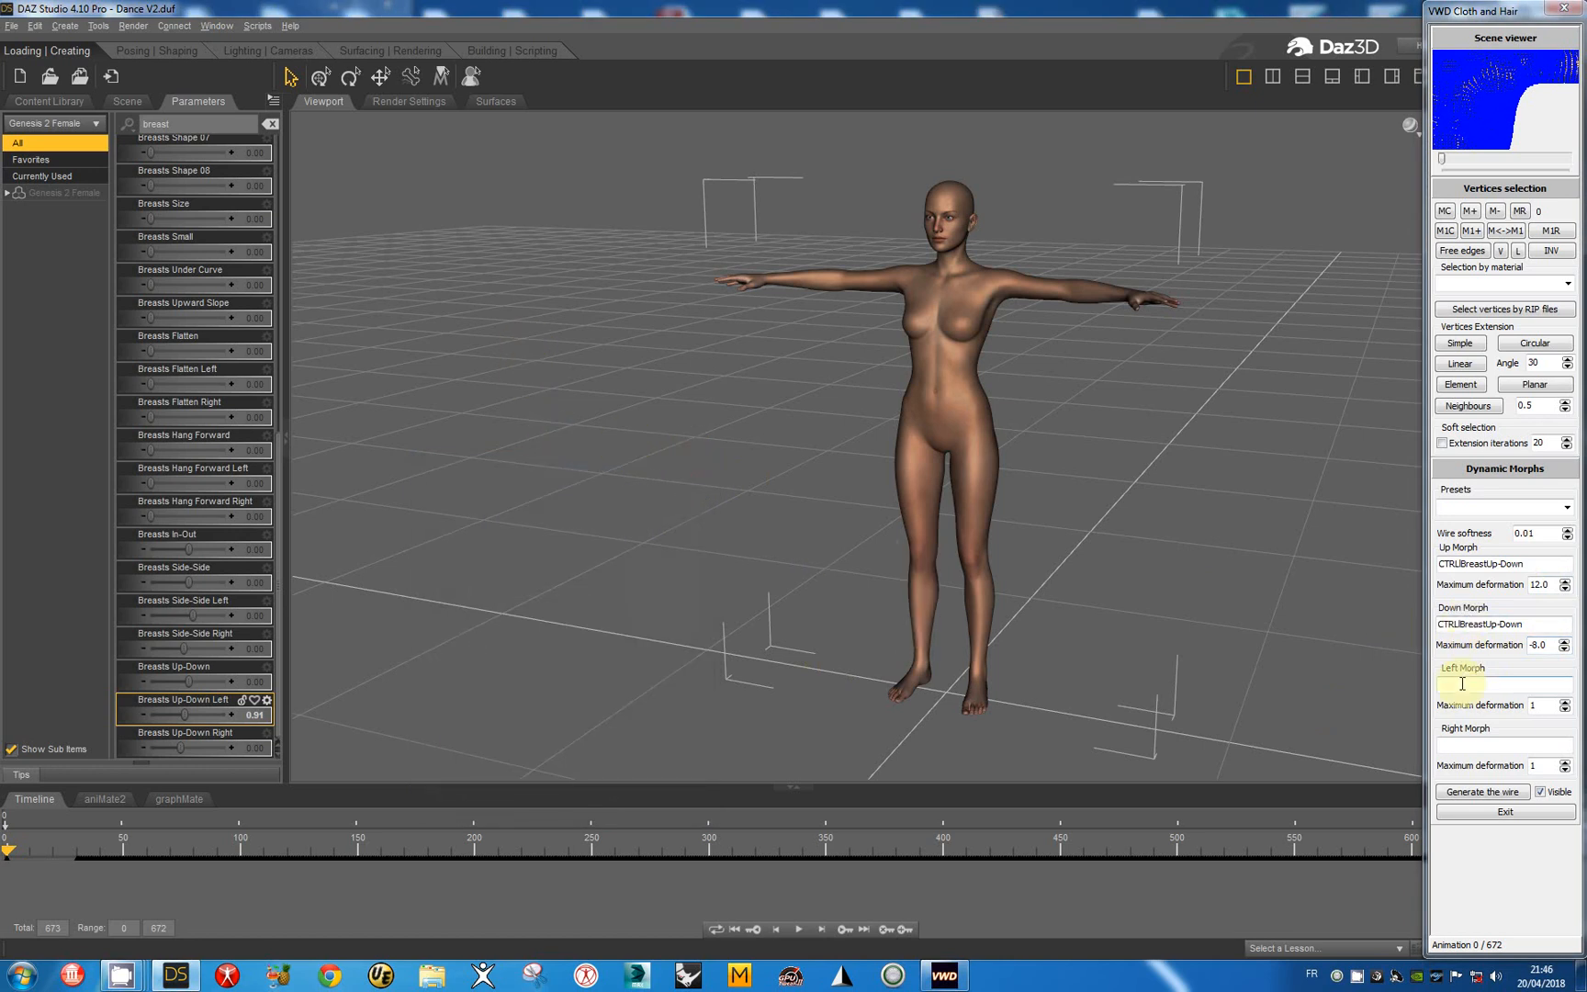
# - Copy CTRLBreastSide-Side from Breasts Side-Side Left's settings into VWD's Left and Right Morph fields
pyautogui.click(197, 533)
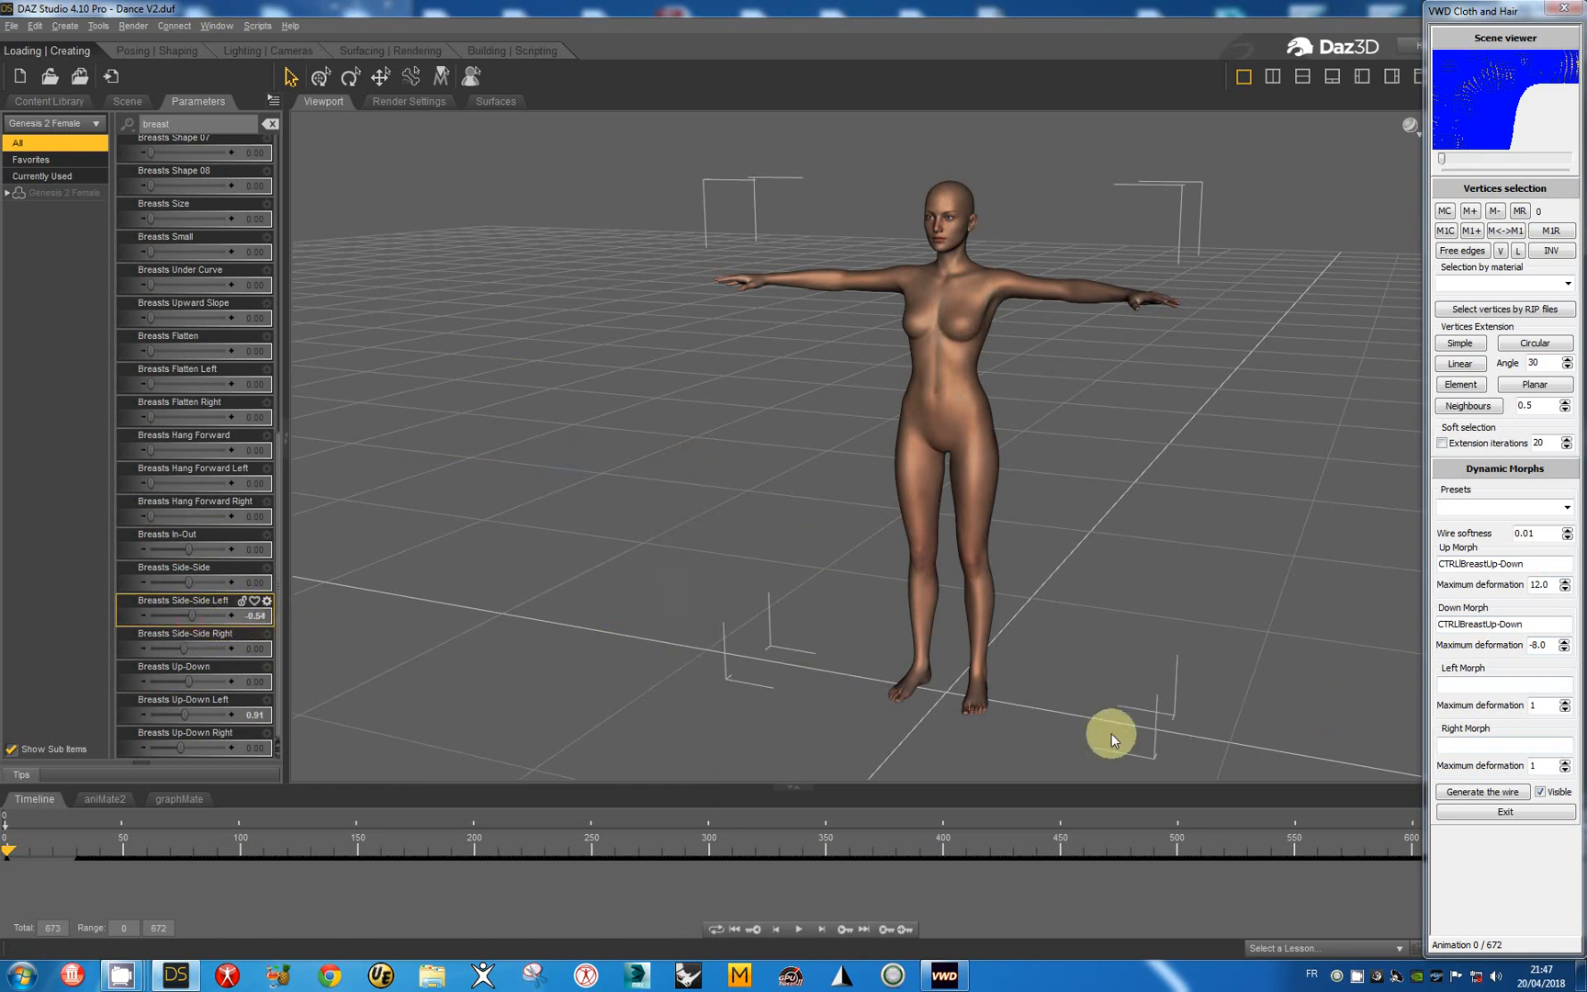
pyautogui.moveTo(372, 621)
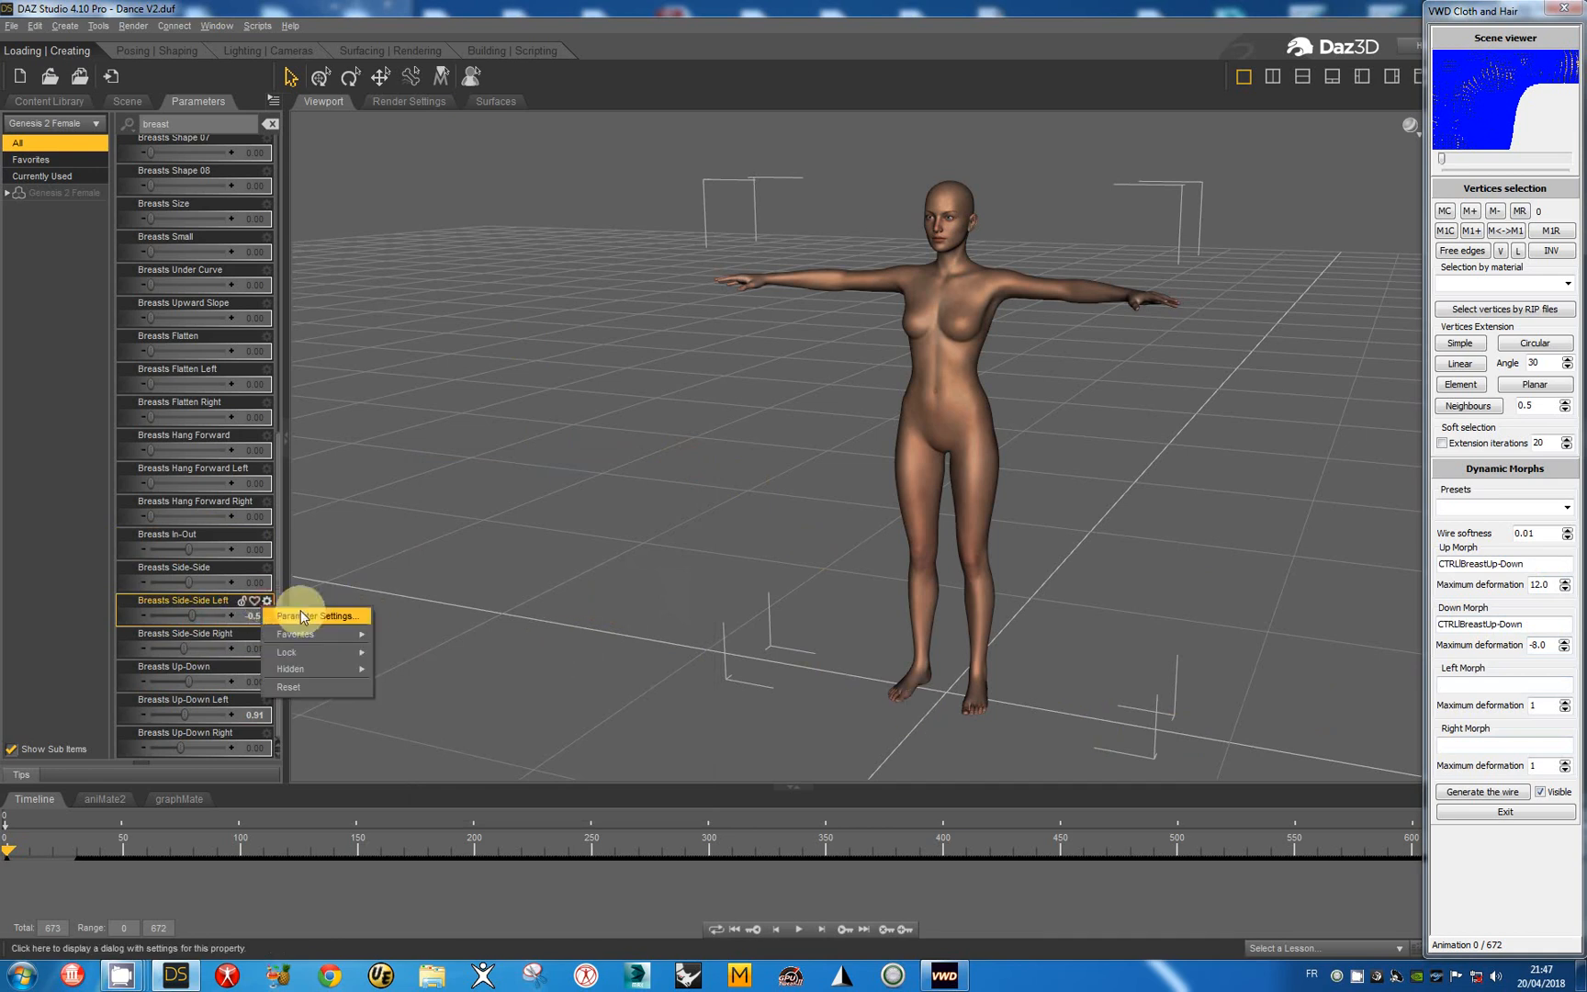
pyautogui.click(314, 615)
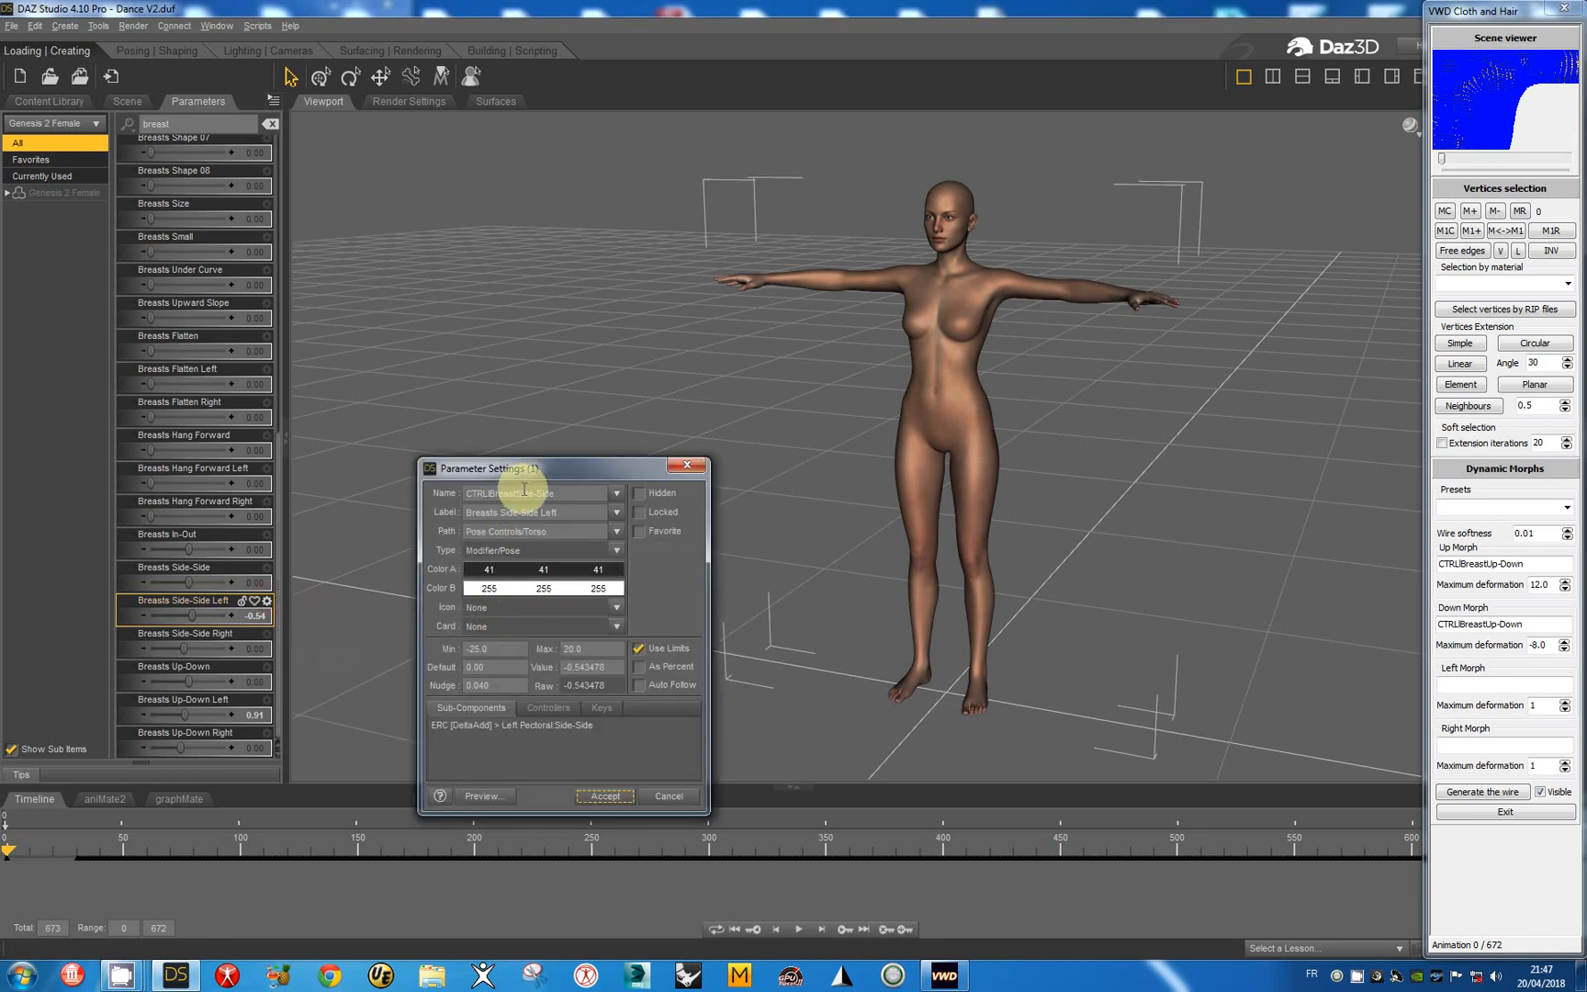
pyautogui.doubleClick(537, 494)
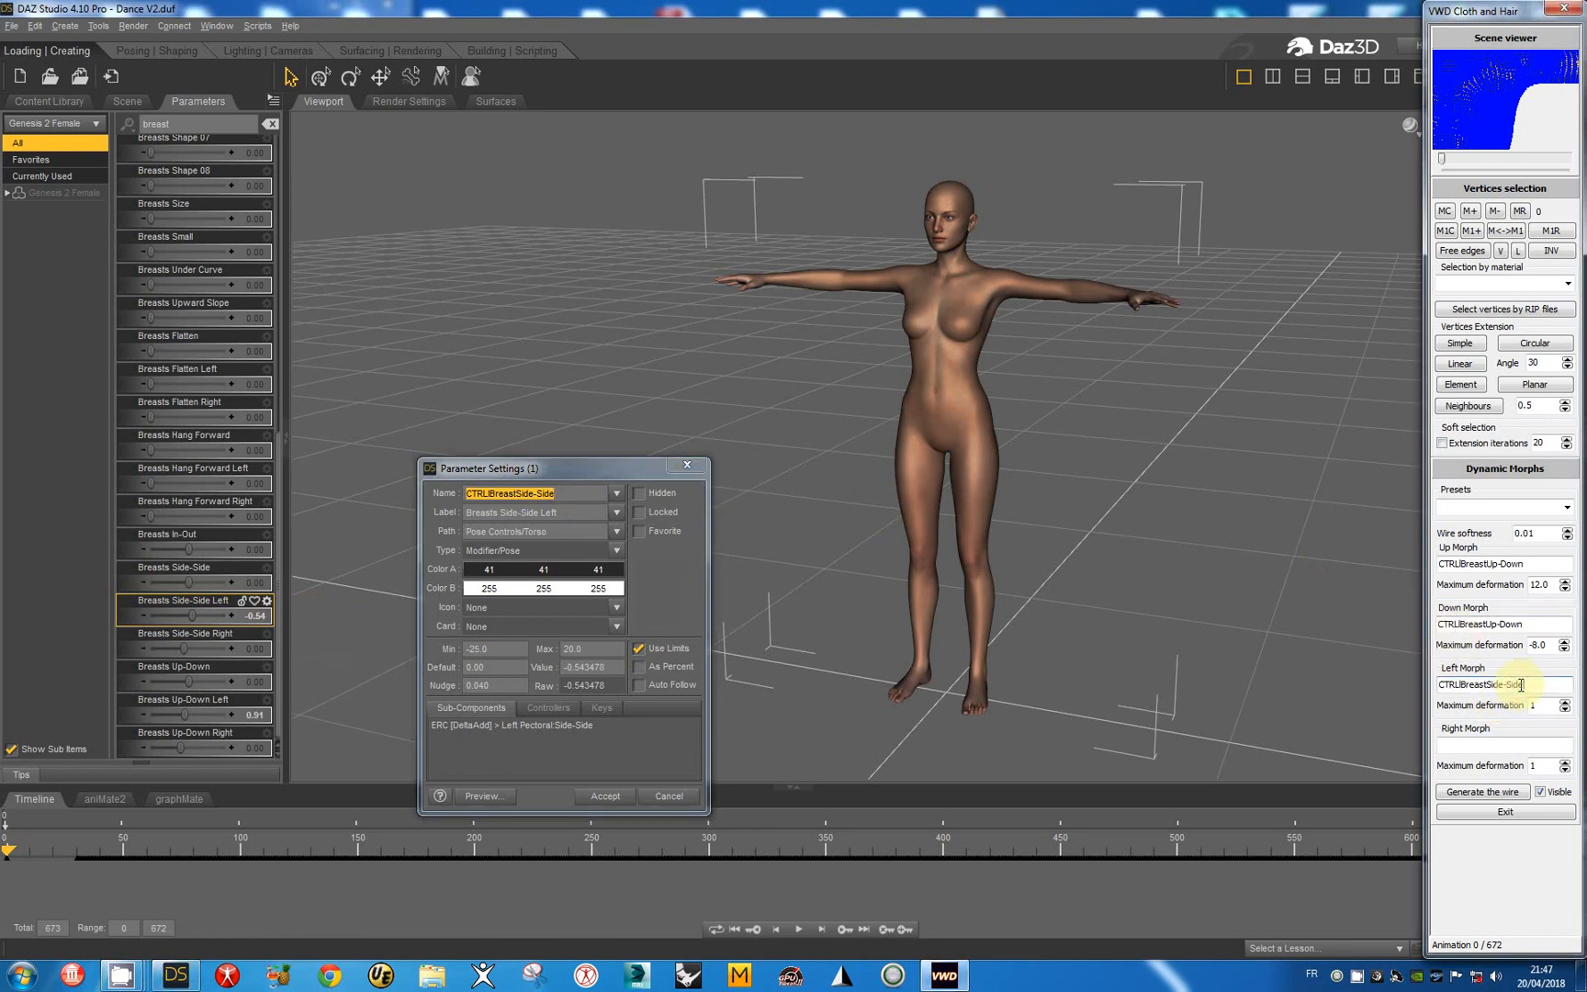
pyautogui.click(1499, 745)
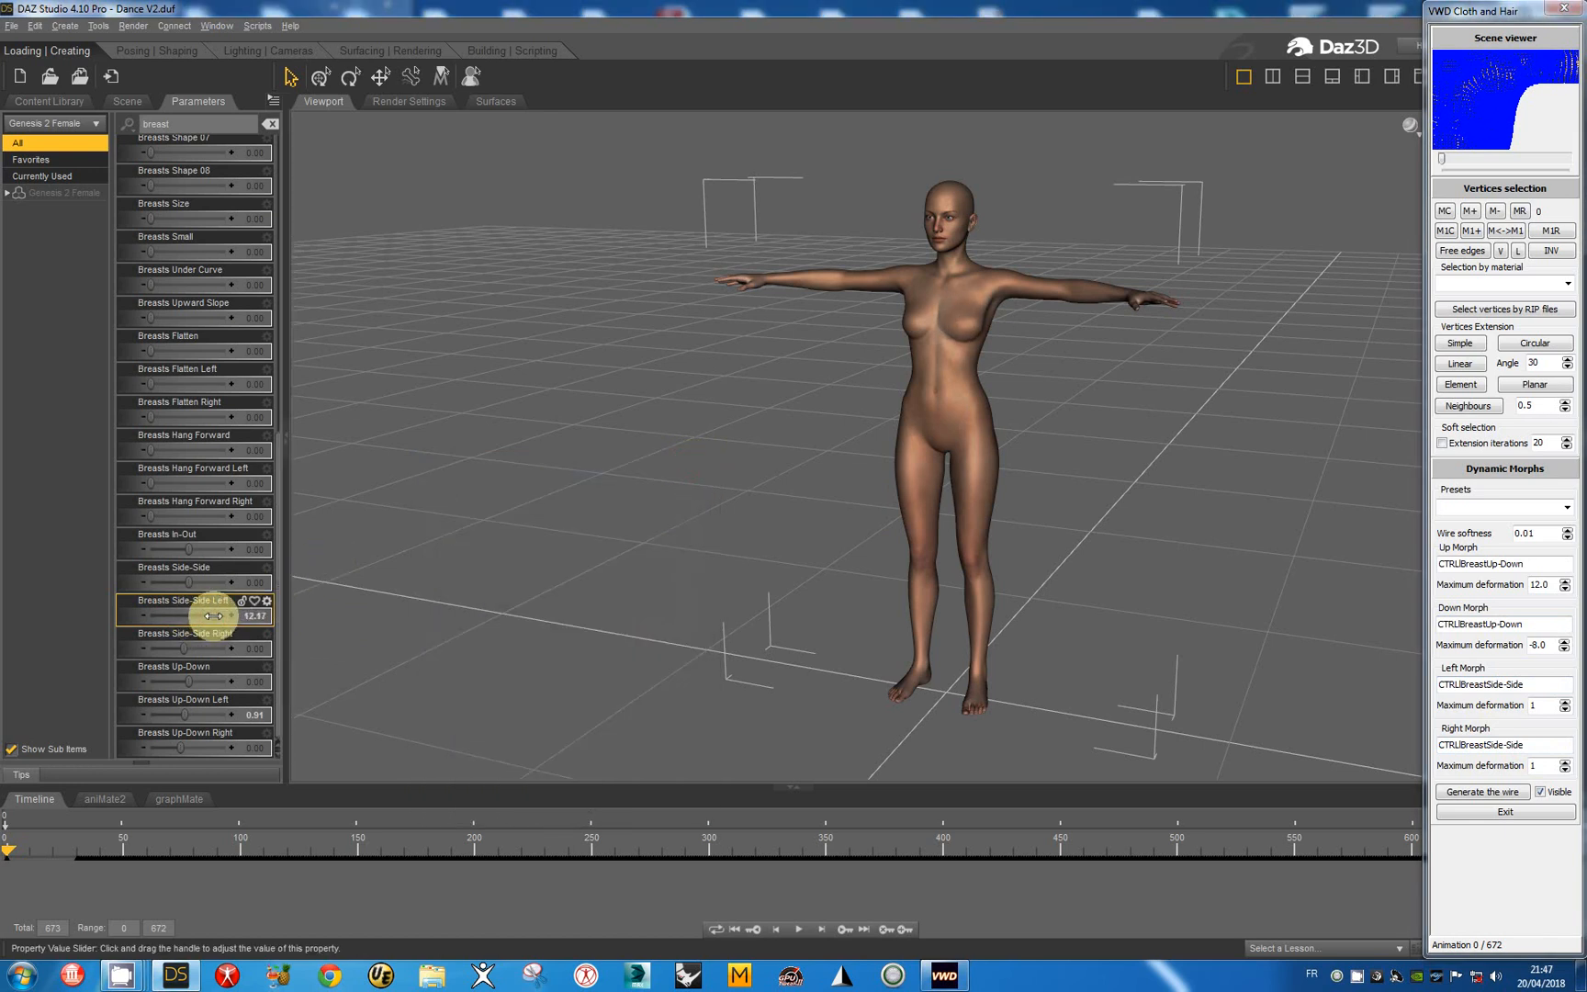
# - Drag Breasts Side-Side Left to its limits and reopen its parameter settings to check the range
pyautogui.moveTo(207, 615); pyautogui.dragTo(222, 615)
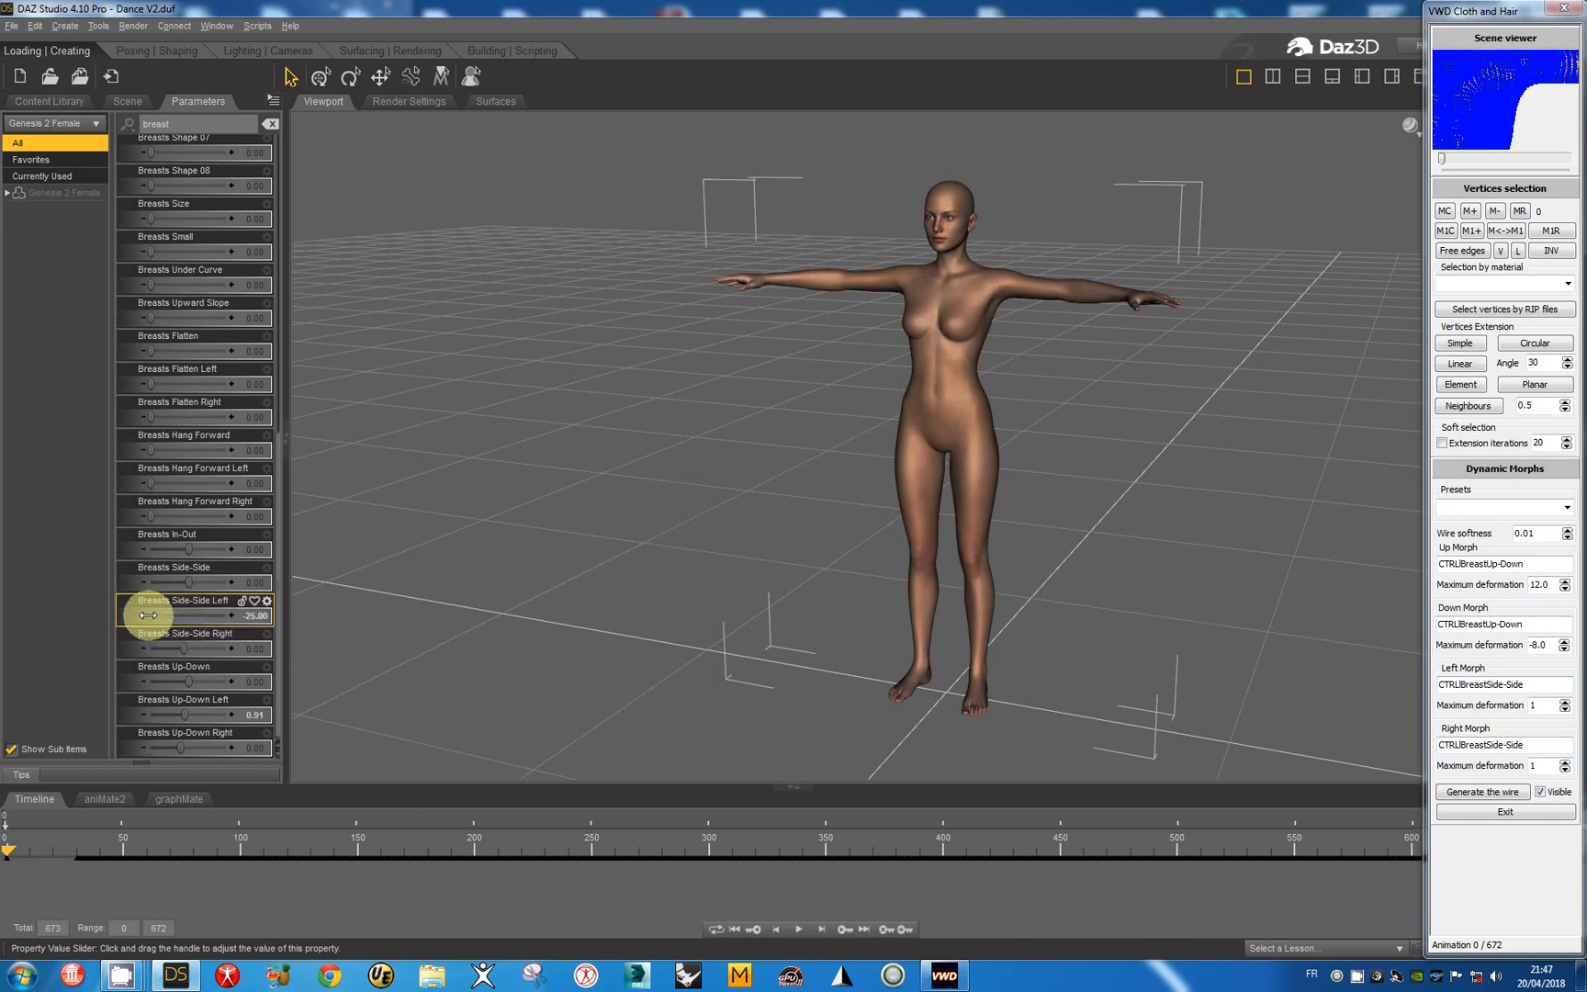
pyautogui.moveTo(151, 616); pyautogui.dragTo(207, 619)
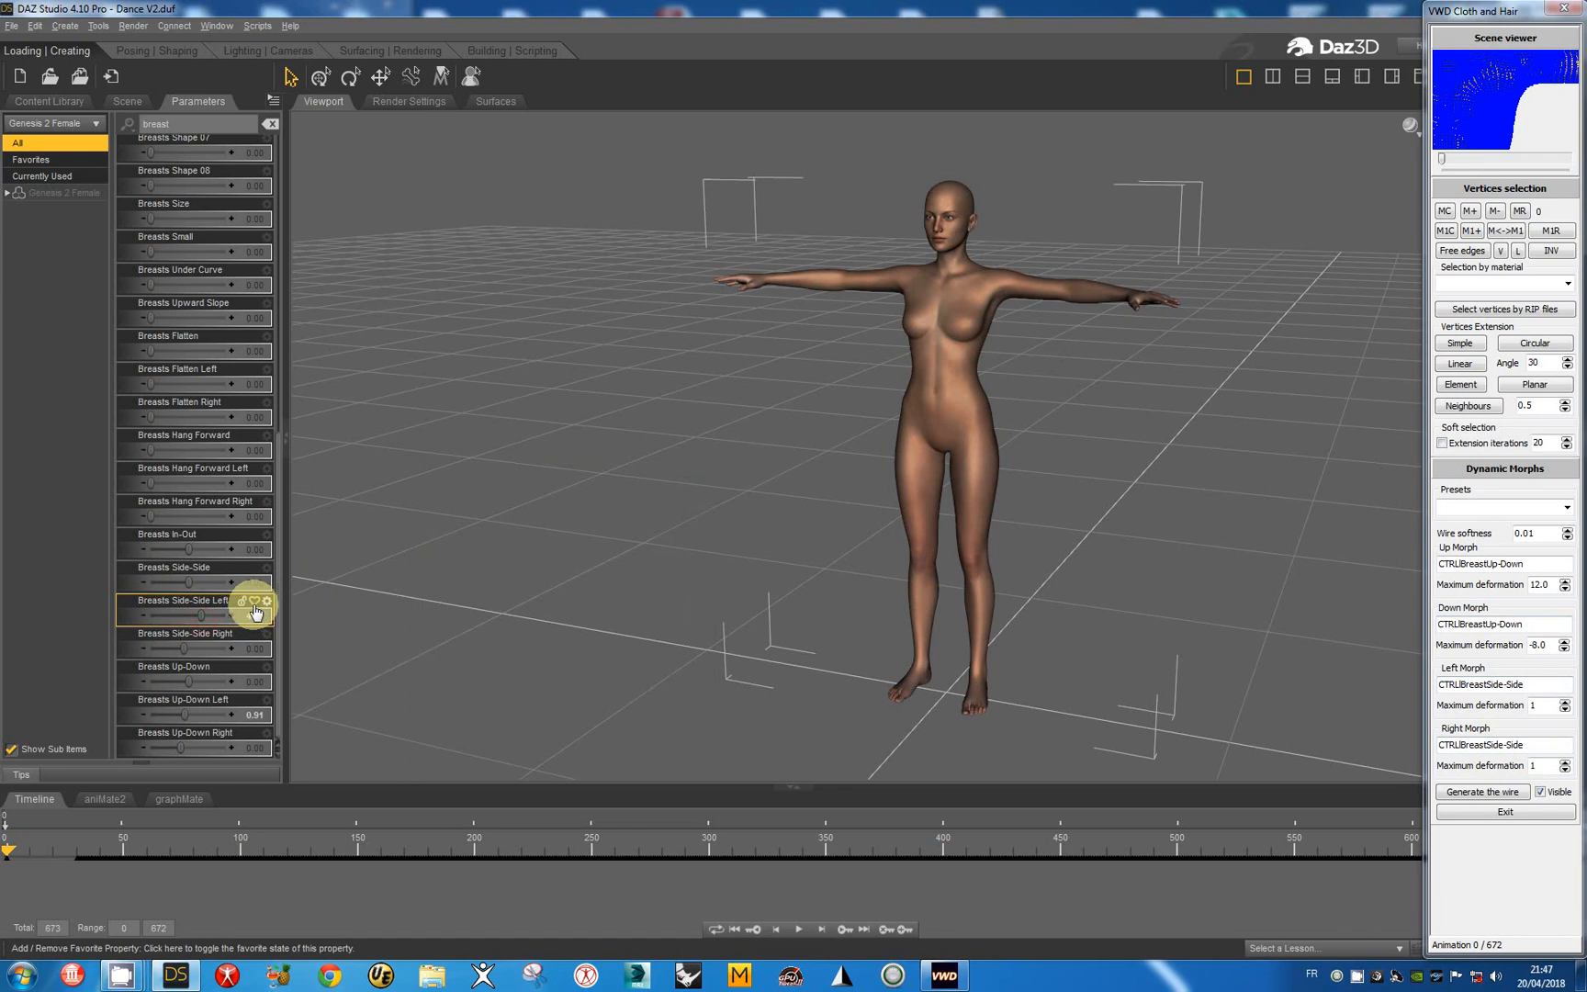
pyautogui.click(264, 608)
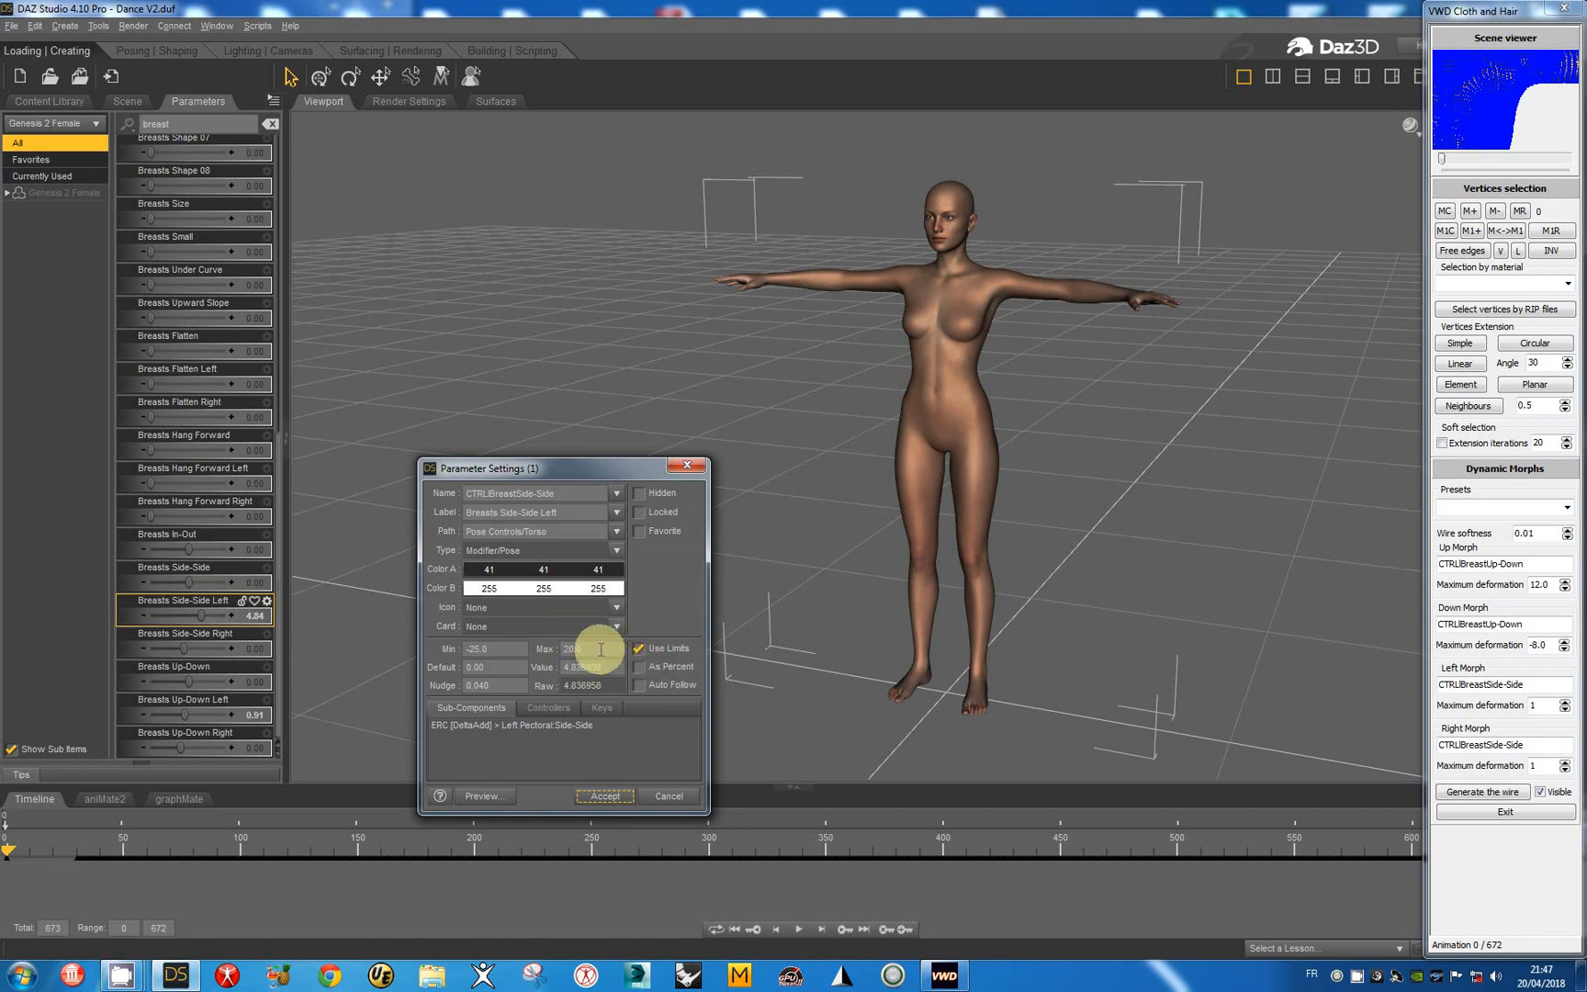
pyautogui.click(573, 649)
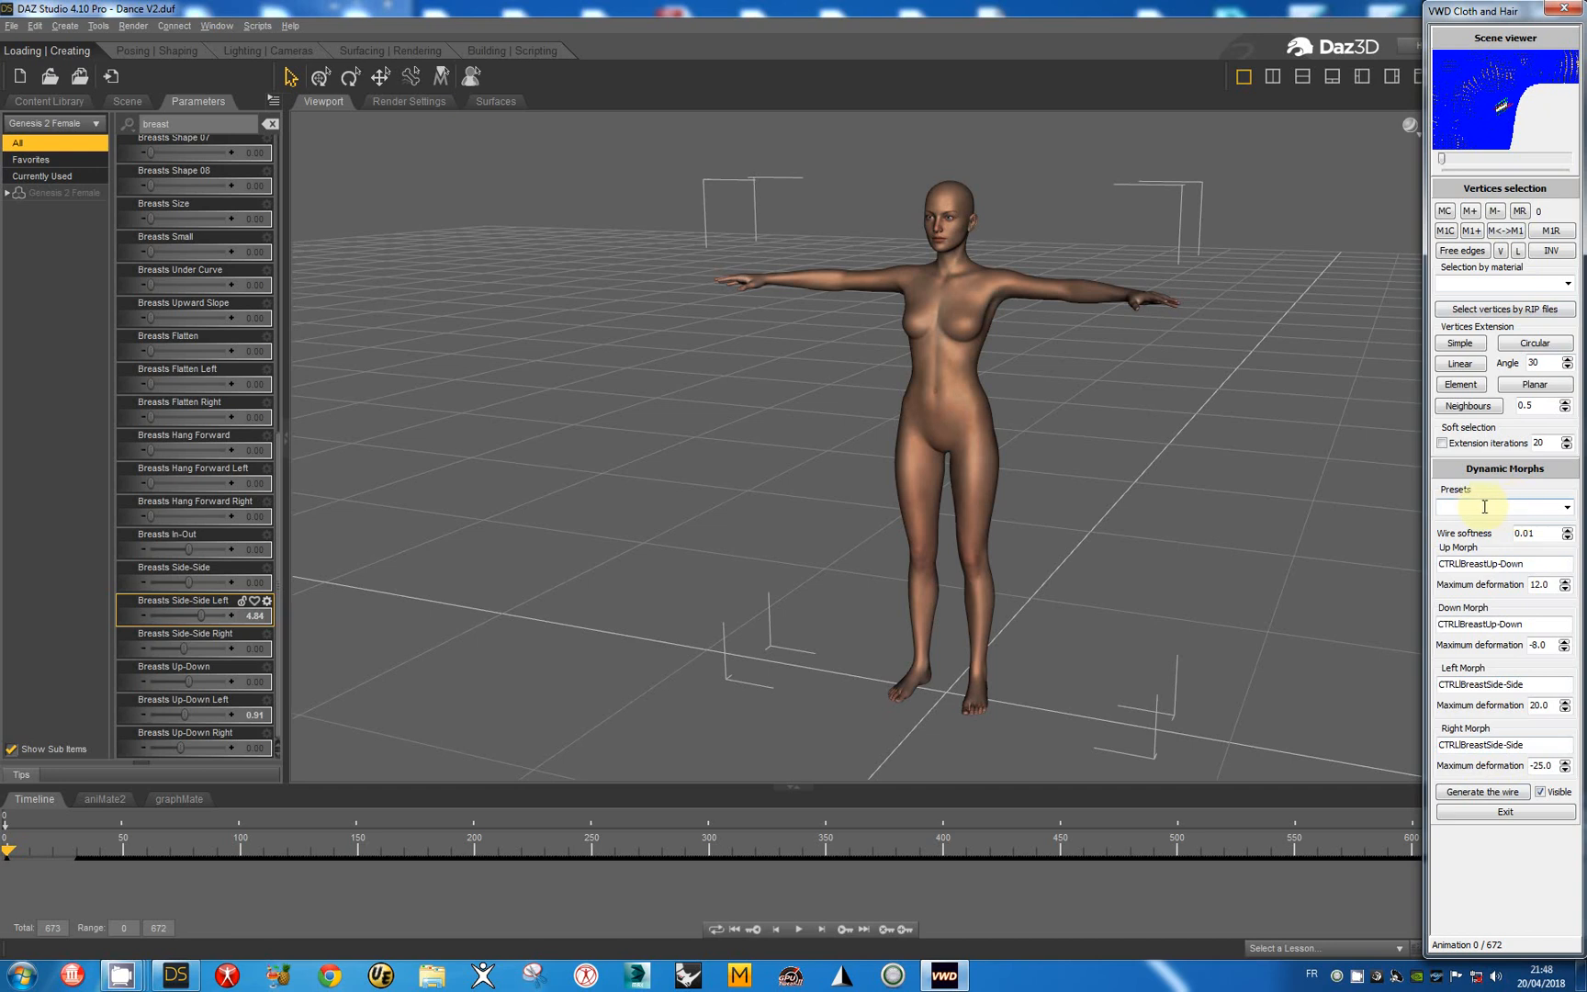
pyautogui.moveTo(1504, 507)
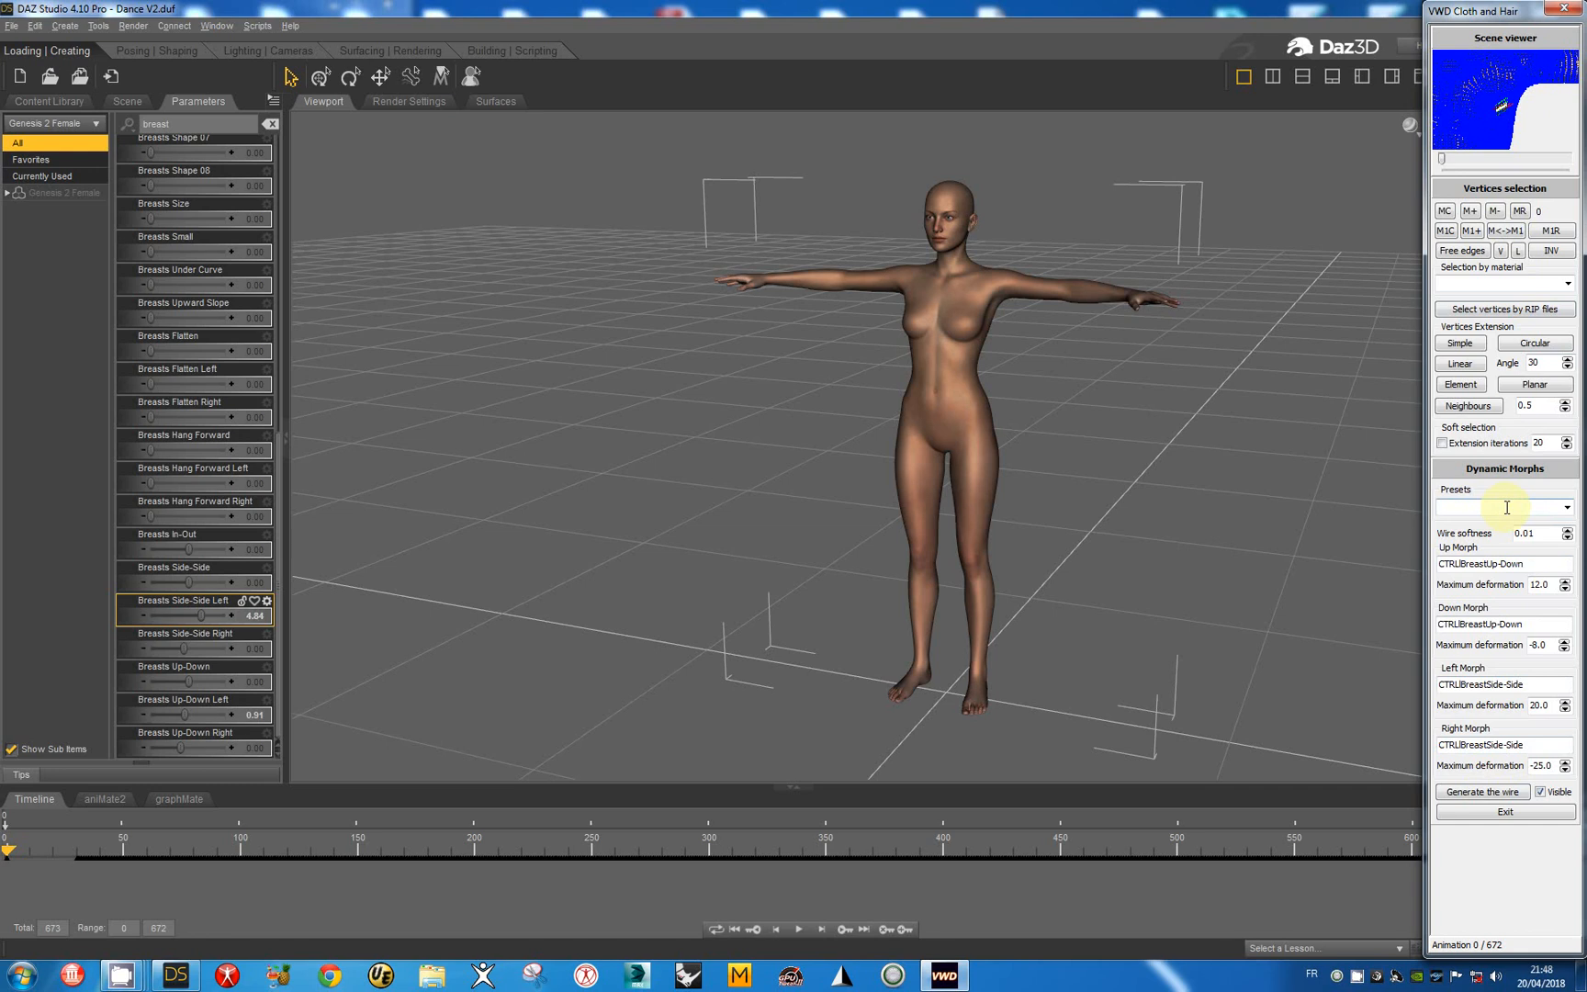
pyautogui.moveTo(1519, 507)
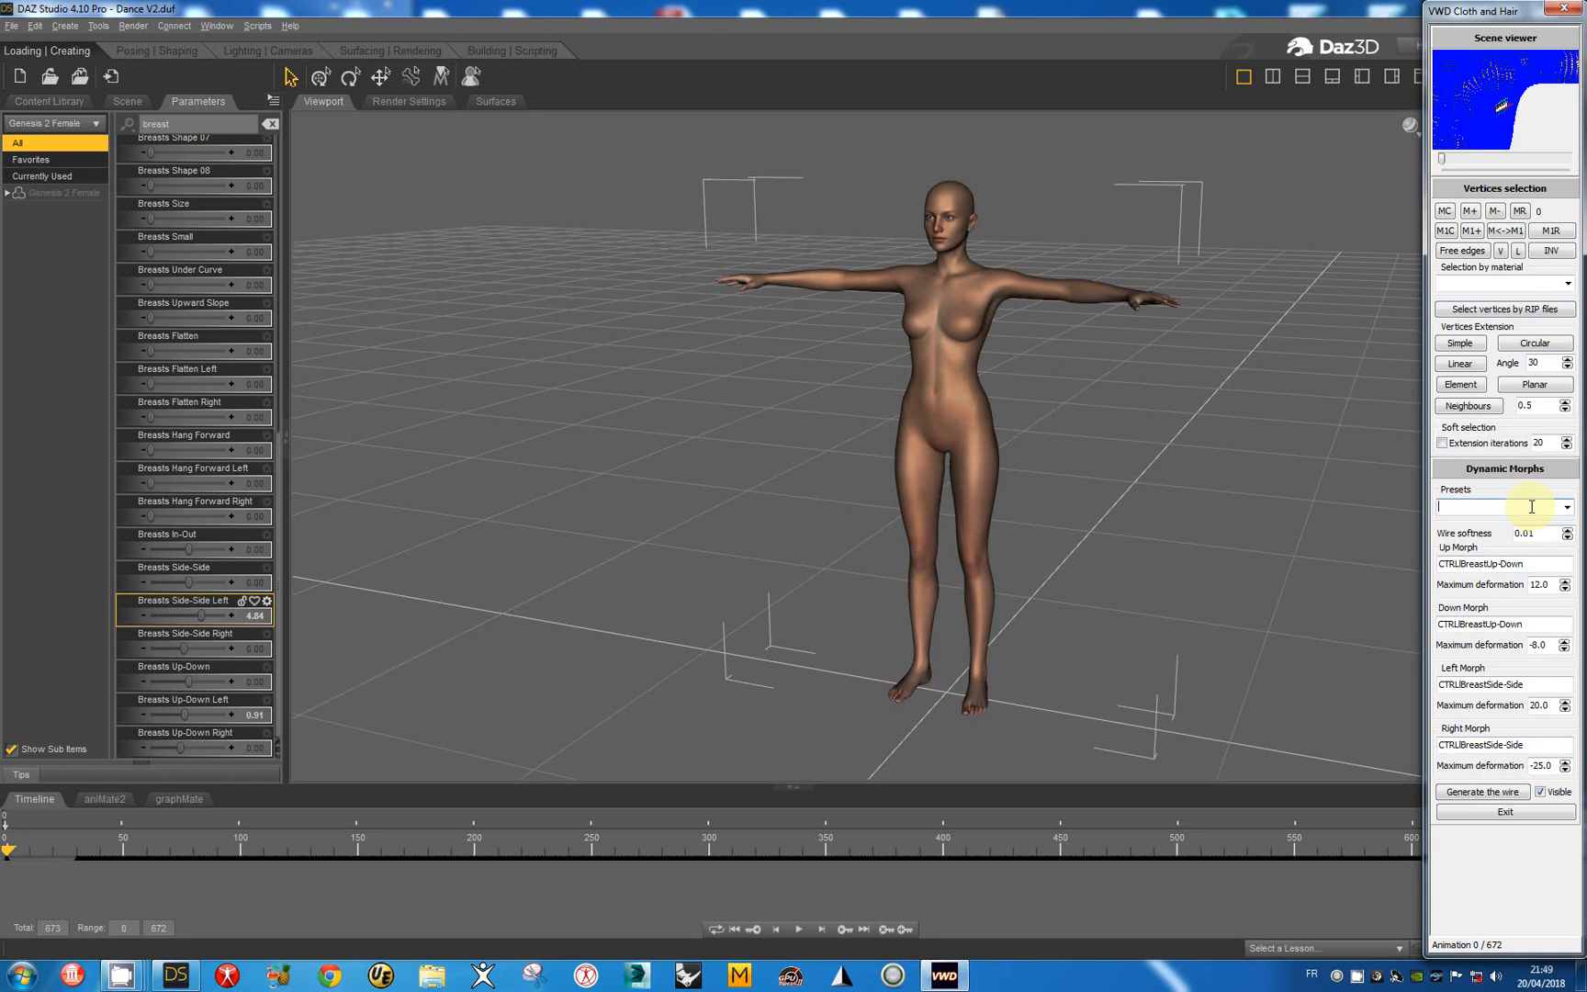
pyautogui.write('www')
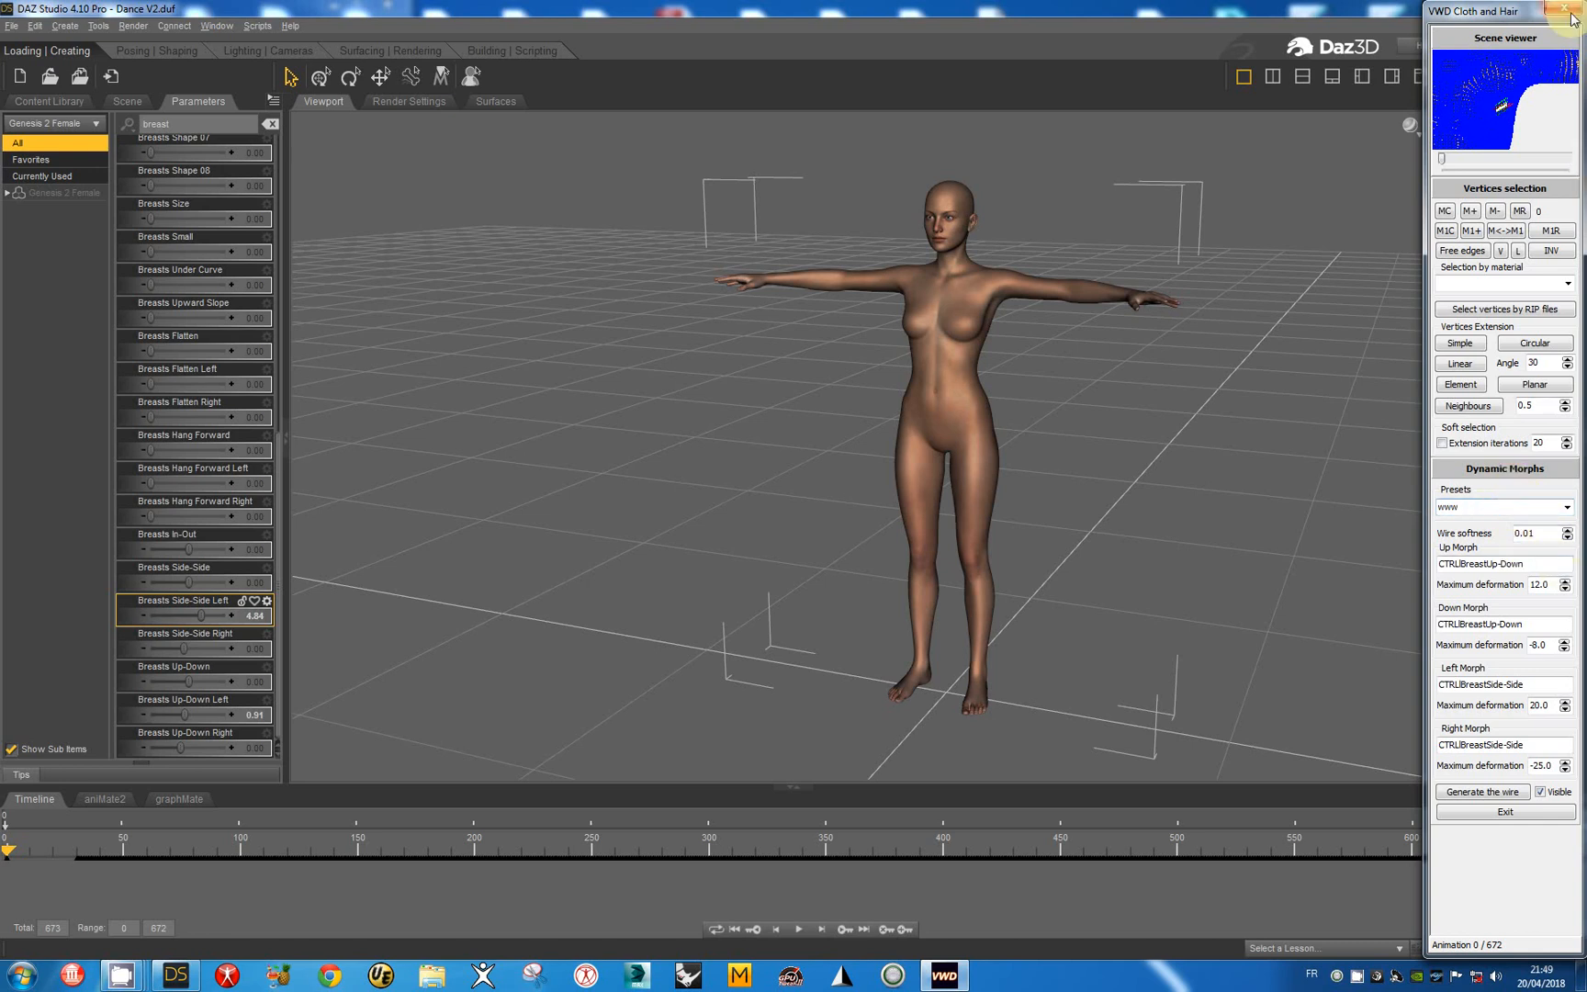
pyautogui.moveTo(1572, 16)
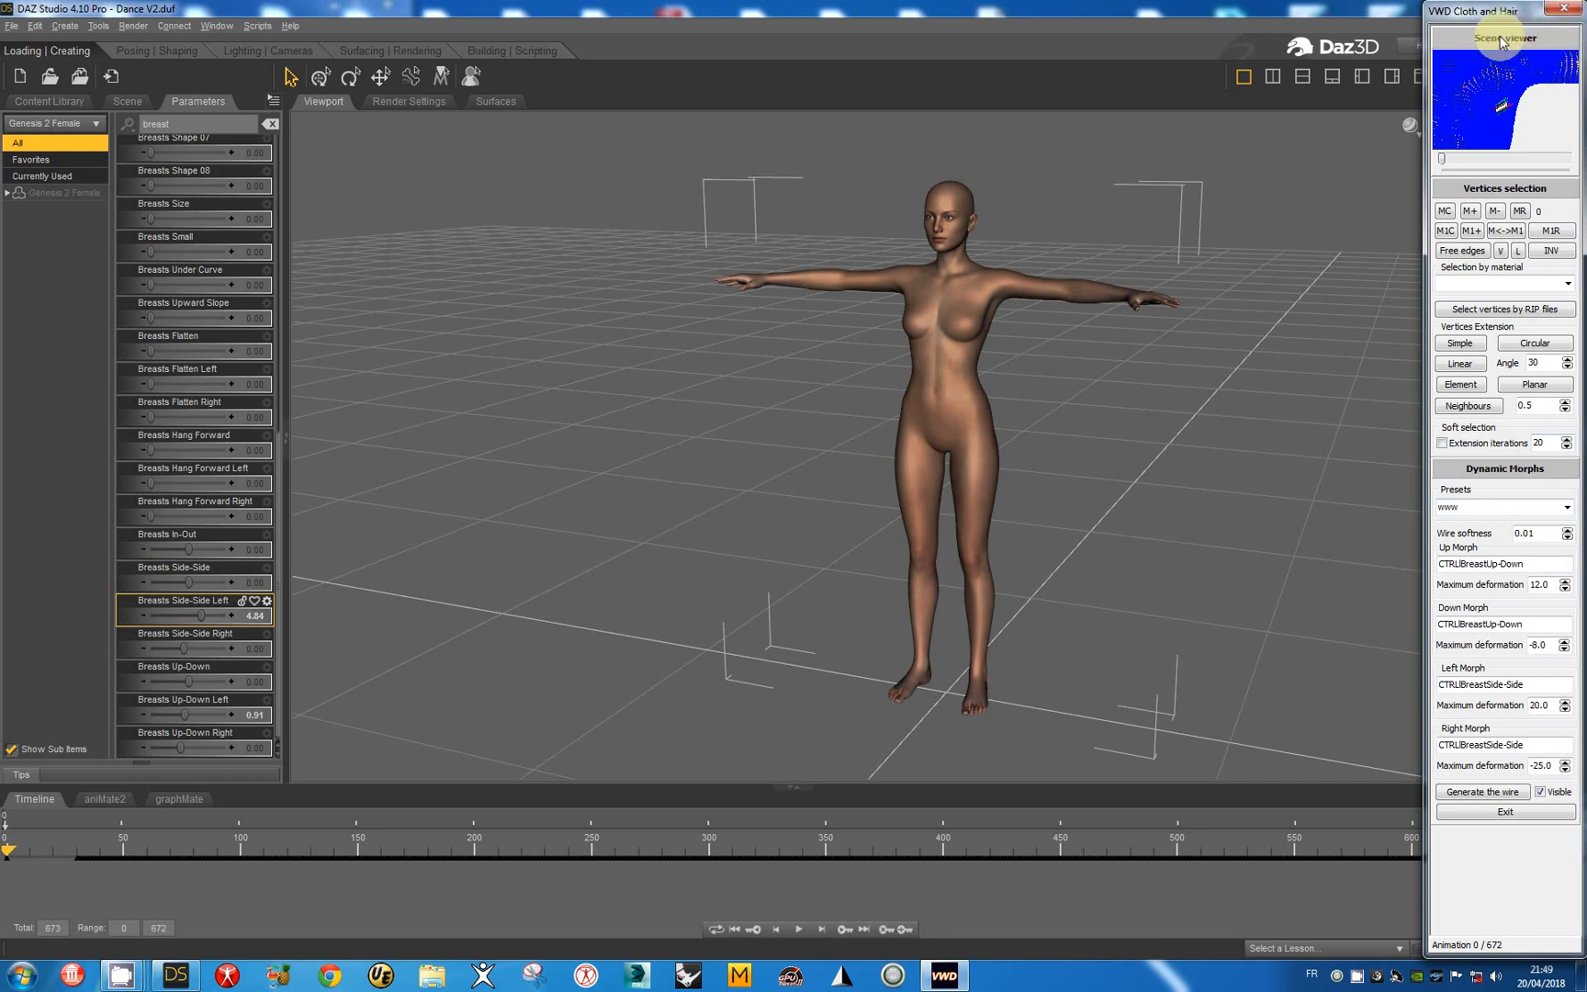
# - Exit Dynamic Morphs, then set Gravity to 0.5 and enable Fast animation in Simulate
pyautogui.click(1503, 37)
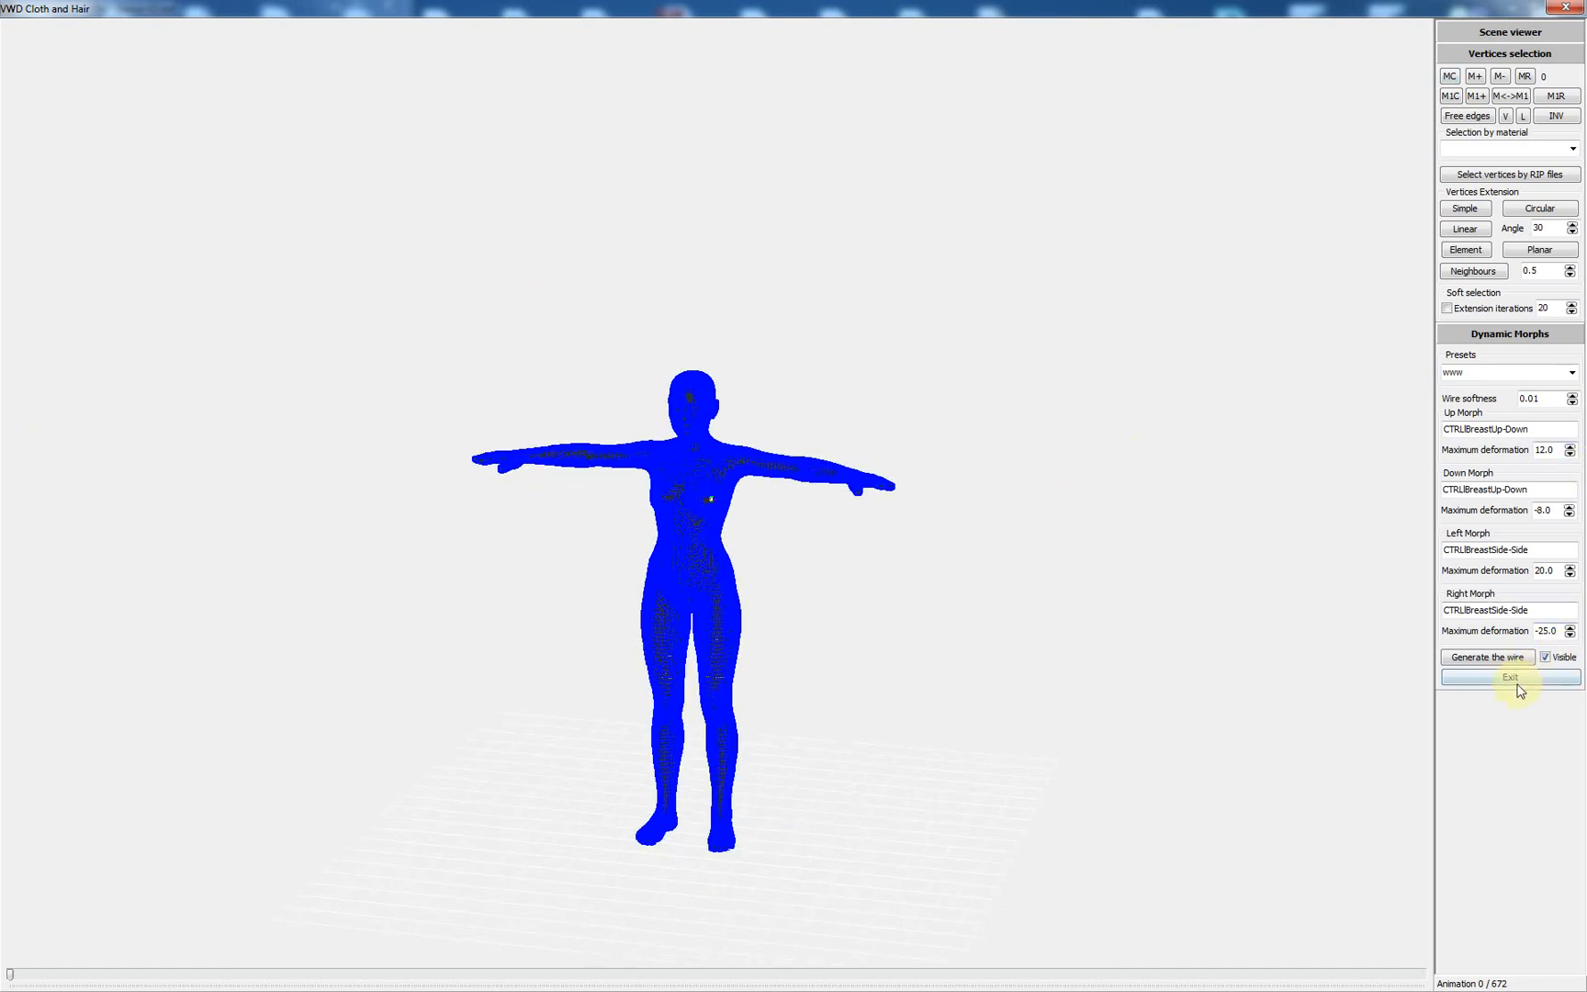
pyautogui.click(1487, 656)
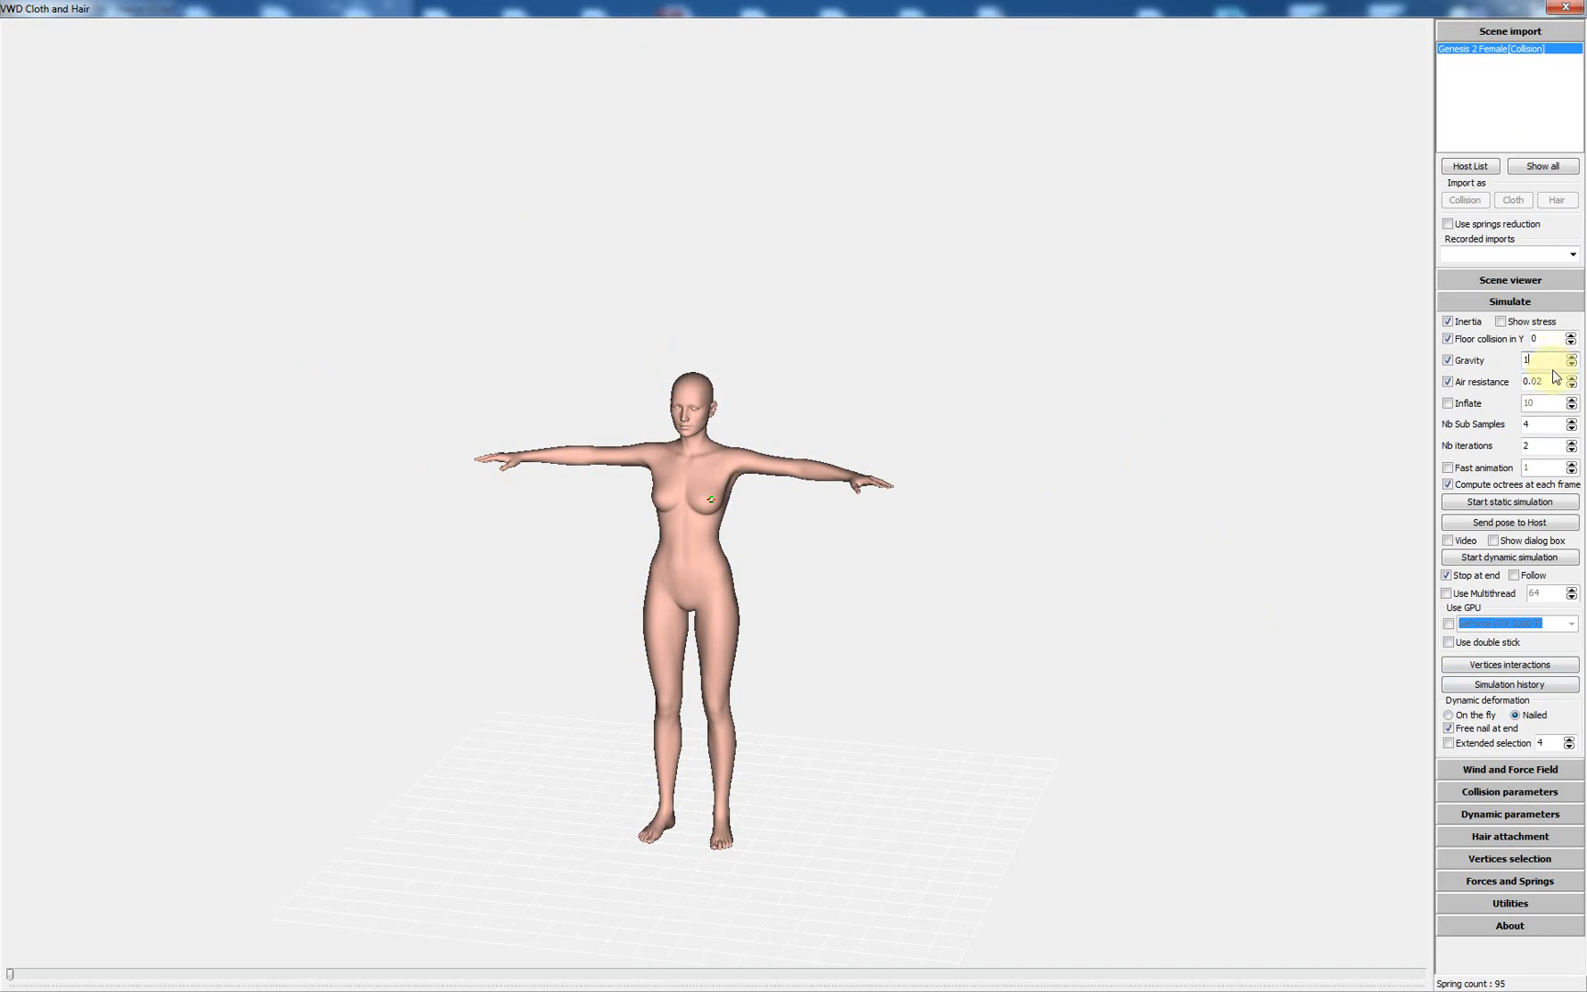
pyautogui.click(1540, 360)
pyautogui.write('0.5')
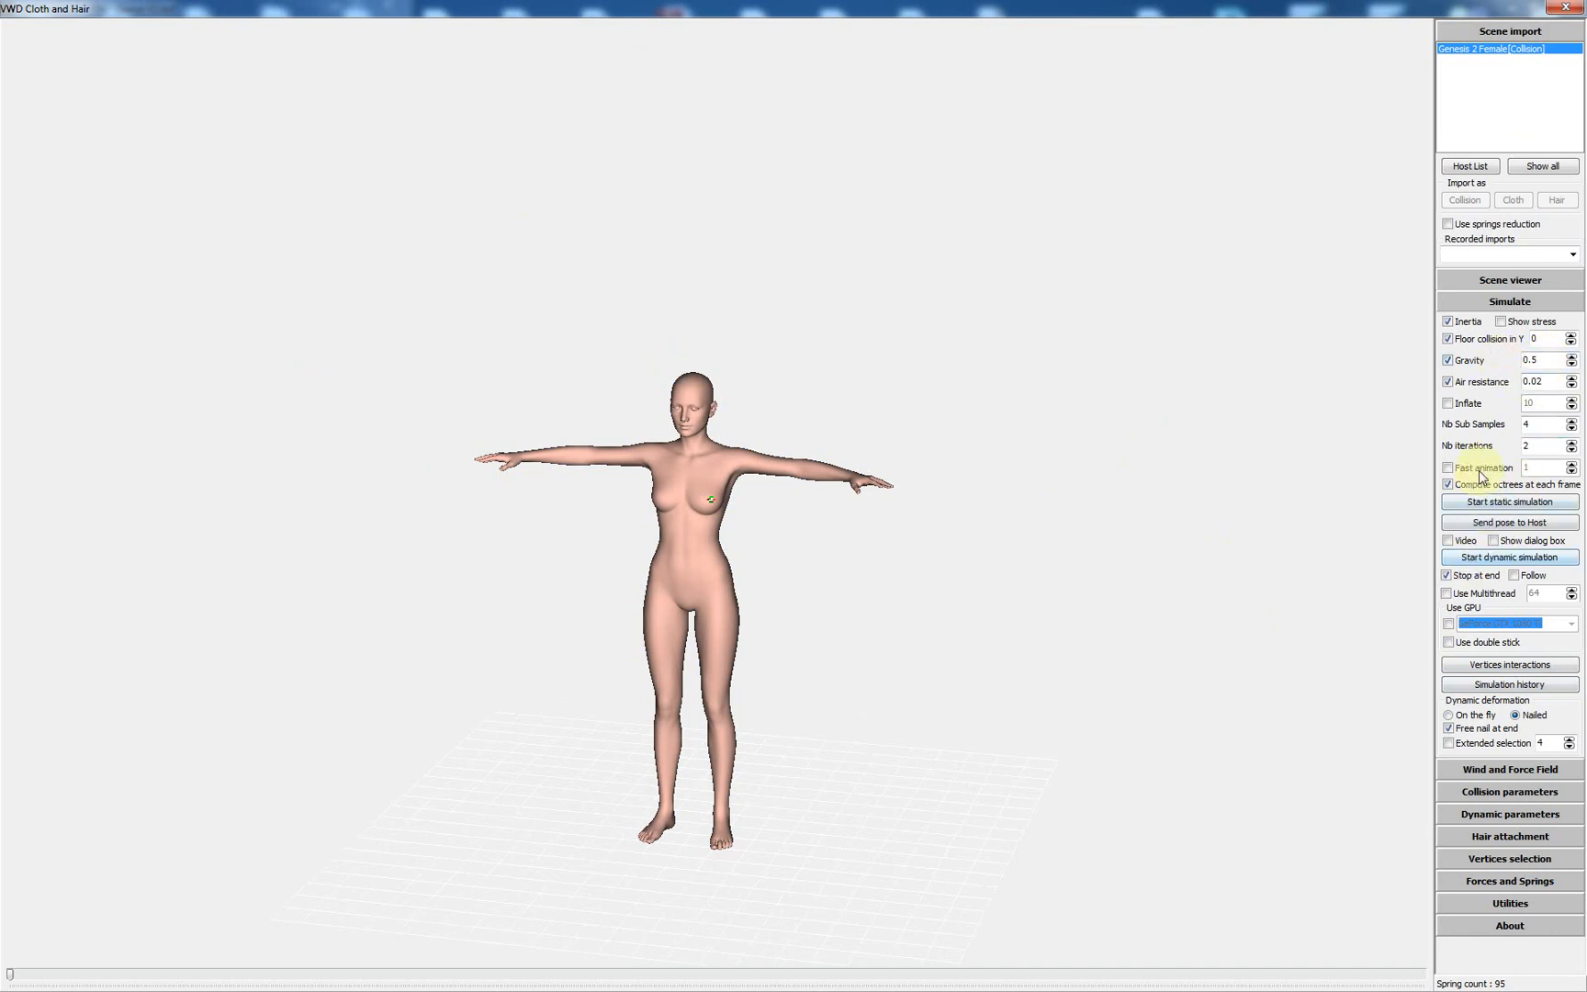
pyautogui.click(1448, 467)
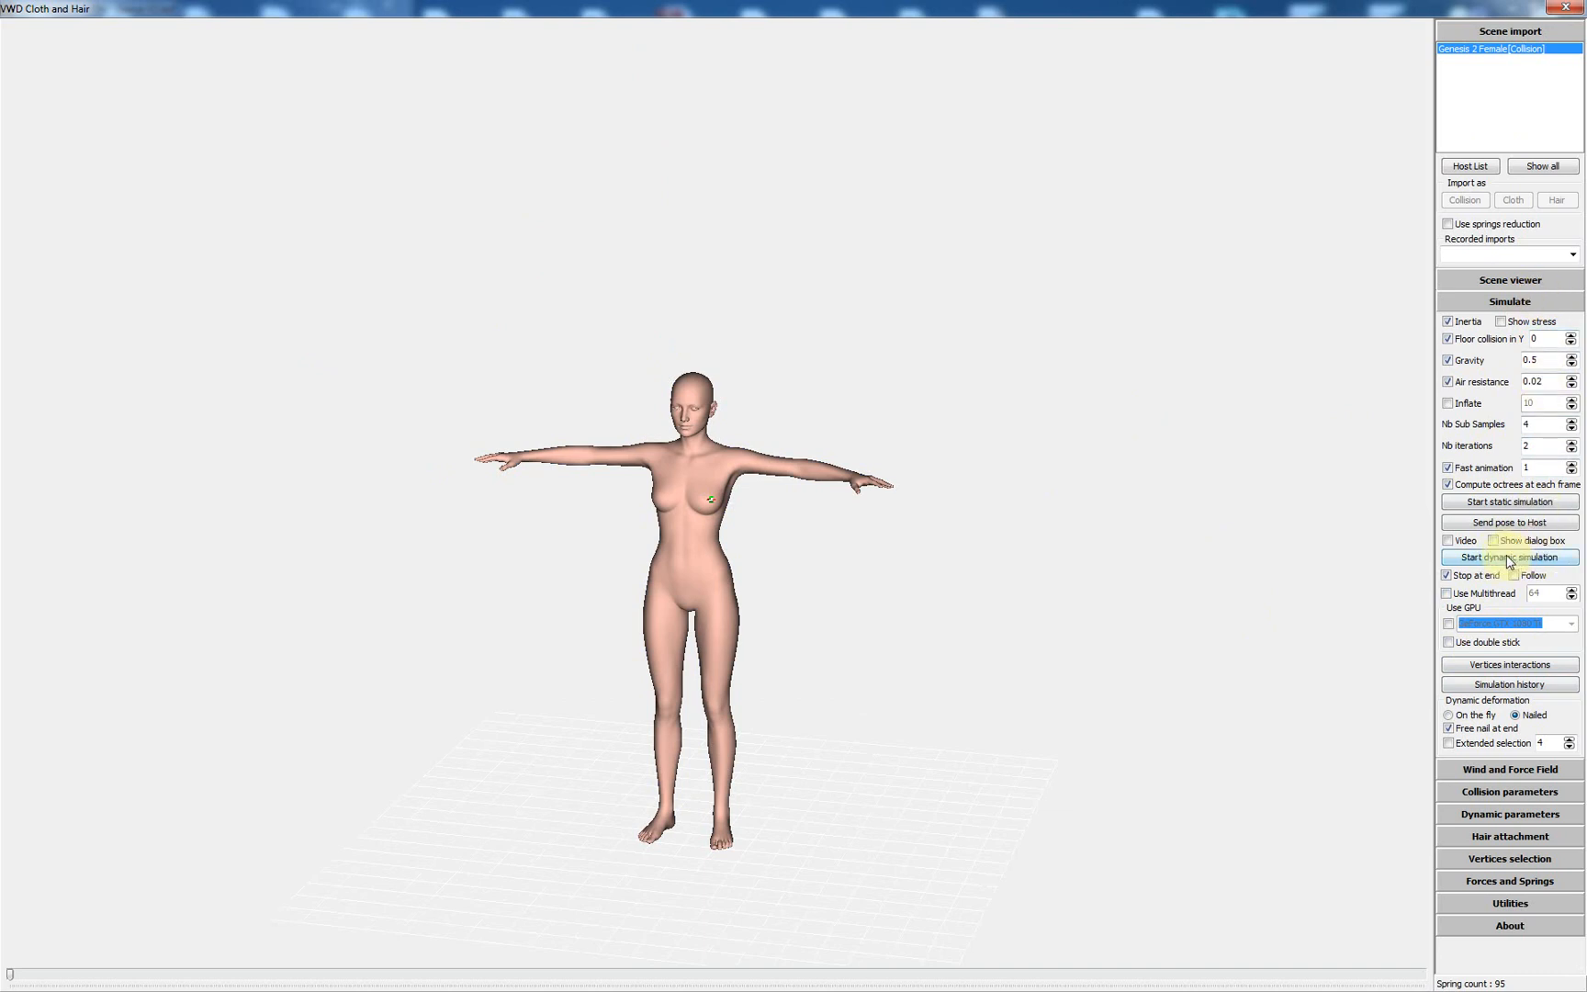
# - Run the dynamic simulation of the dance to about frame 667 of 672, then stop it
pyautogui.click(1508, 558)
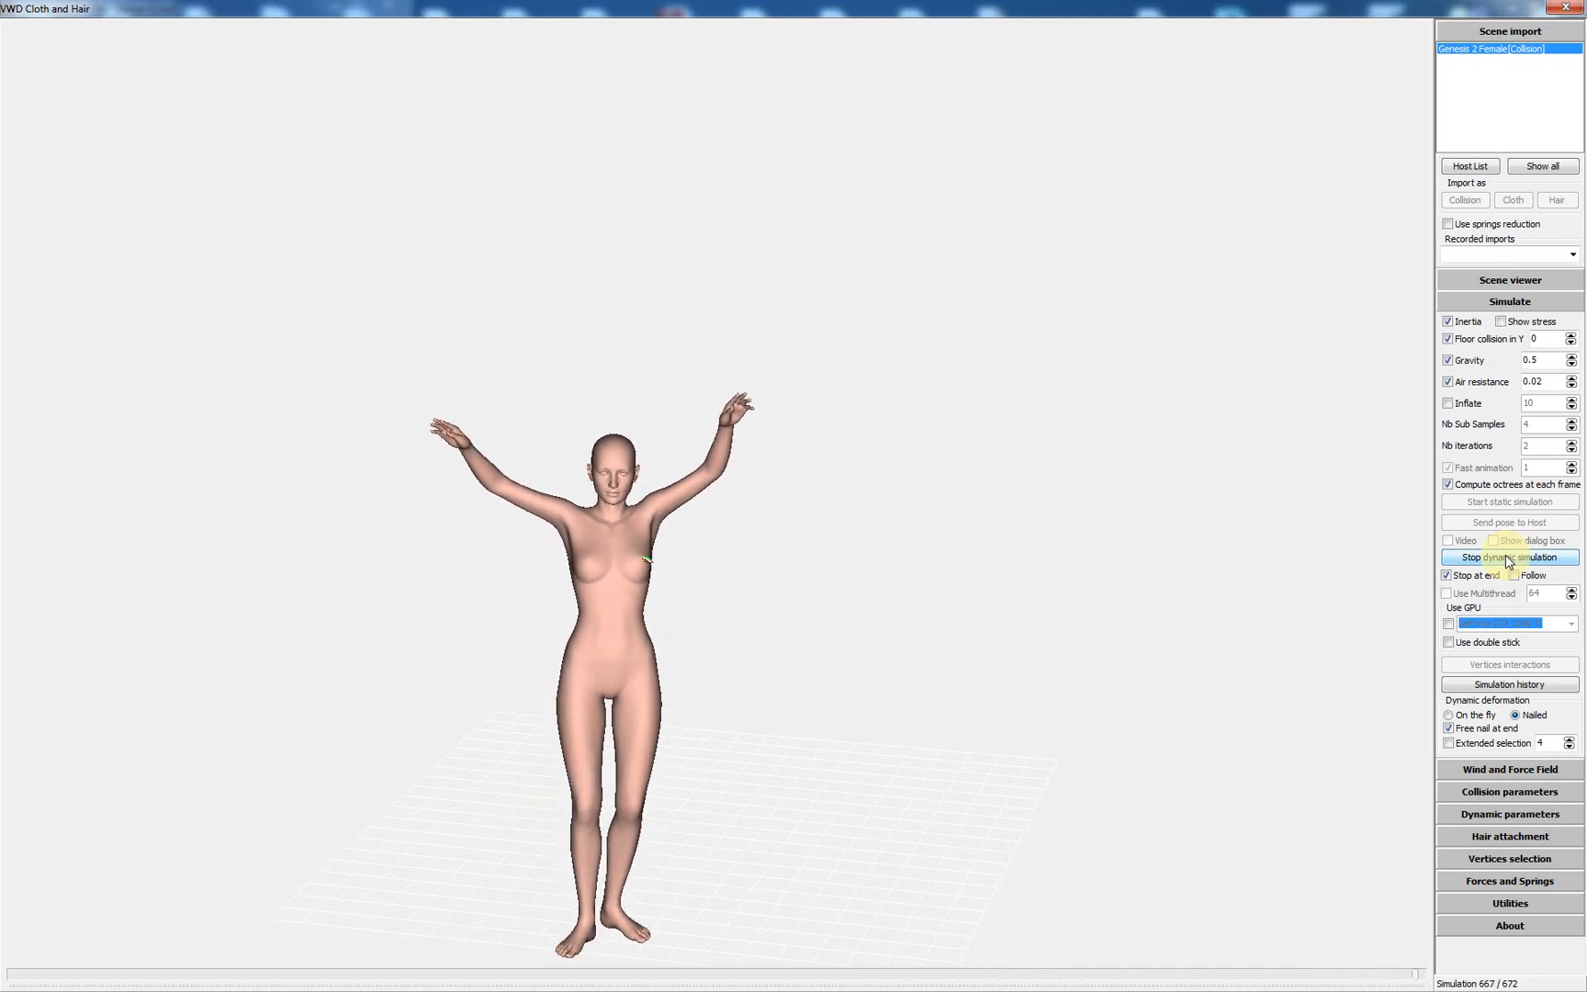
pyautogui.click(1508, 557)
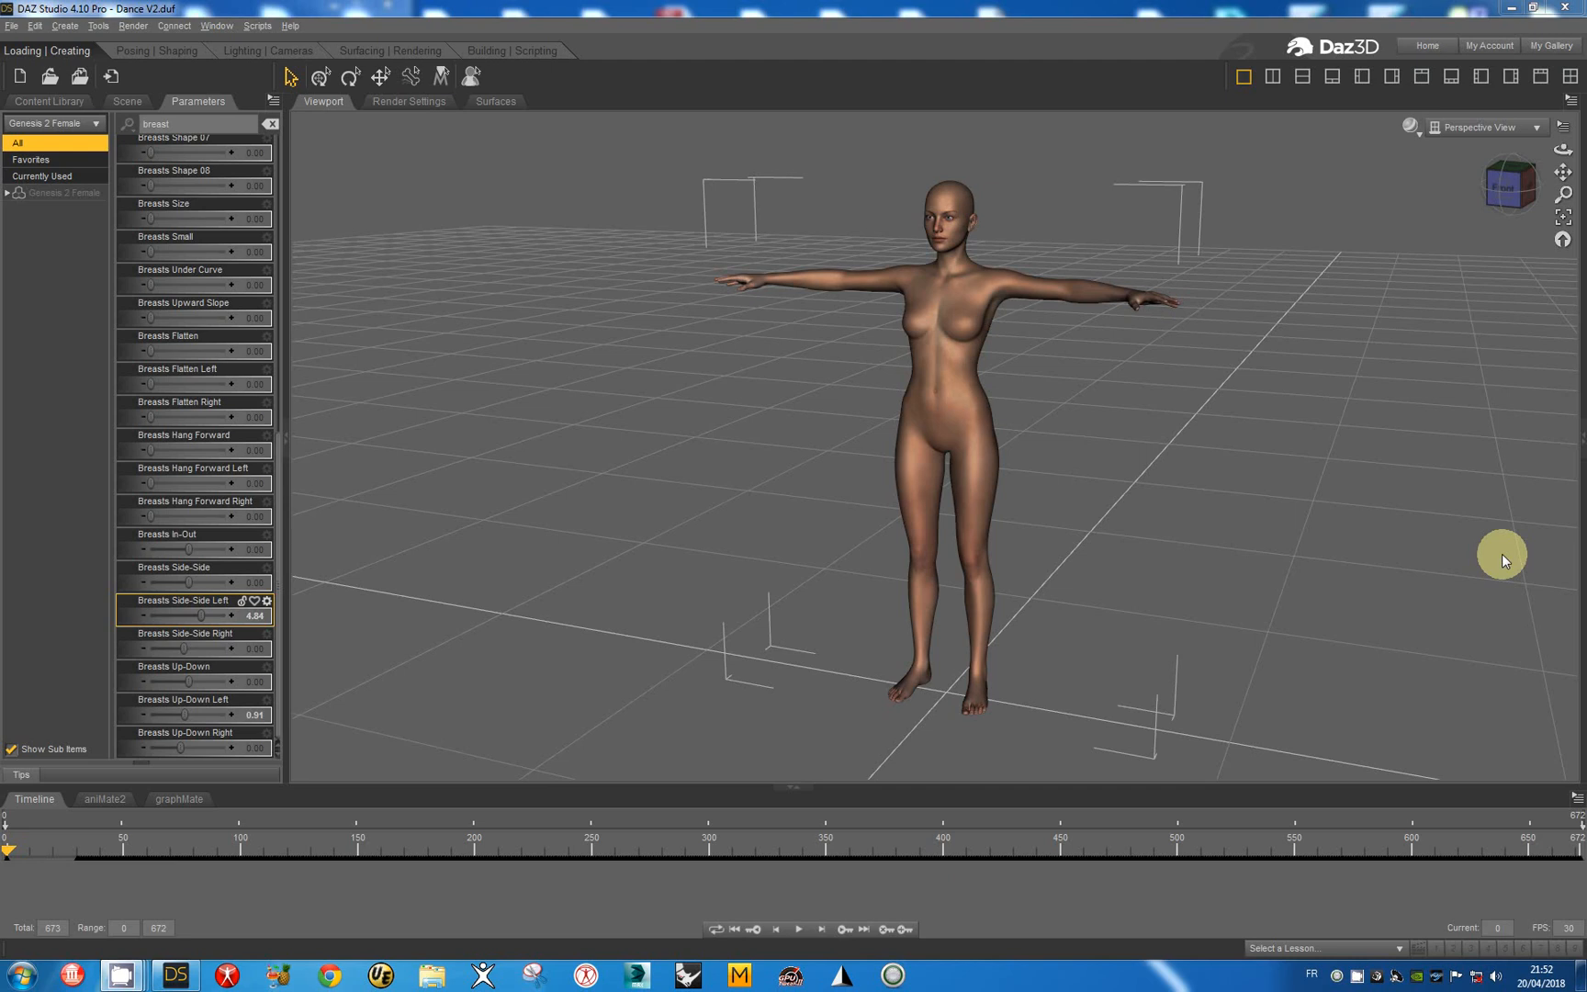
pyautogui.moveTo(1341, 215)
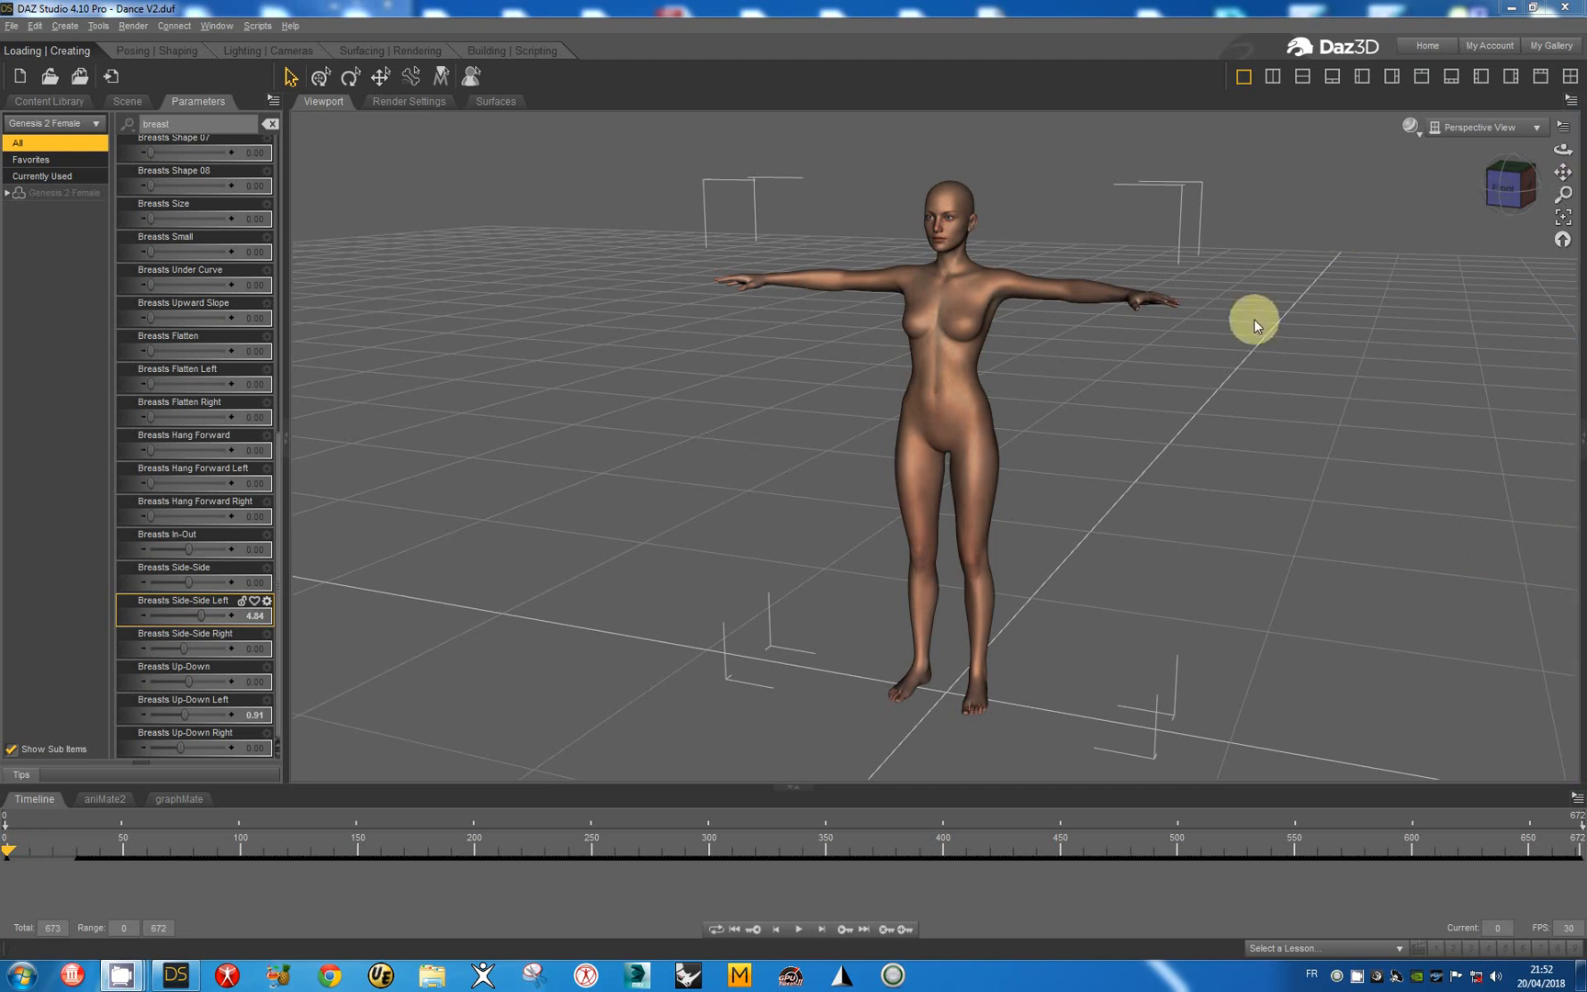
pyautogui.moveTo(948, 733)
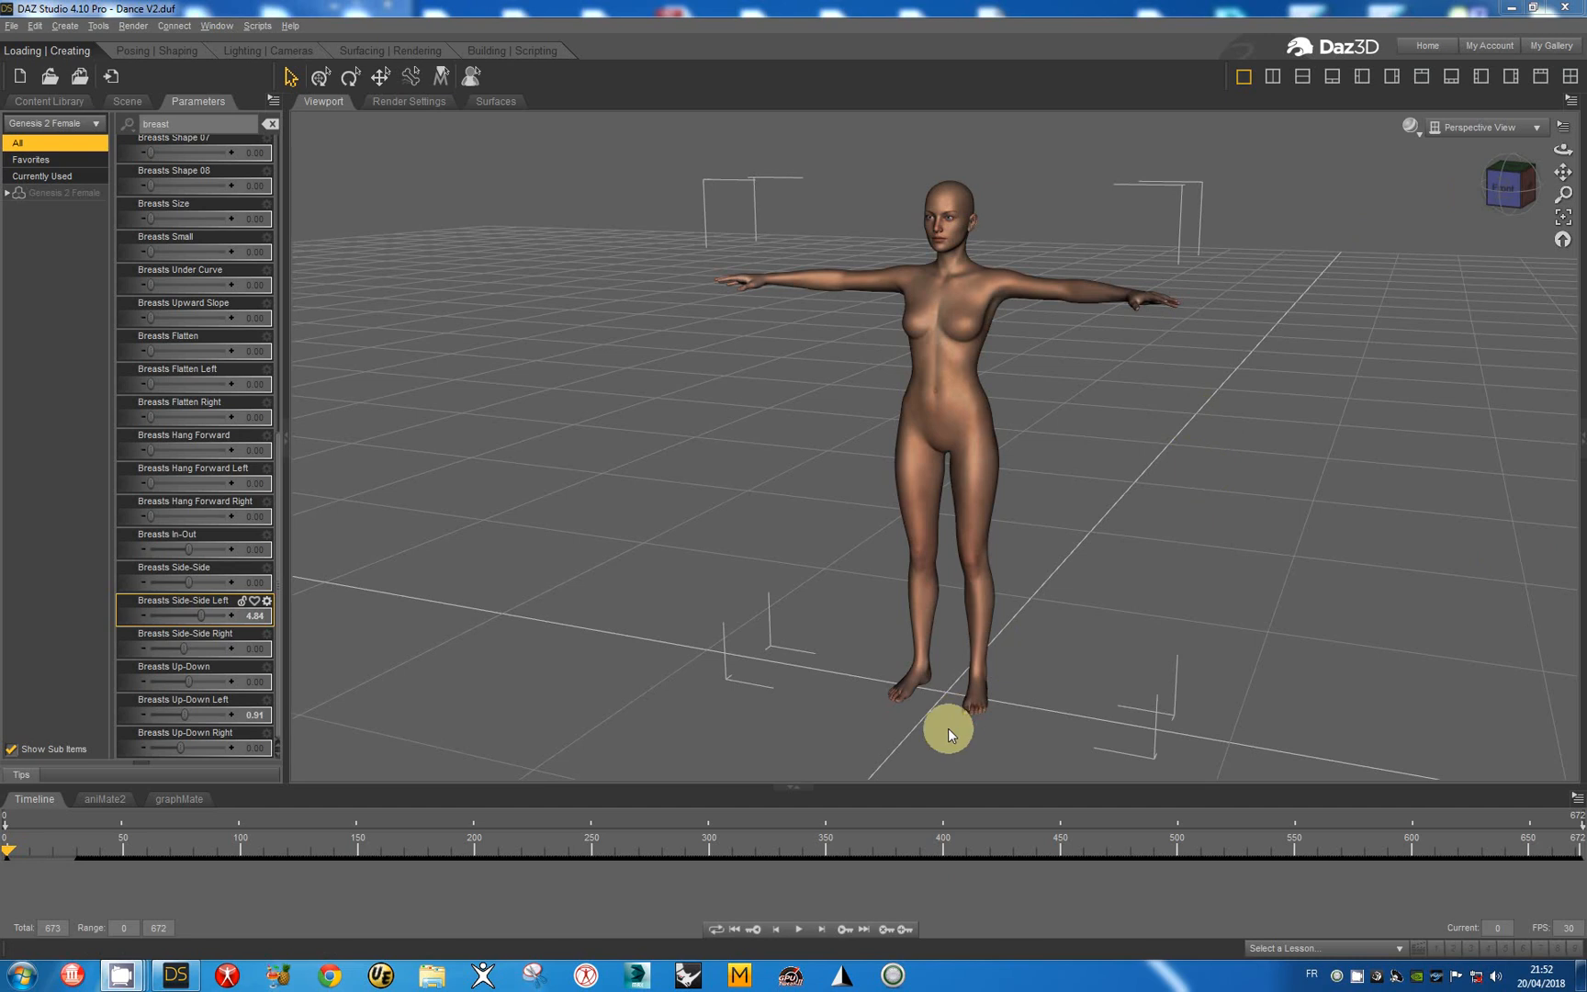
pyautogui.moveTo(798, 930)
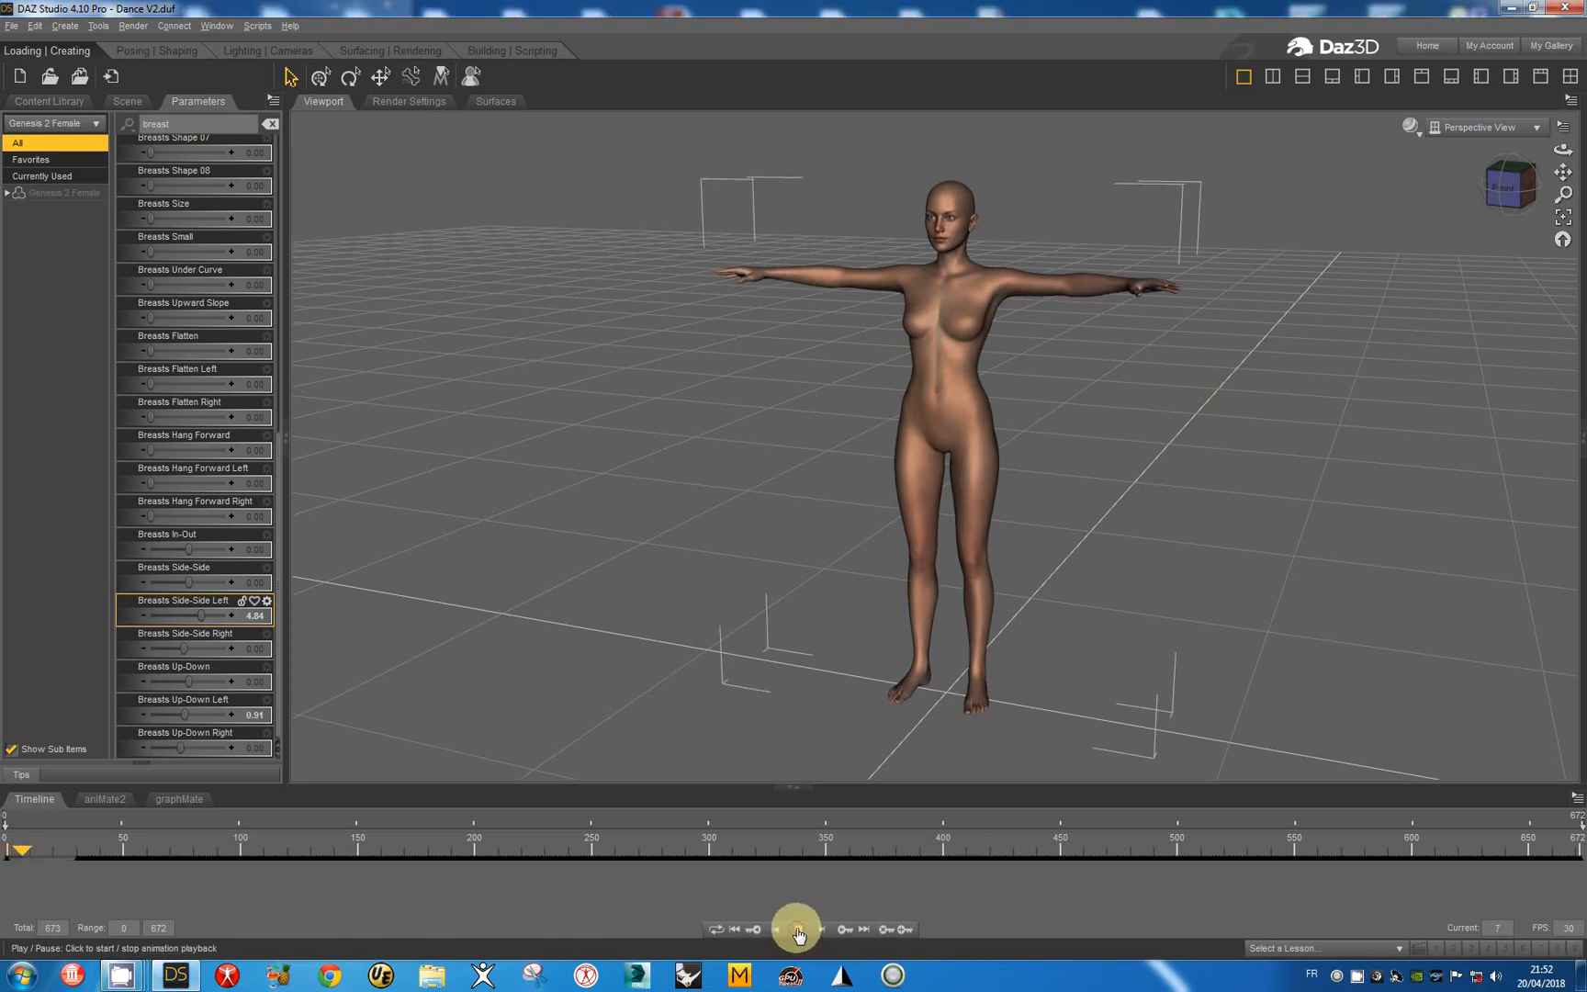
pyautogui.click(797, 929)
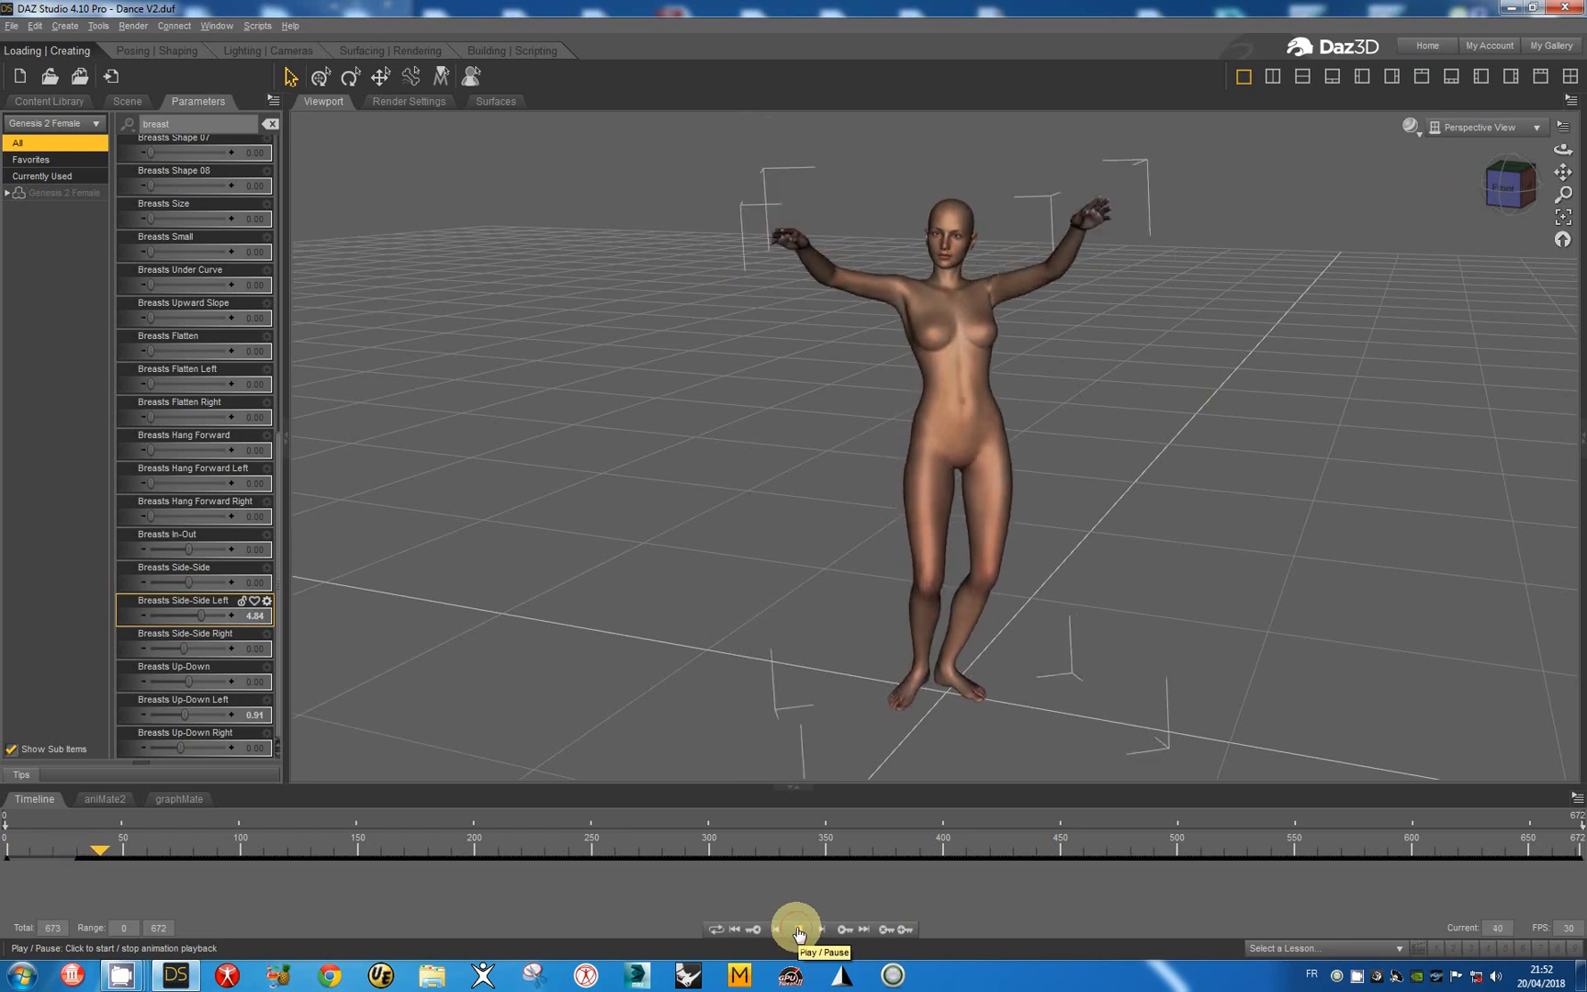
pyautogui.click(797, 928)
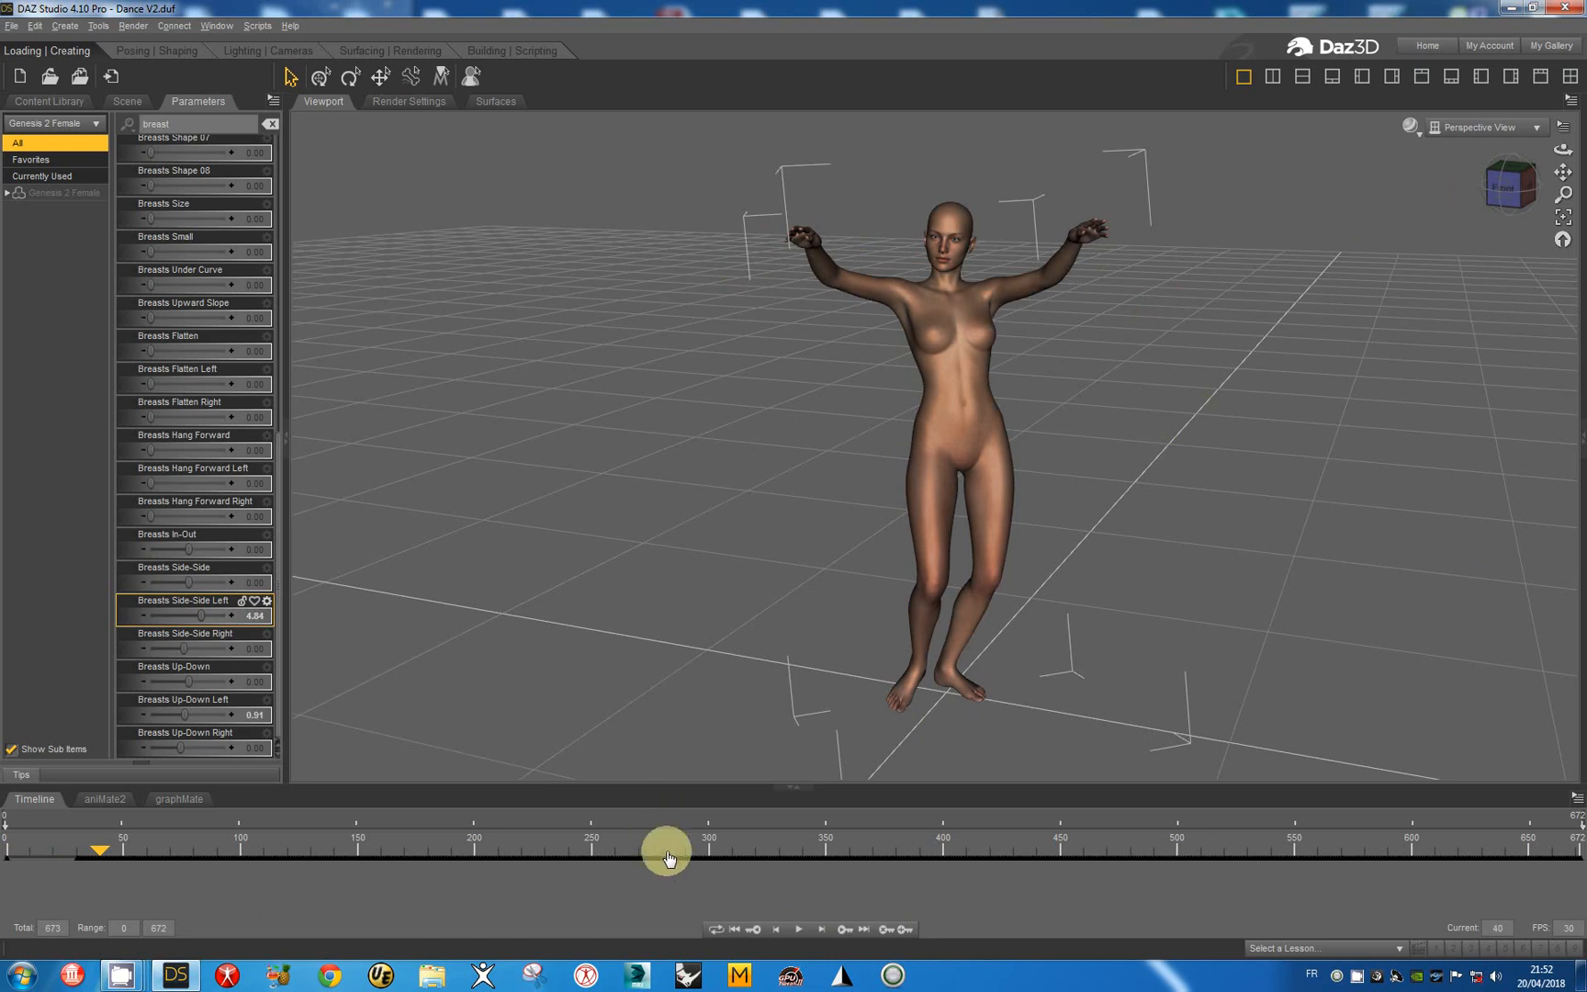
pyautogui.moveTo(738, 930)
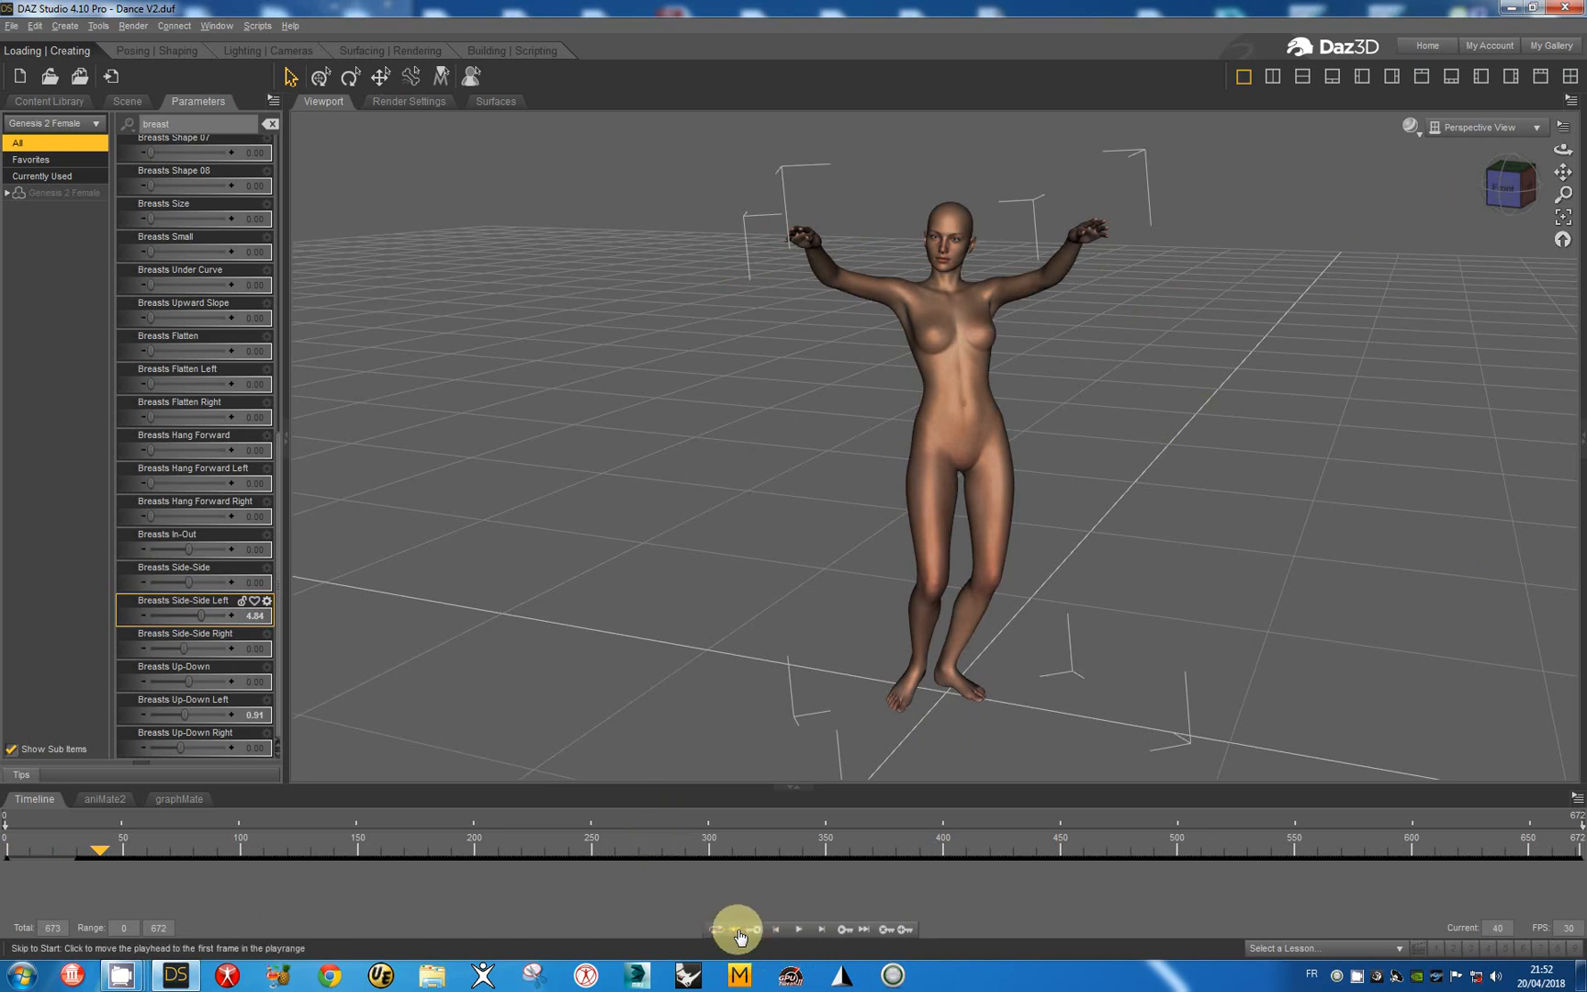
pyautogui.click(736, 929)
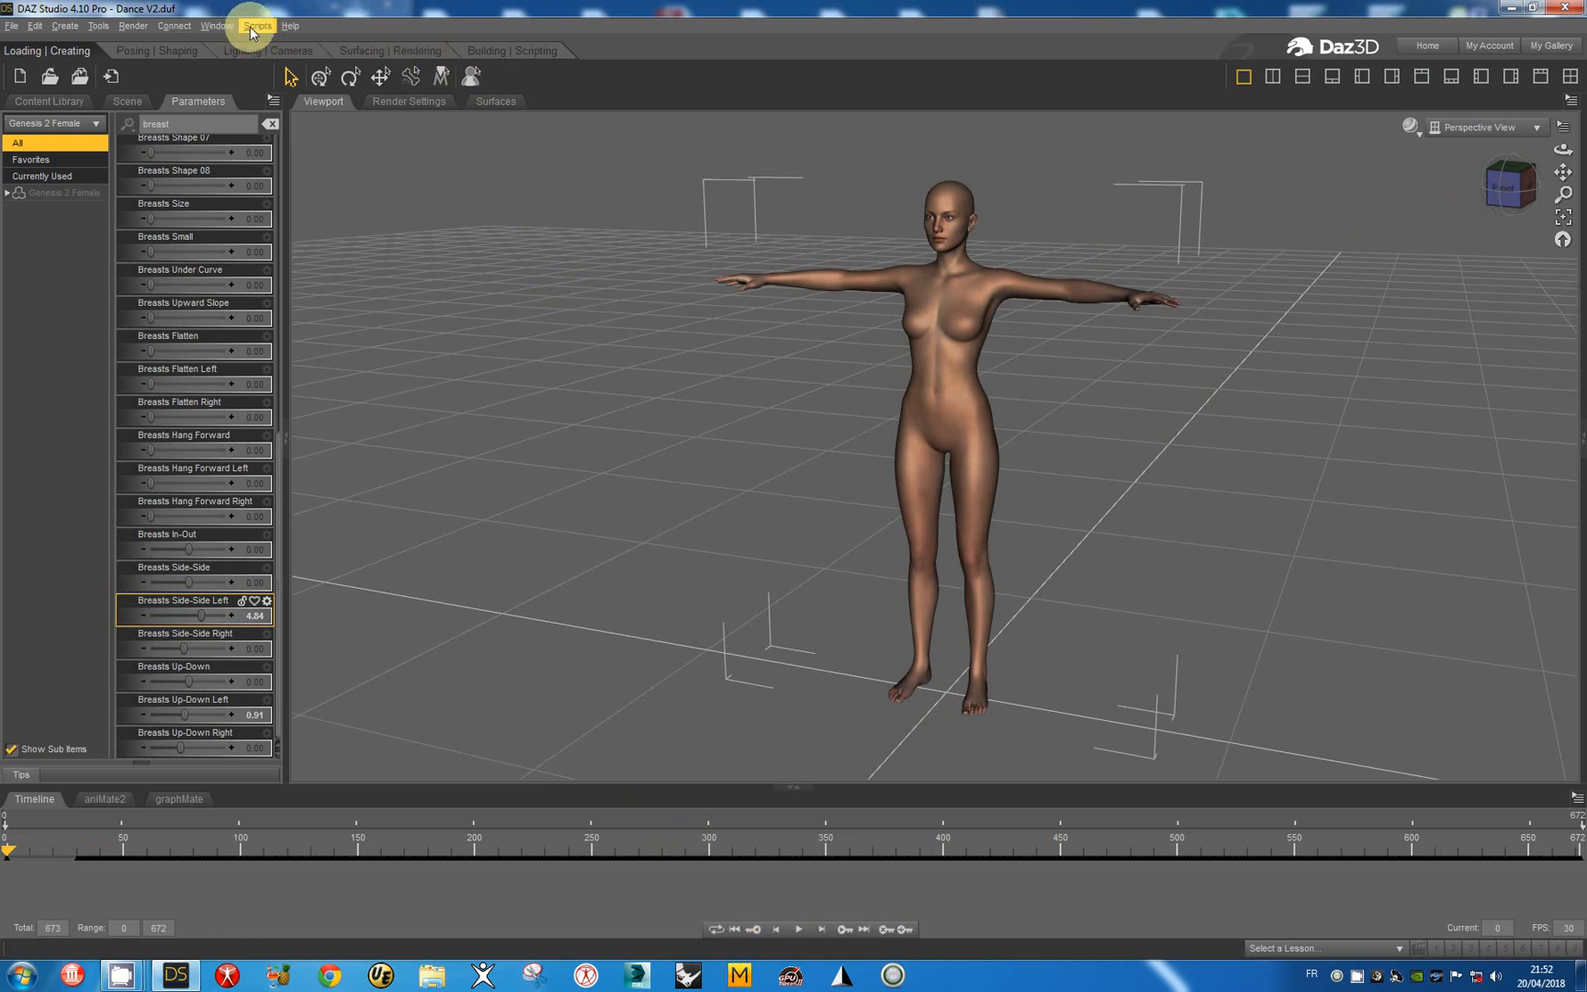
# - Show the Script IDE pane and load the Dynamic-Morphs.dsa script into it
pyautogui.click(215, 26)
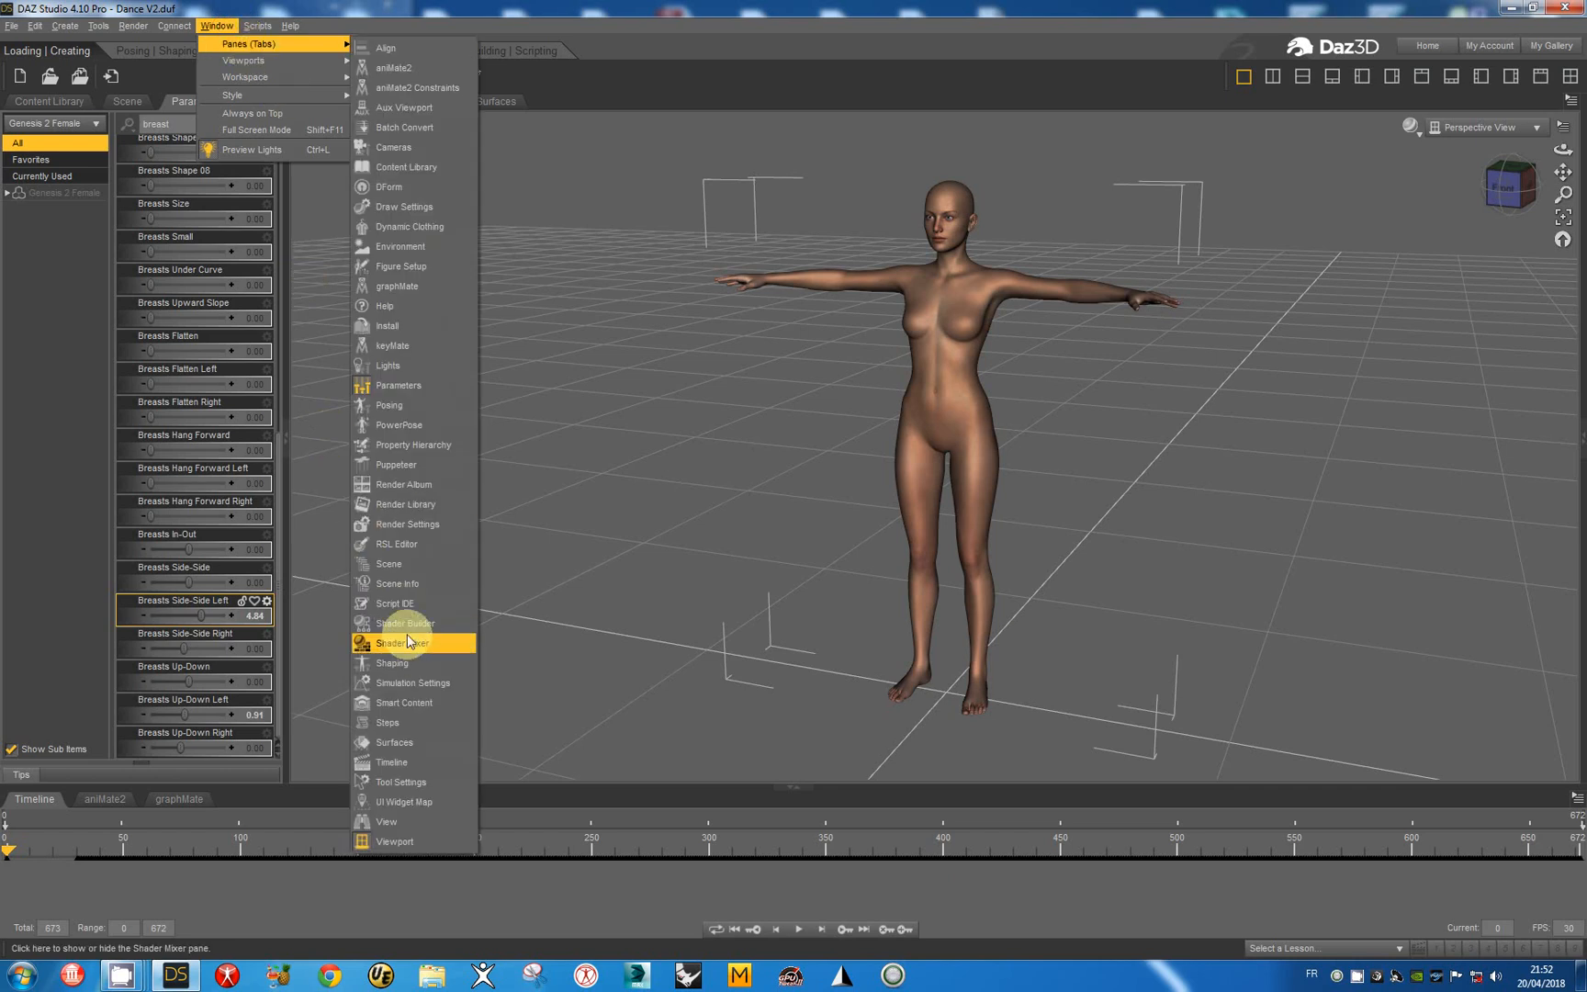
pyautogui.click(395, 602)
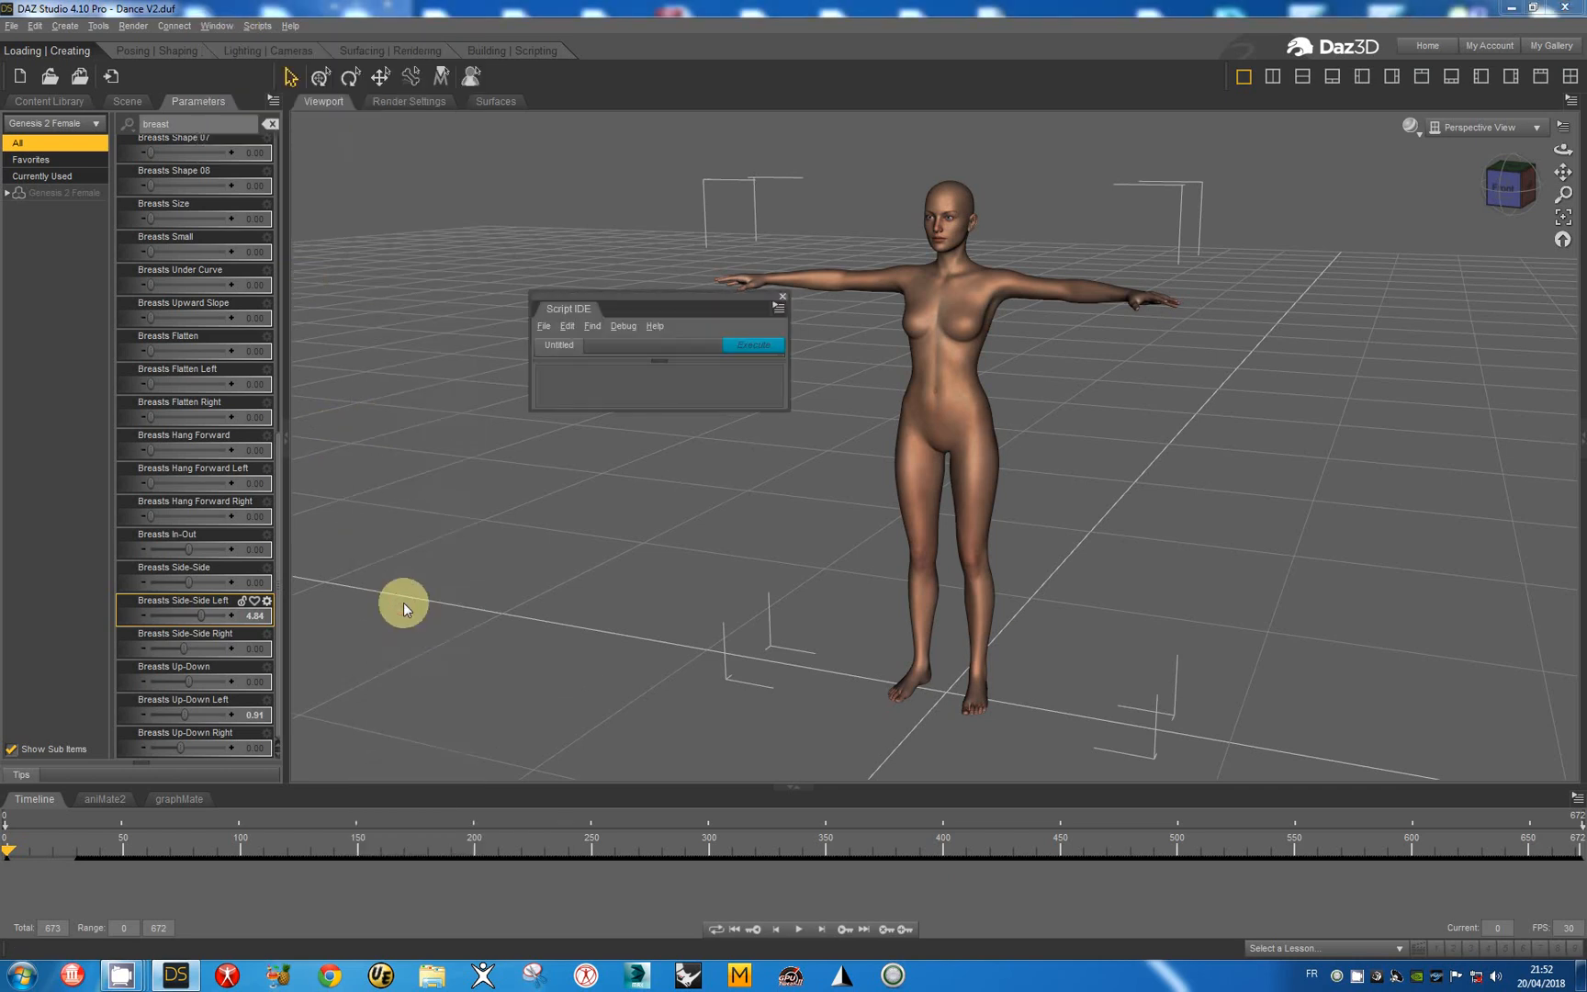
pyautogui.click(544, 325)
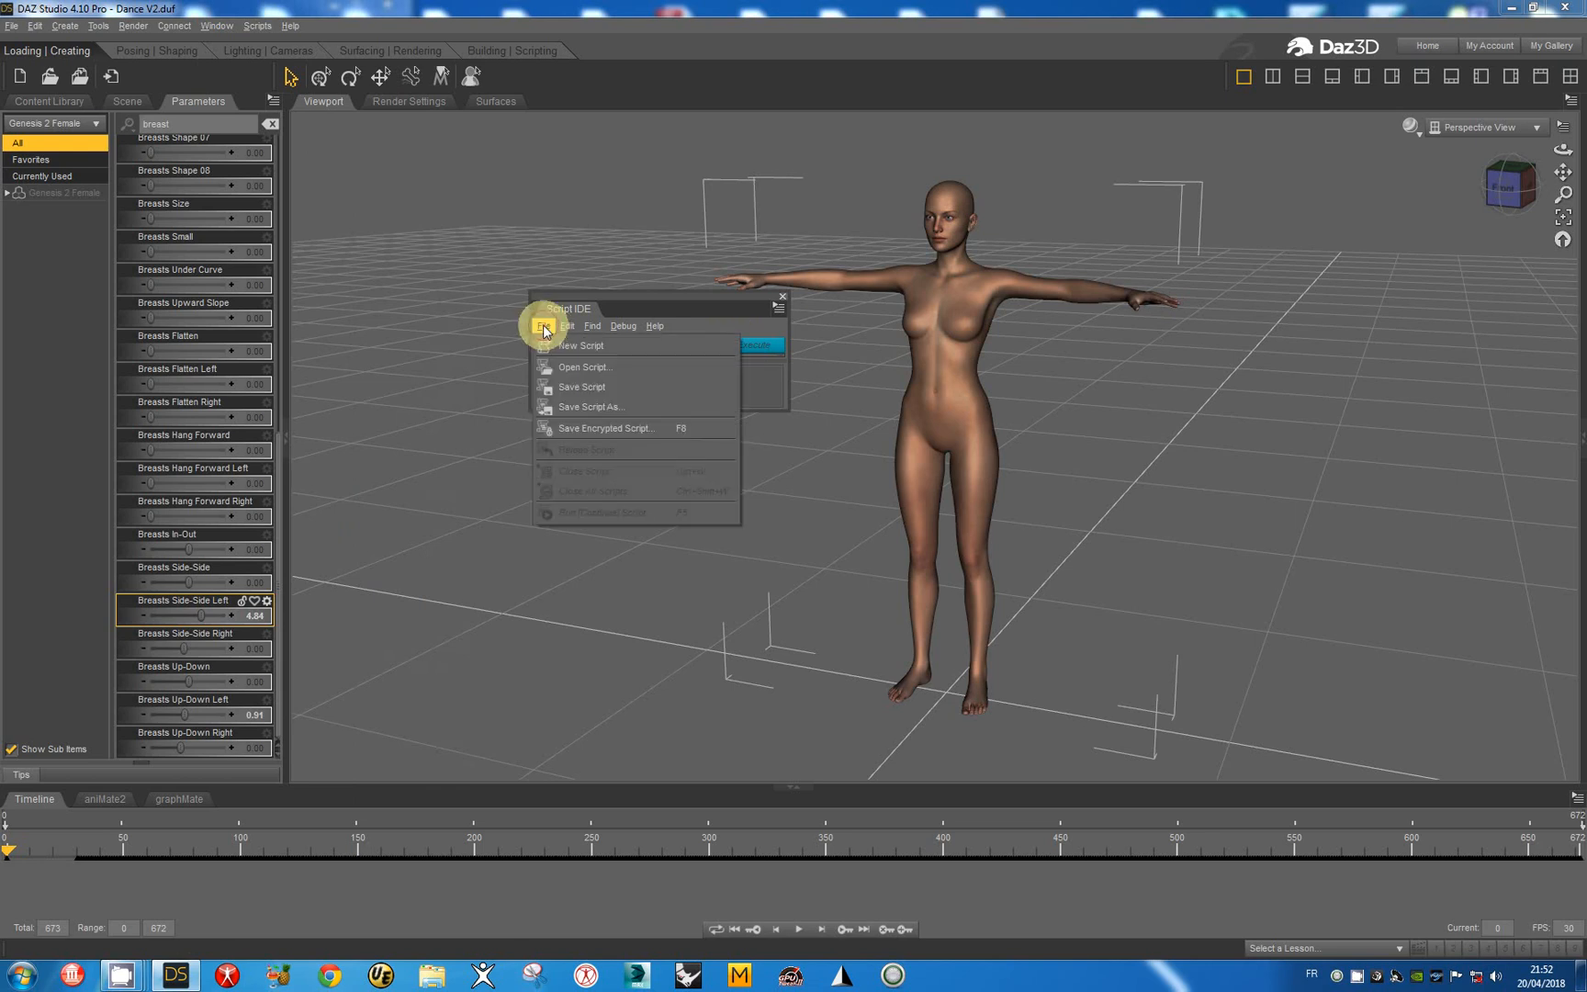
pyautogui.click(580, 345)
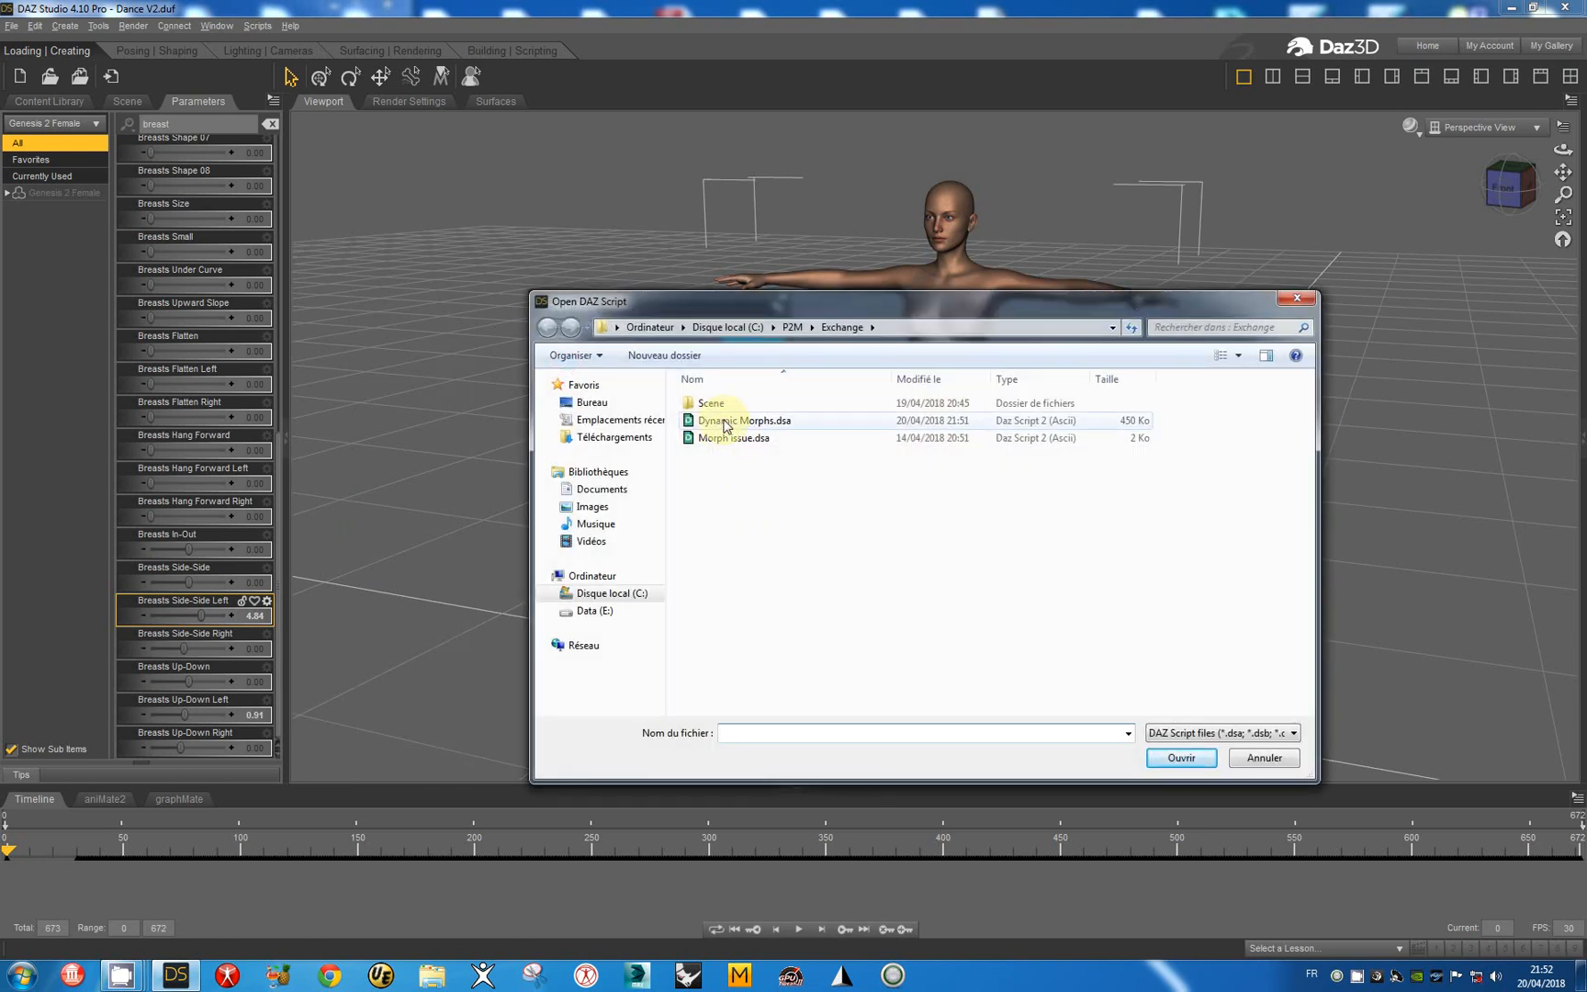
pyautogui.doubleClick(745, 420)
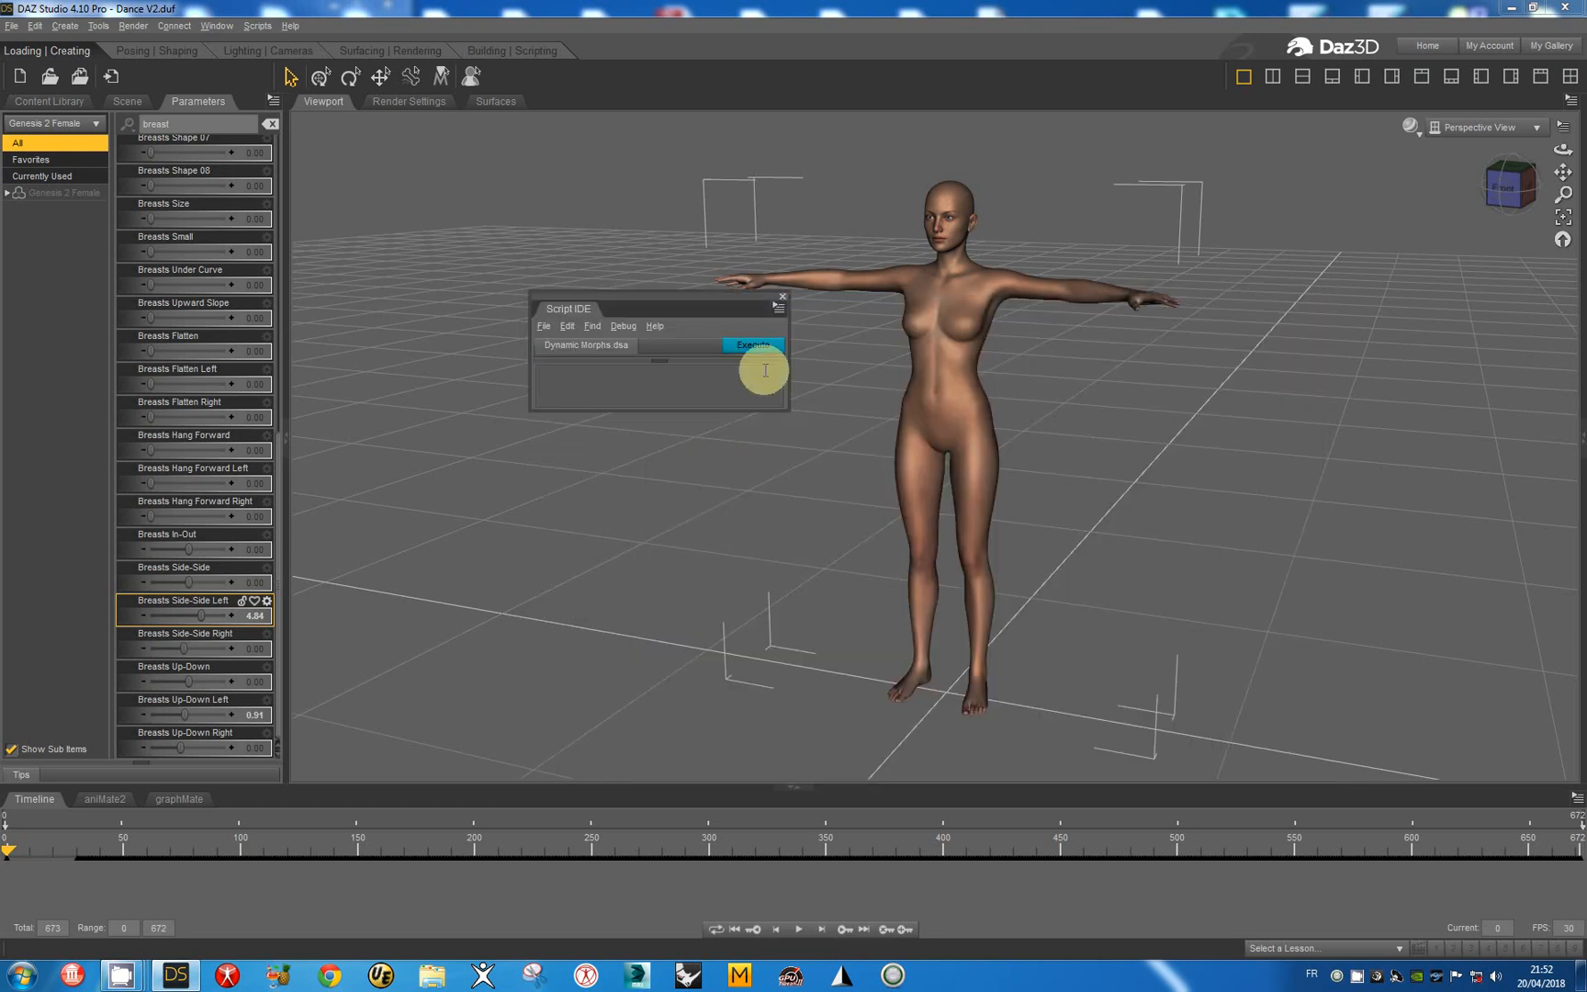
pyautogui.moveTo(1046, 338)
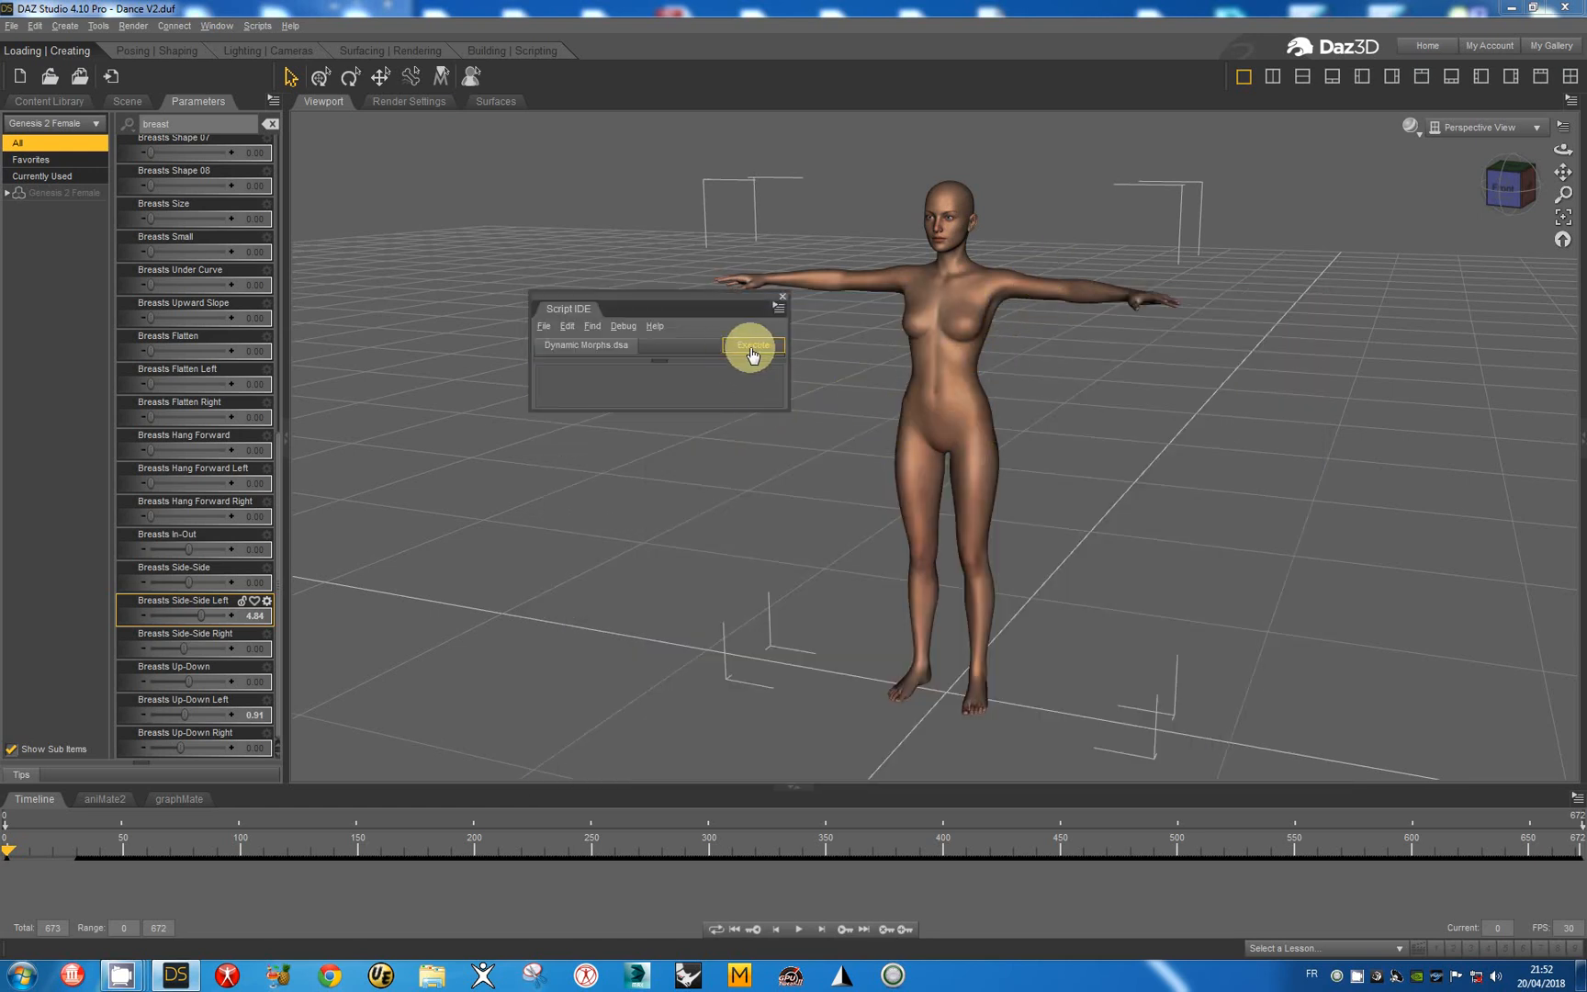
# - Execute the Dynamic Morphs script so simulated morphs drive the breast parameters, then dismiss the IDE
pyautogui.click(750, 346)
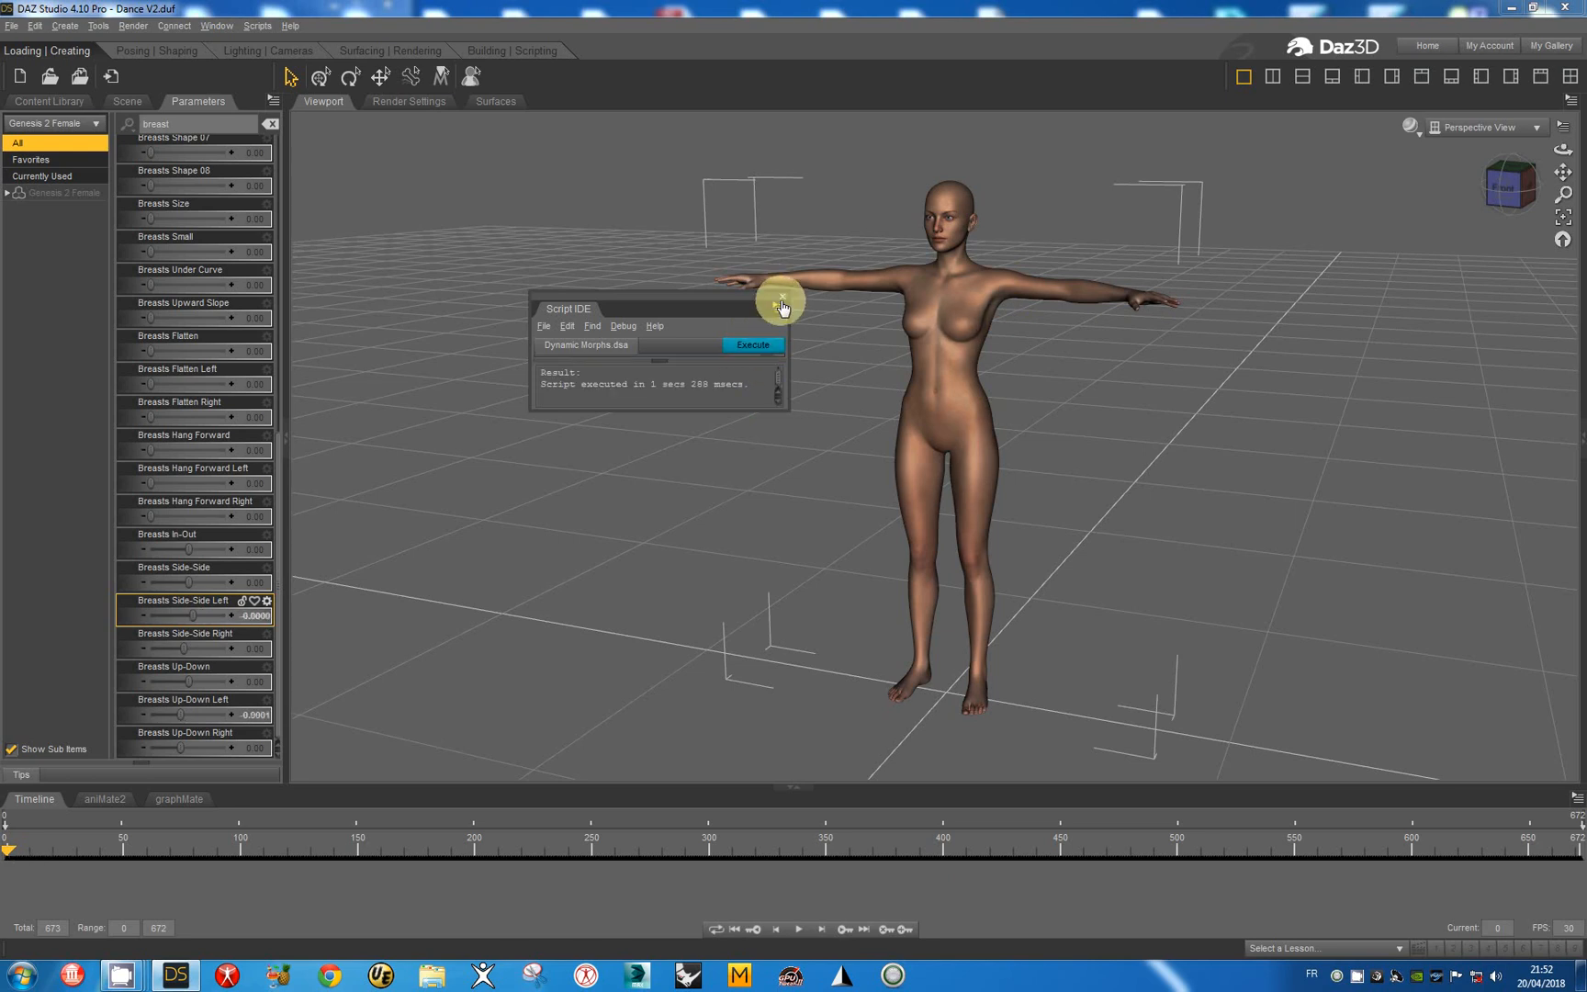
pyautogui.click(781, 298)
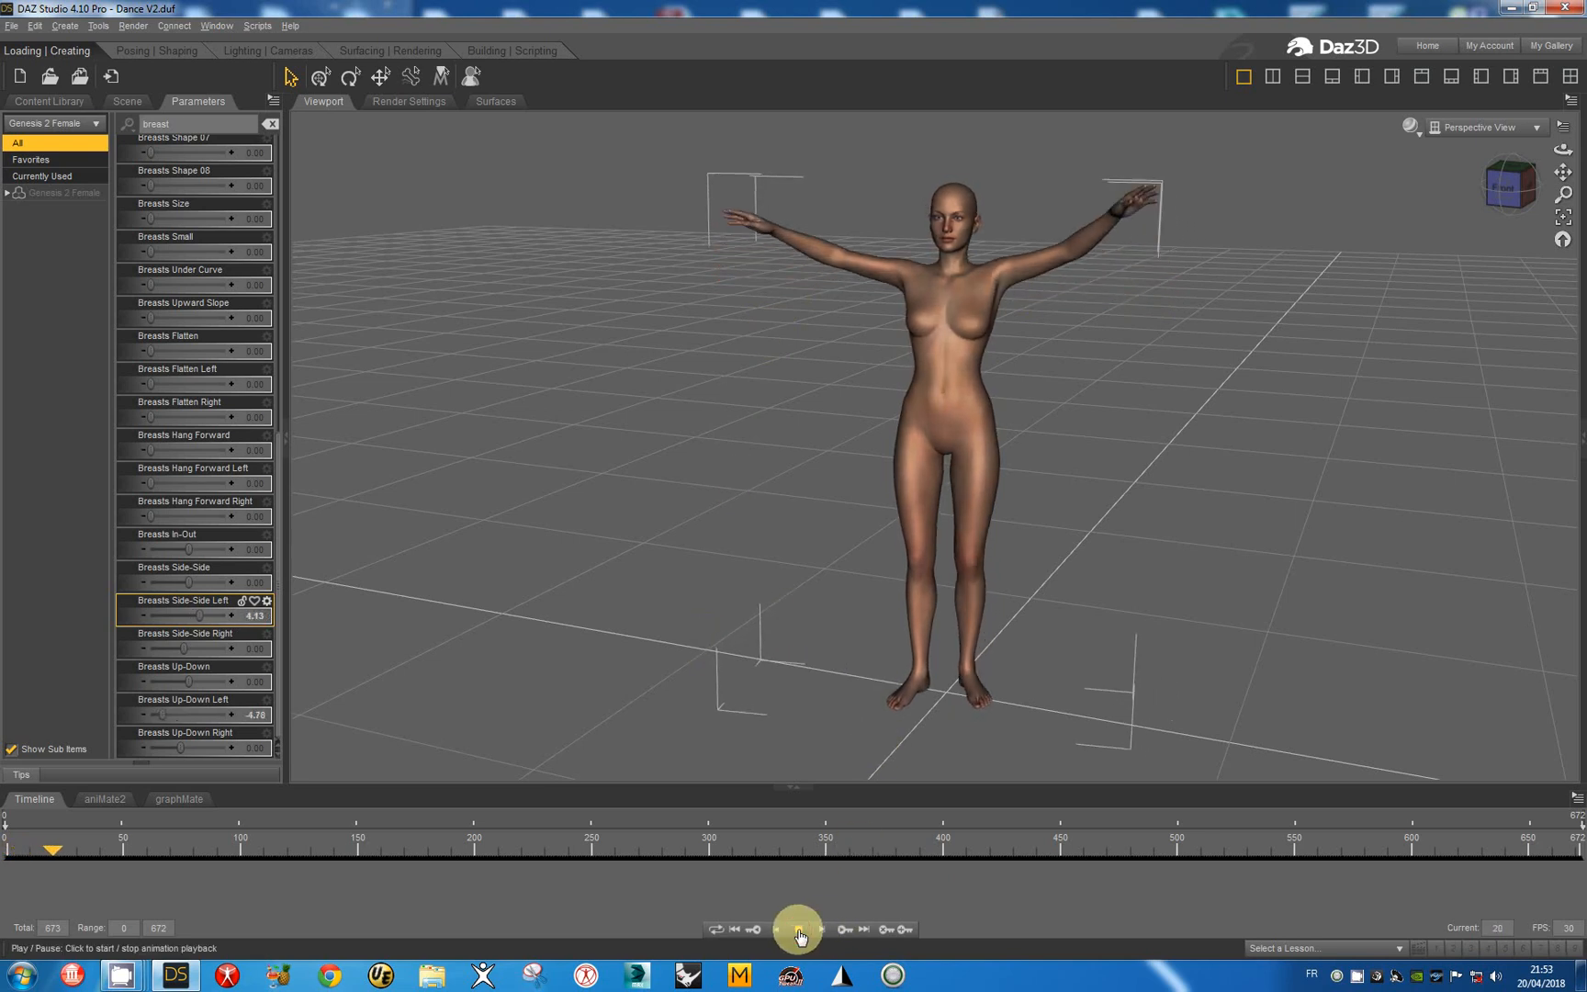
# - Run the dance animation from the Timeline transport controls while the Breasts sliders update through the loop
pyautogui.click(799, 927)
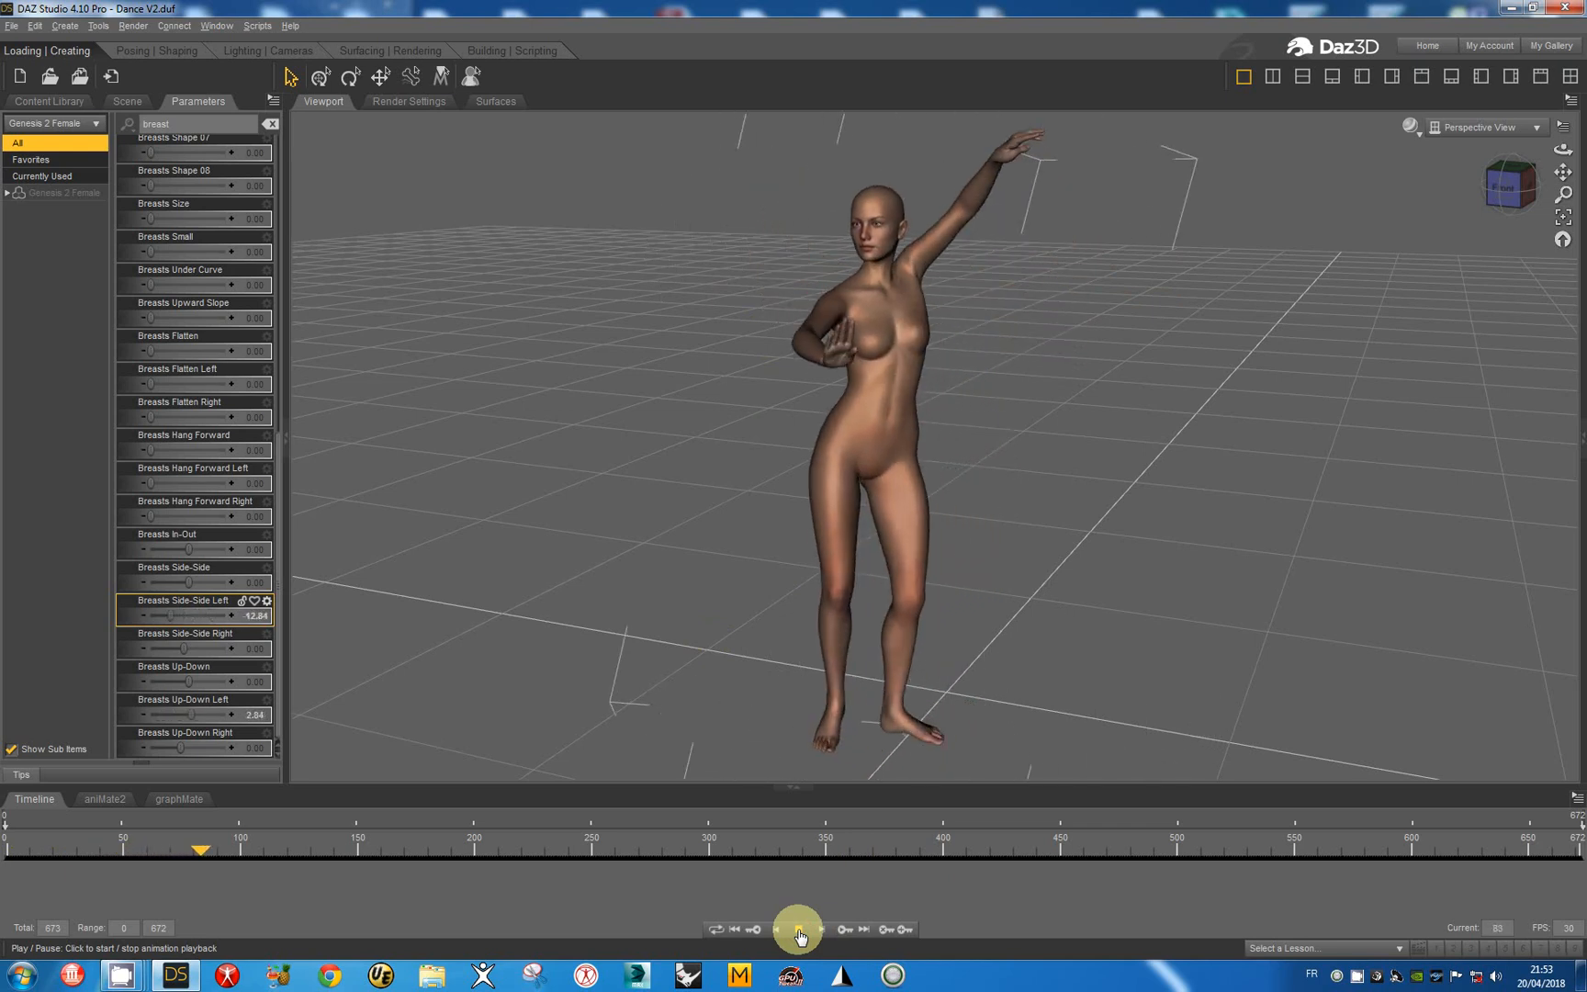
pyautogui.click(799, 930)
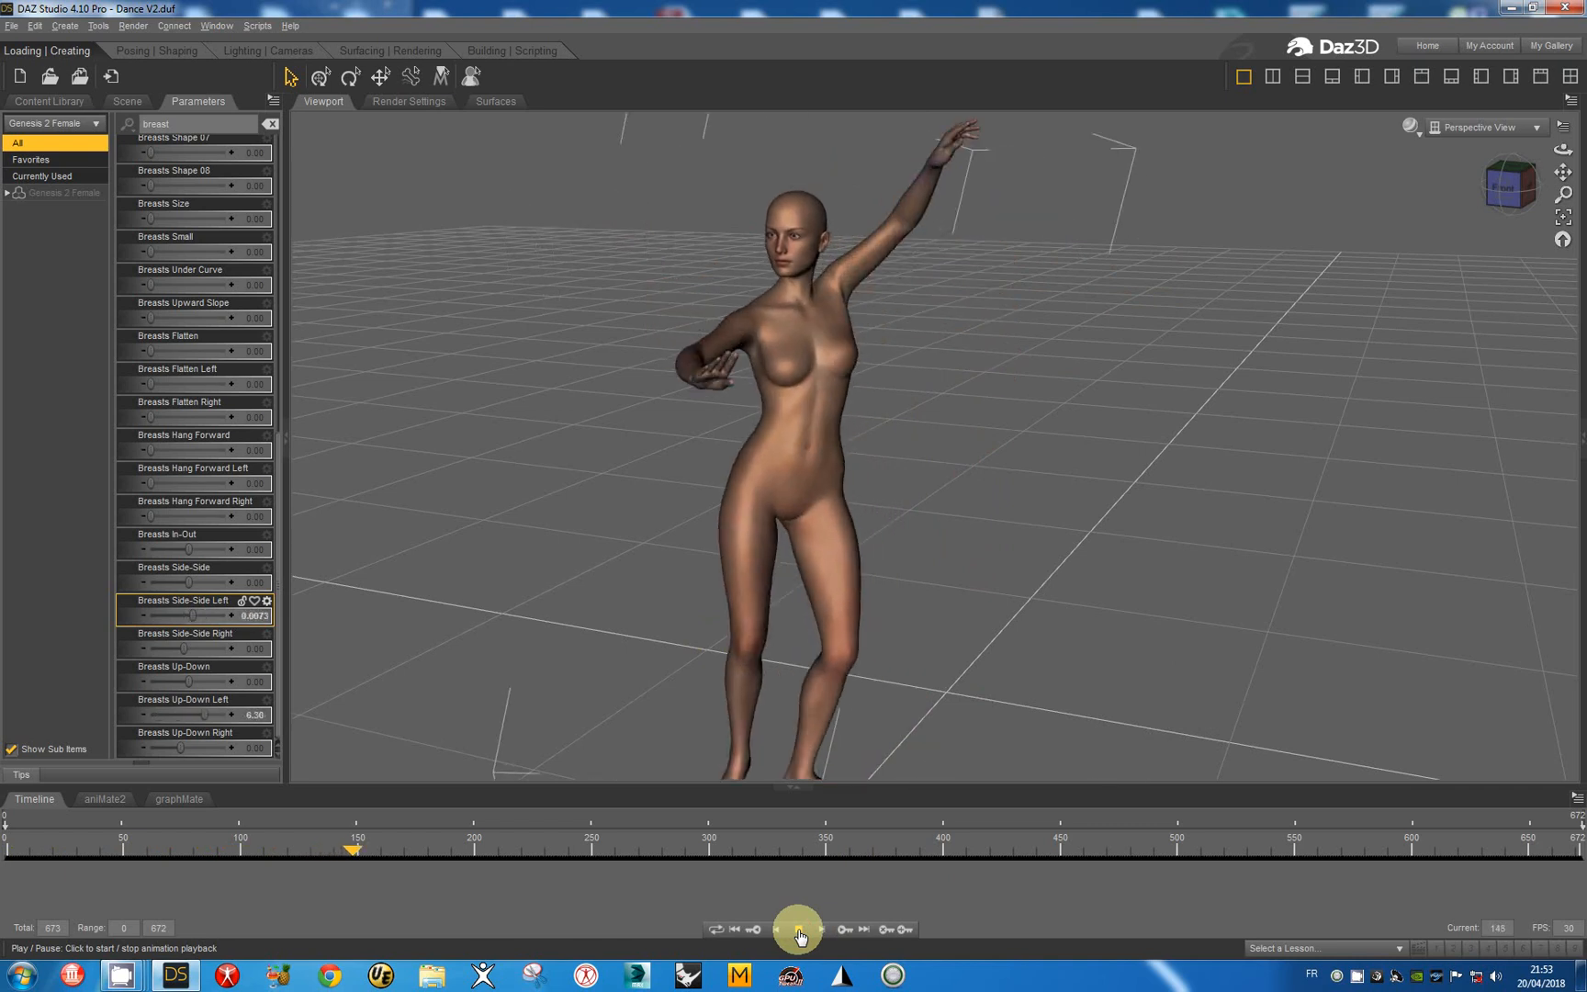
pyautogui.click(799, 929)
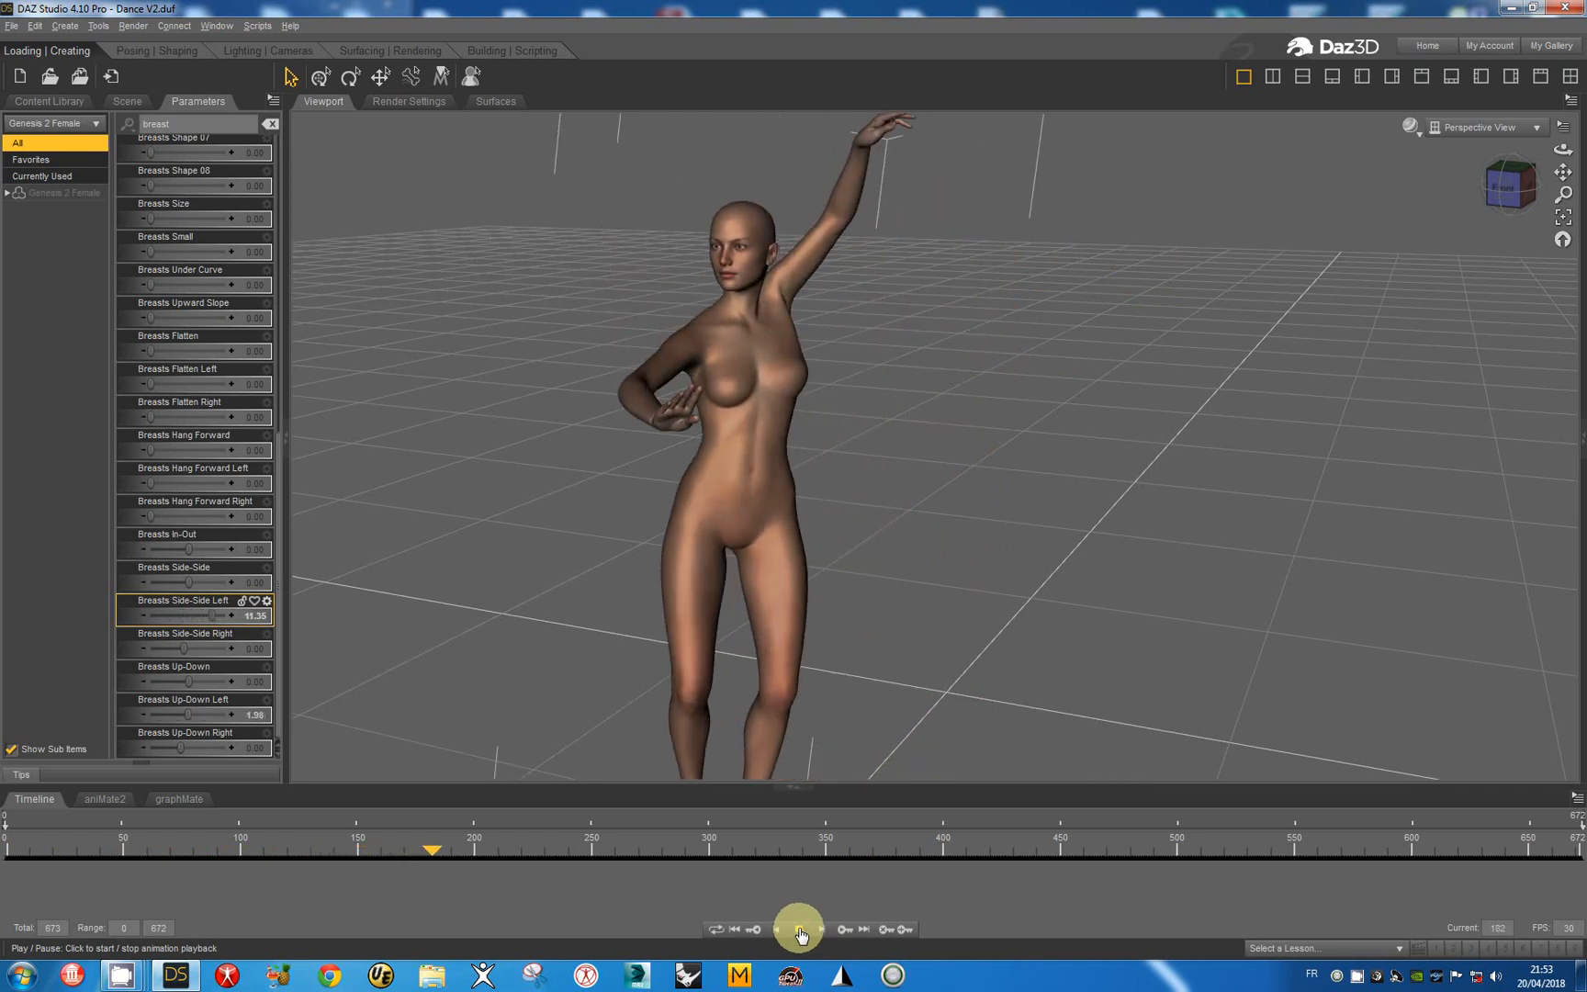
pyautogui.click(799, 928)
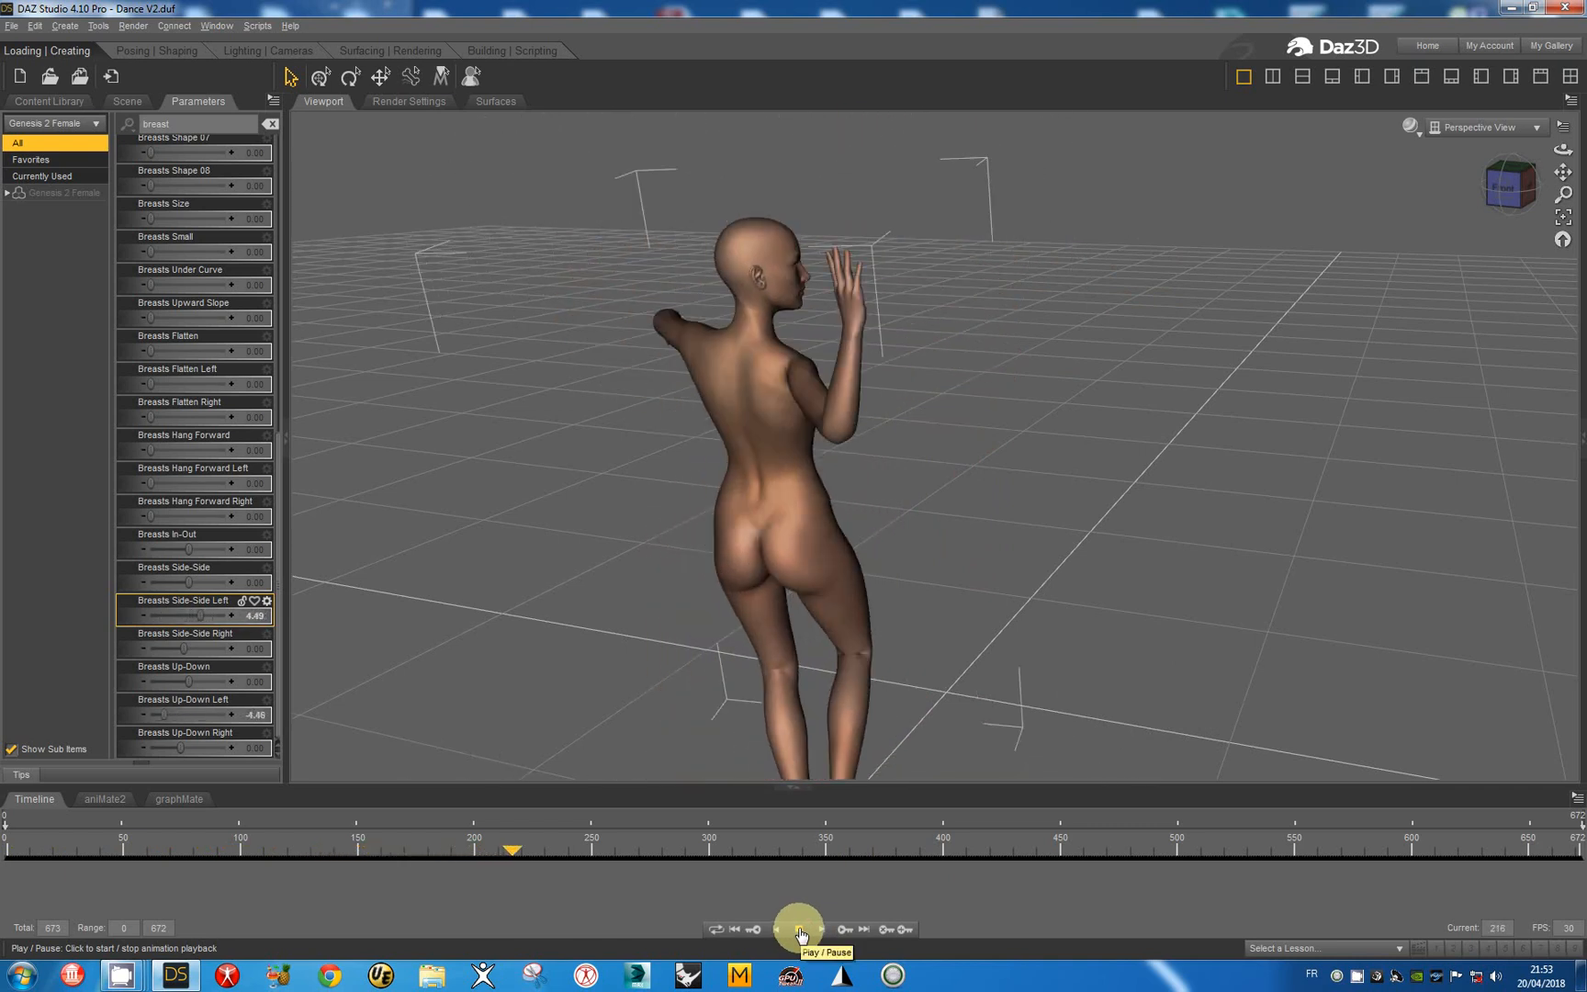
pyautogui.click(799, 928)
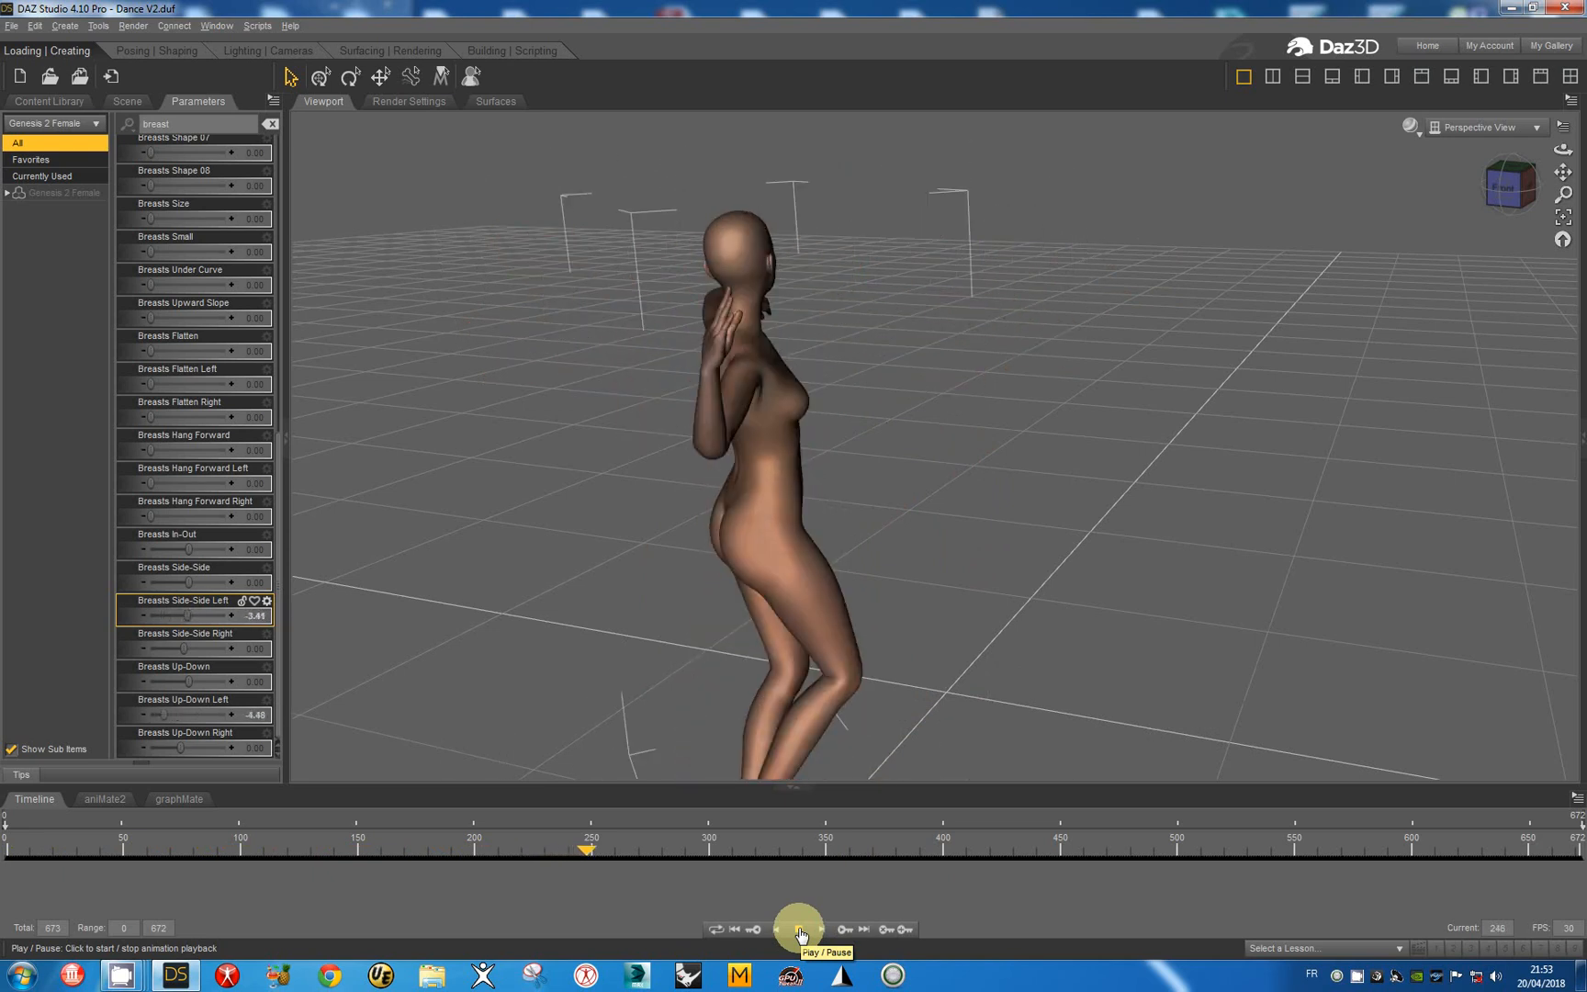
pyautogui.click(800, 927)
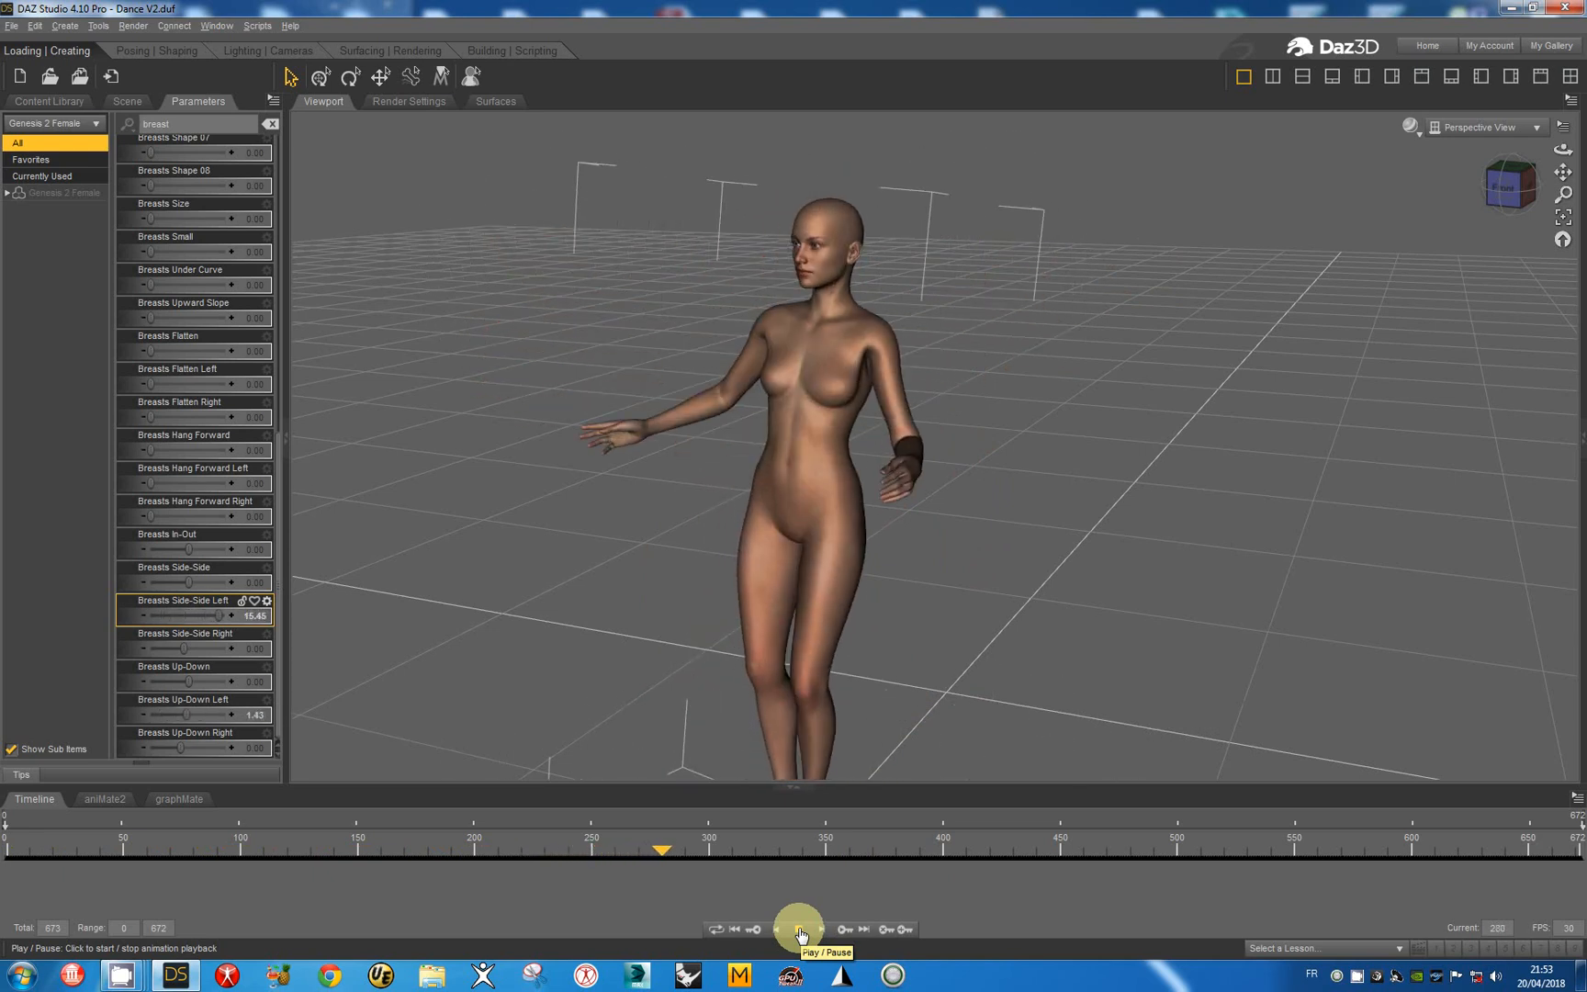
pyautogui.click(799, 924)
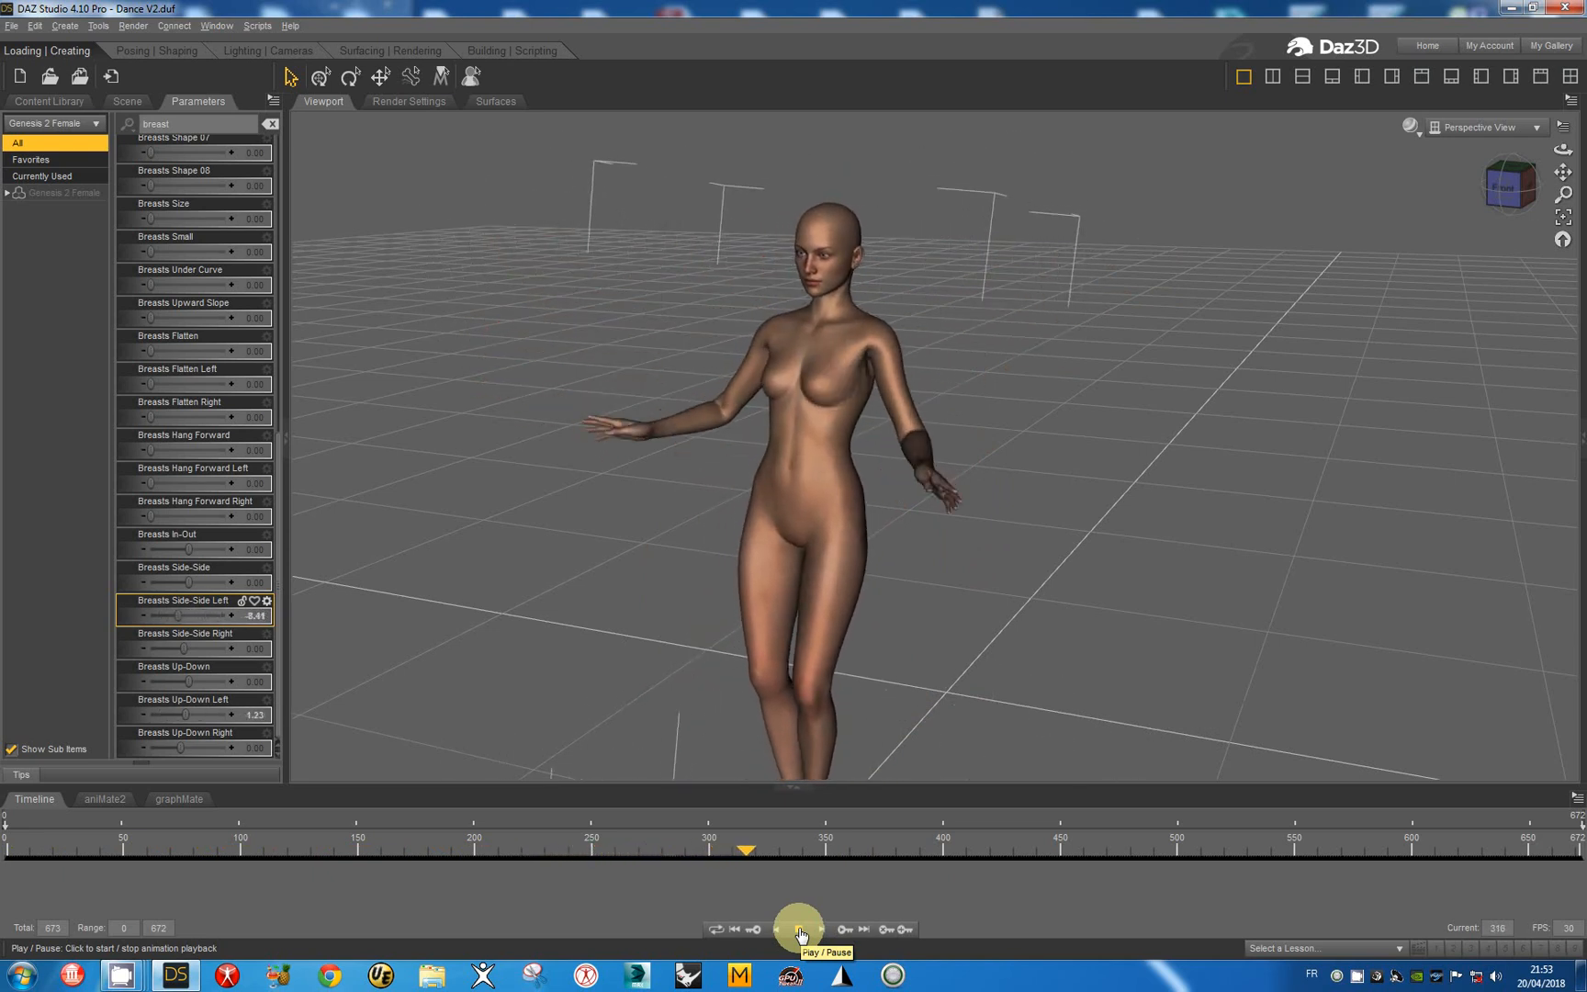
pyautogui.click(799, 928)
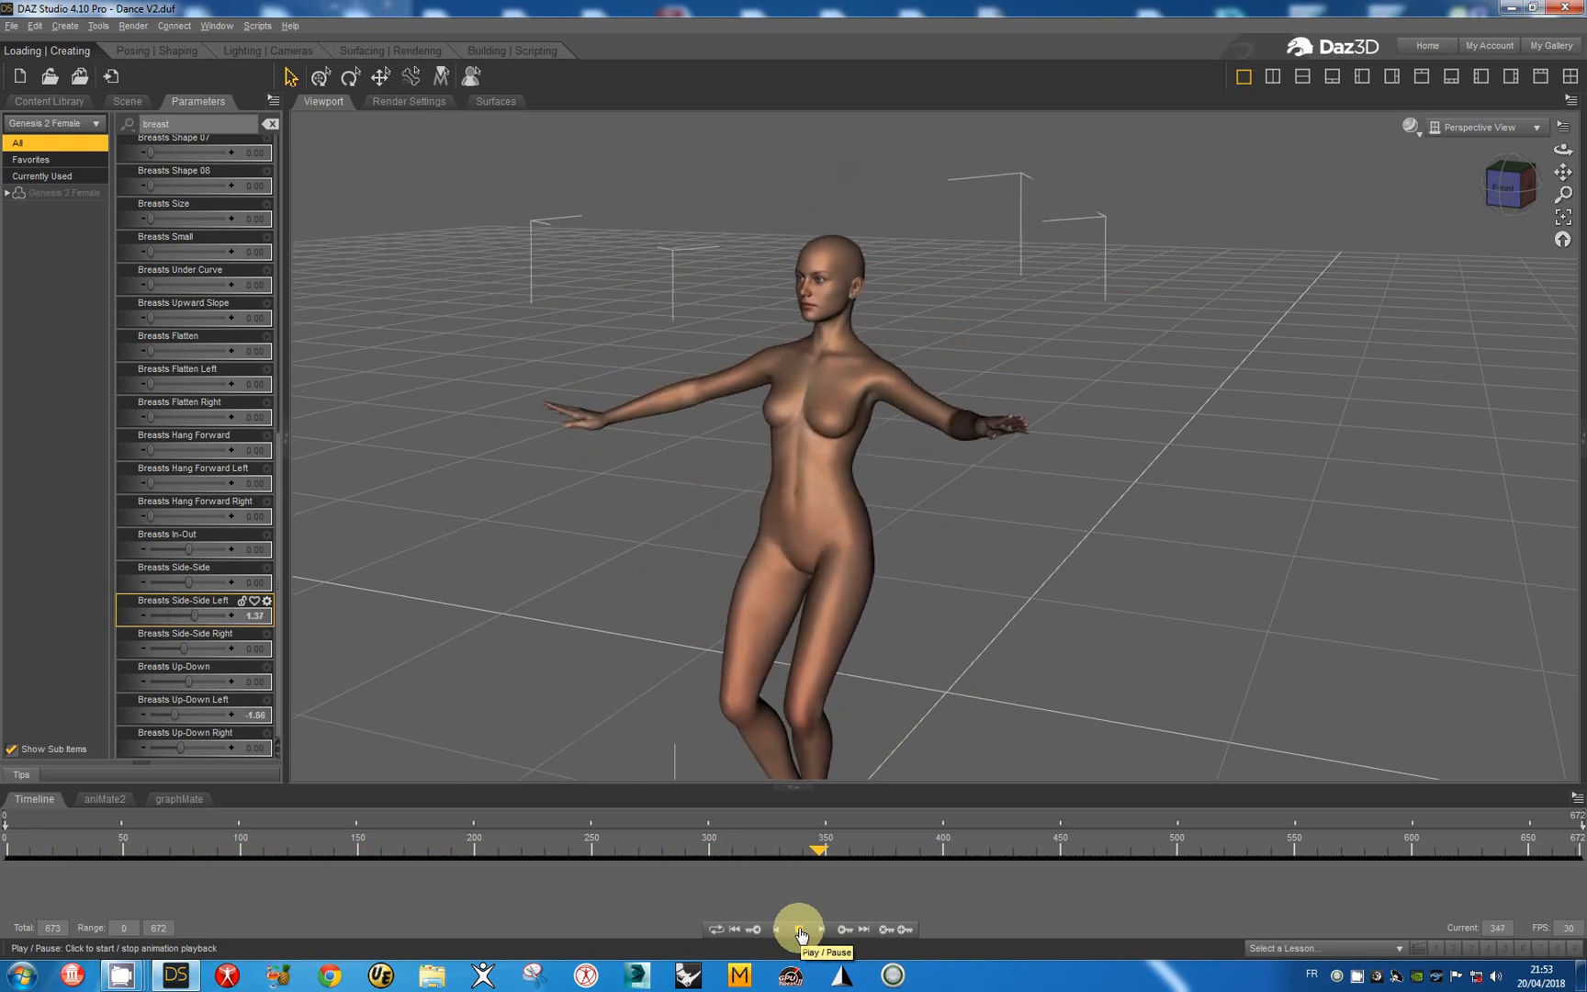
pyautogui.click(799, 928)
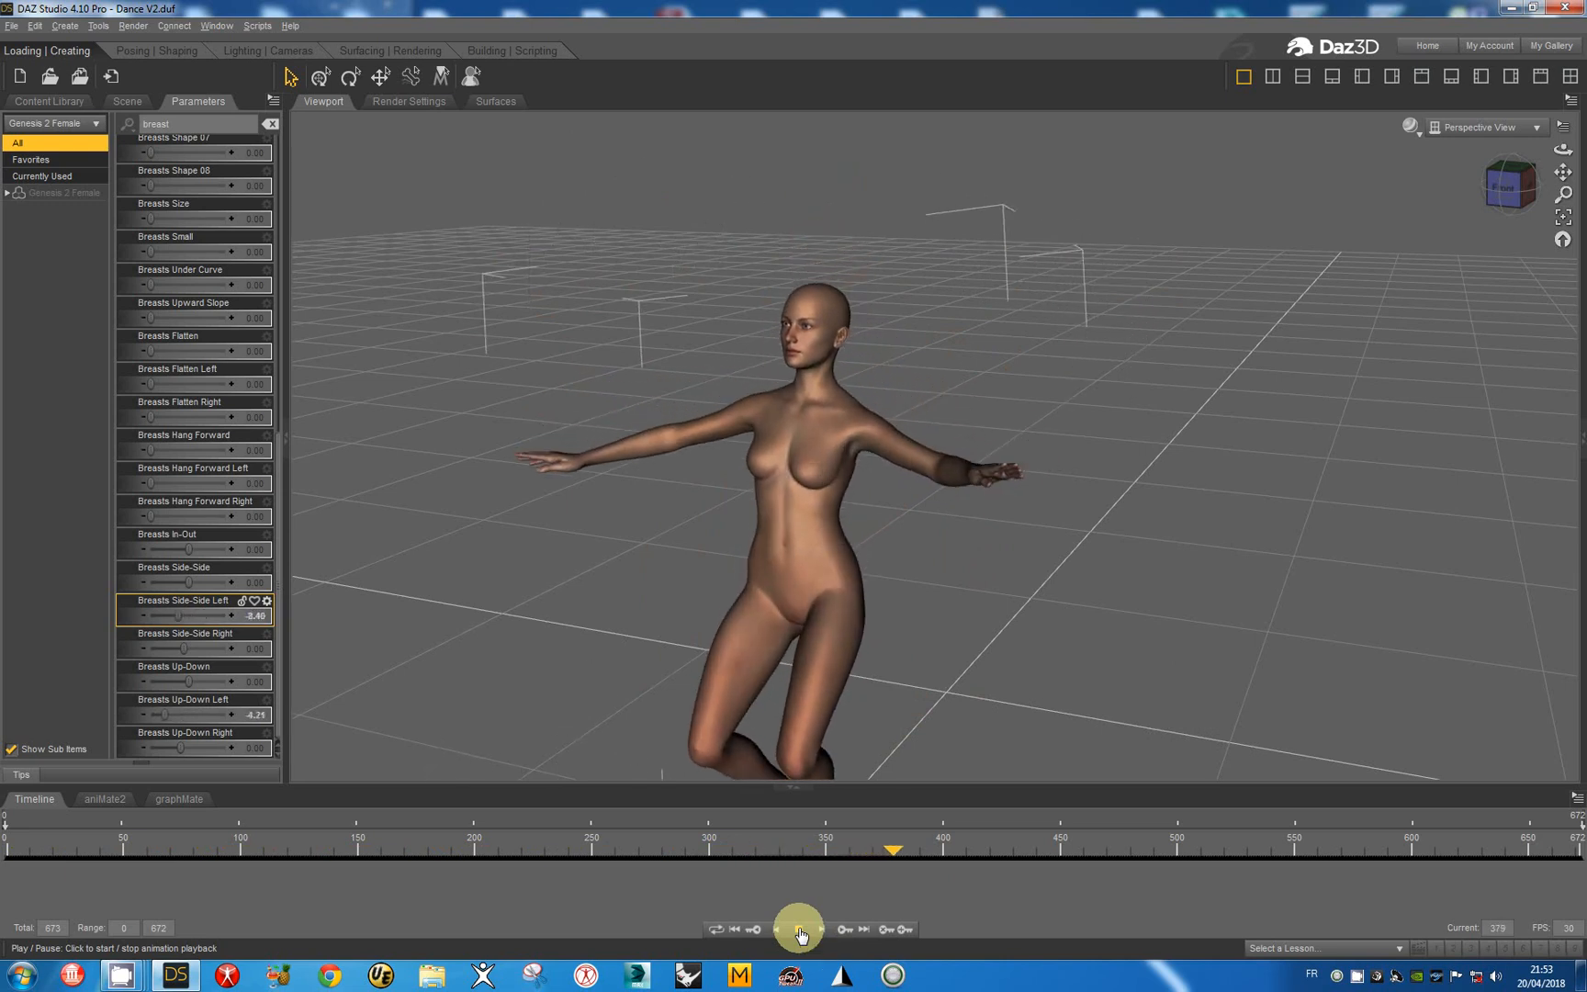
pyautogui.click(800, 928)
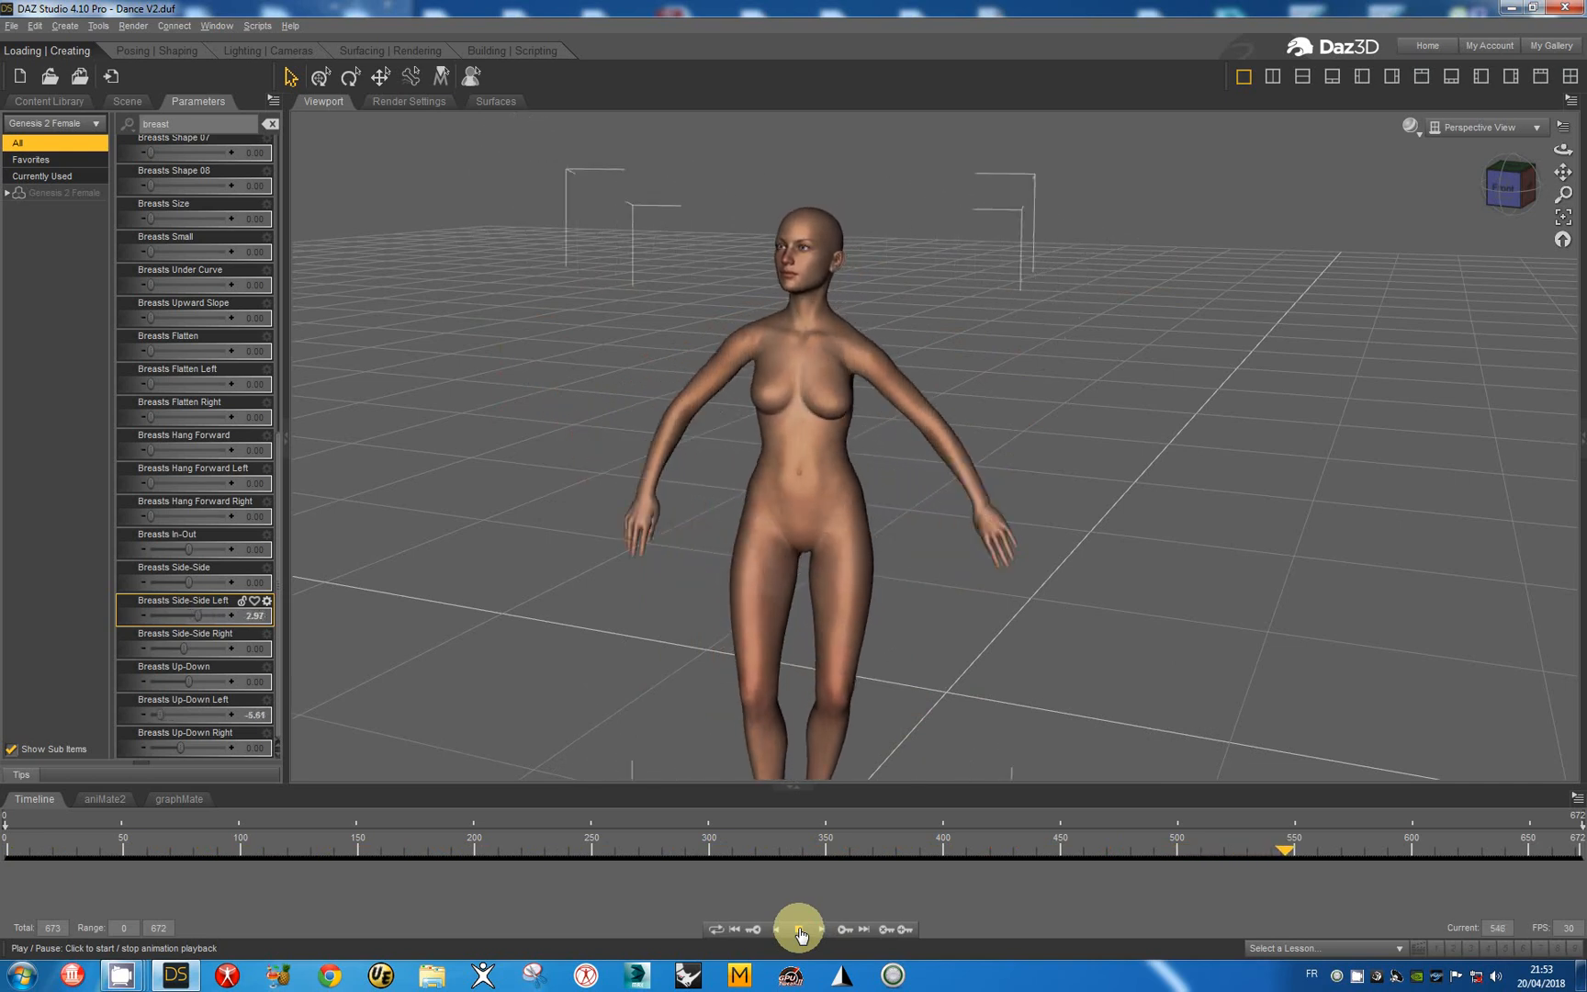
pyautogui.click(801, 930)
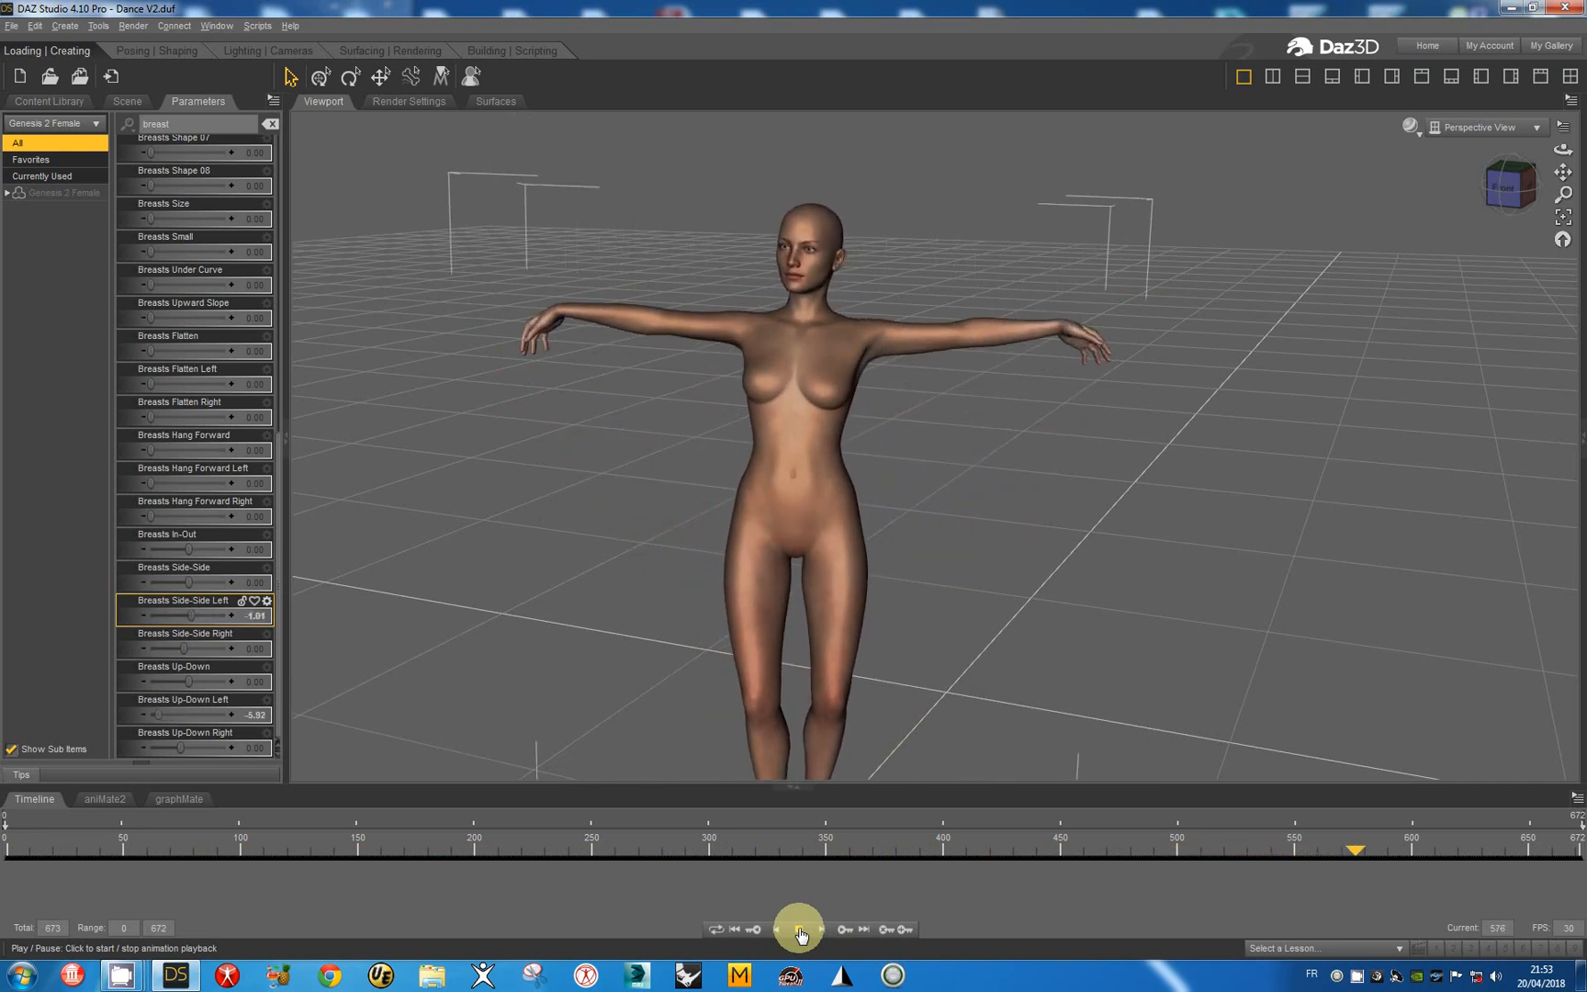
pyautogui.click(799, 928)
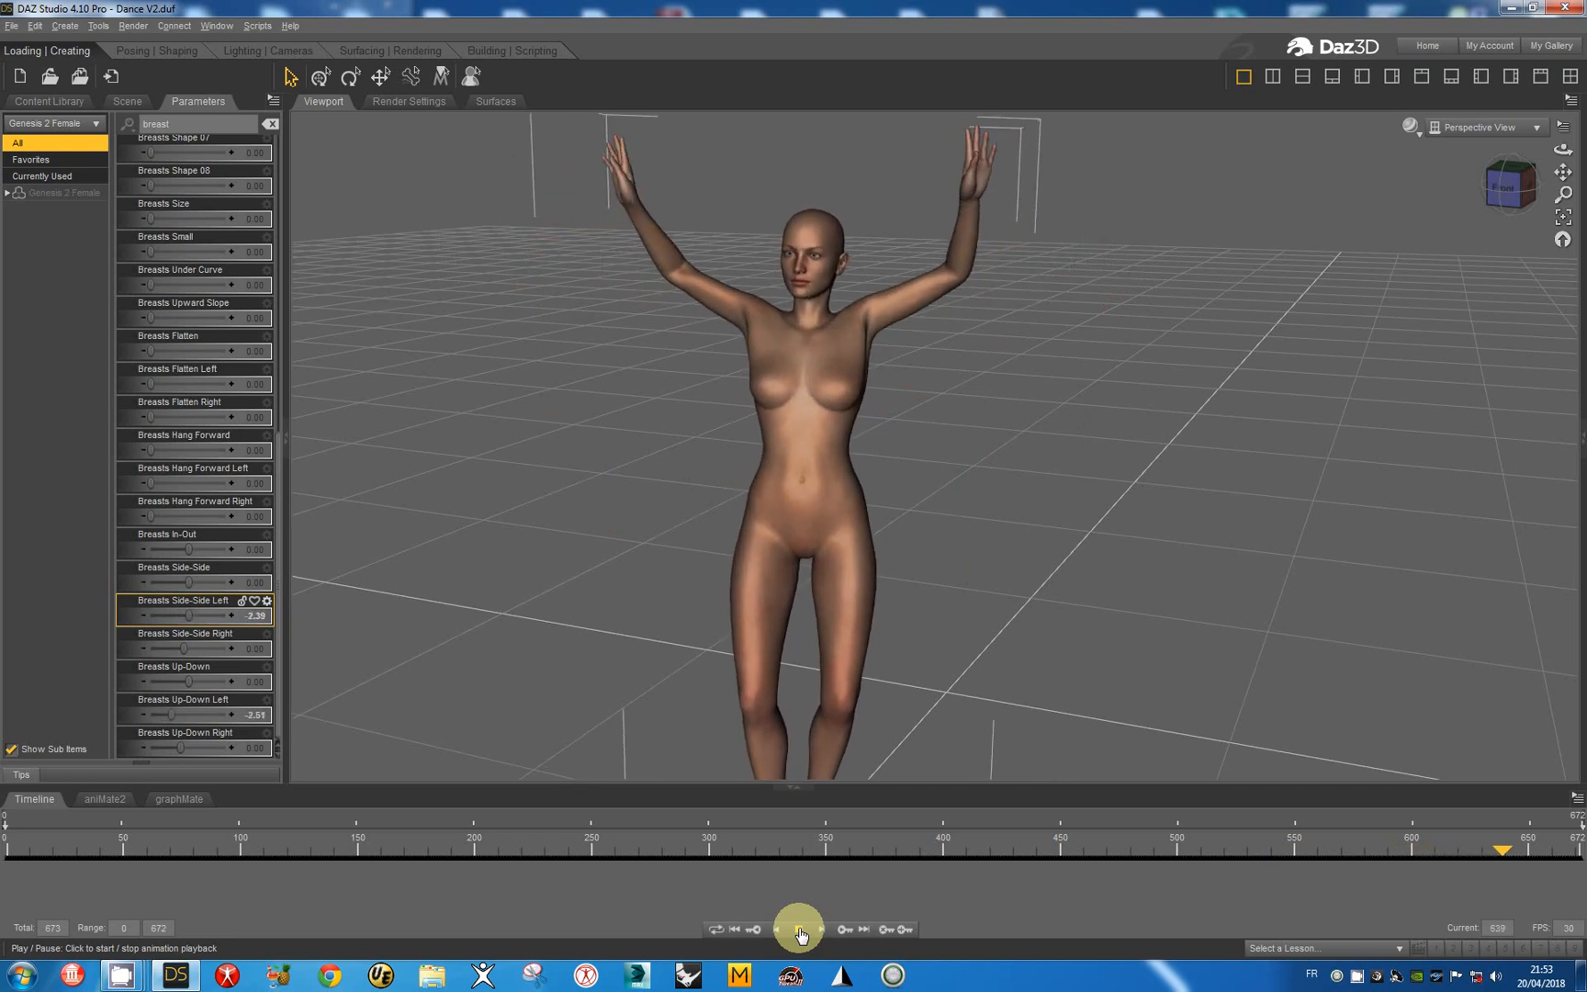
pyautogui.click(799, 928)
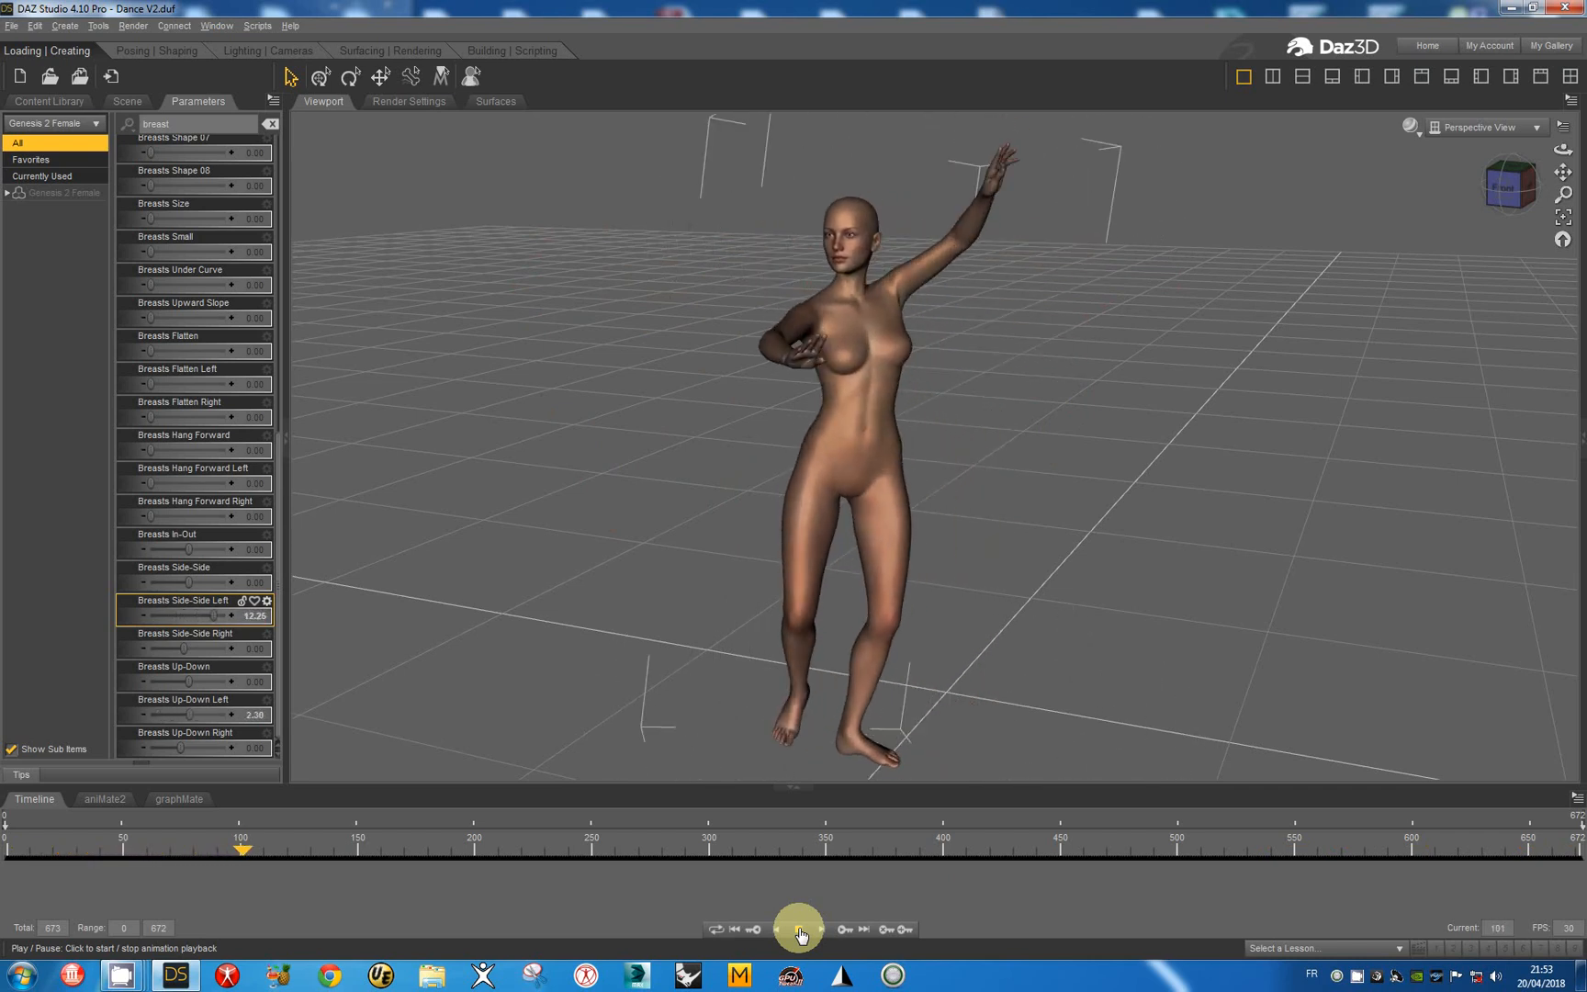
pyautogui.click(799, 929)
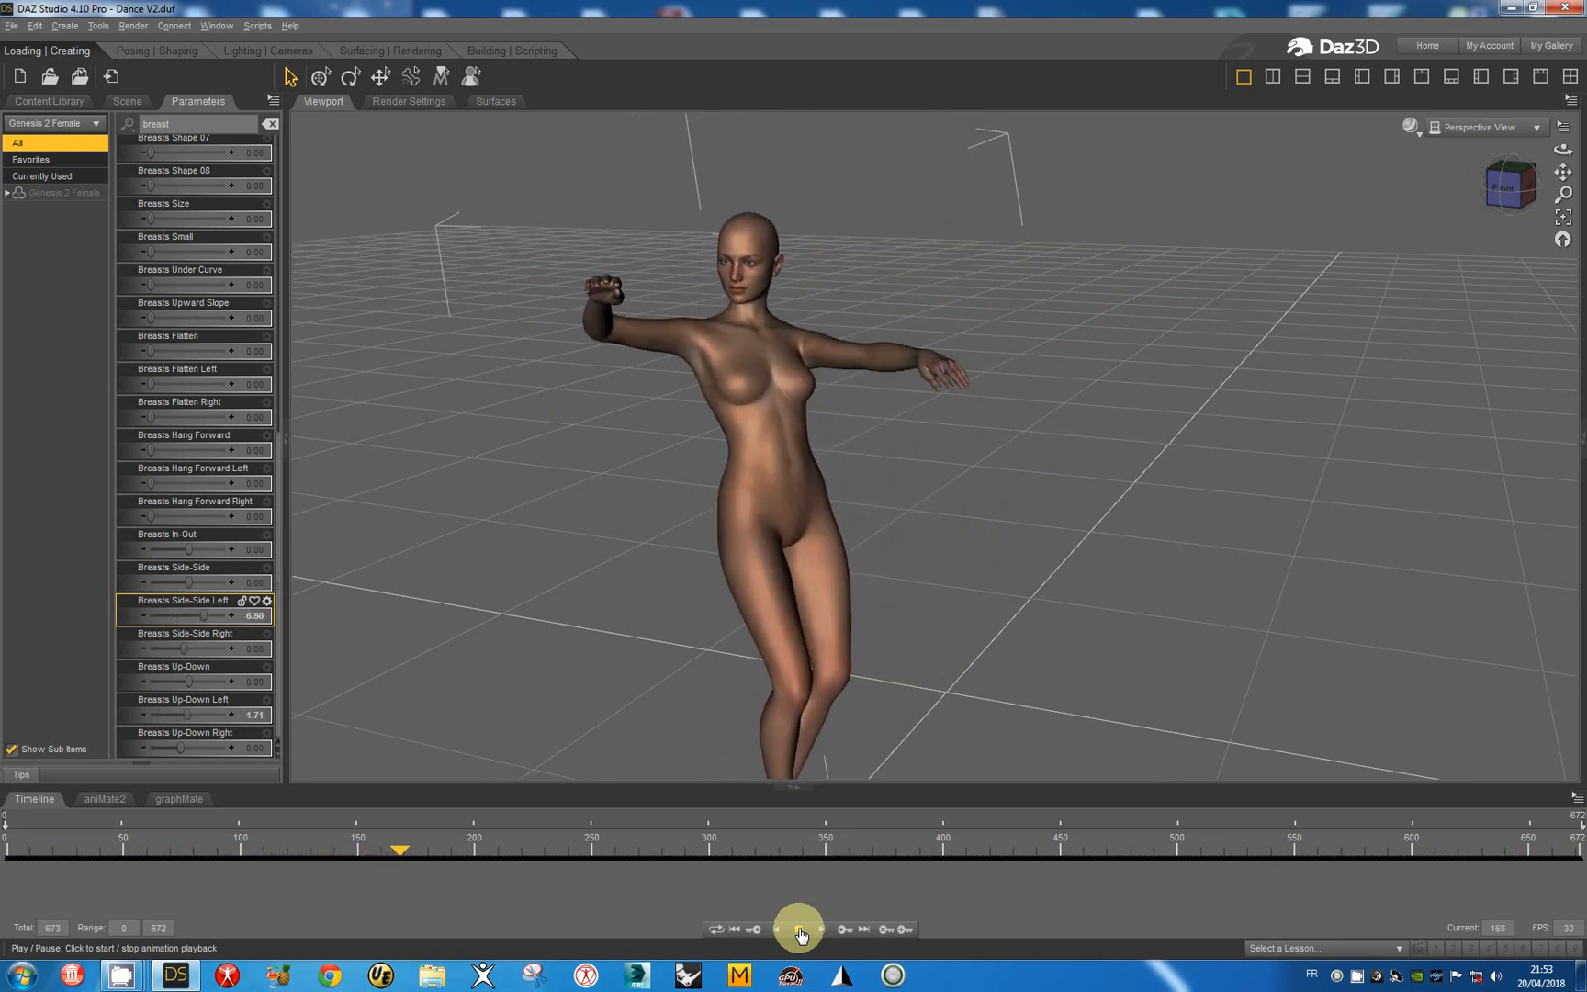
pyautogui.click(800, 928)
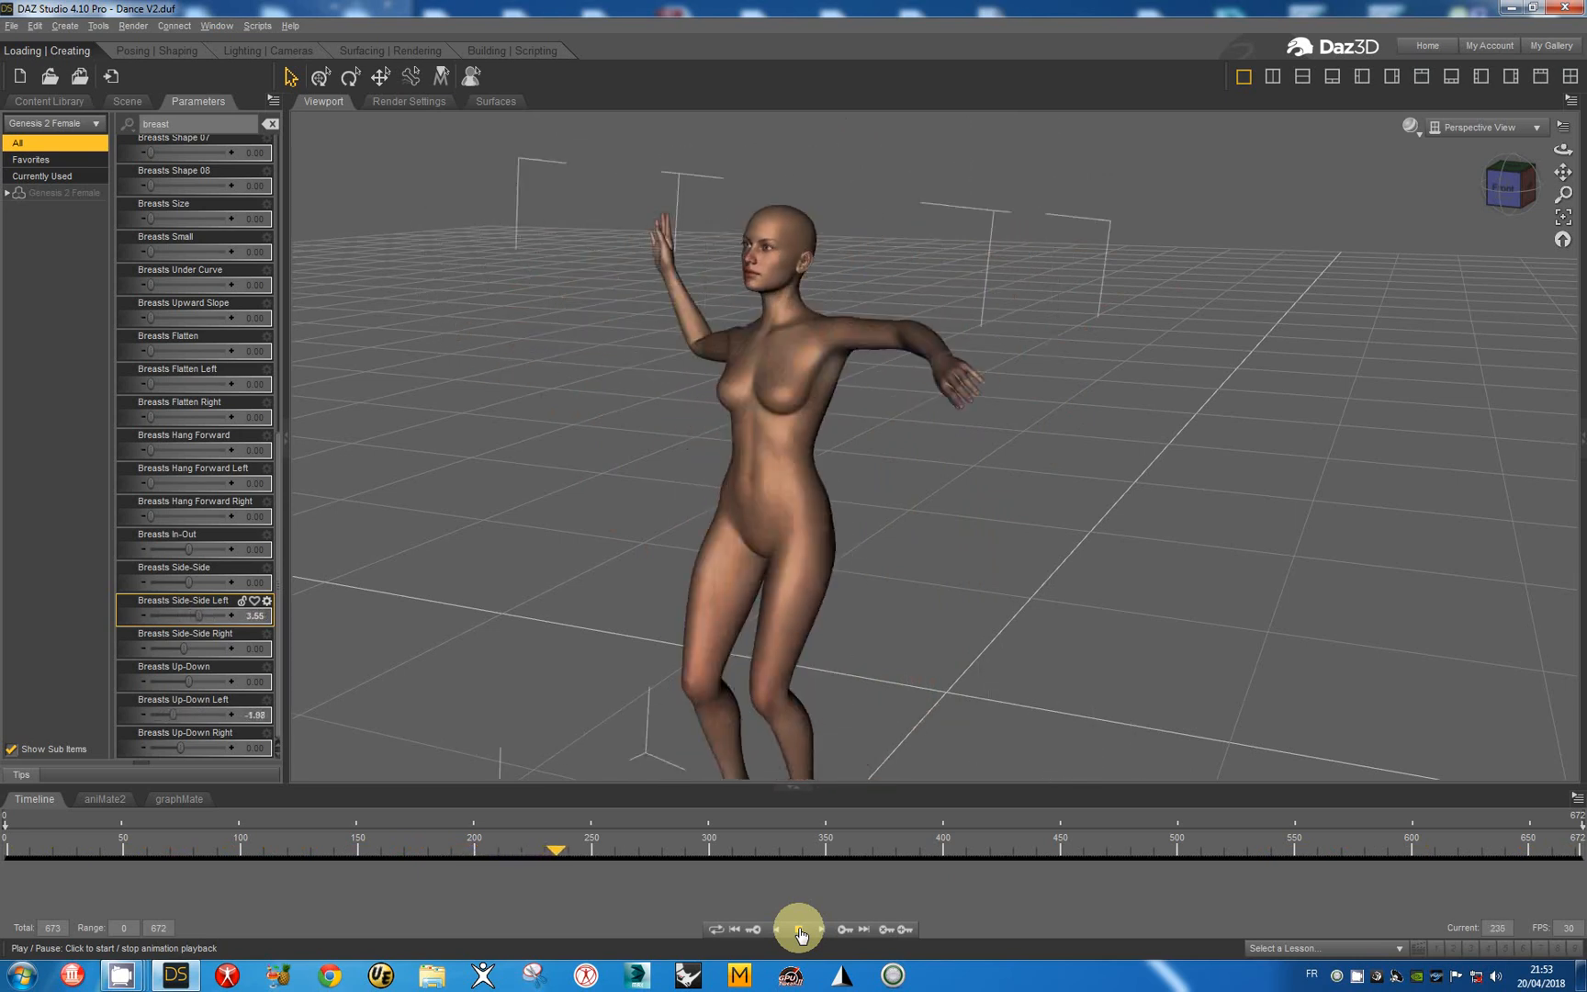
pyautogui.click(800, 930)
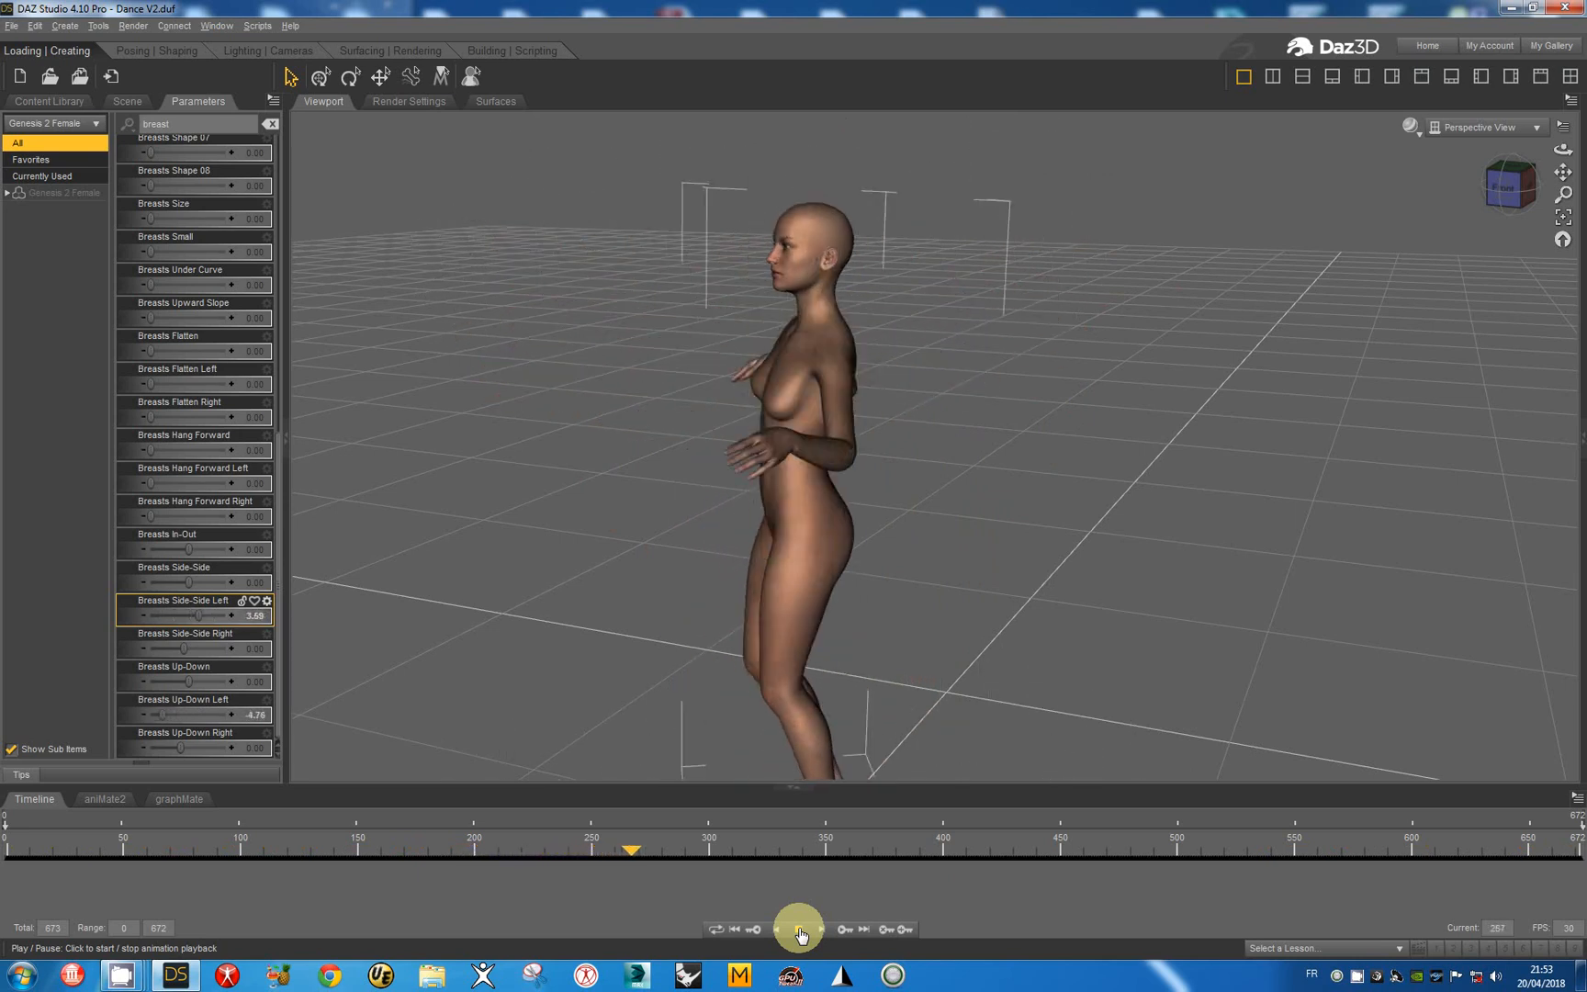
pyautogui.click(799, 929)
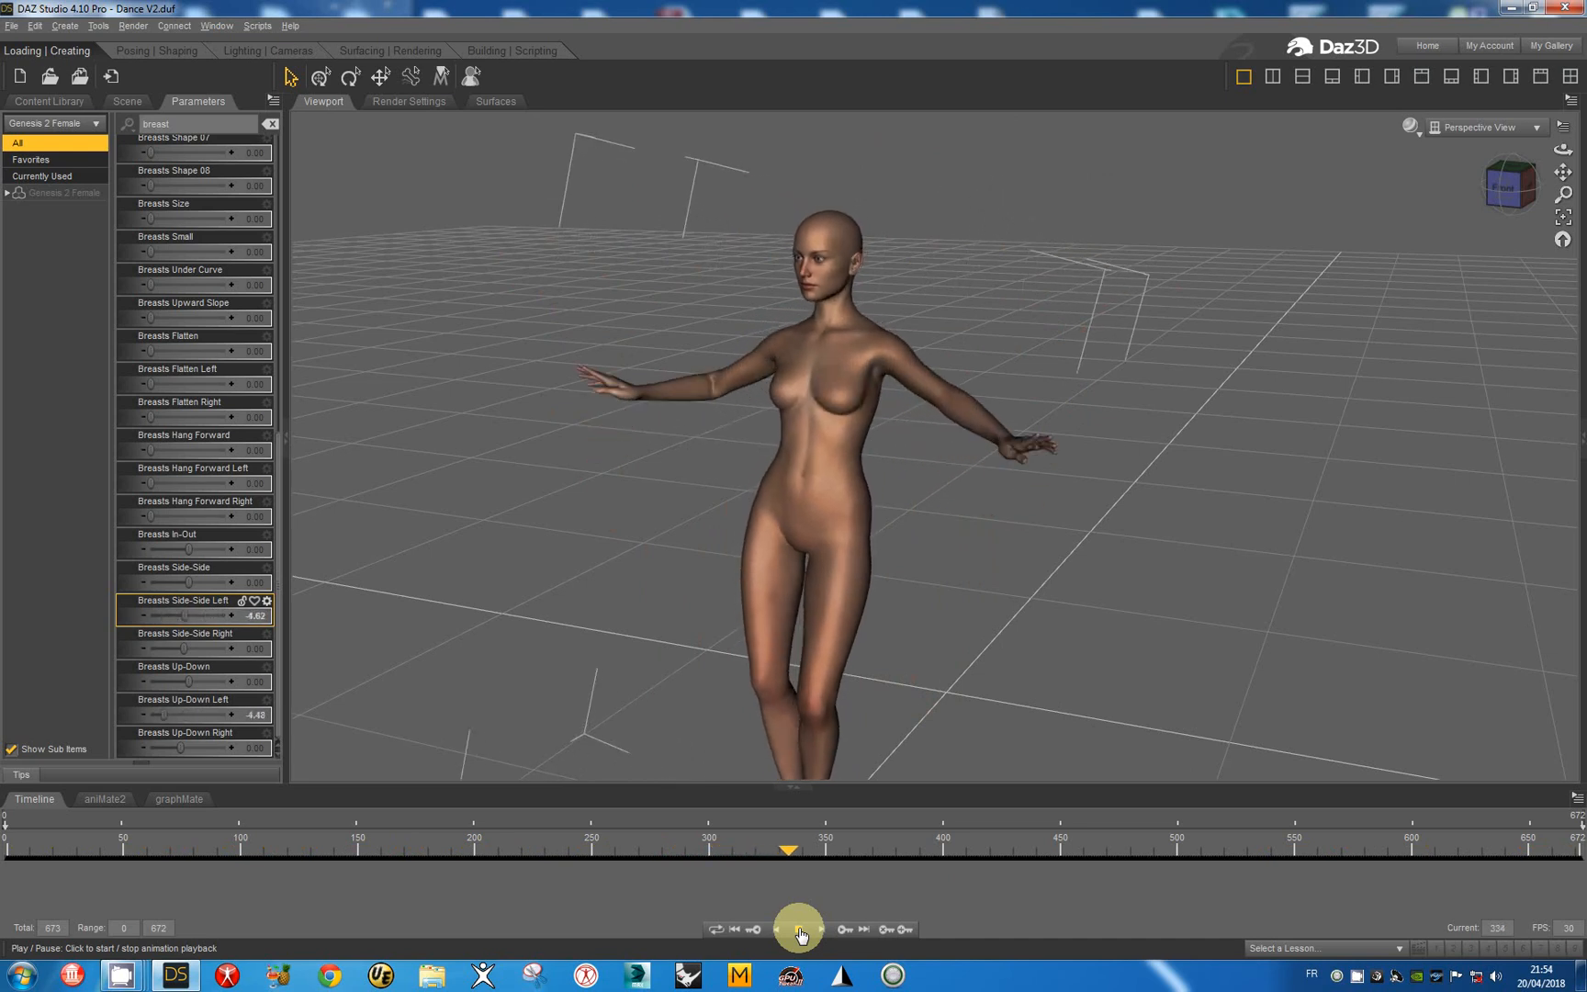
pyautogui.click(799, 927)
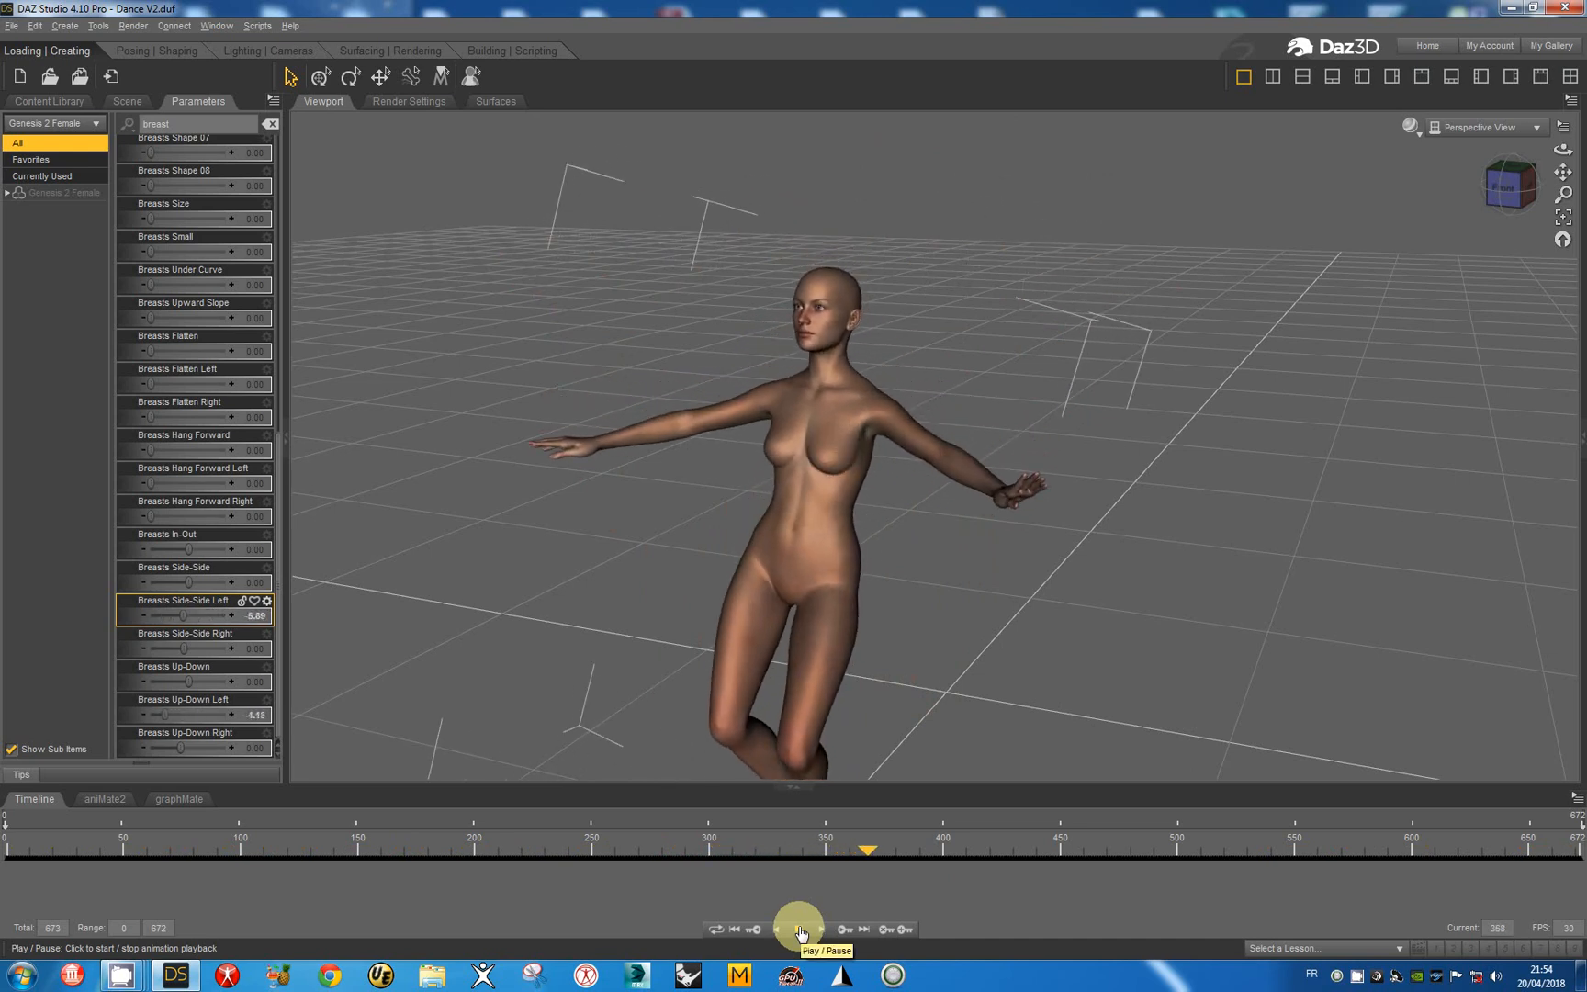
pyautogui.click(801, 928)
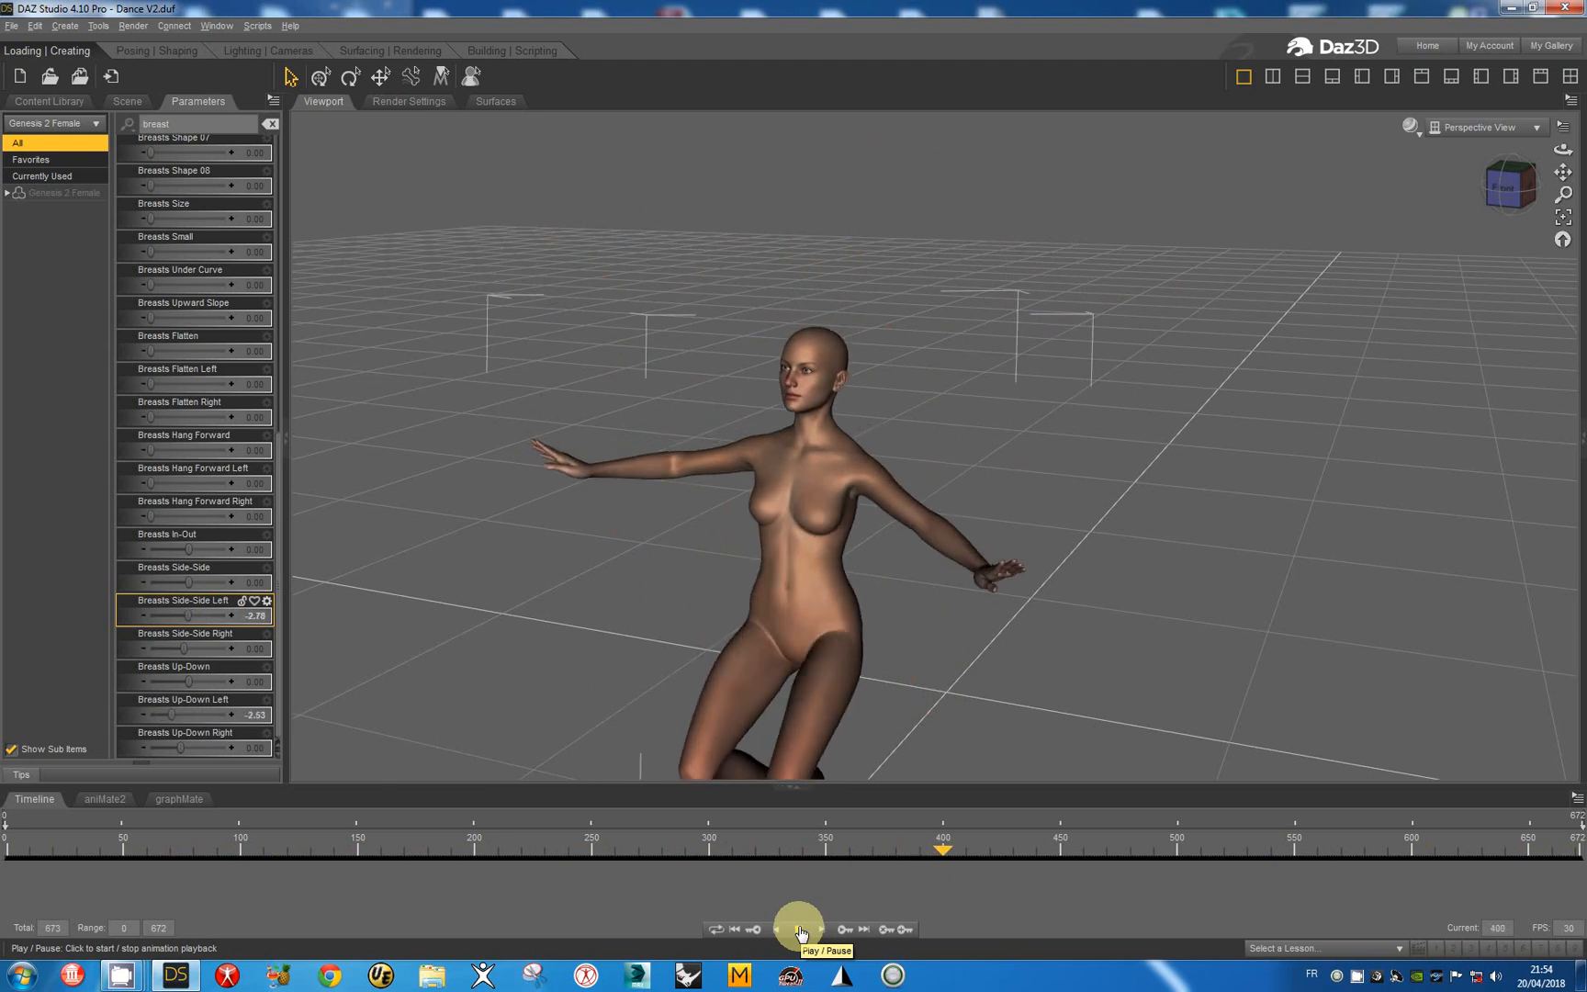
pyautogui.click(799, 928)
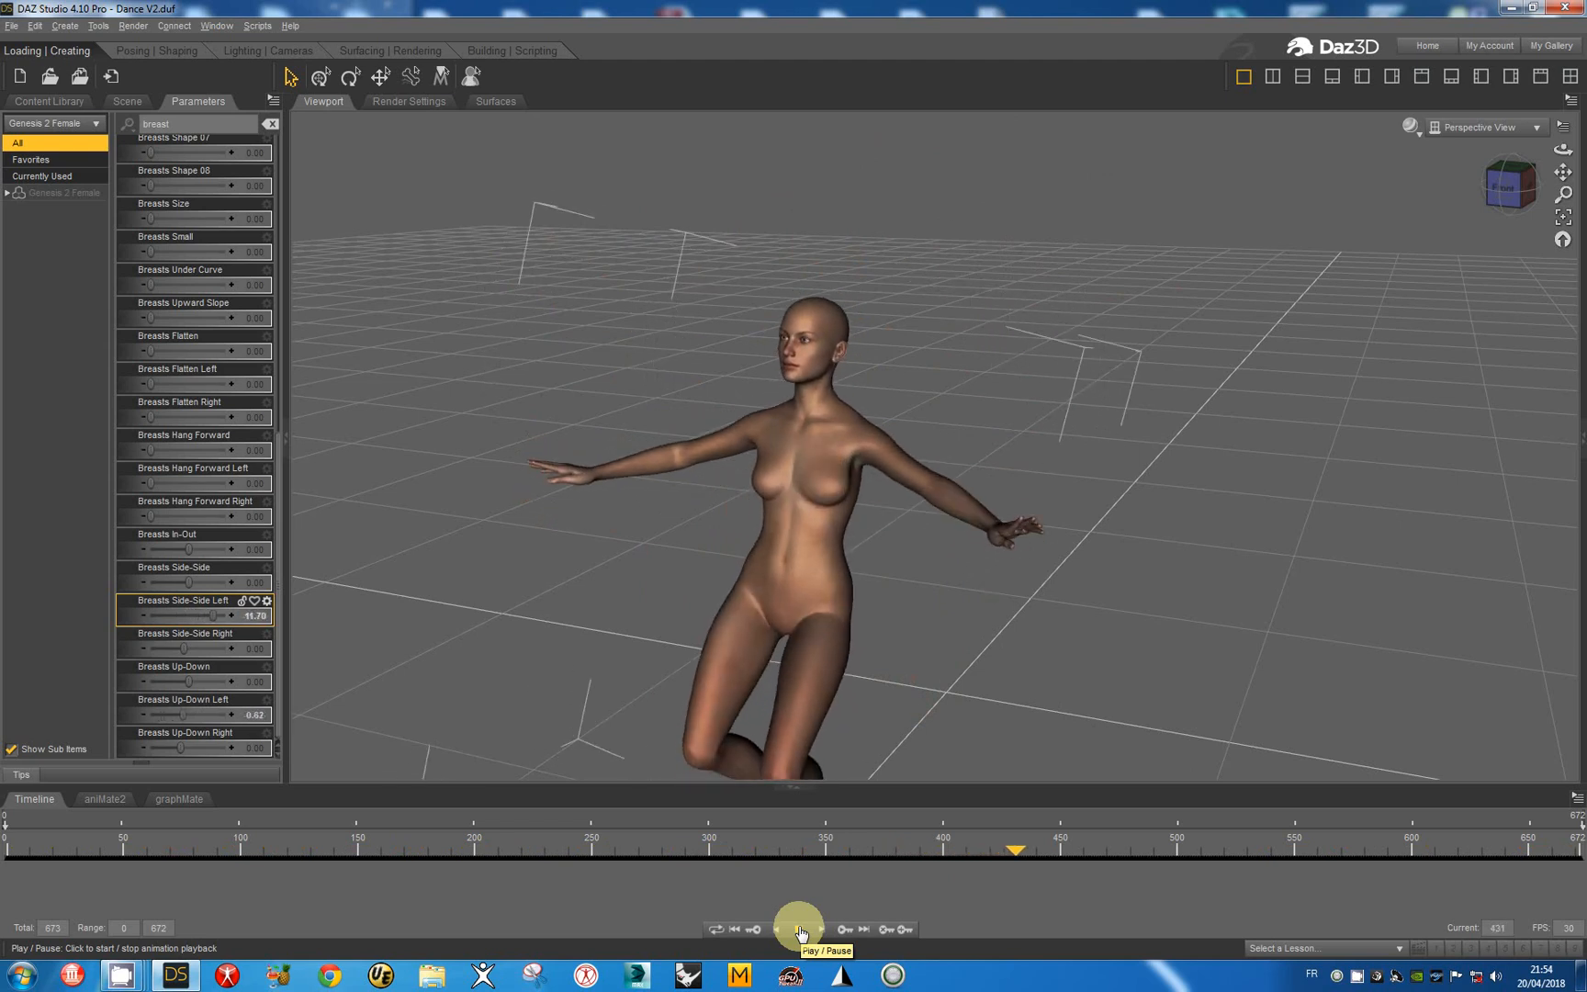
pyautogui.click(799, 928)
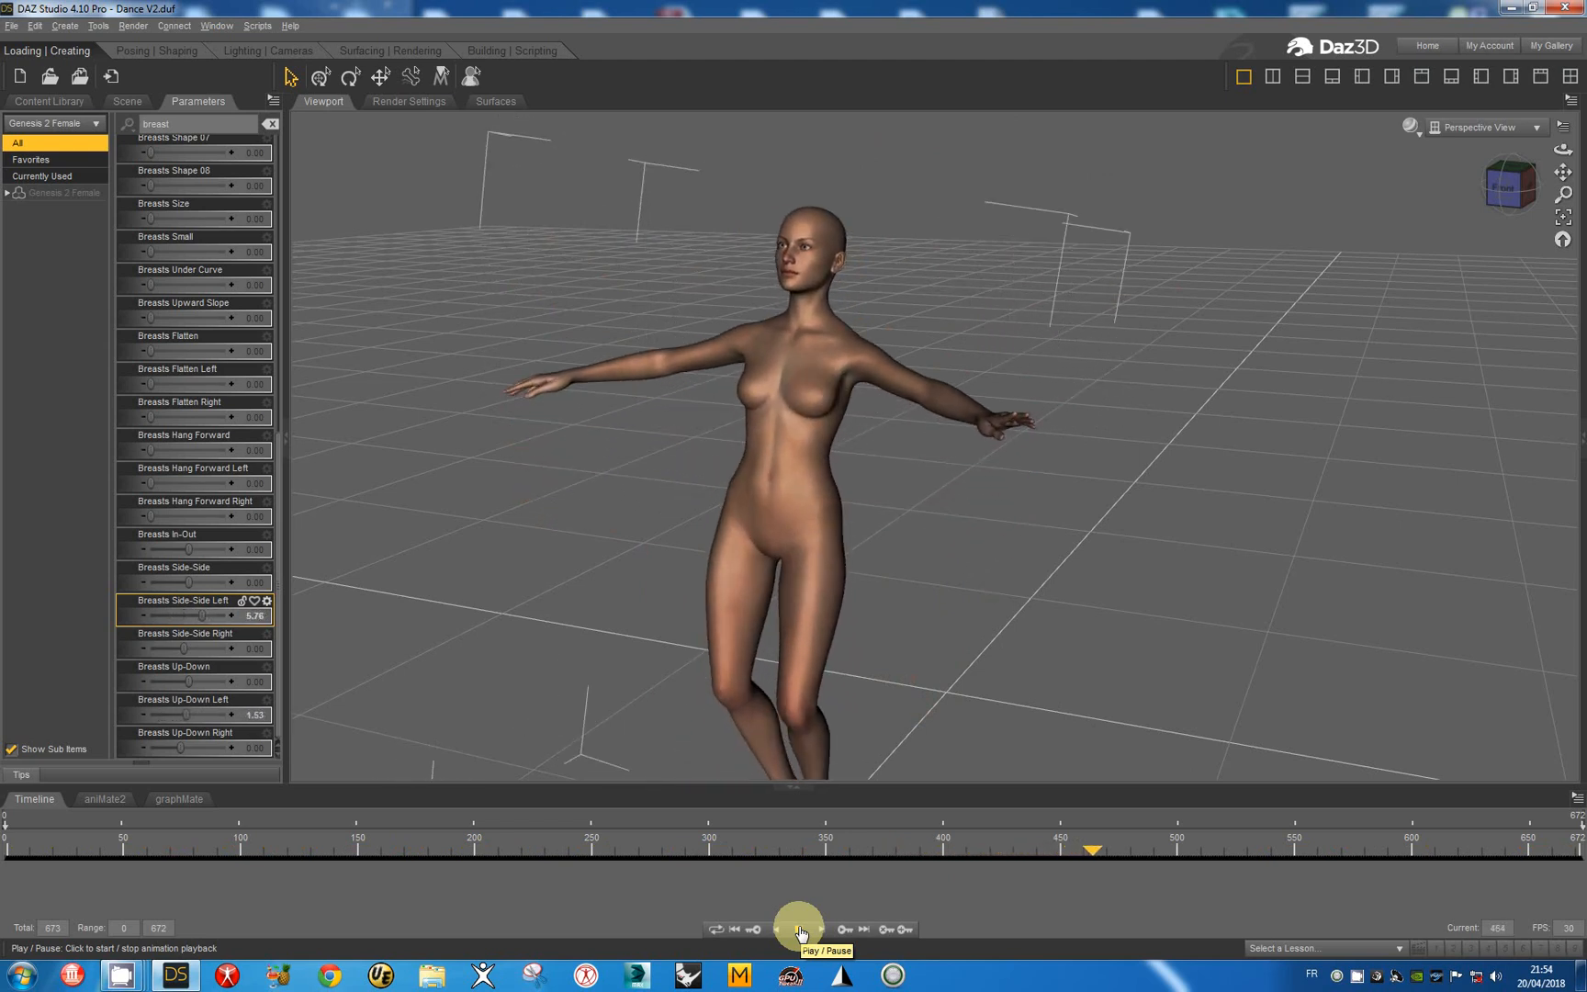
pyautogui.click(799, 926)
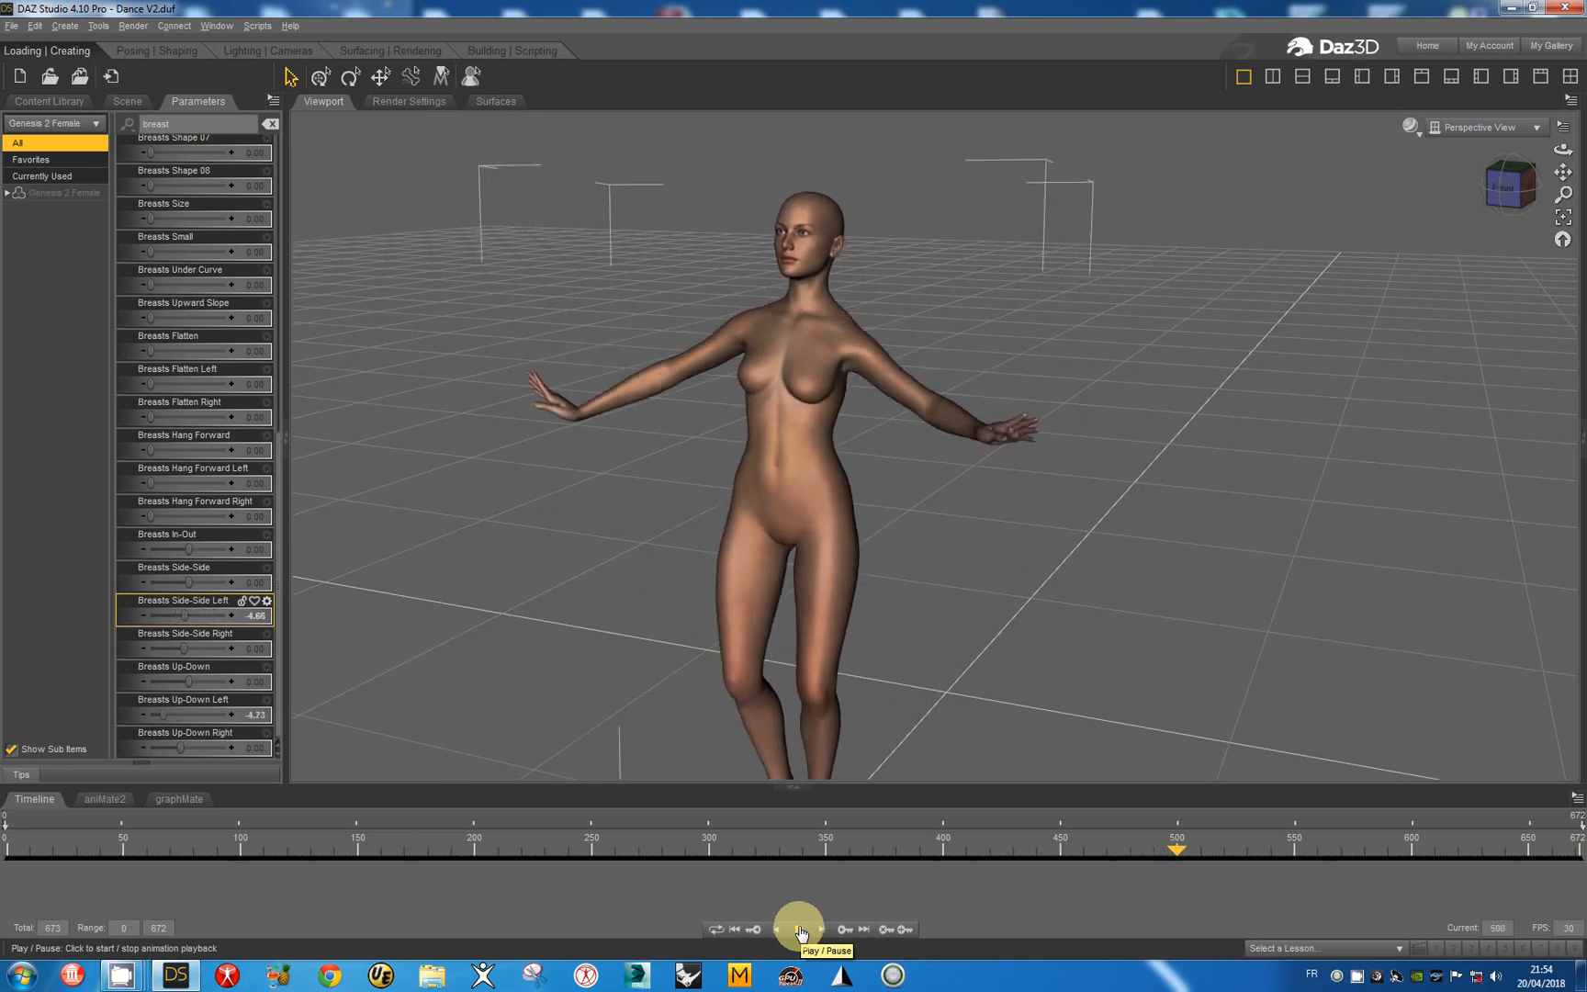
pyautogui.click(799, 927)
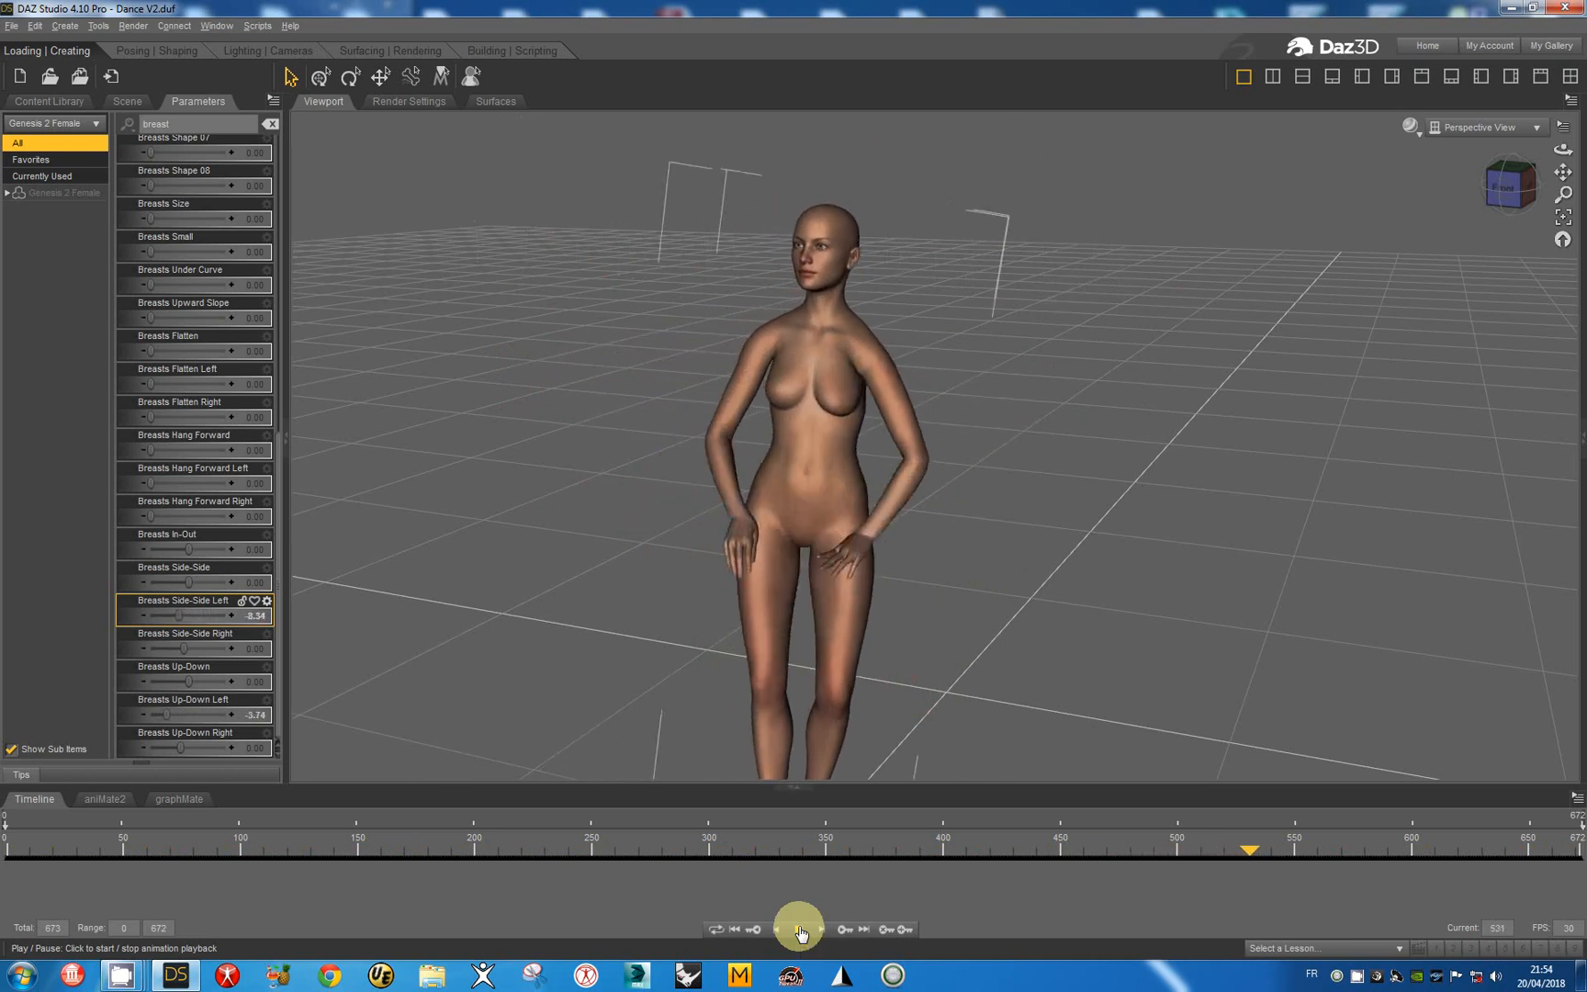
pyautogui.click(799, 927)
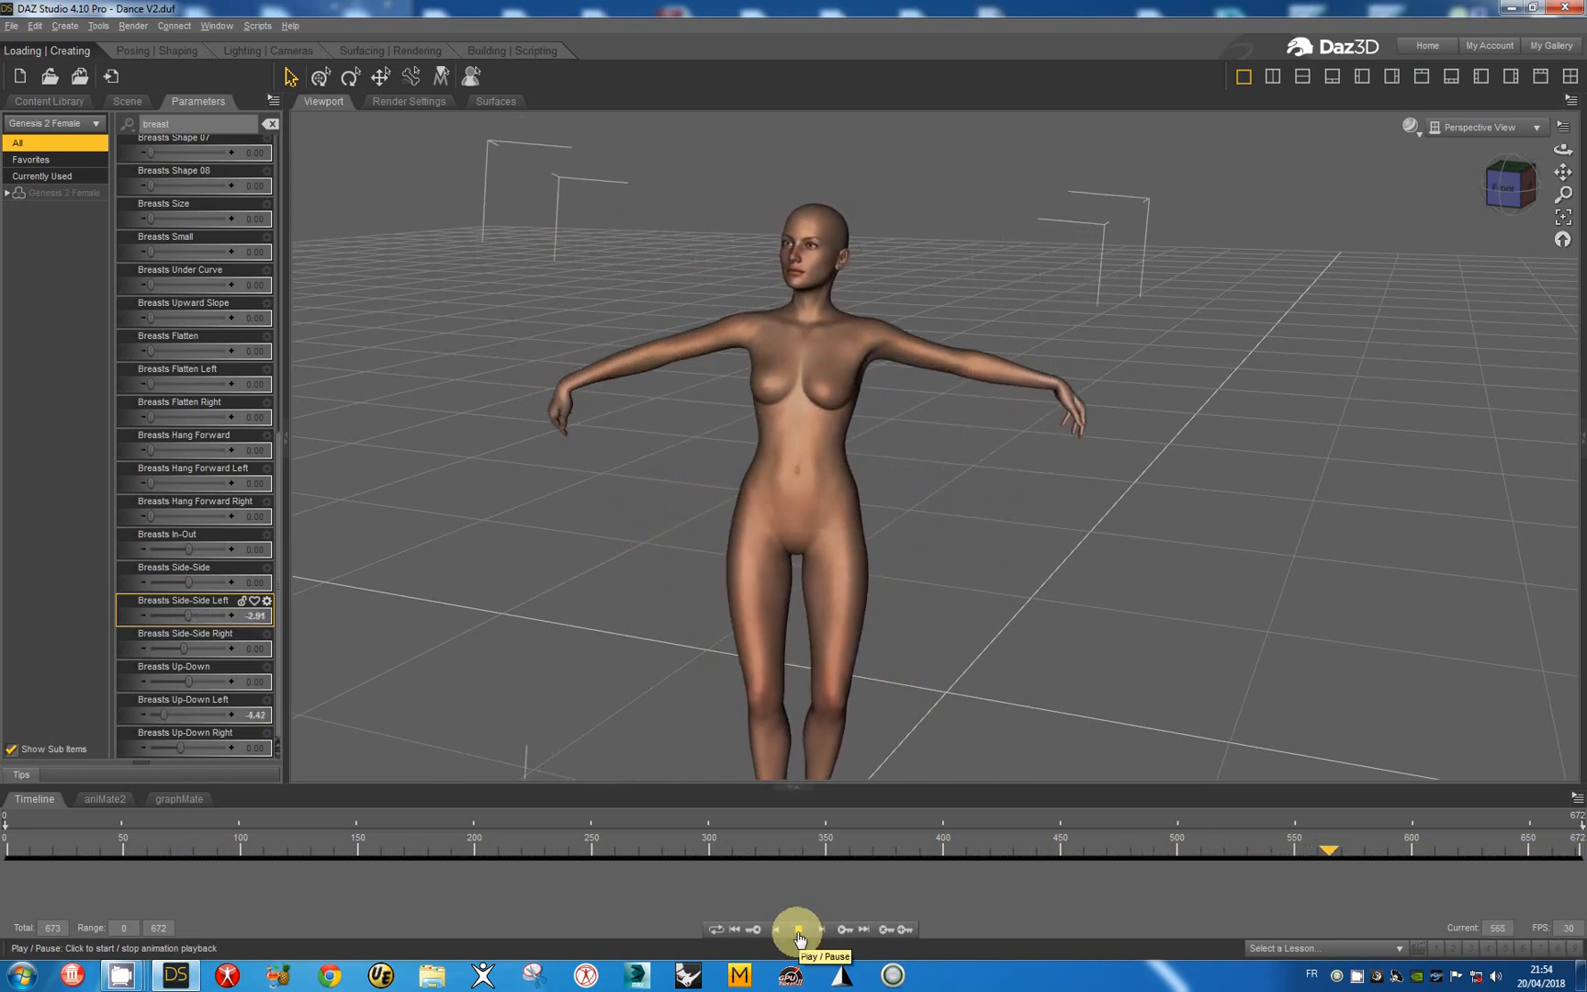
pyautogui.click(797, 927)
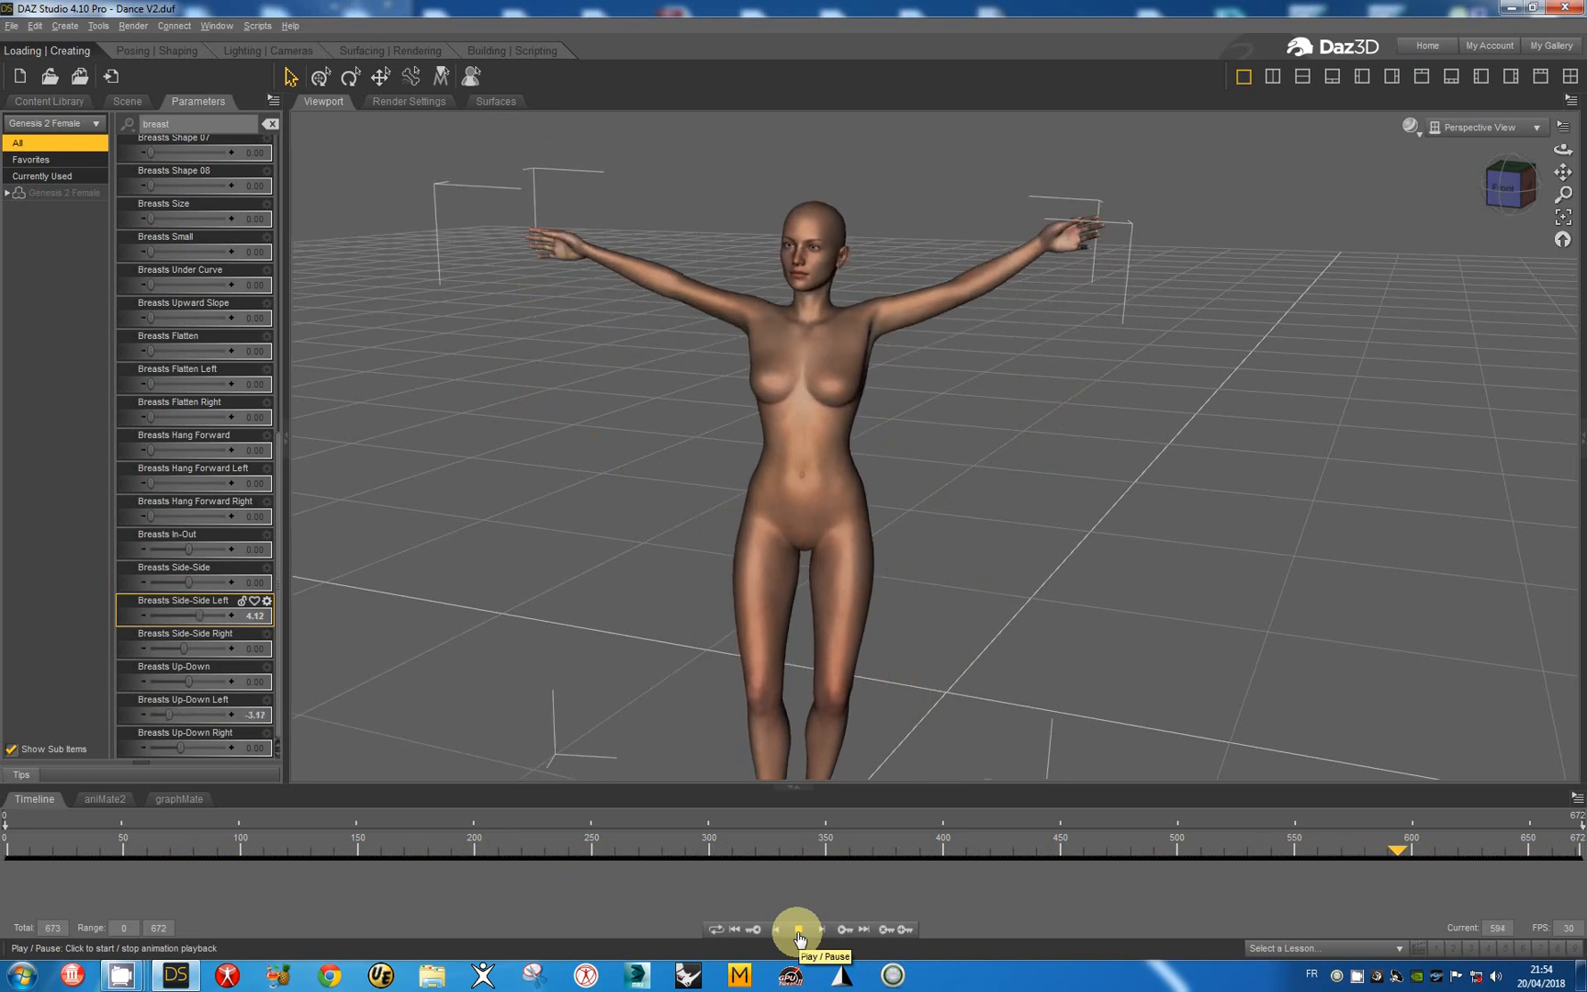
pyautogui.click(799, 930)
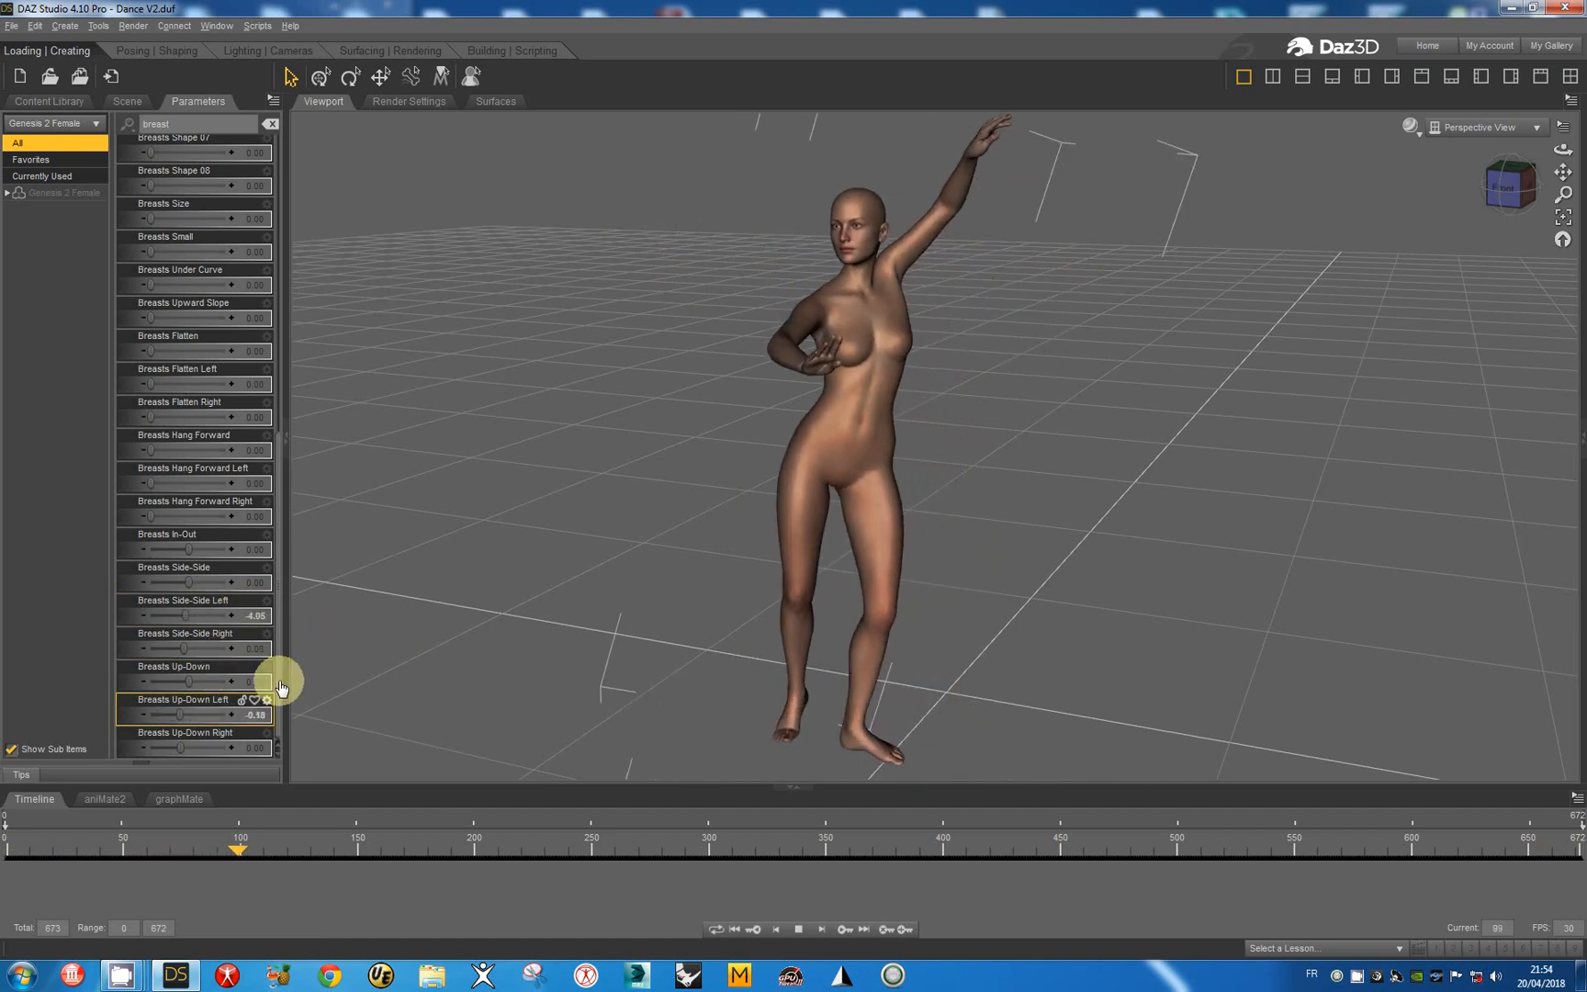
pyautogui.moveTo(237, 849); pyautogui.dragTo(301, 849)
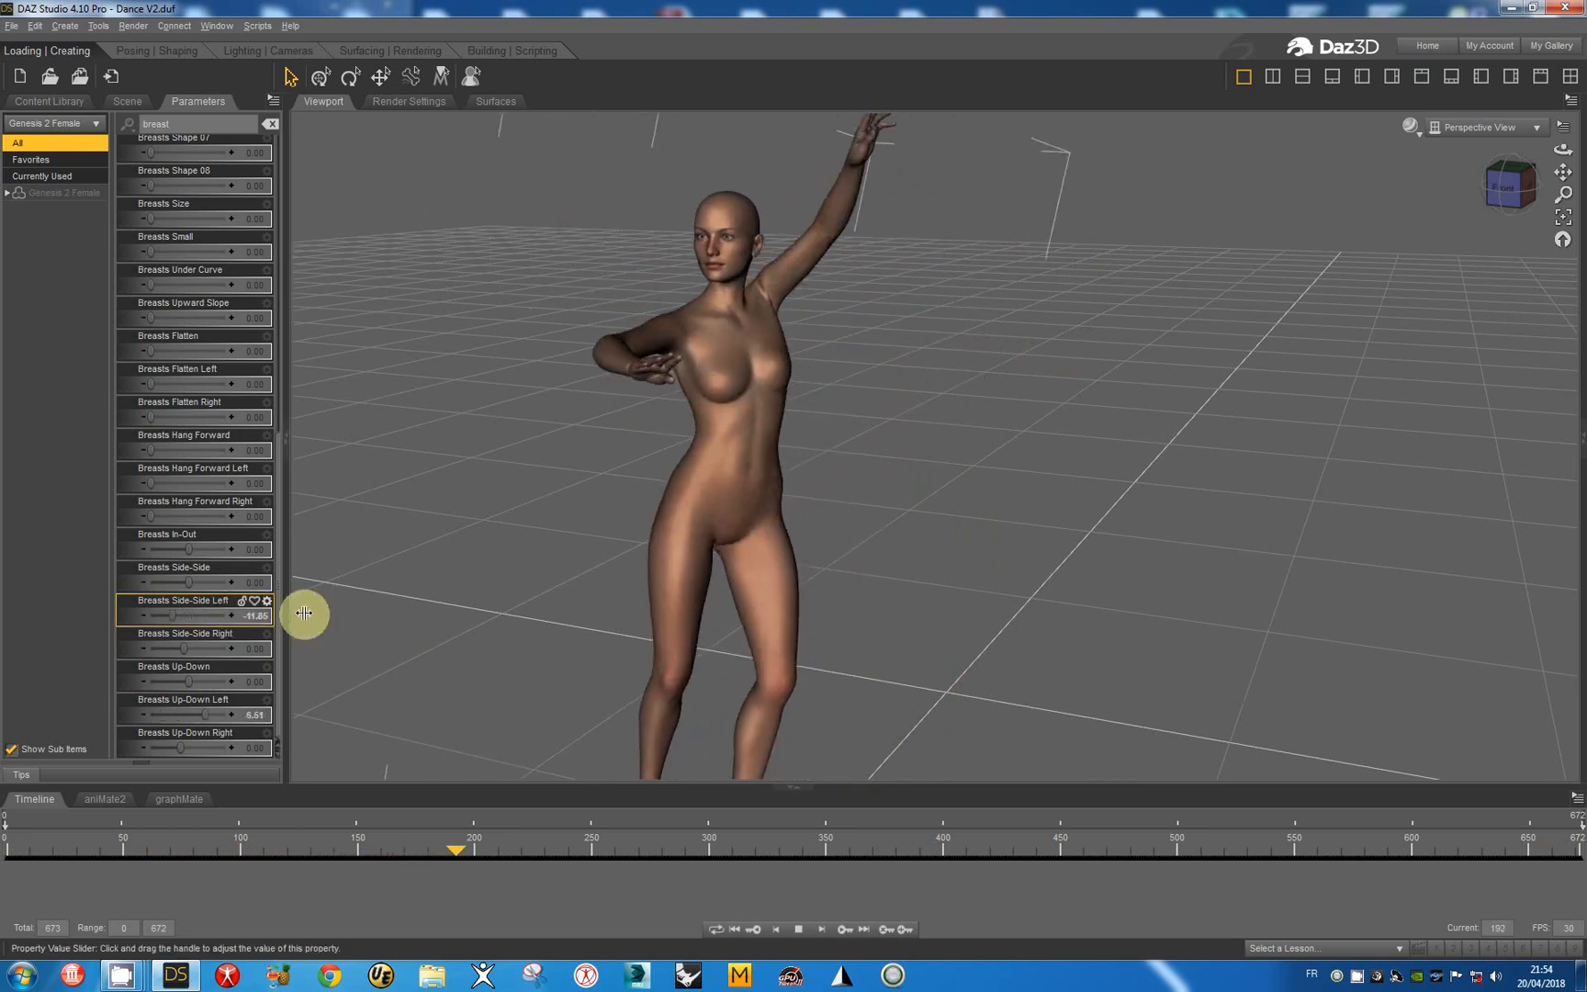
pyautogui.moveTo(456, 849); pyautogui.dragTo(529, 849)
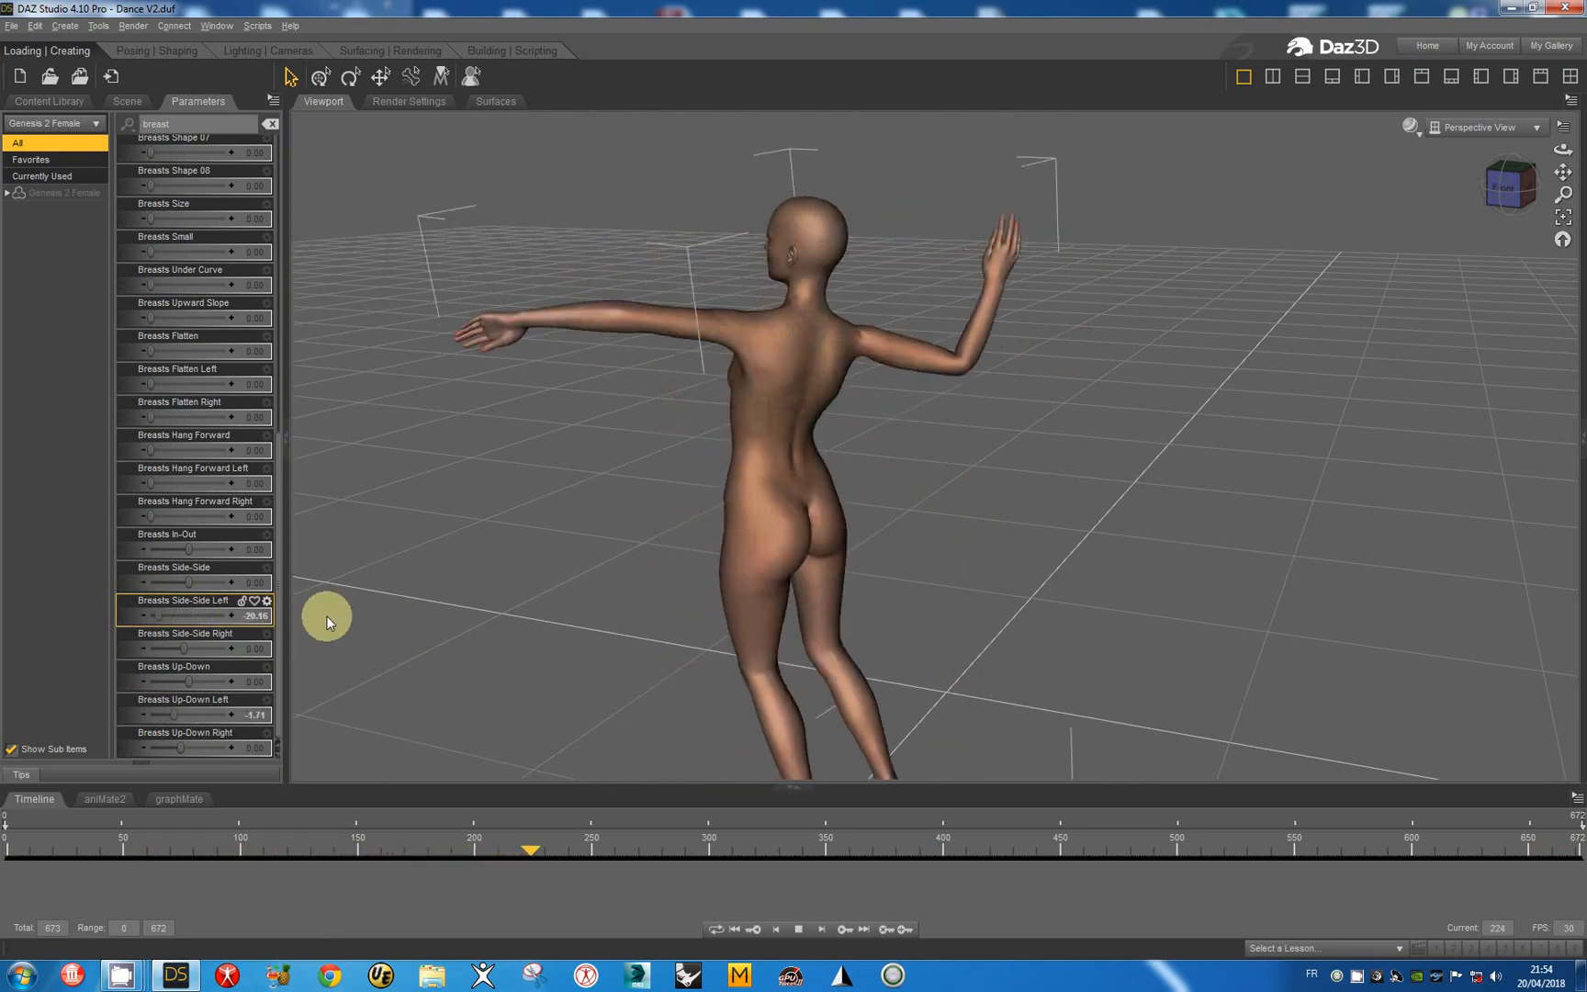